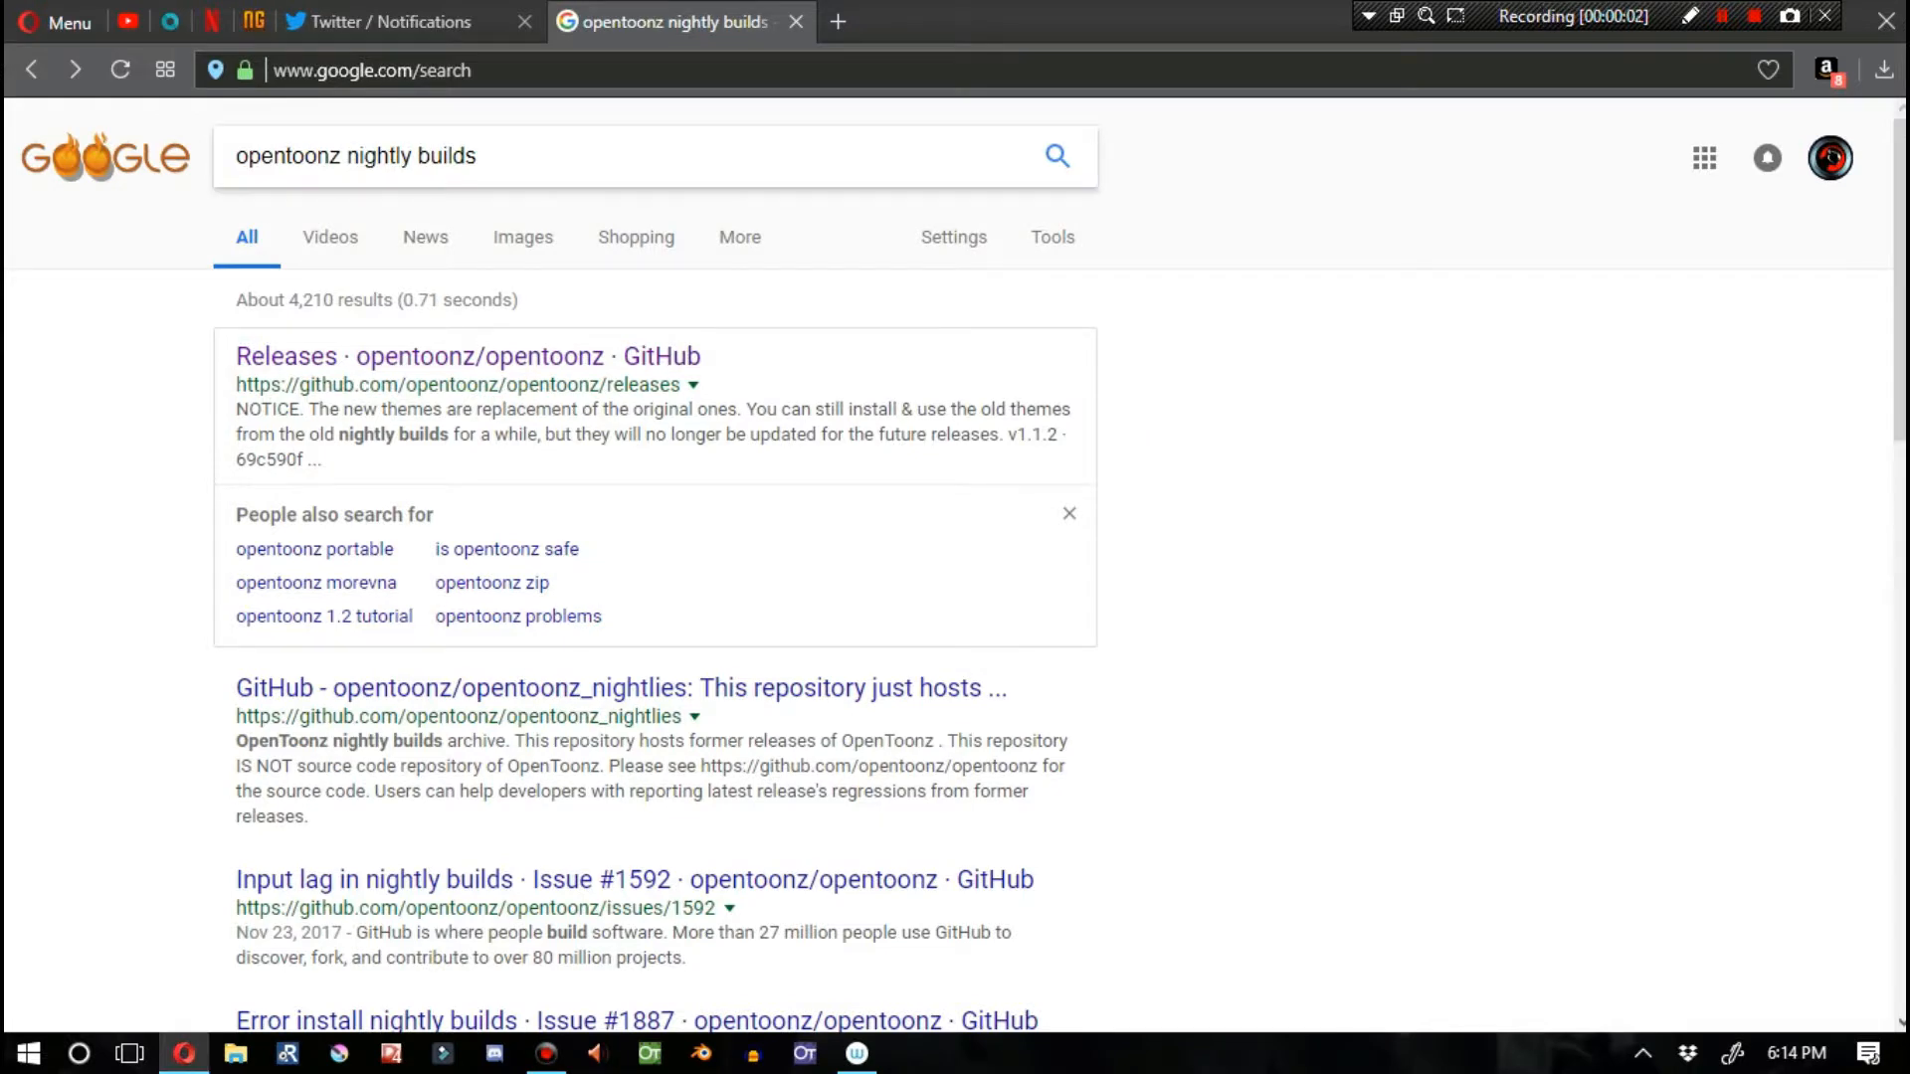
mouse_move(1484, 64)
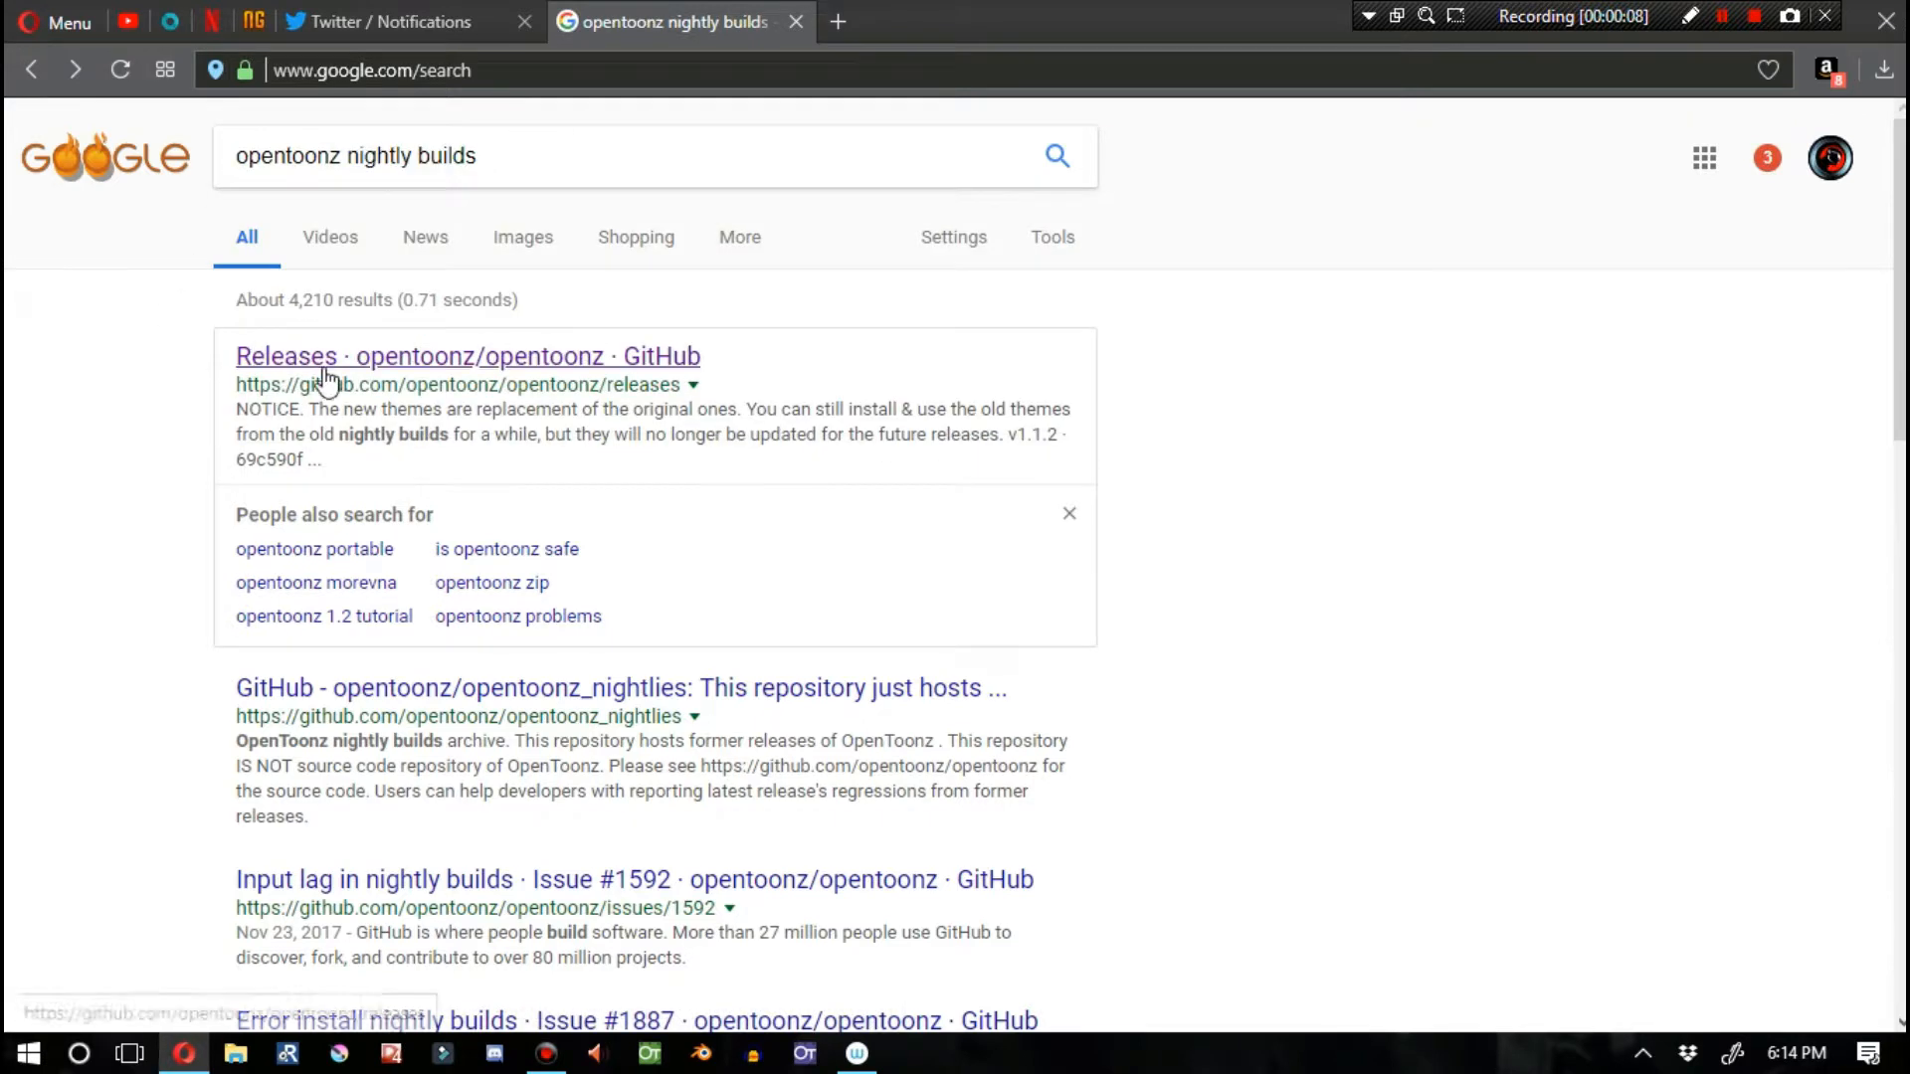
Step: Go to the OpenToonz Releases page on GitHub to reach the nightly build installer
click(466, 356)
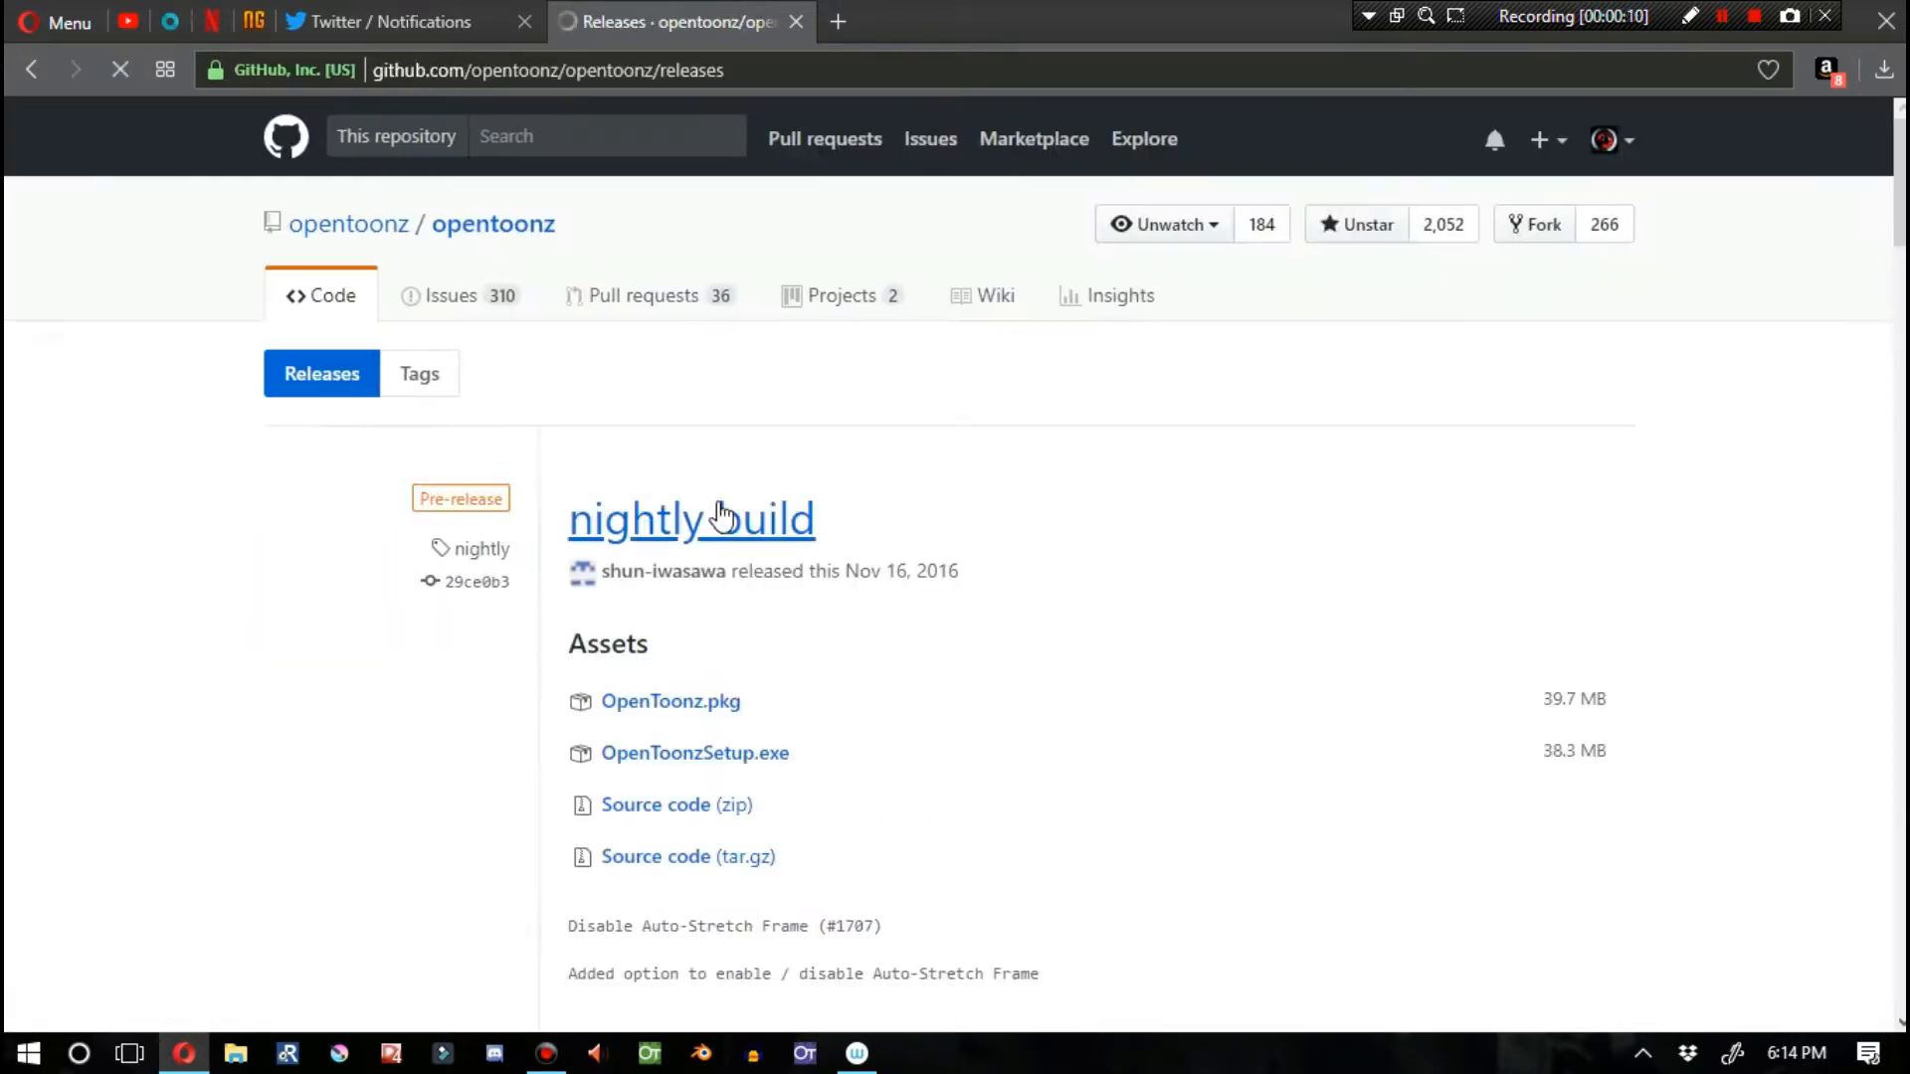
mouse_move(694, 752)
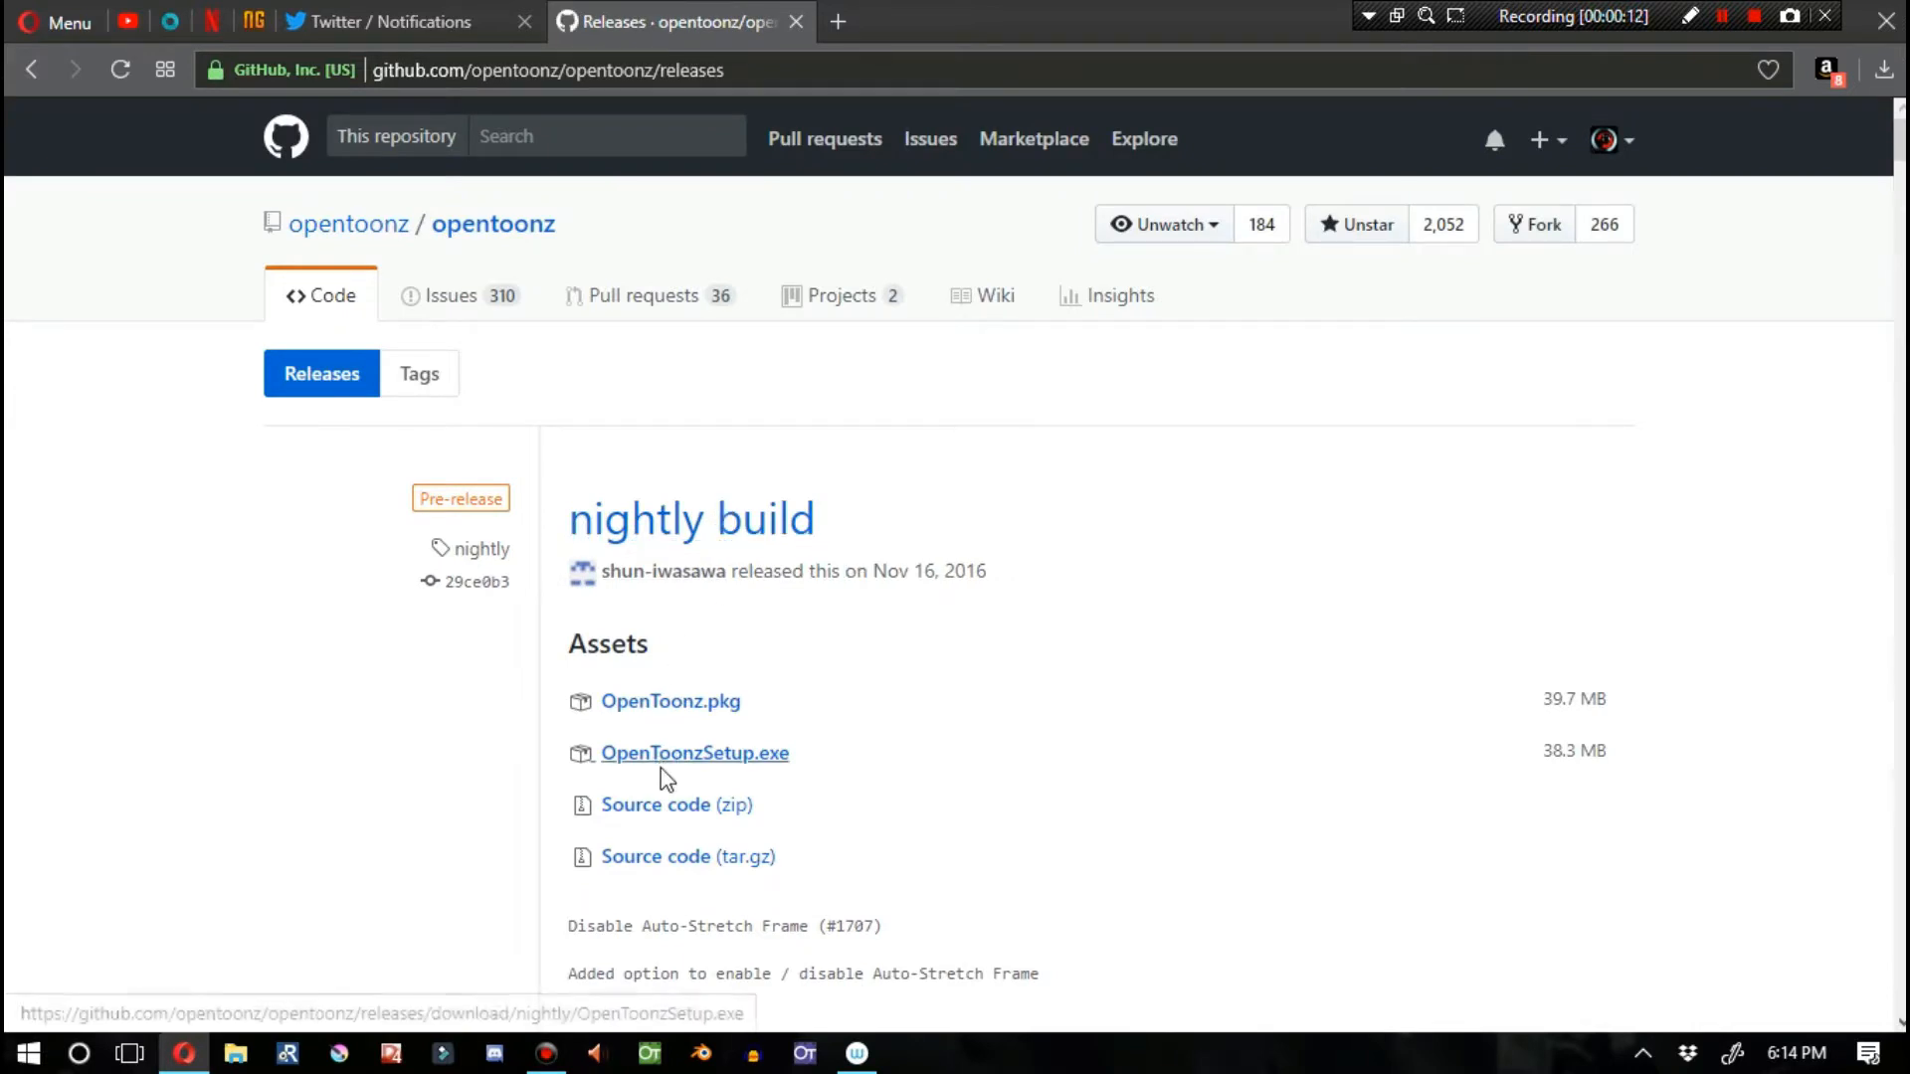
mouse_move(730, 762)
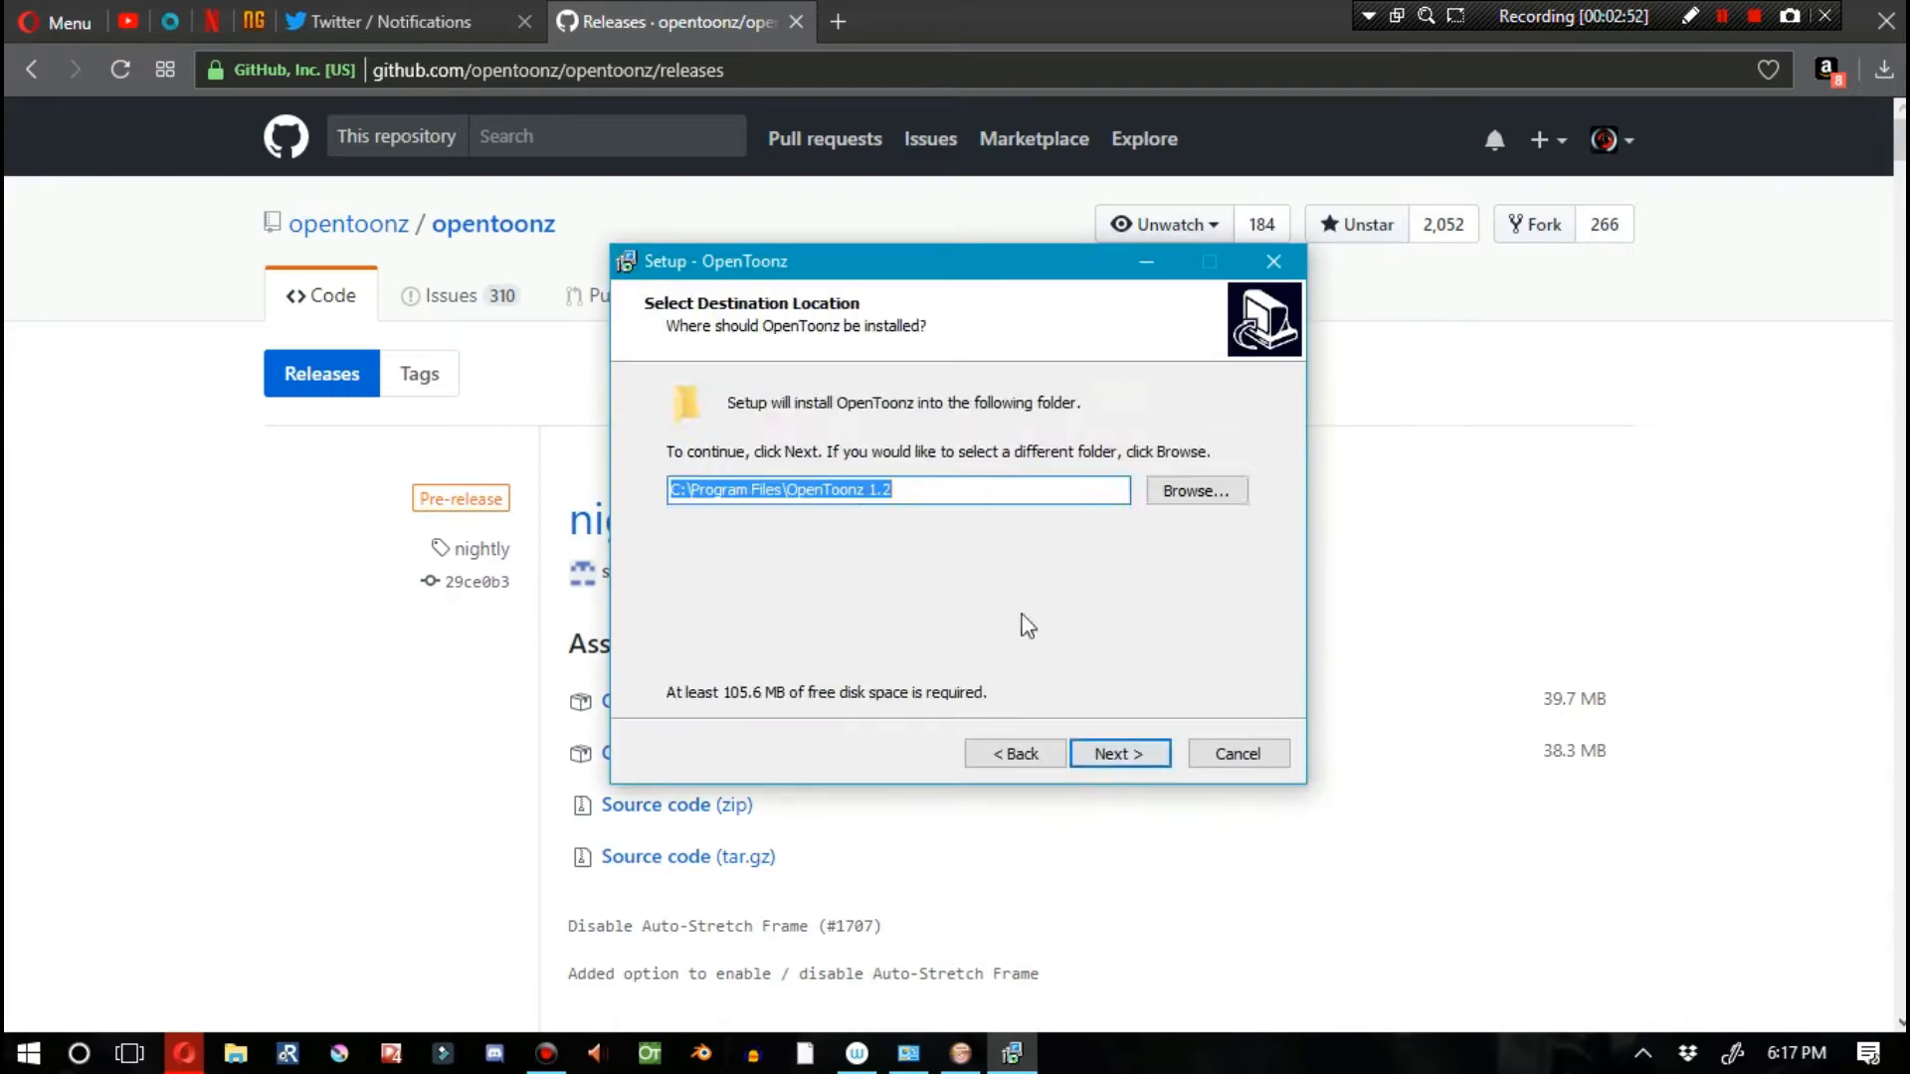
Step: Install into the default C:\Program Files\OpenToonz 1.2 folder and close the finished installer
click(1116, 752)
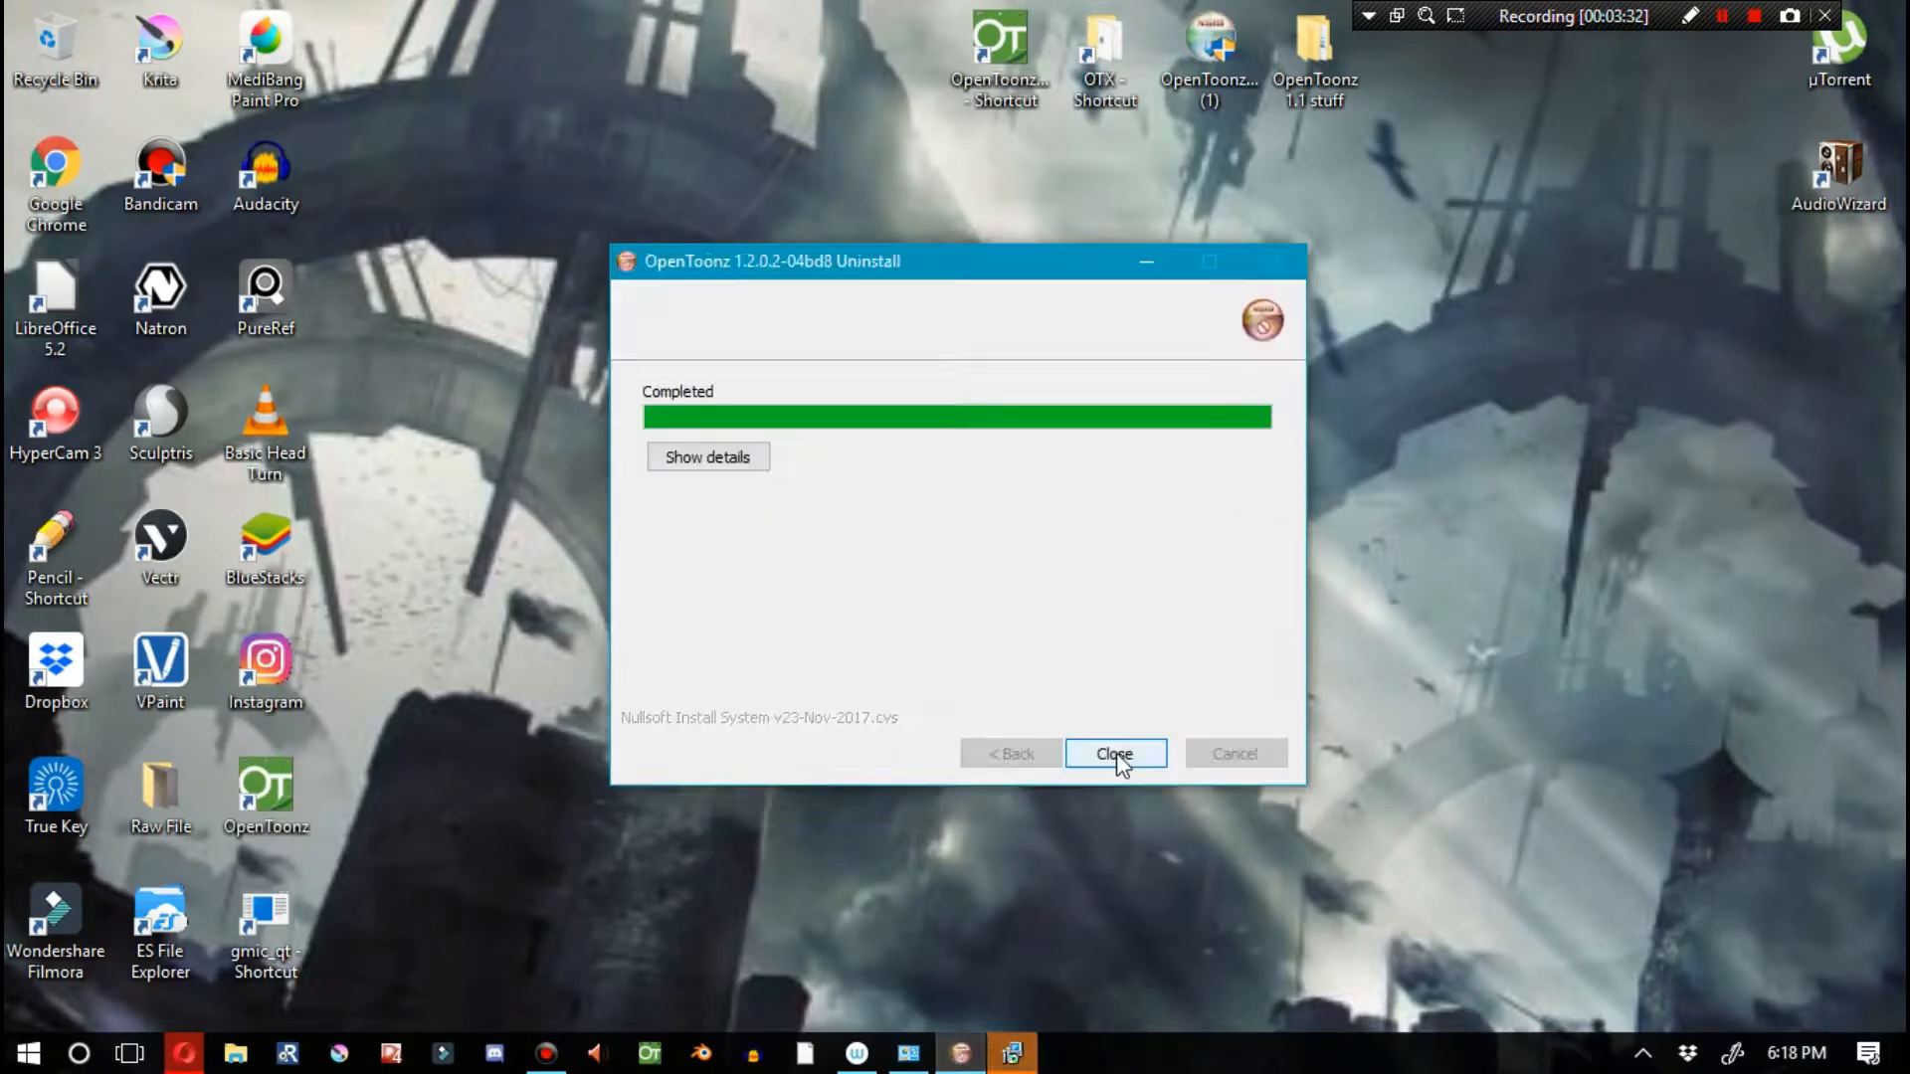
click(1114, 751)
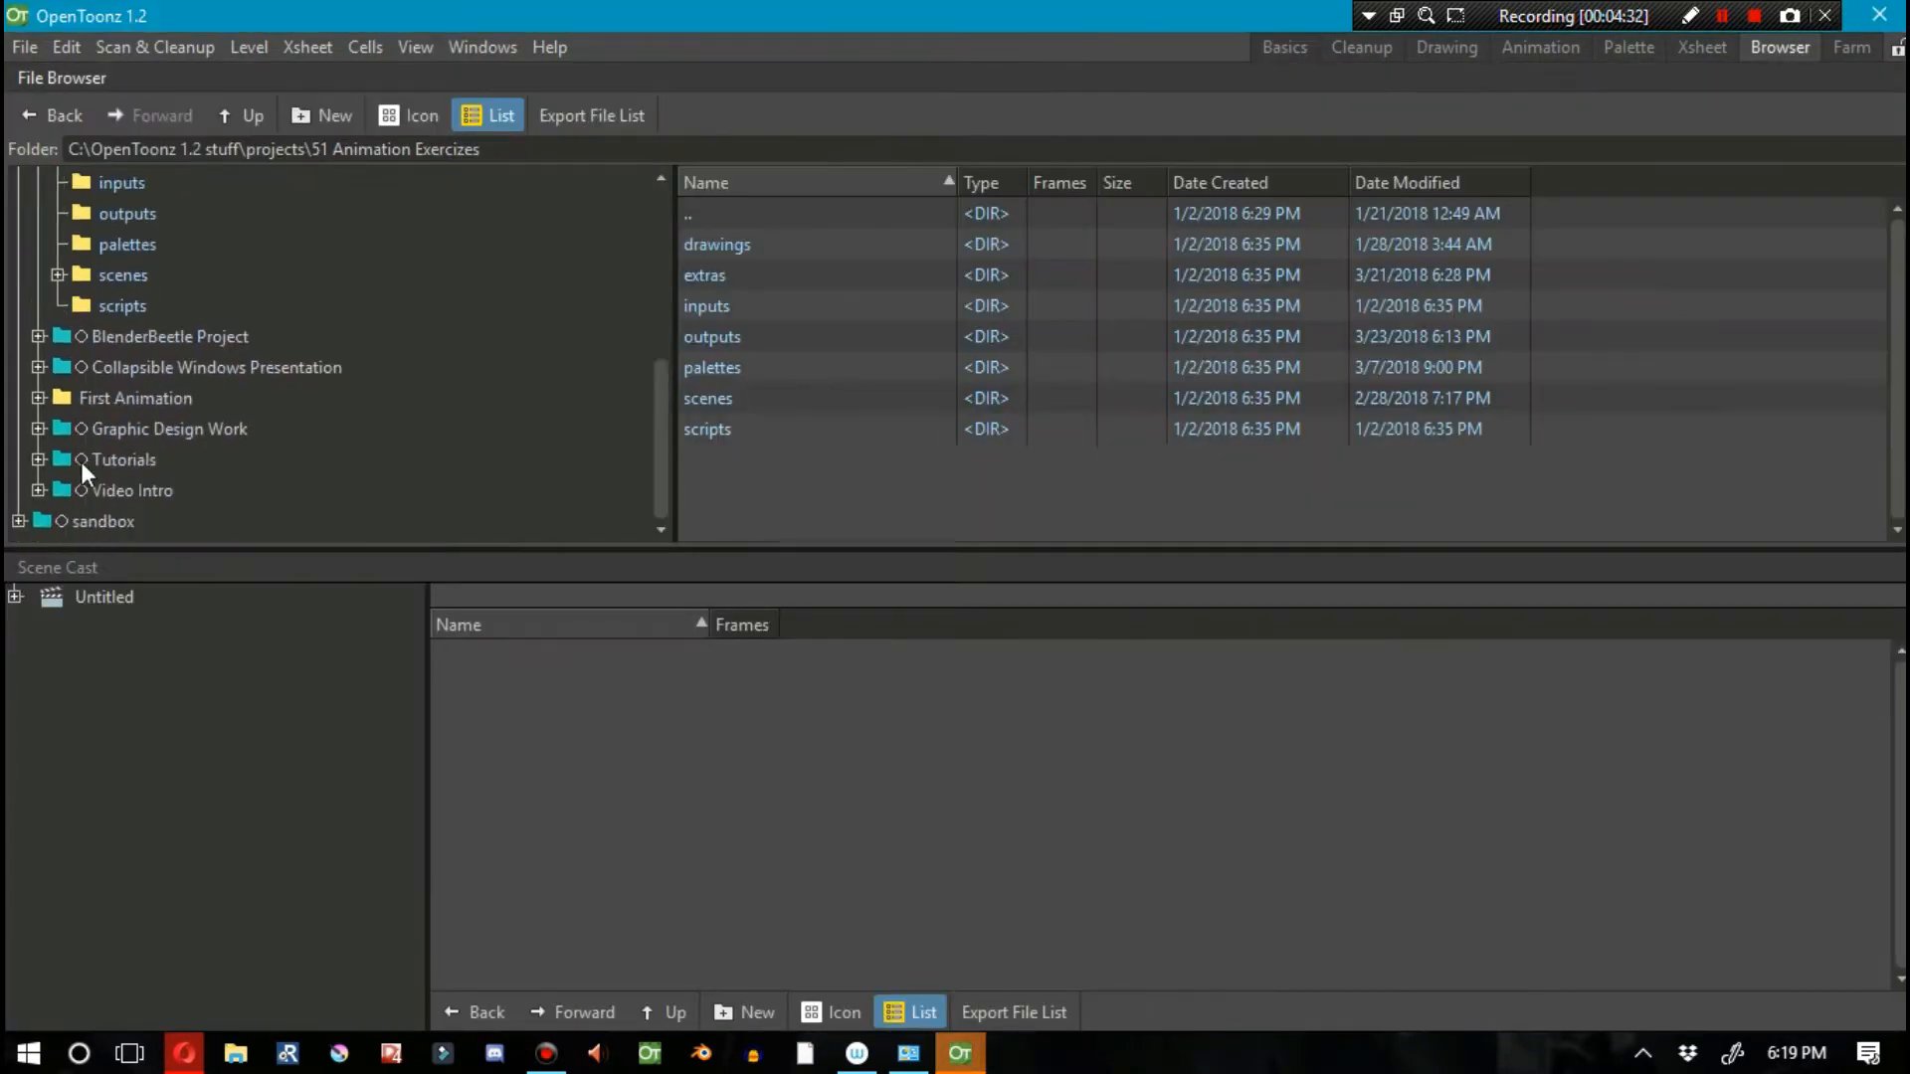
Step: Save the new scene as 'Presentation 001' in the Tutorials project's scenes folder
click(123, 460)
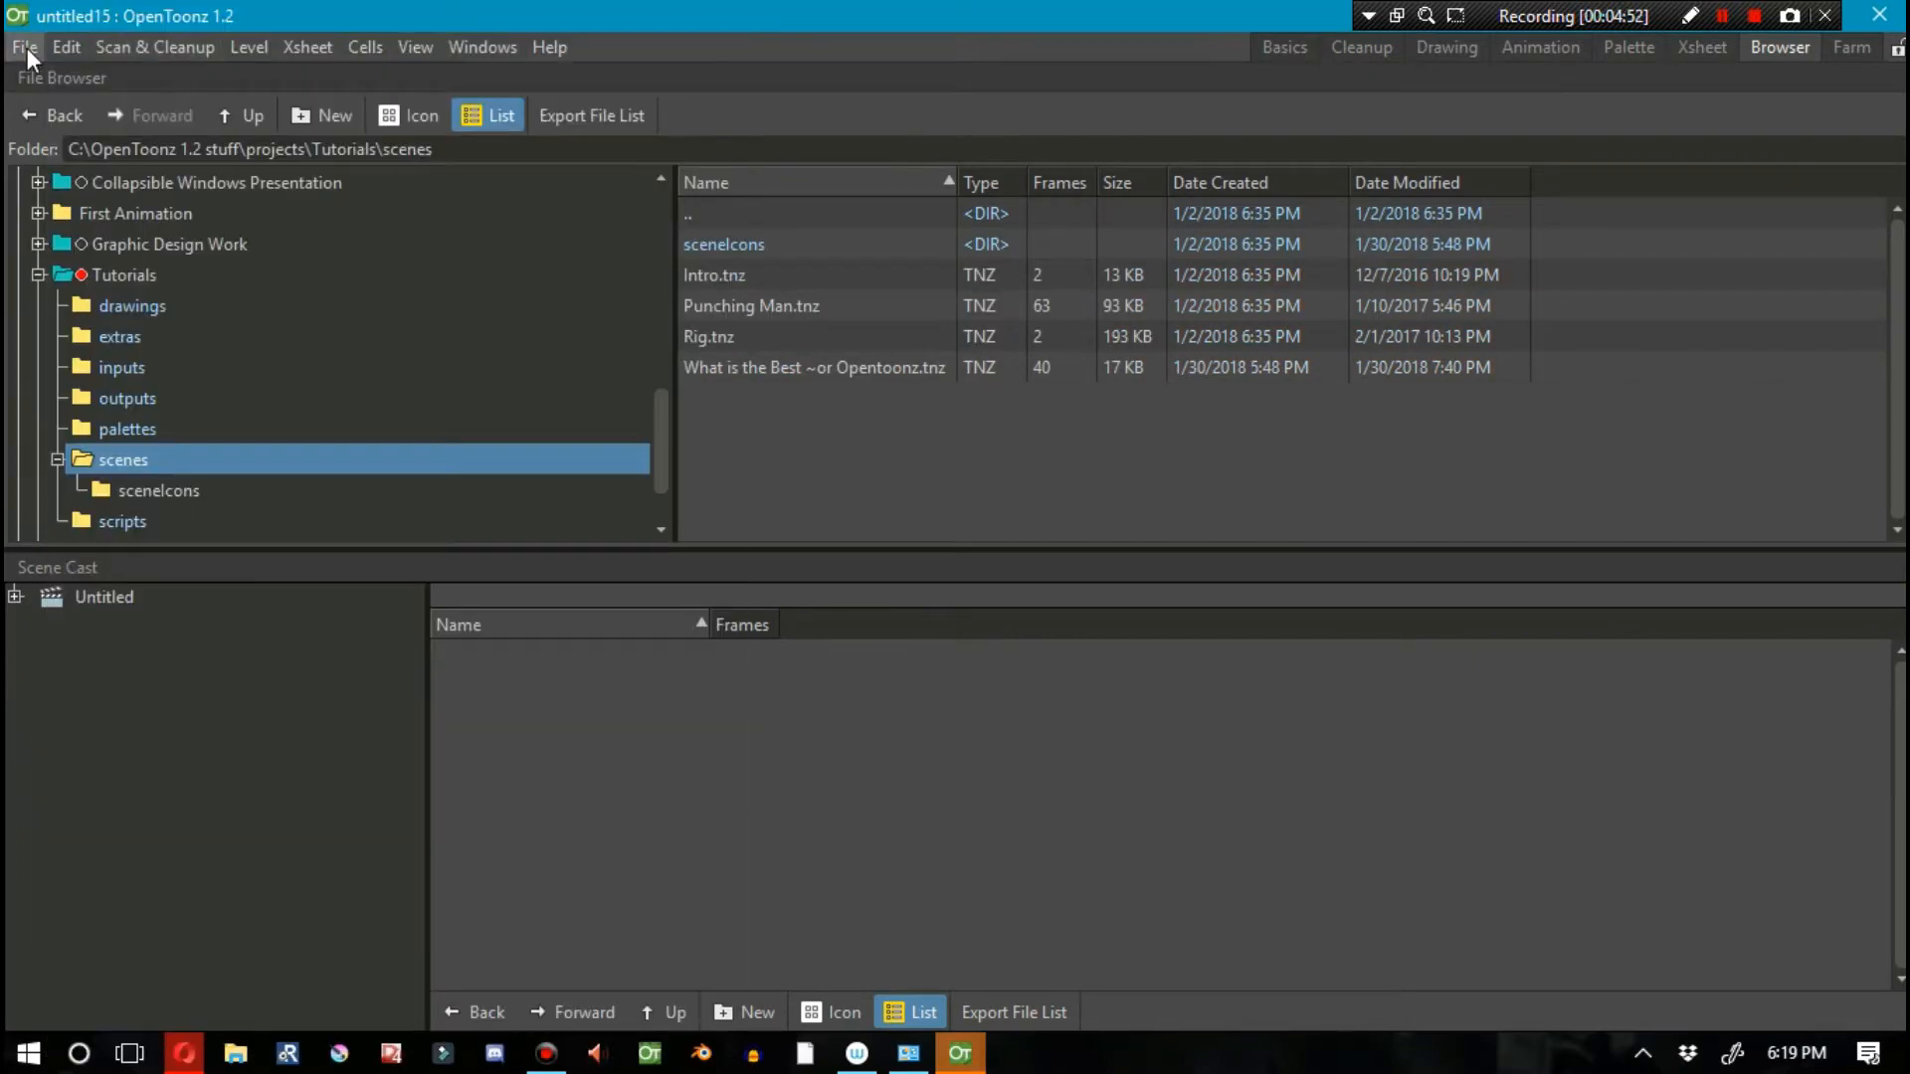
click(24, 45)
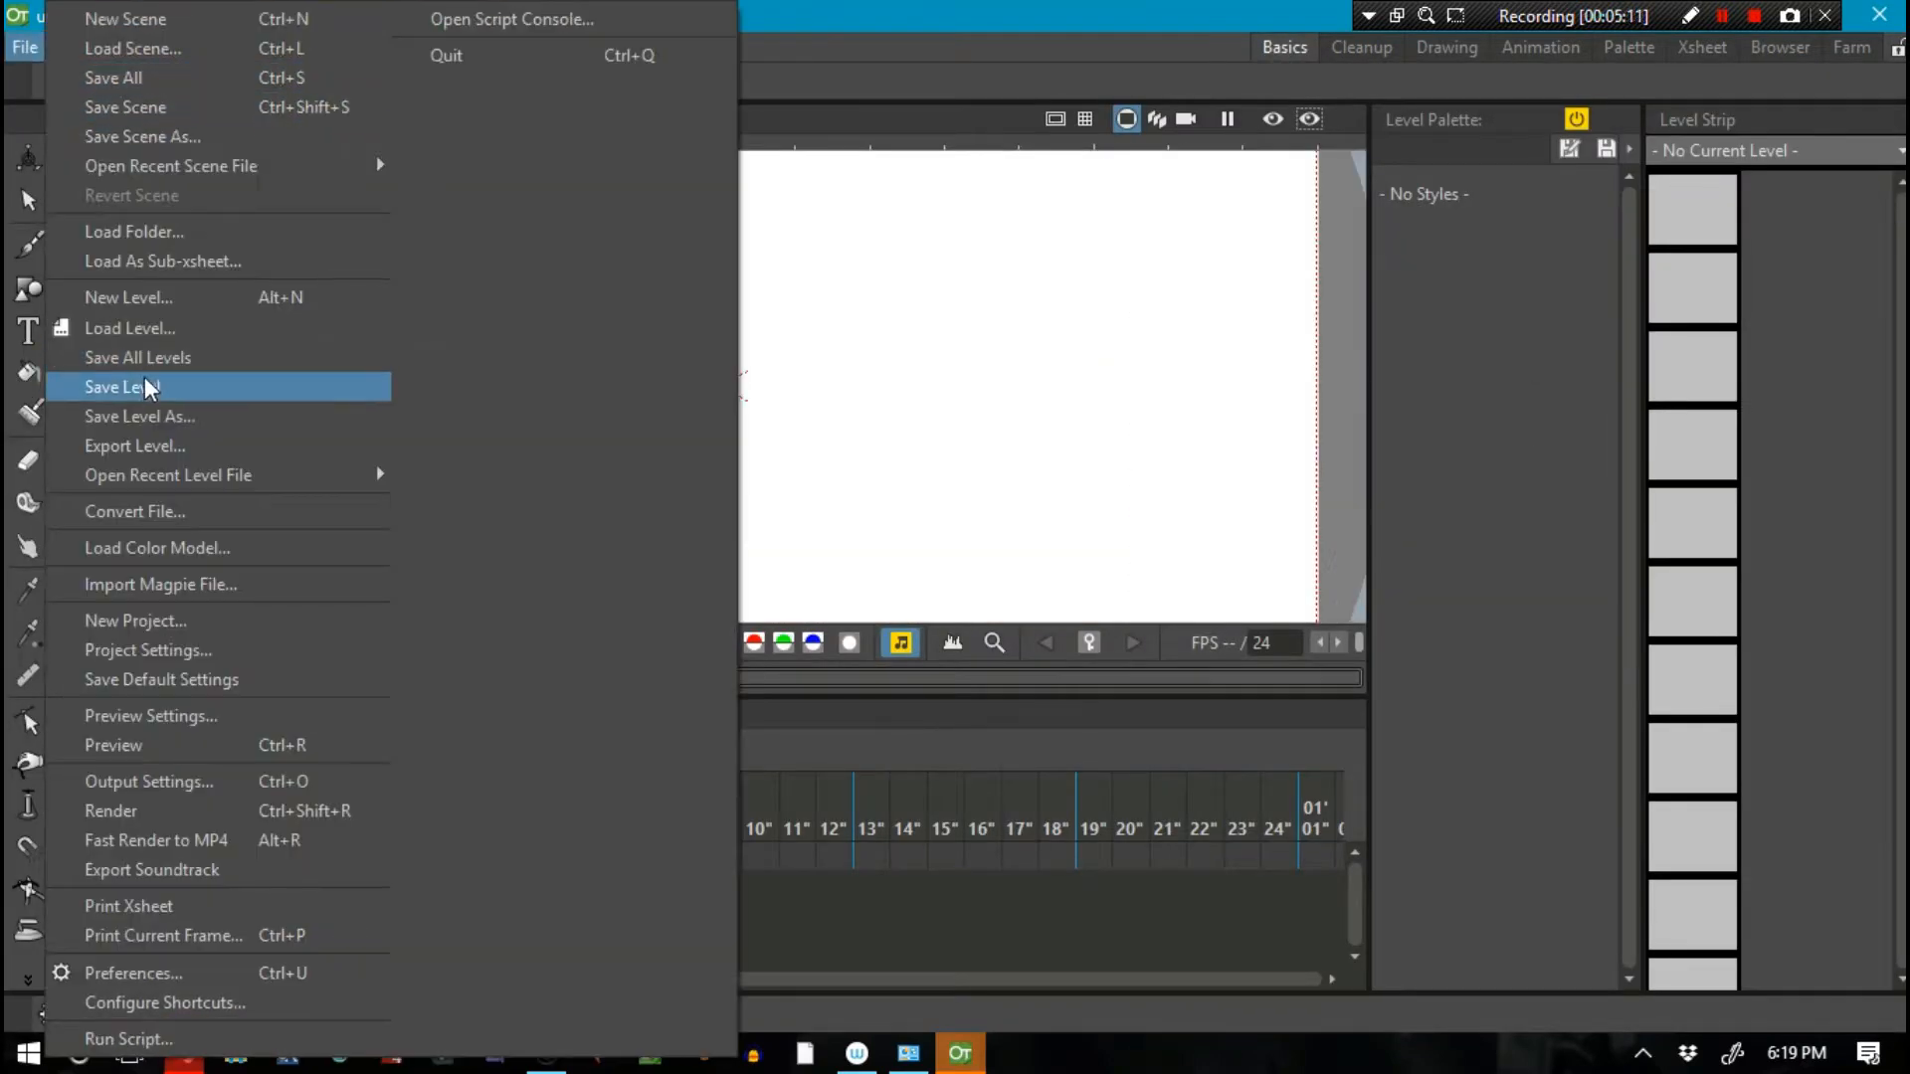
click(141, 138)
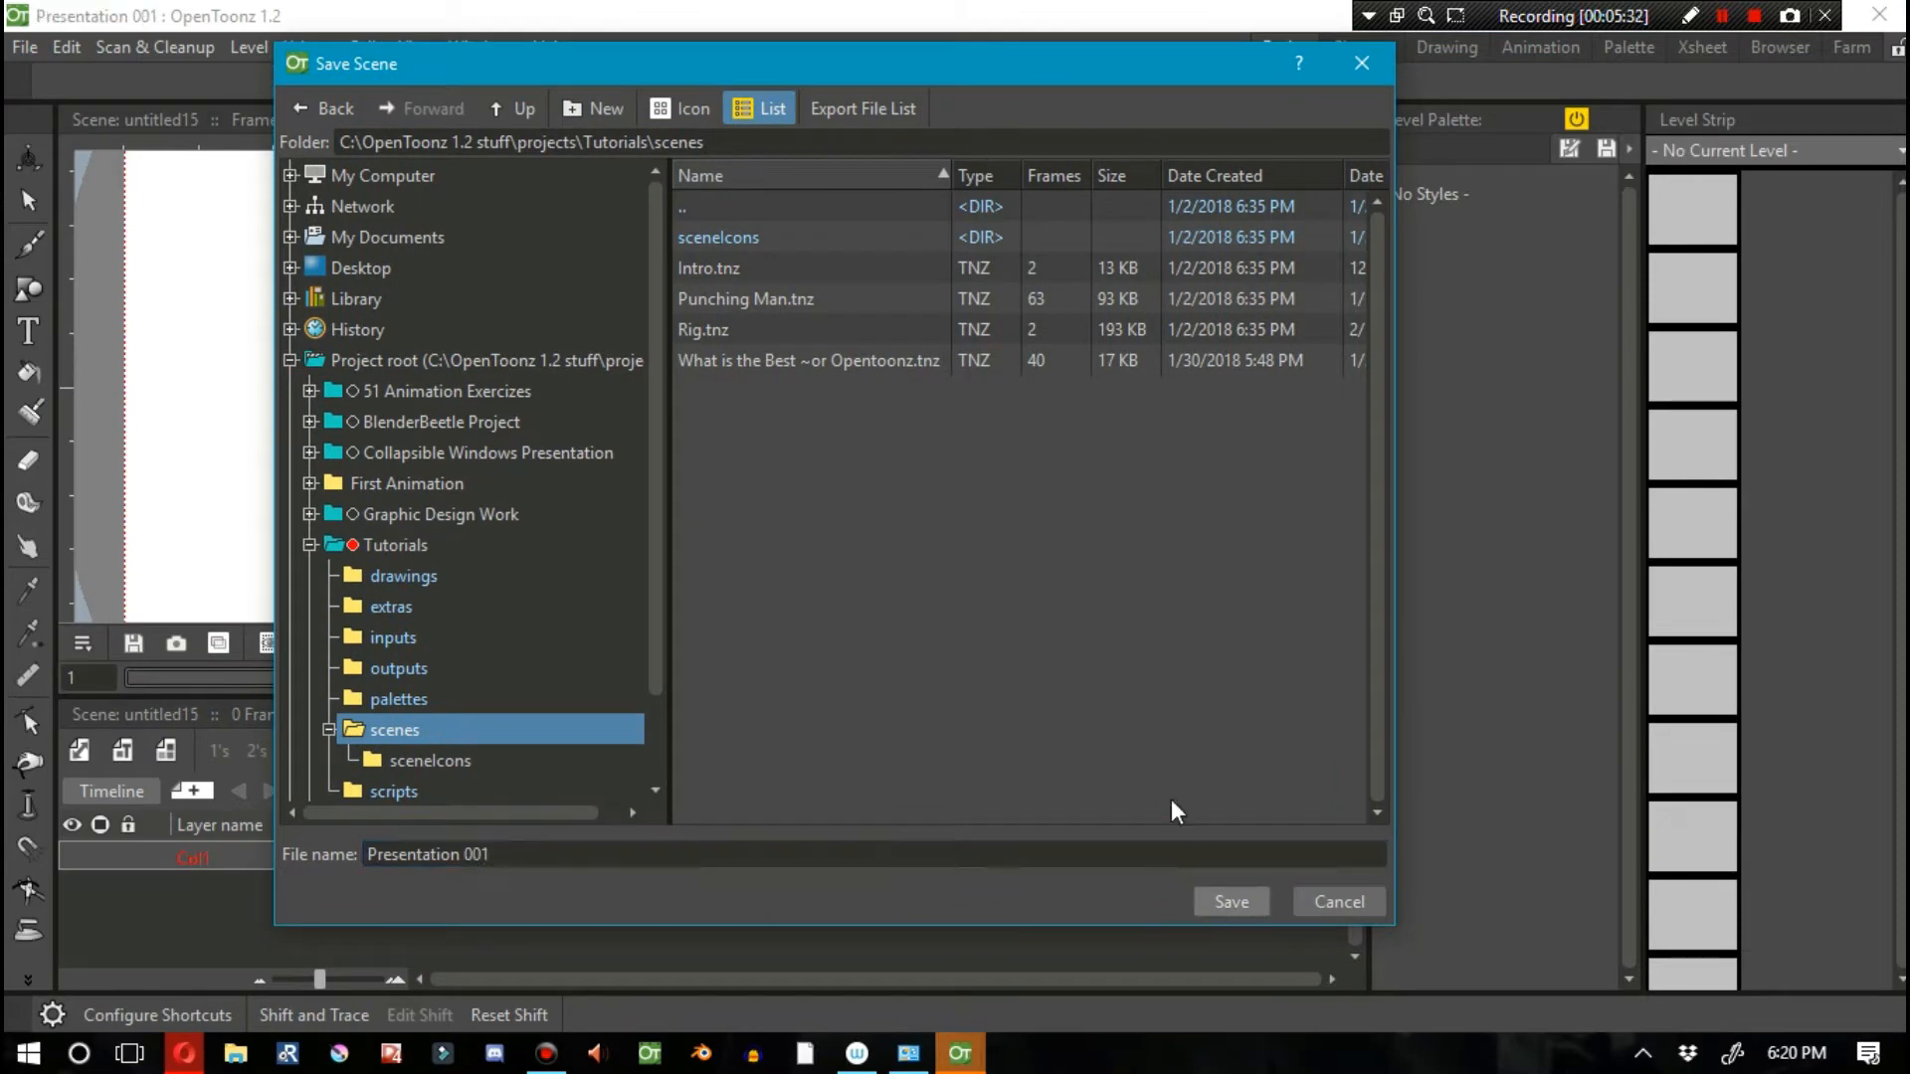
click(1230, 901)
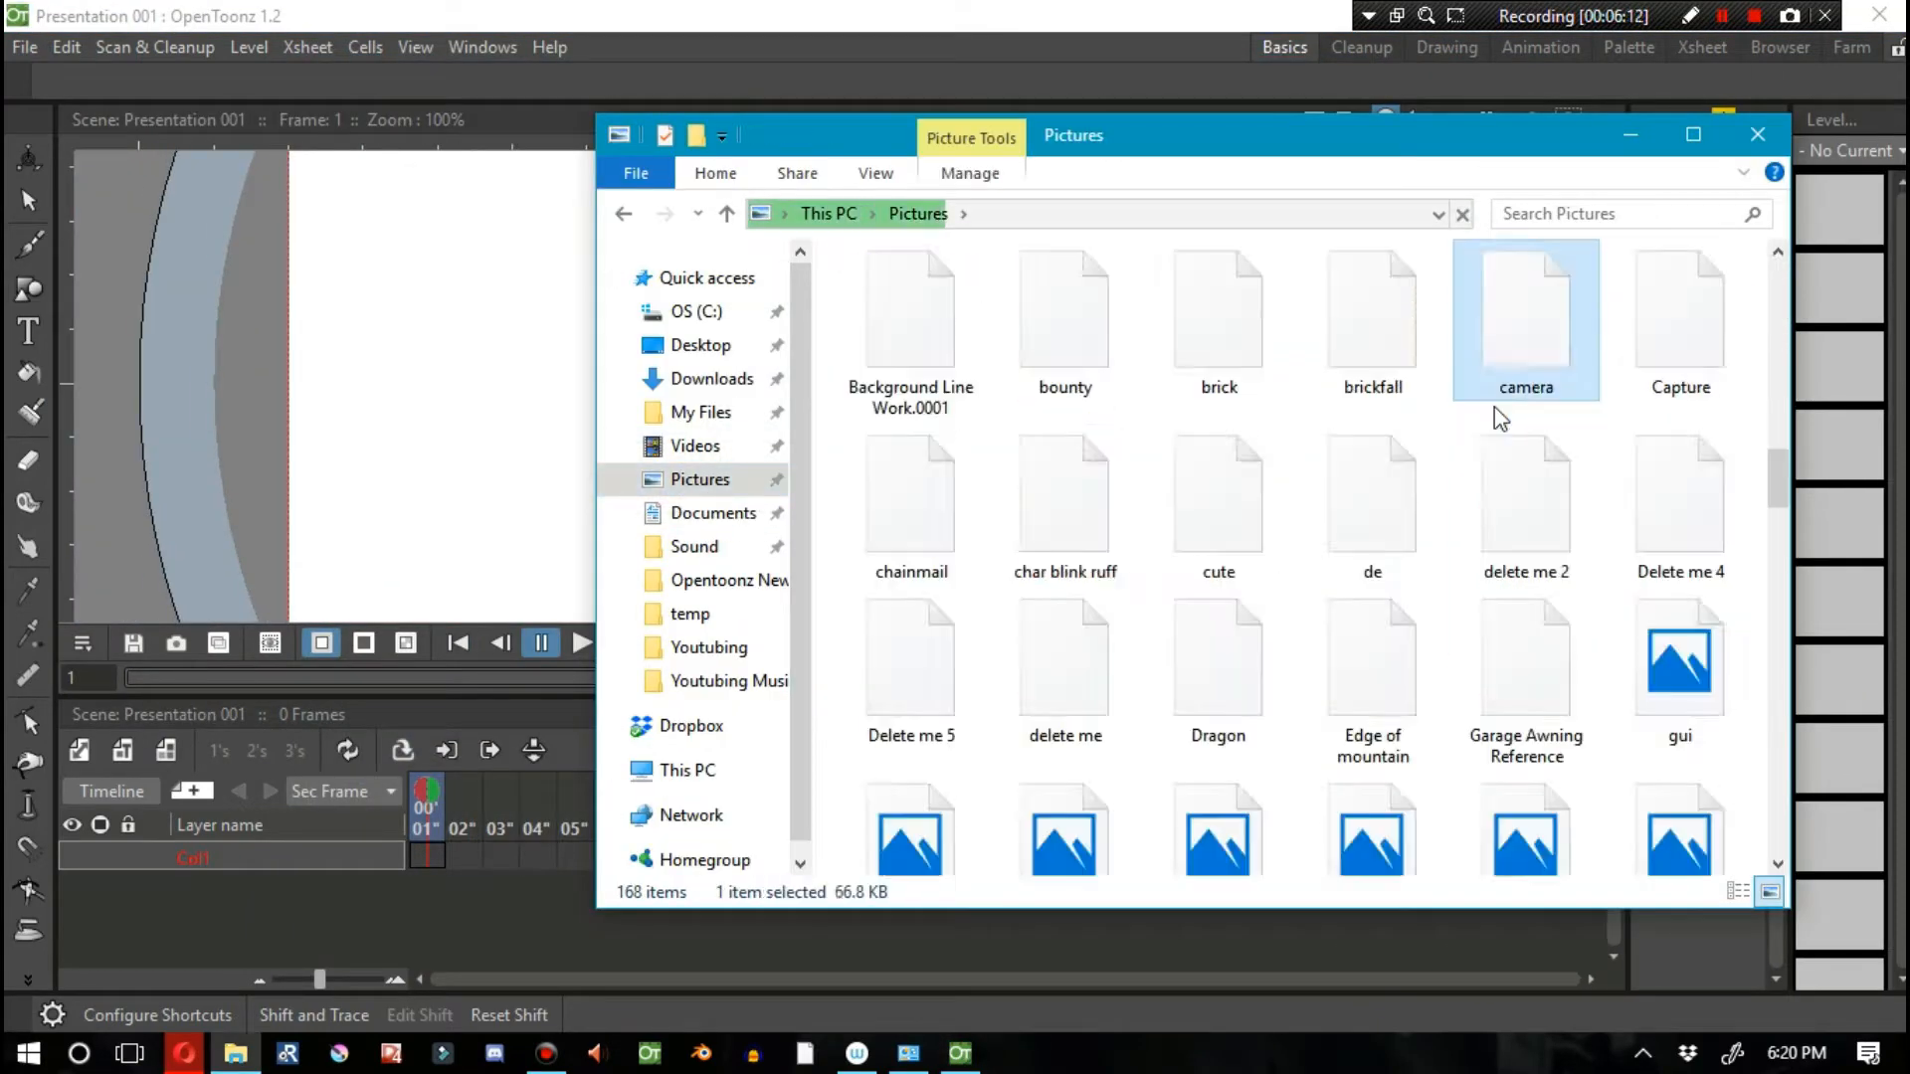
click(696, 445)
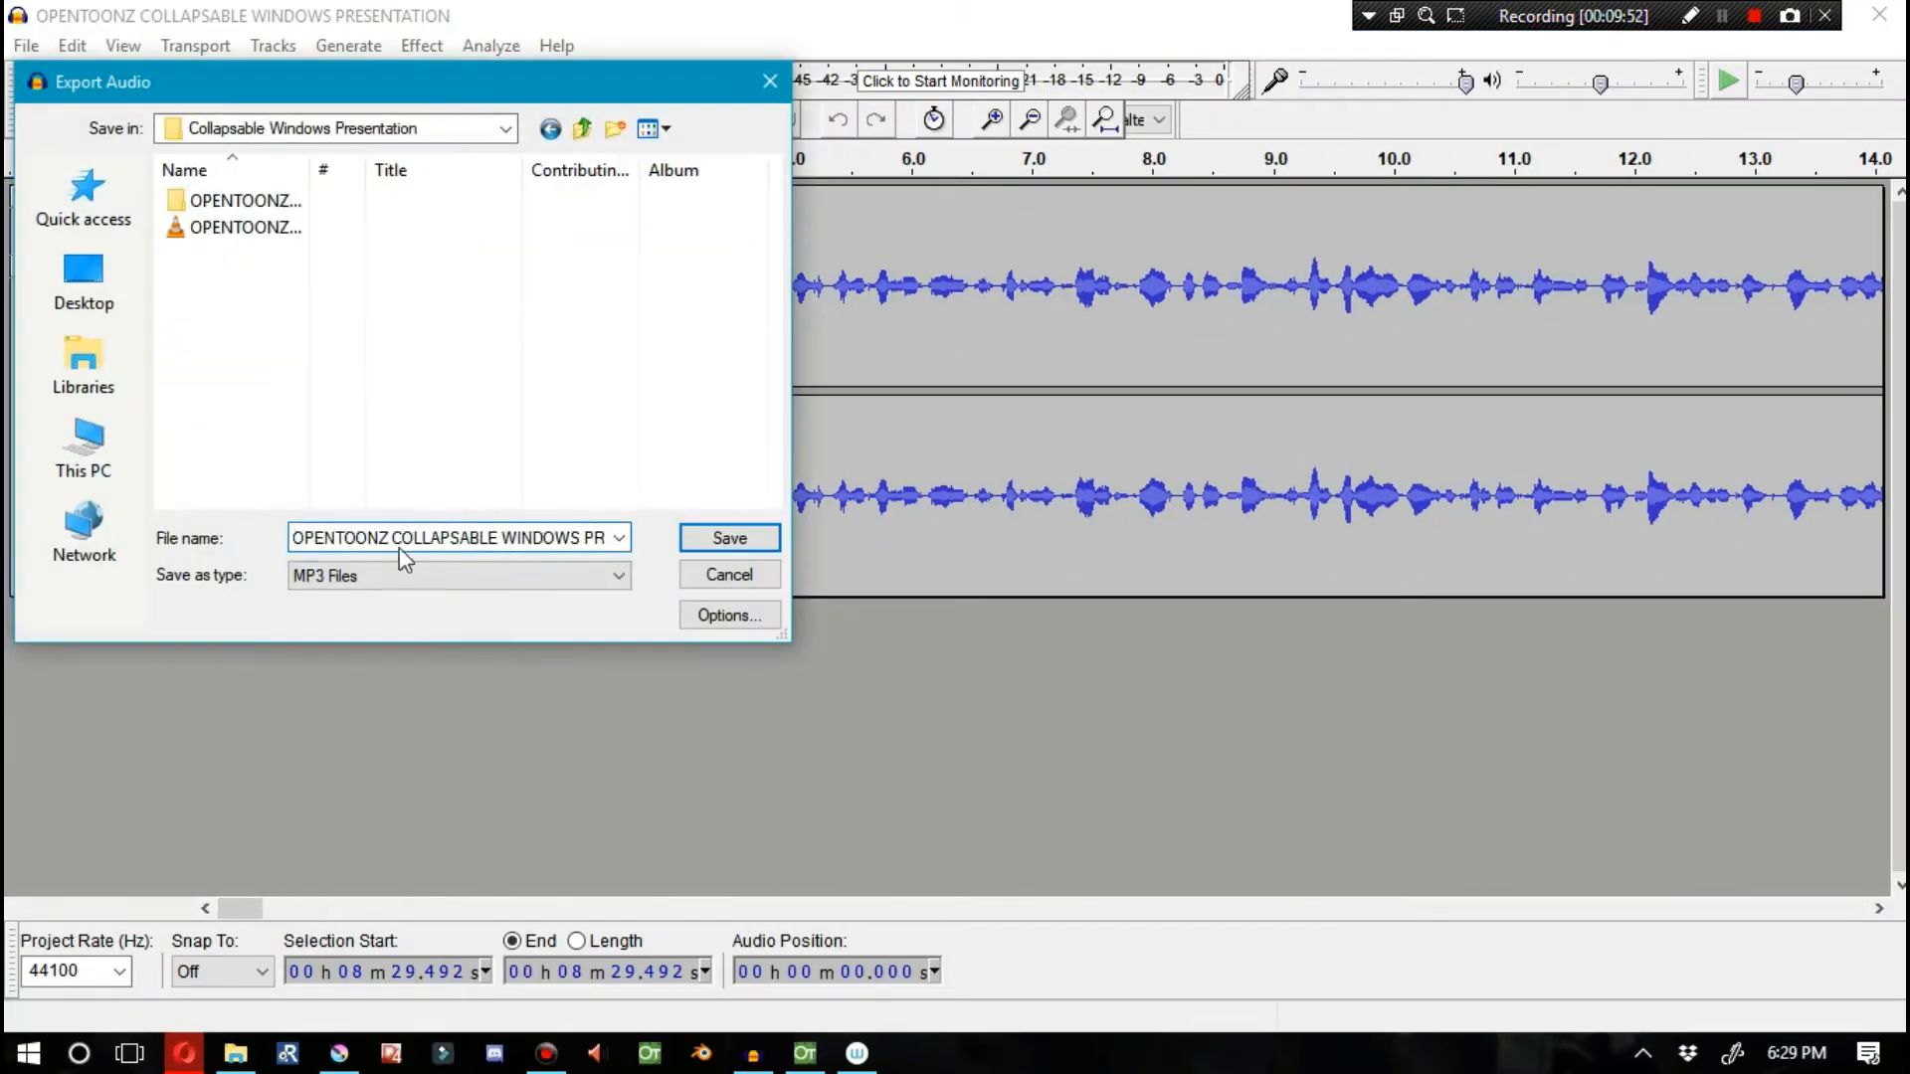
Step: Export the voiceover as an MP3 into the Collapsable Windows Presentation folder
click(729, 537)
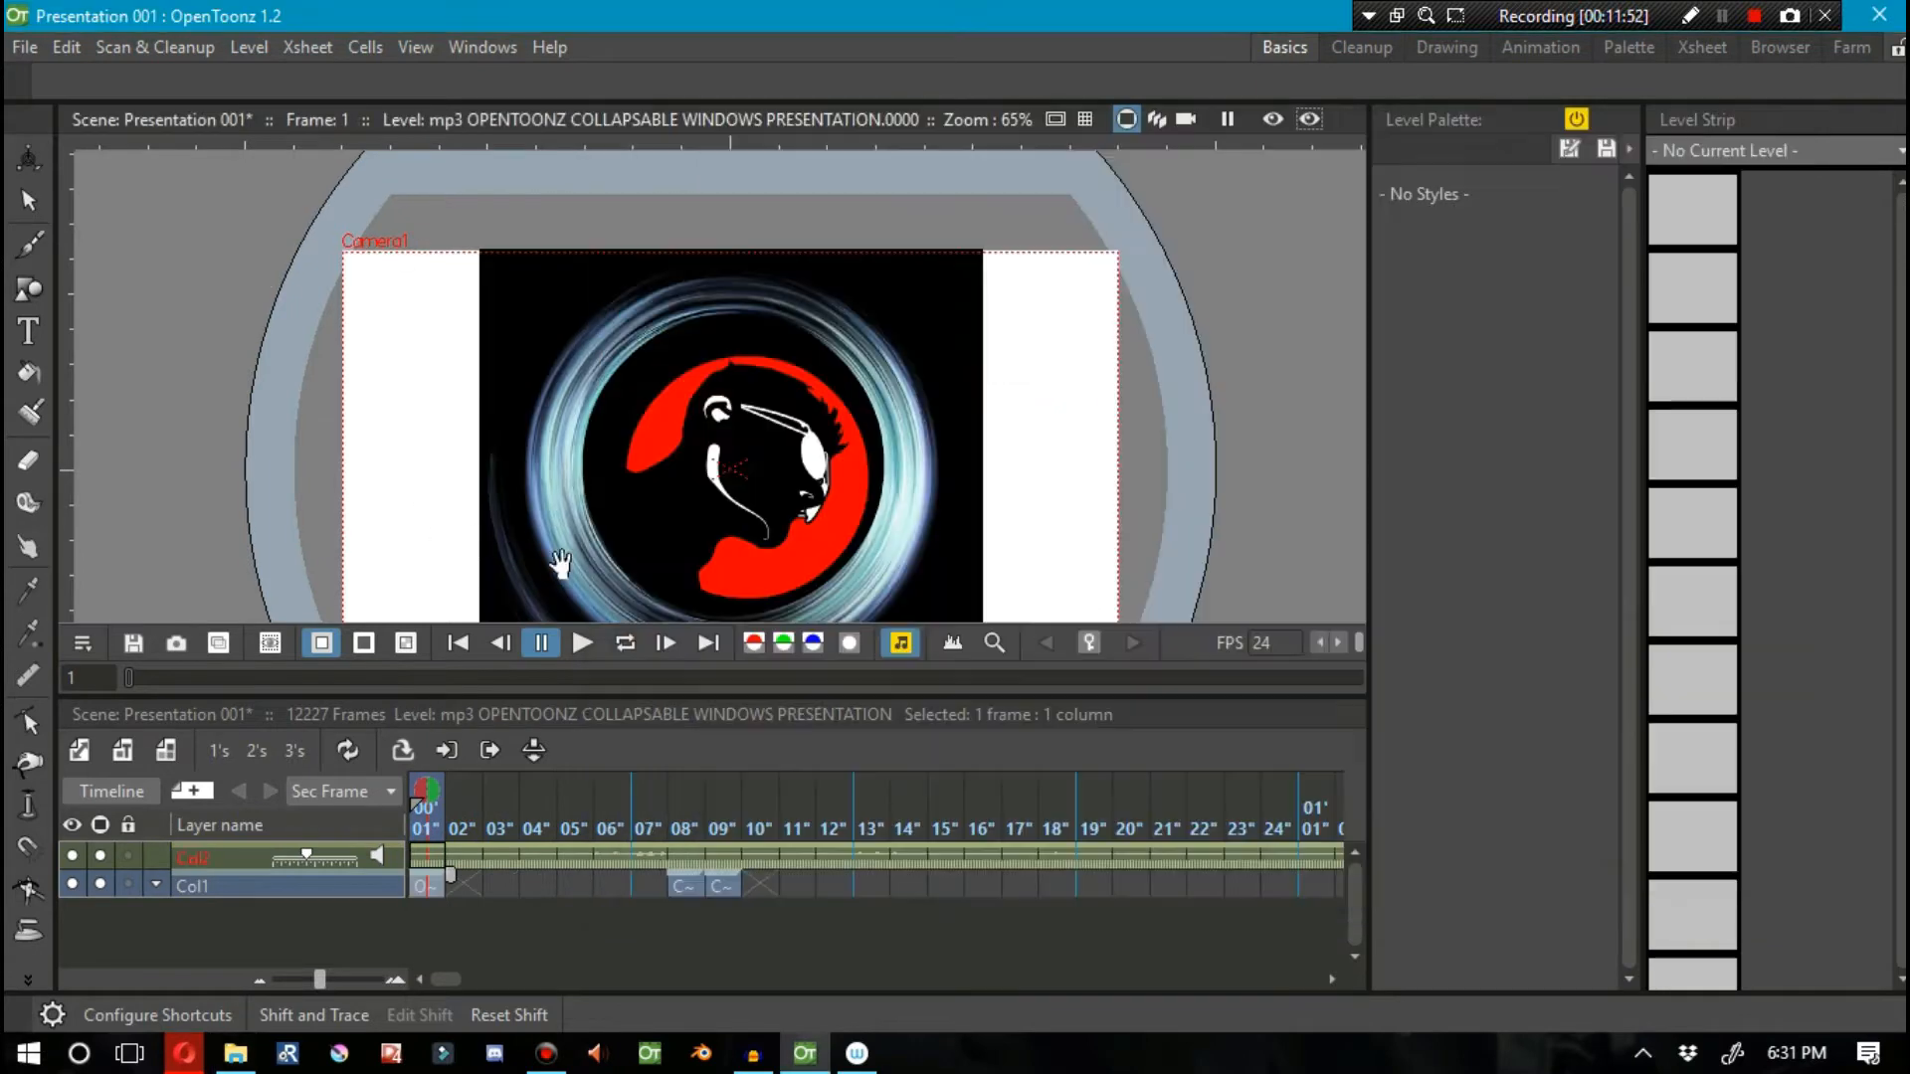
Step: Play the scene to hear the mp3 voiceover along the timeline, then pause it
click(581, 642)
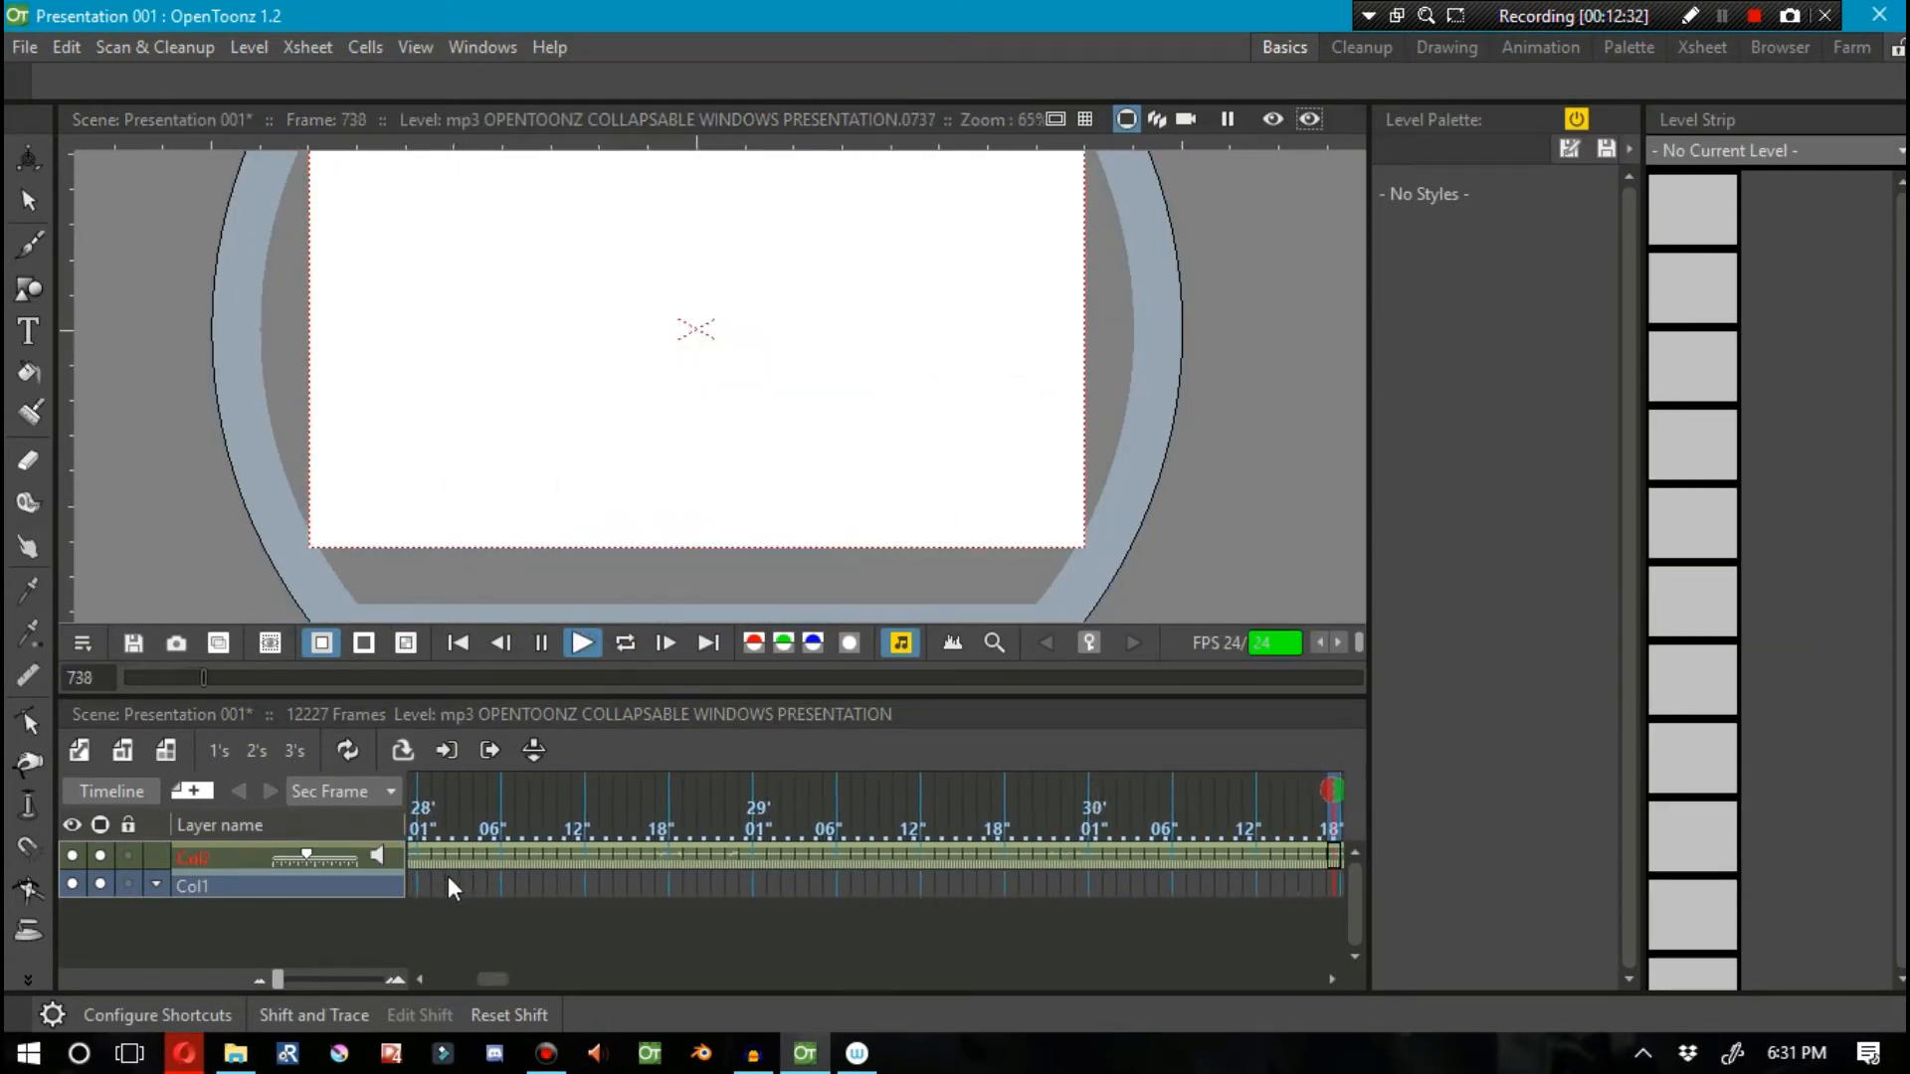
click(583, 643)
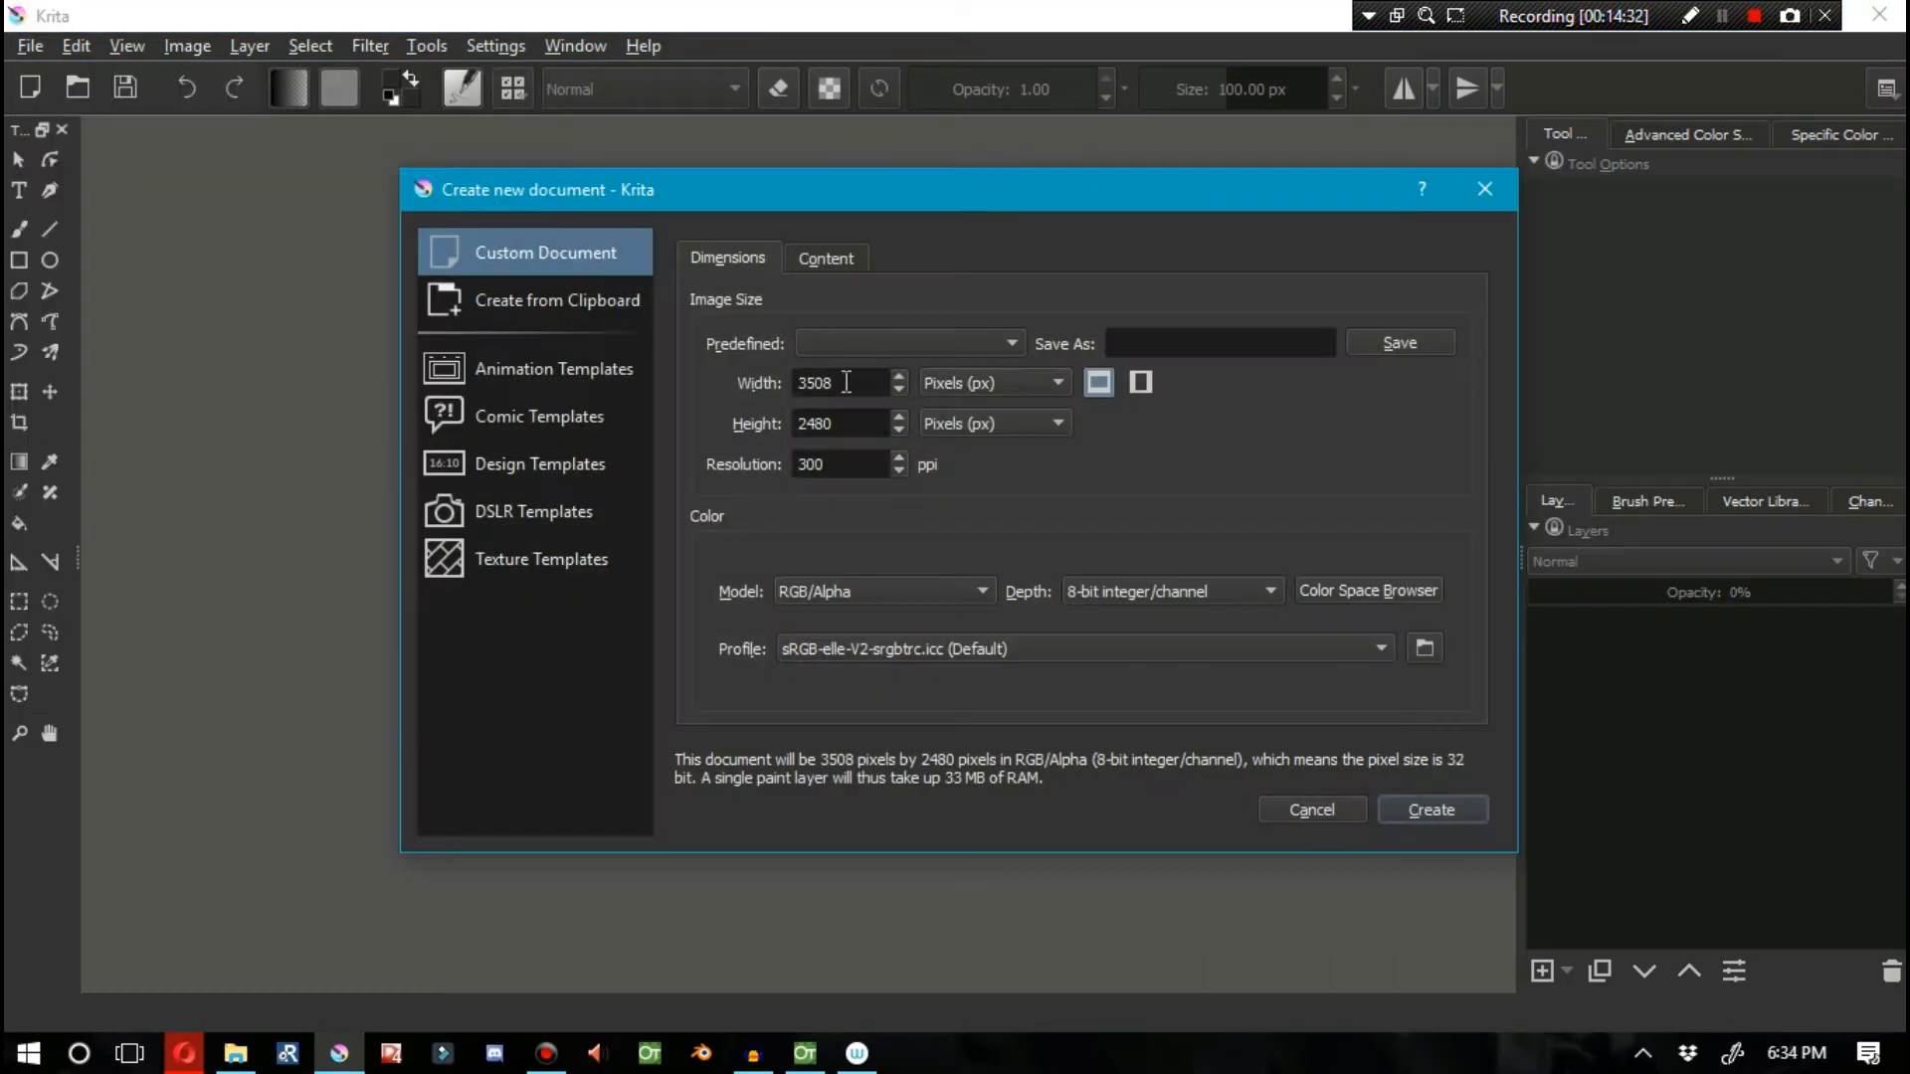
Step: Create a 3508×2480, 300 ppi canvas for the OpenToonz logo on black and save it as PNG
click(1430, 809)
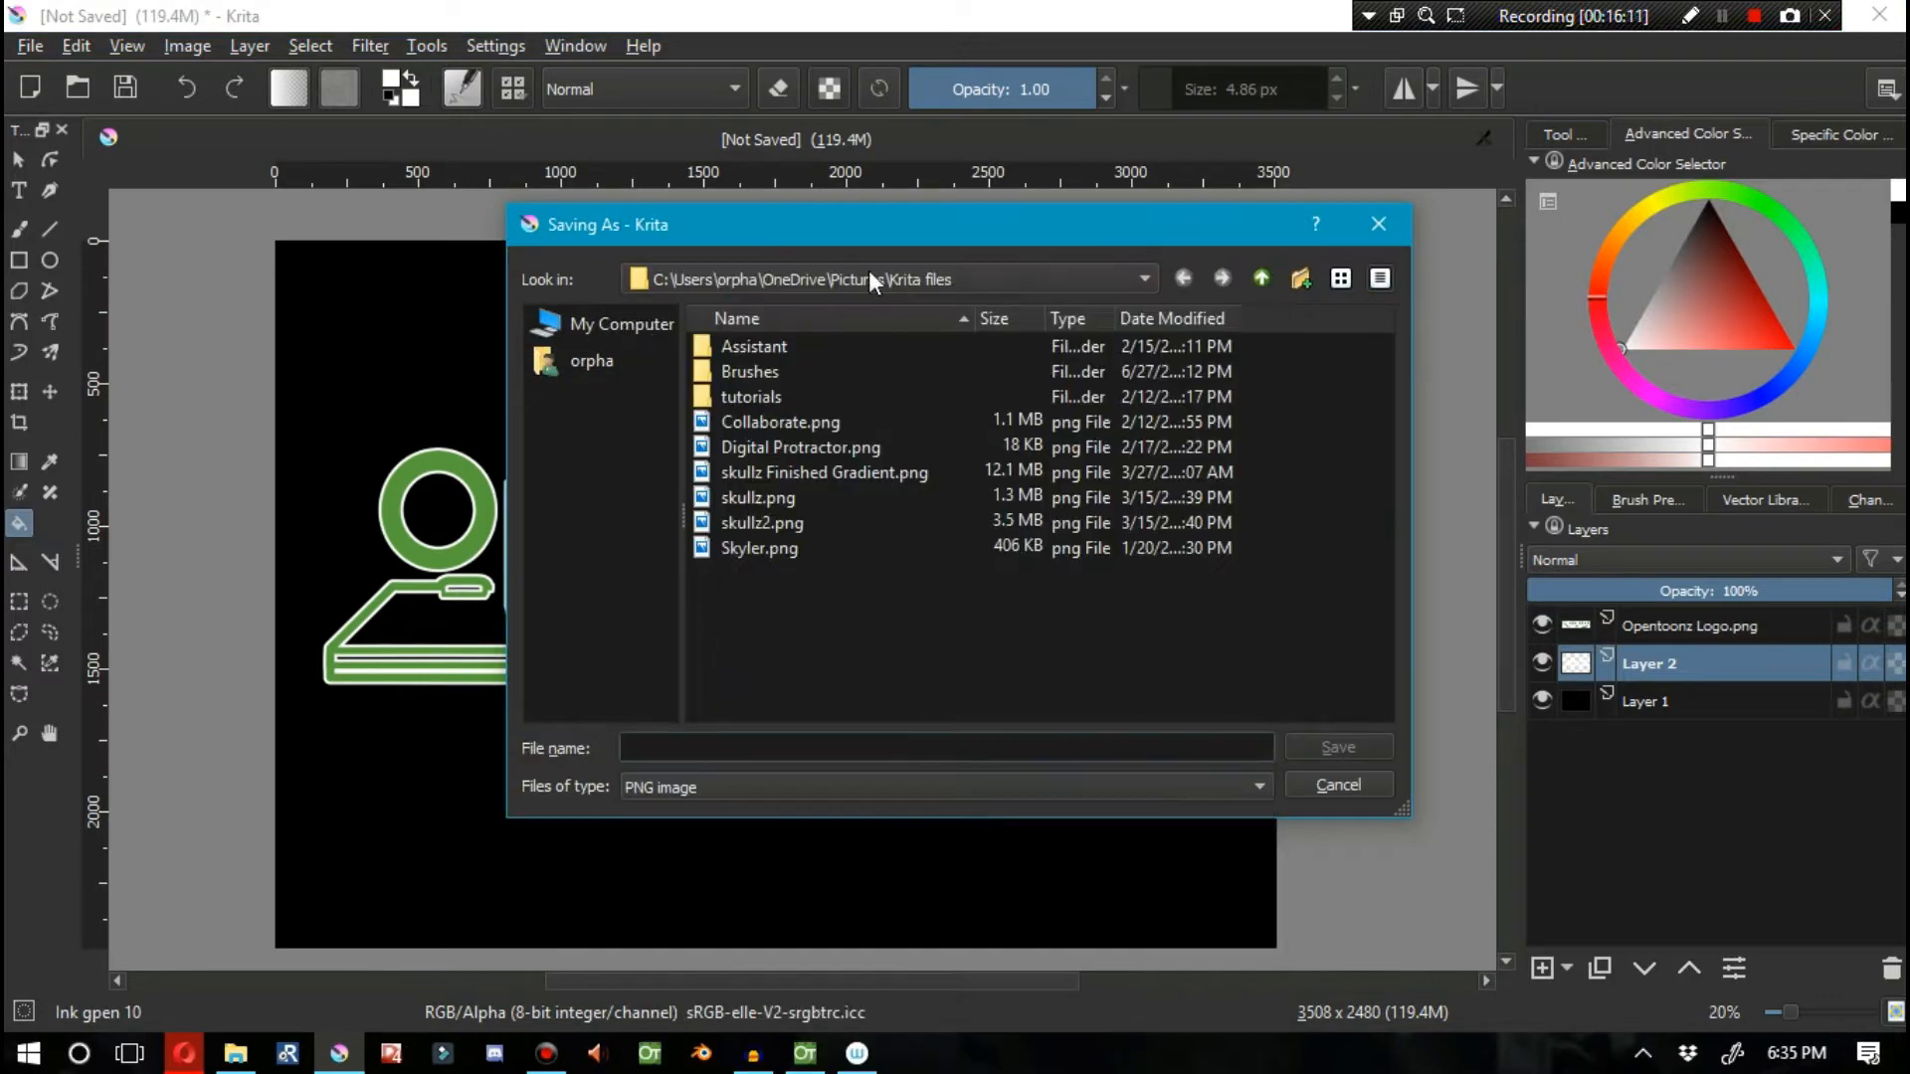
click(1337, 746)
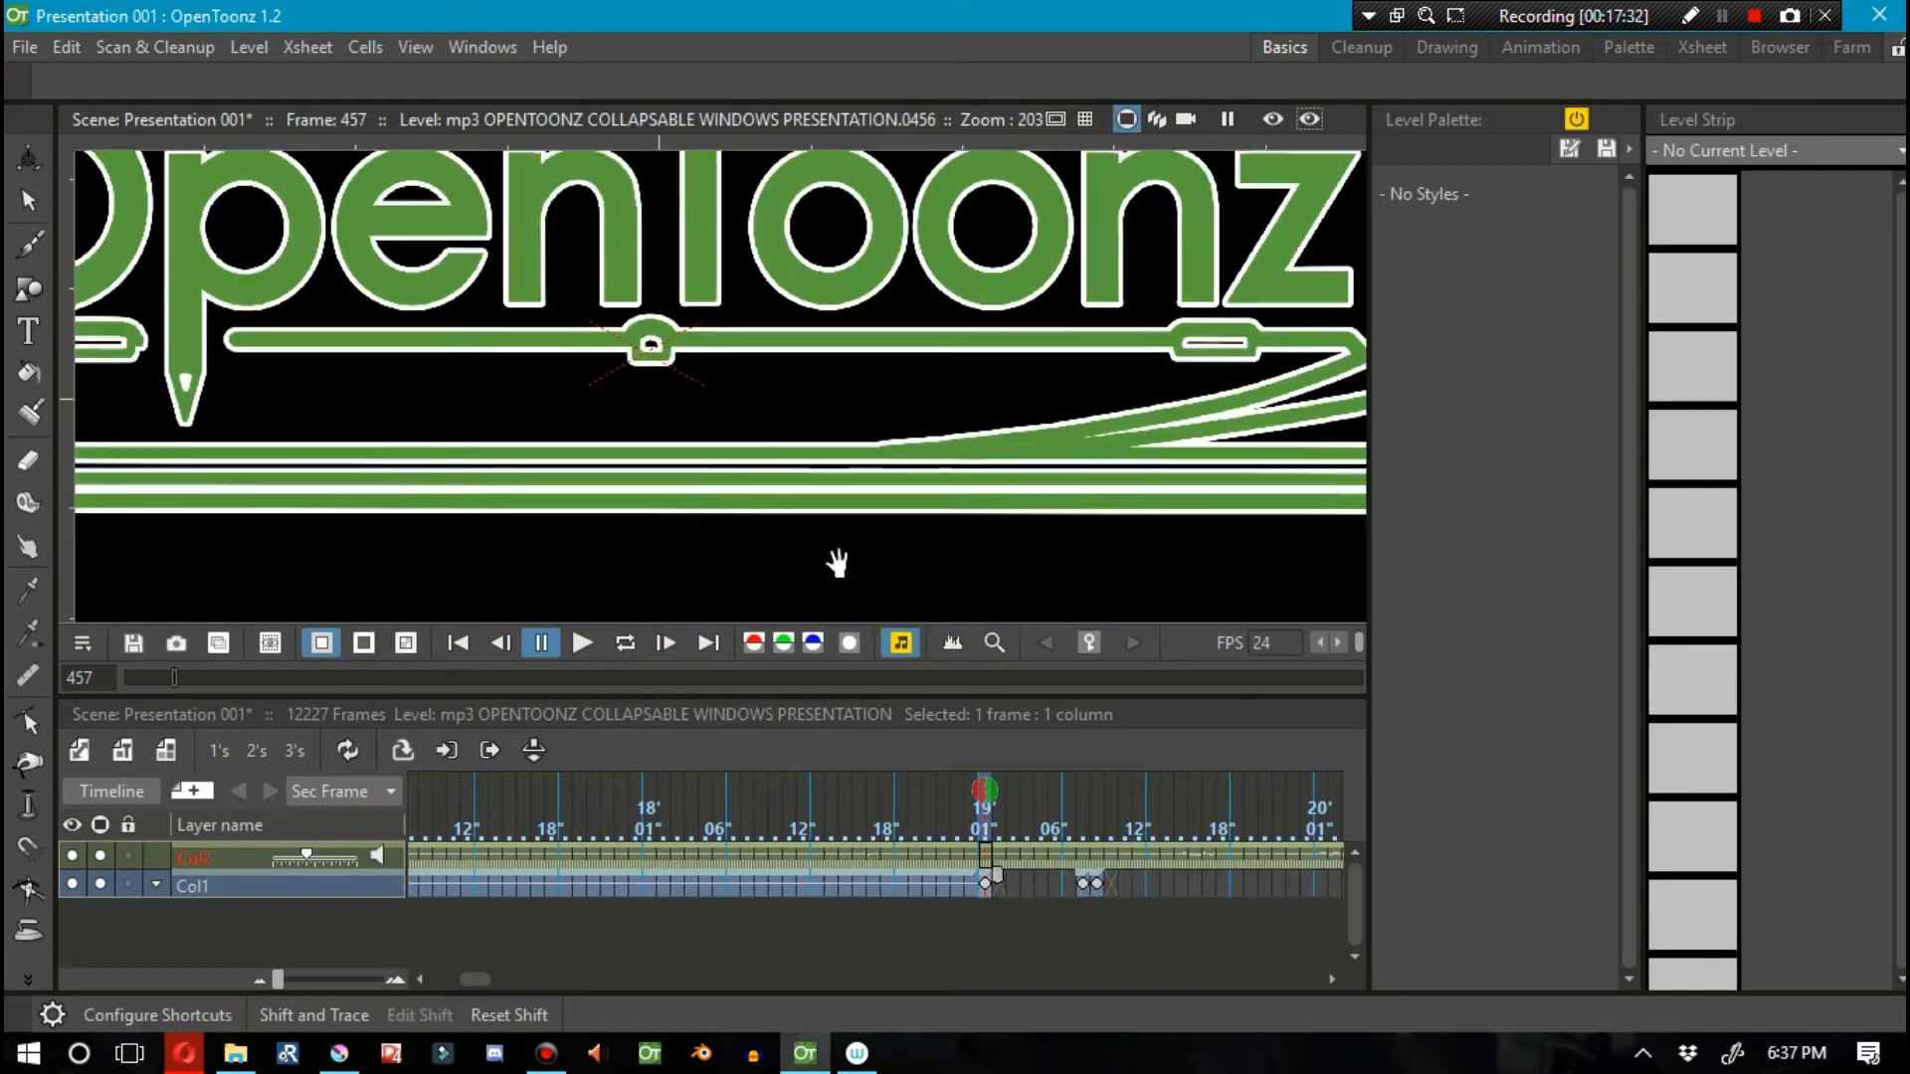
Step: Extend the opentoonz screen cells over a long run of frames and add a new empty column
click(581, 642)
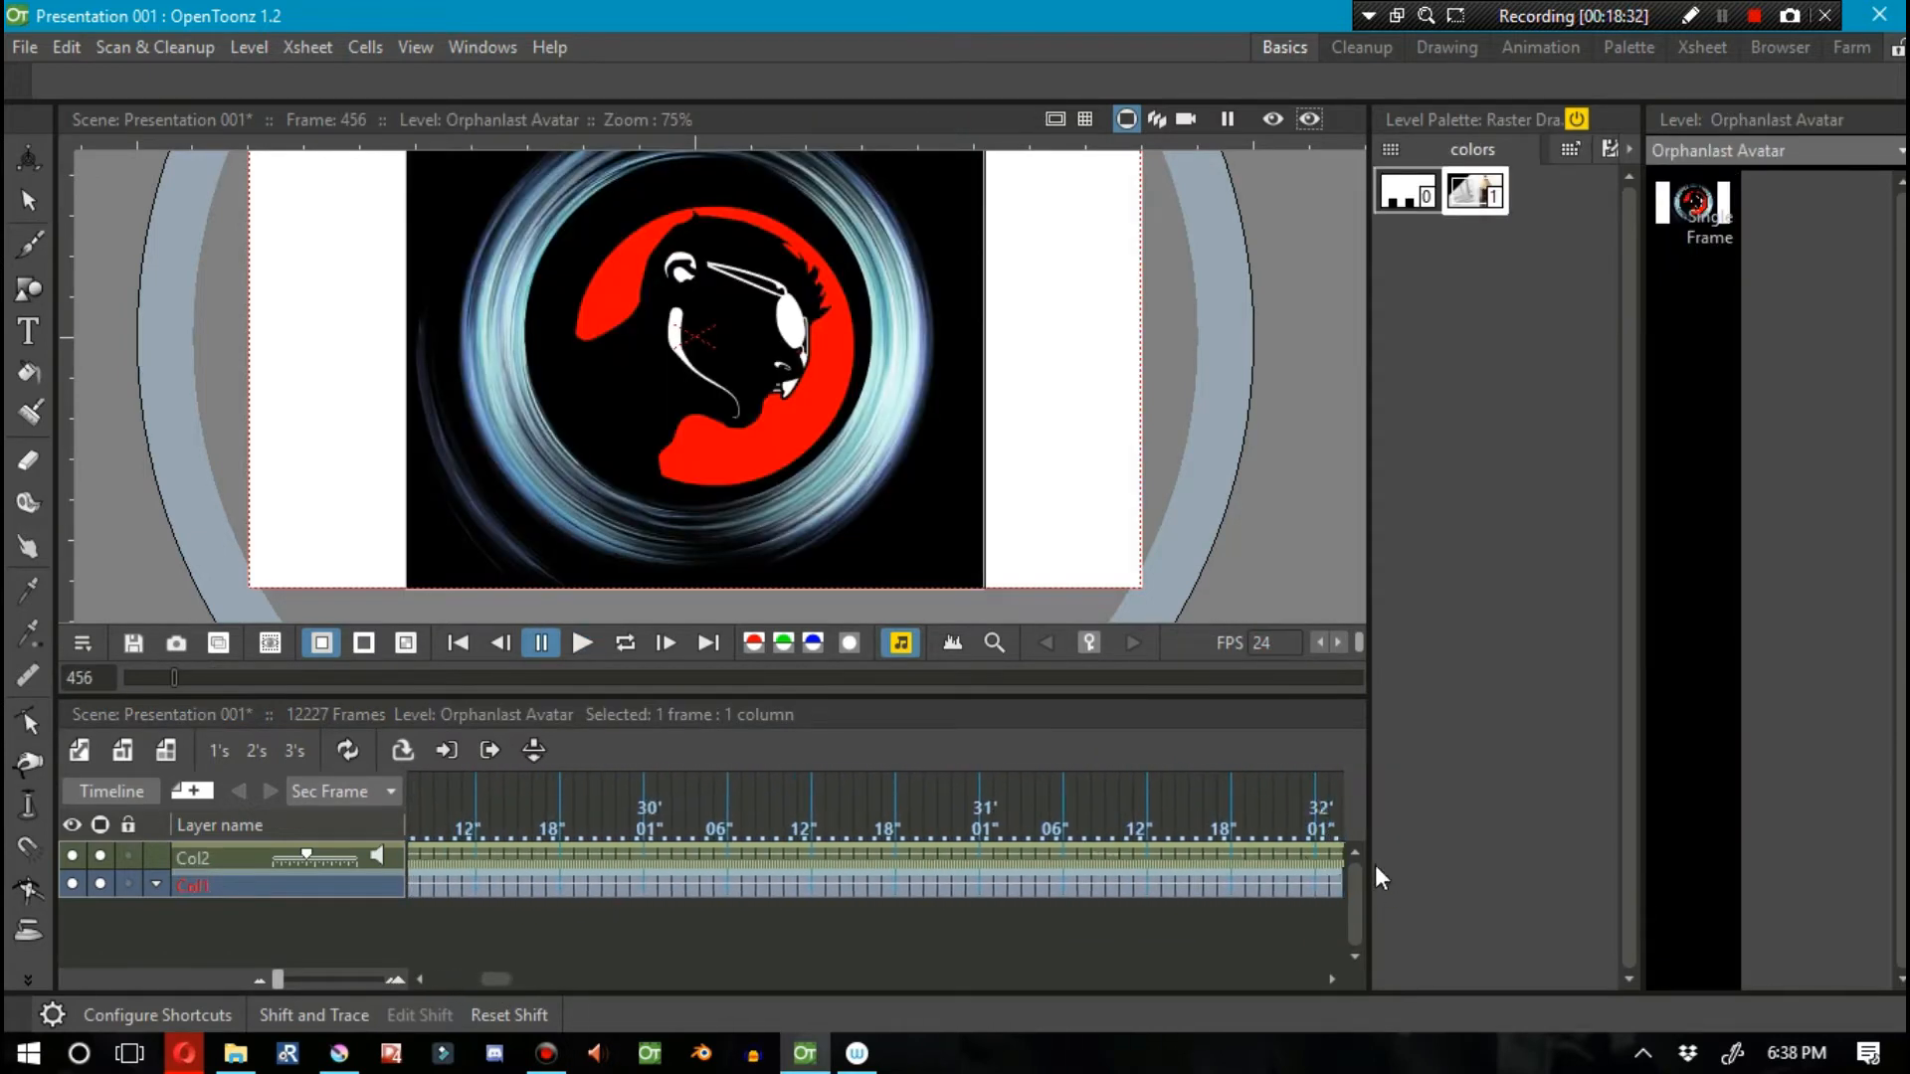
click(583, 643)
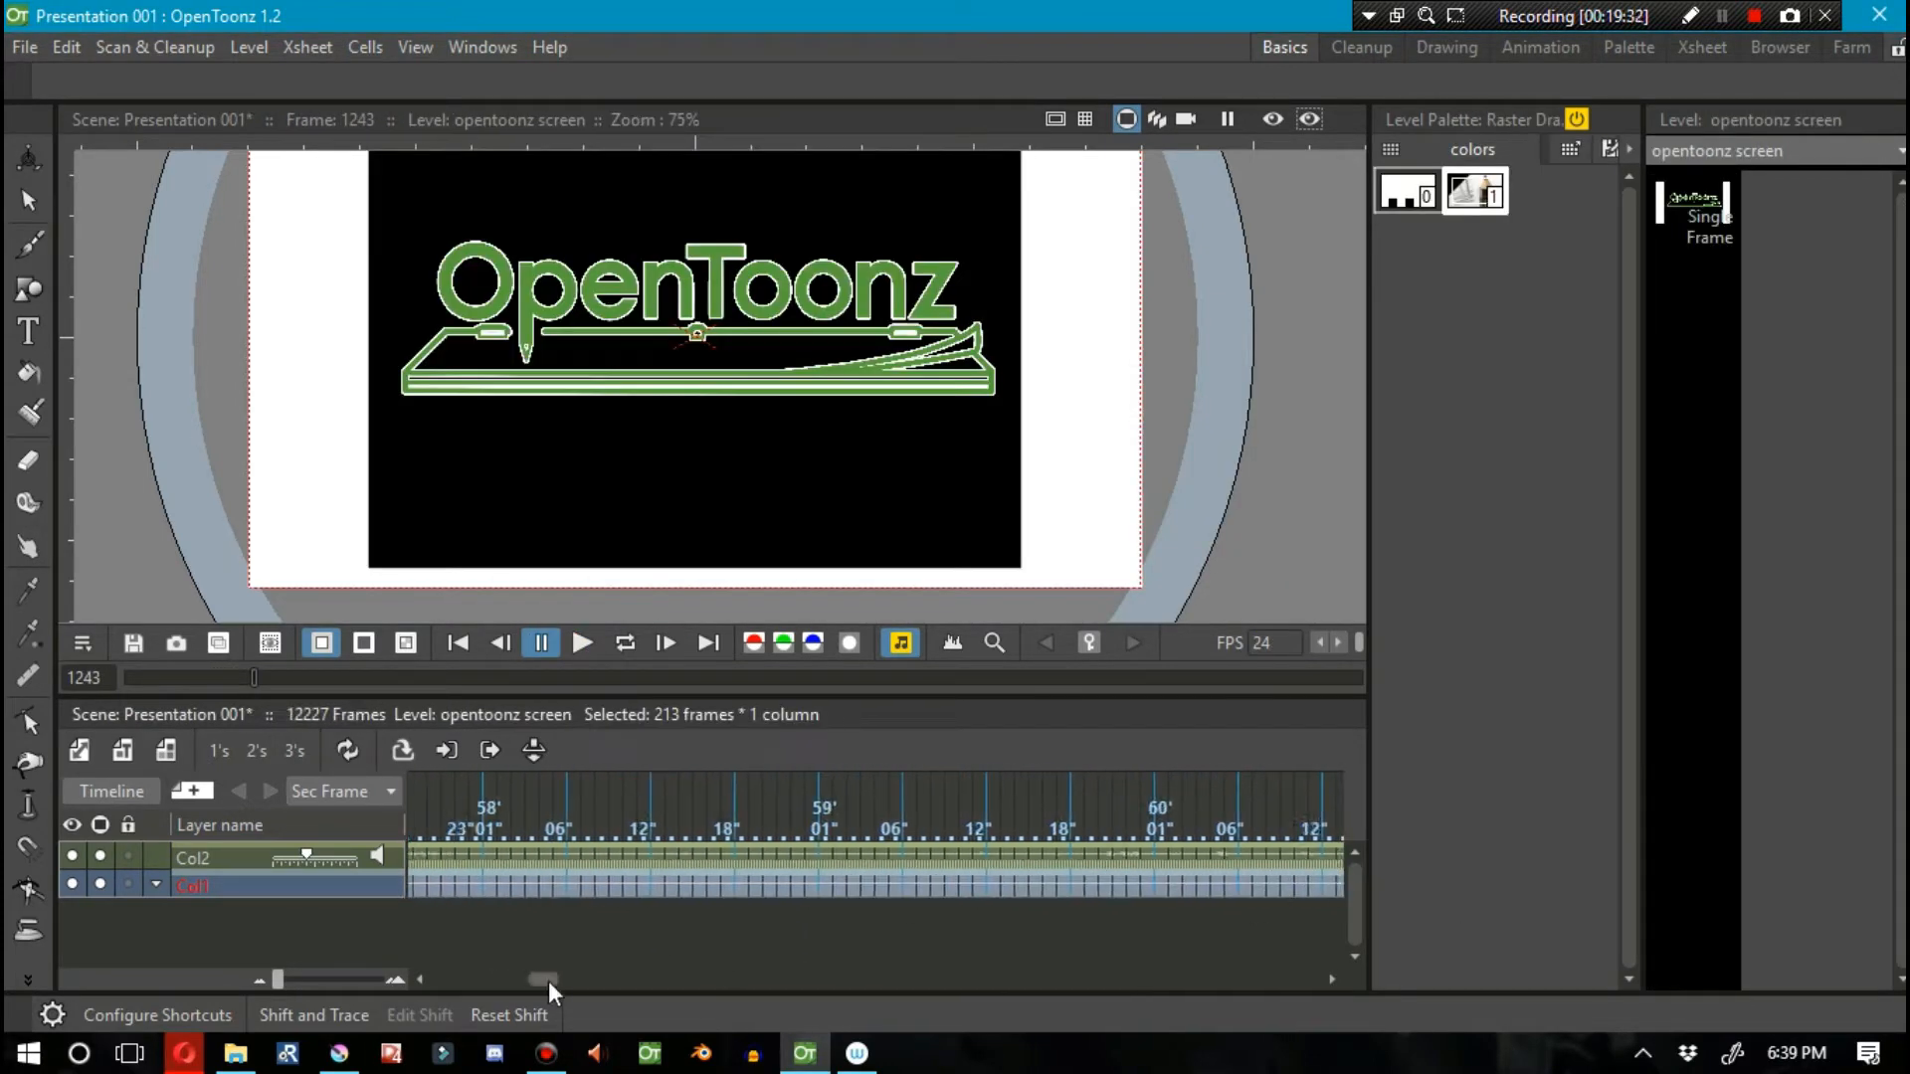
click(583, 642)
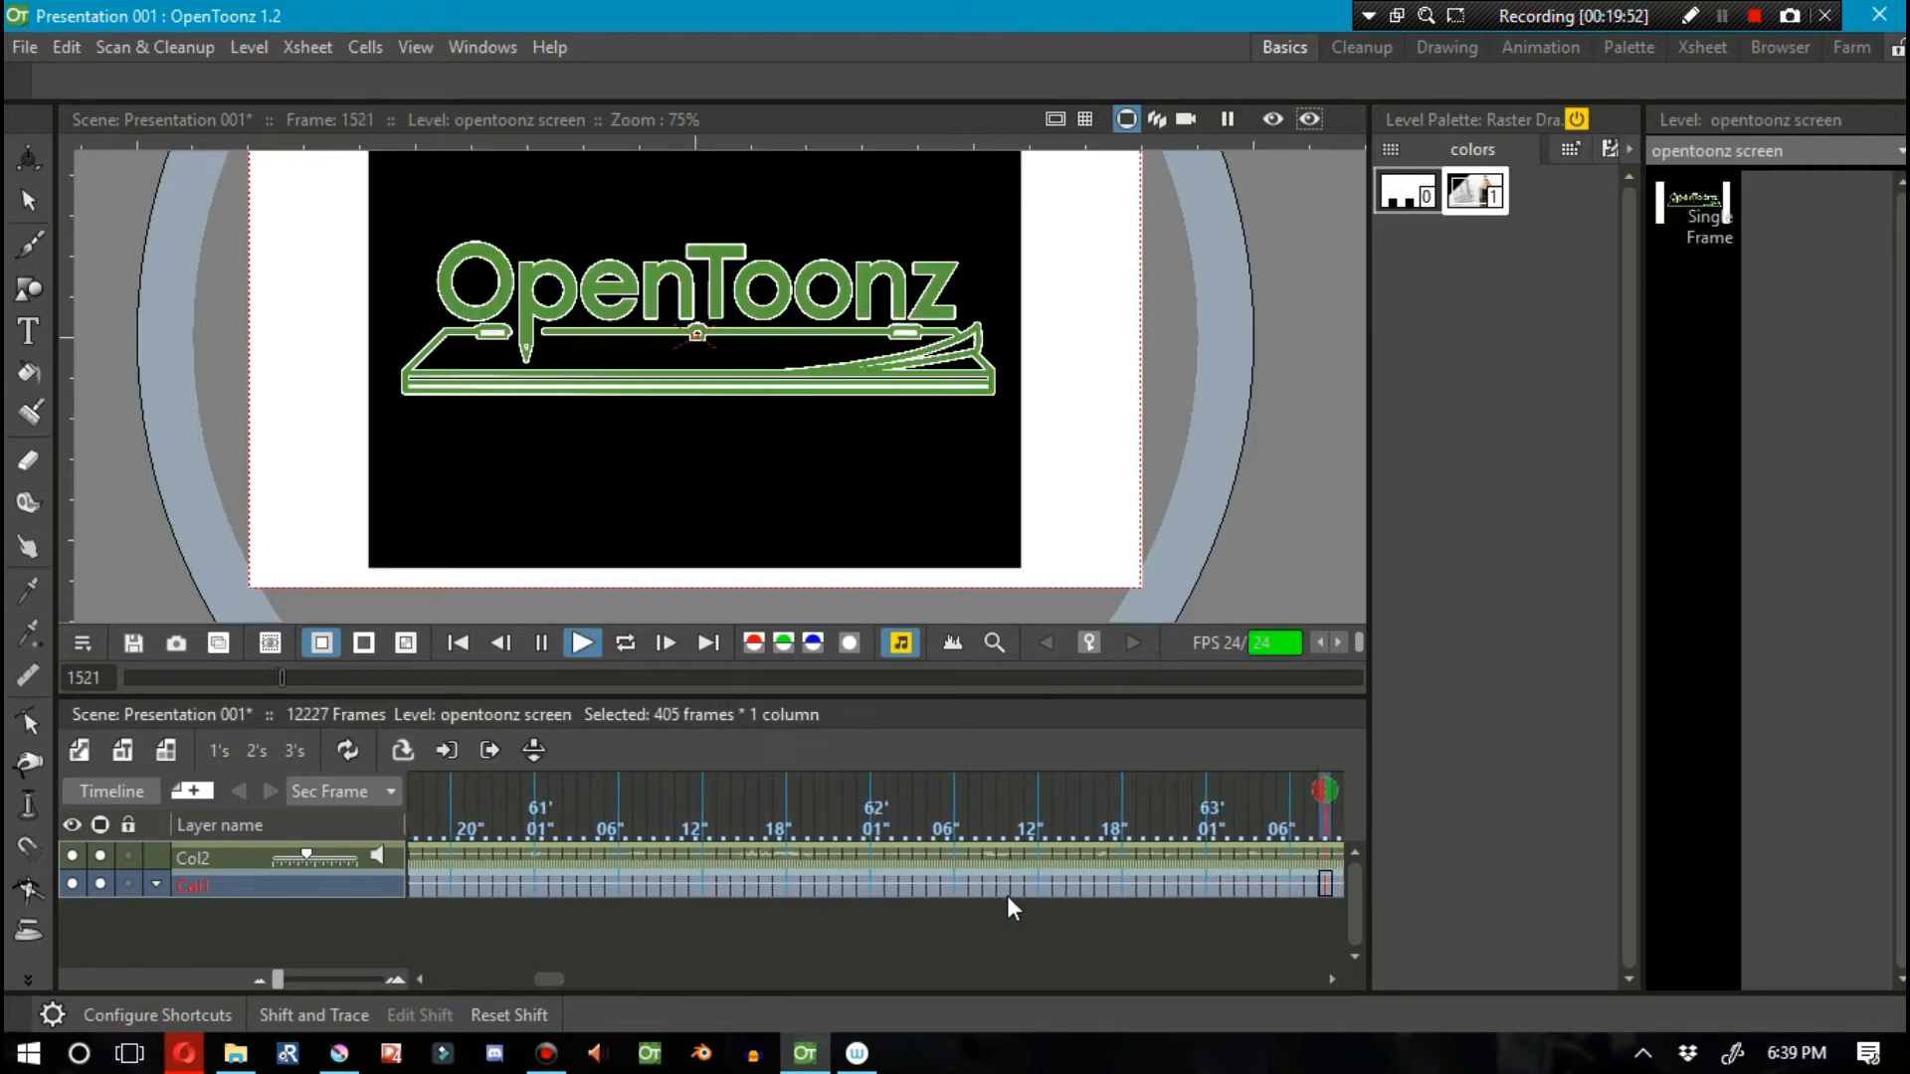
click(583, 642)
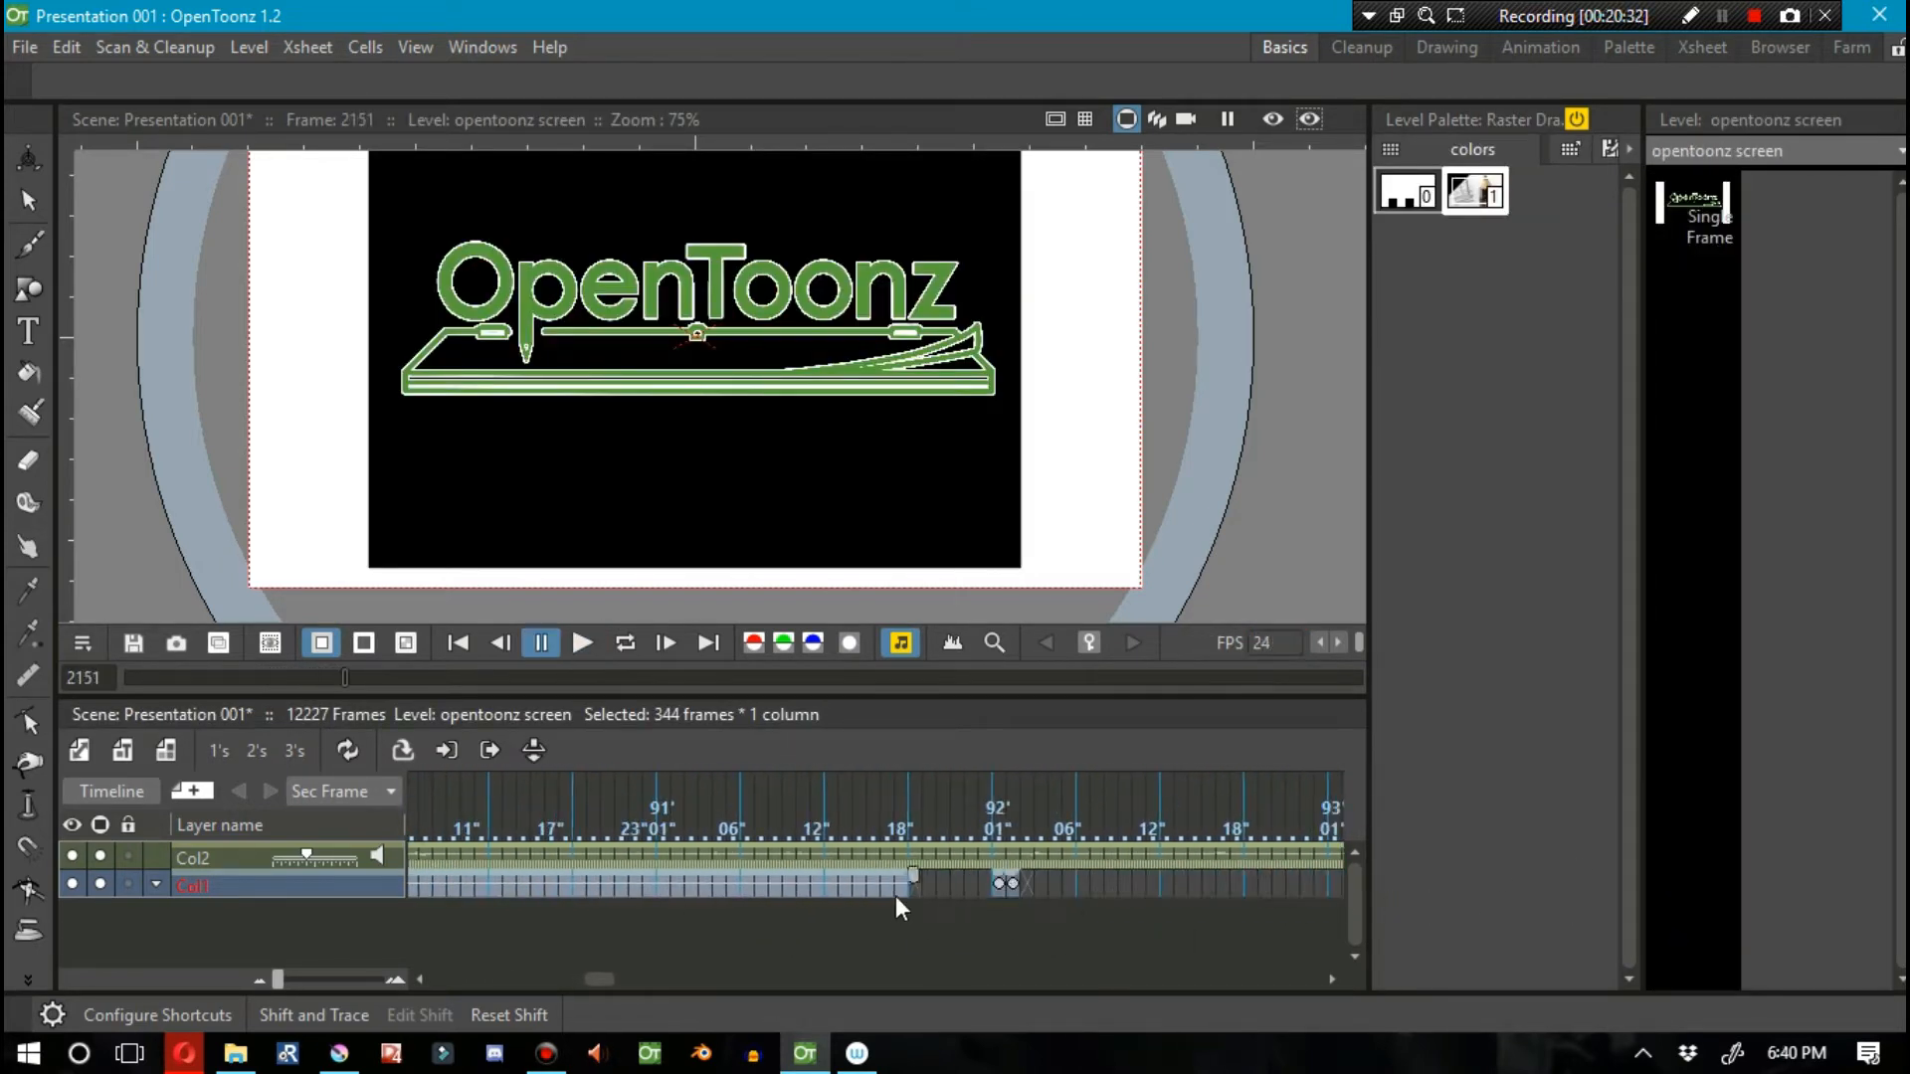
click(581, 642)
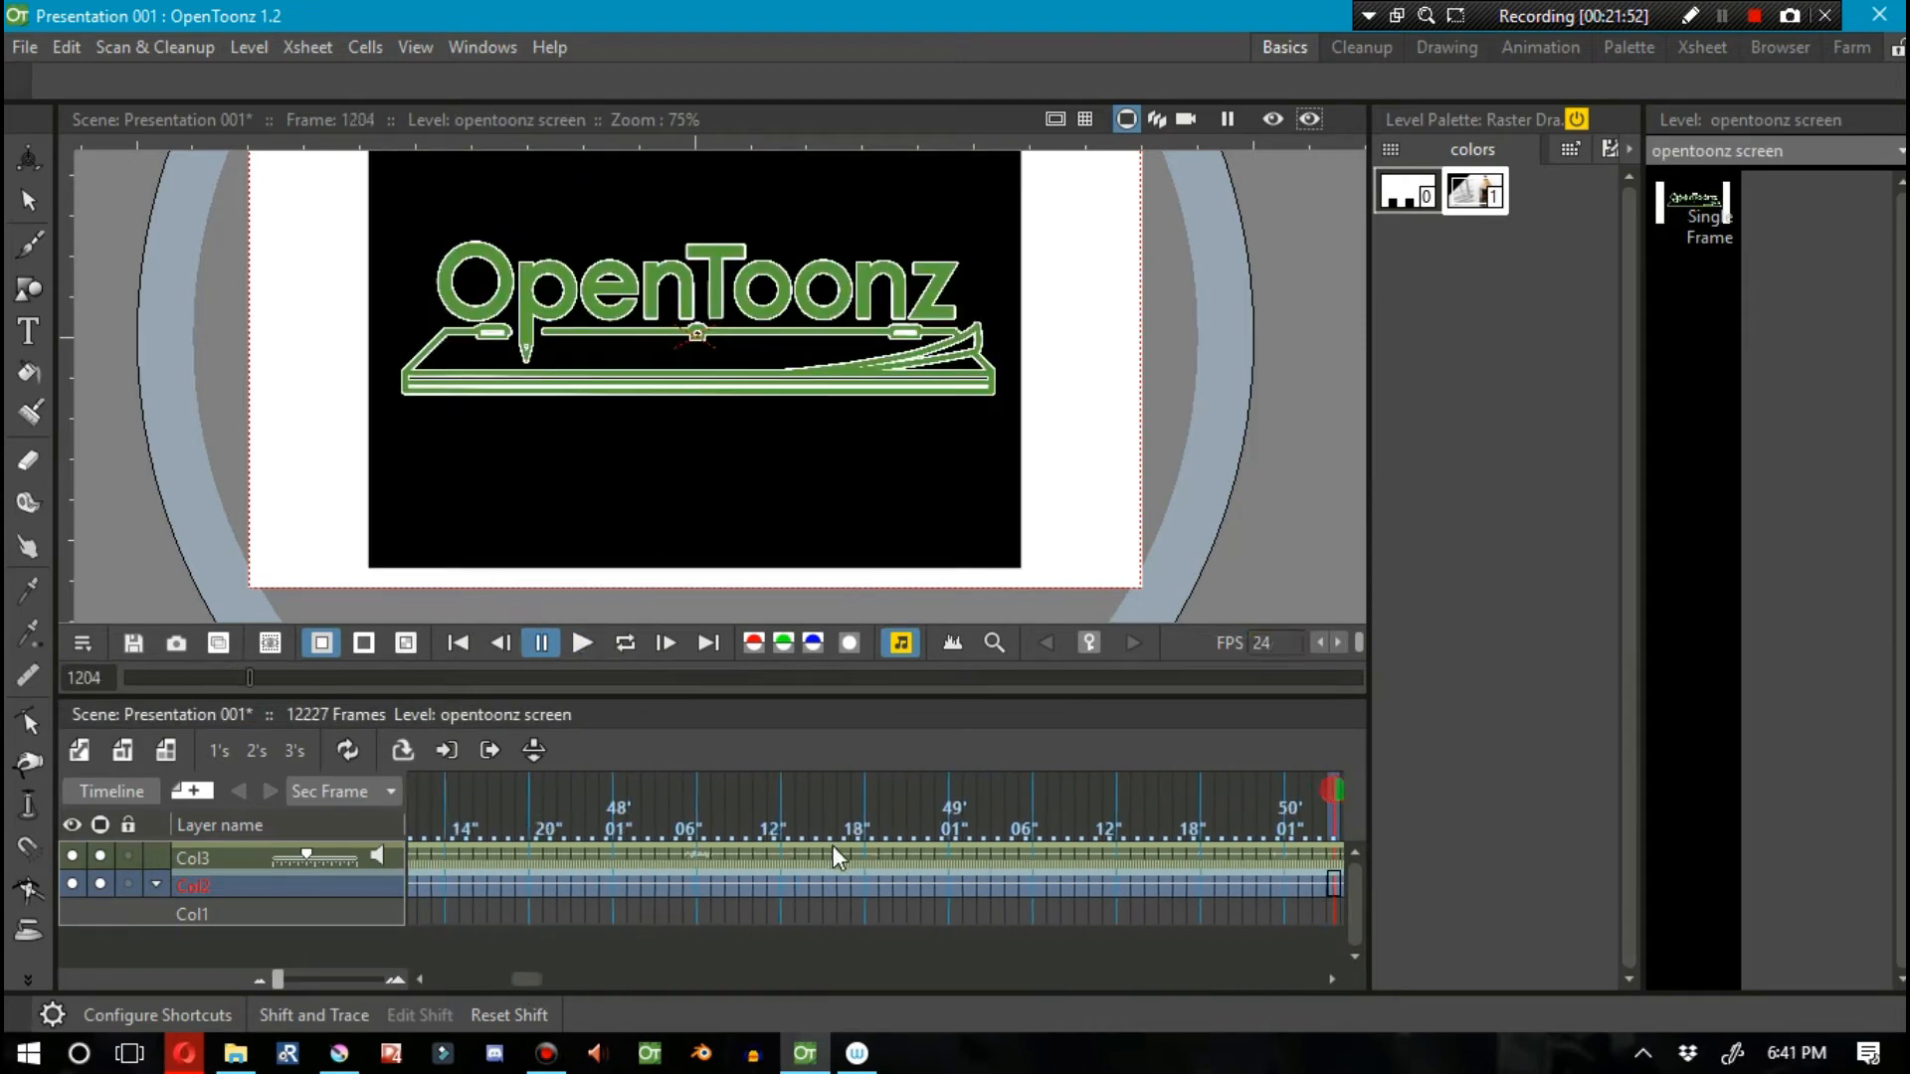
click(541, 642)
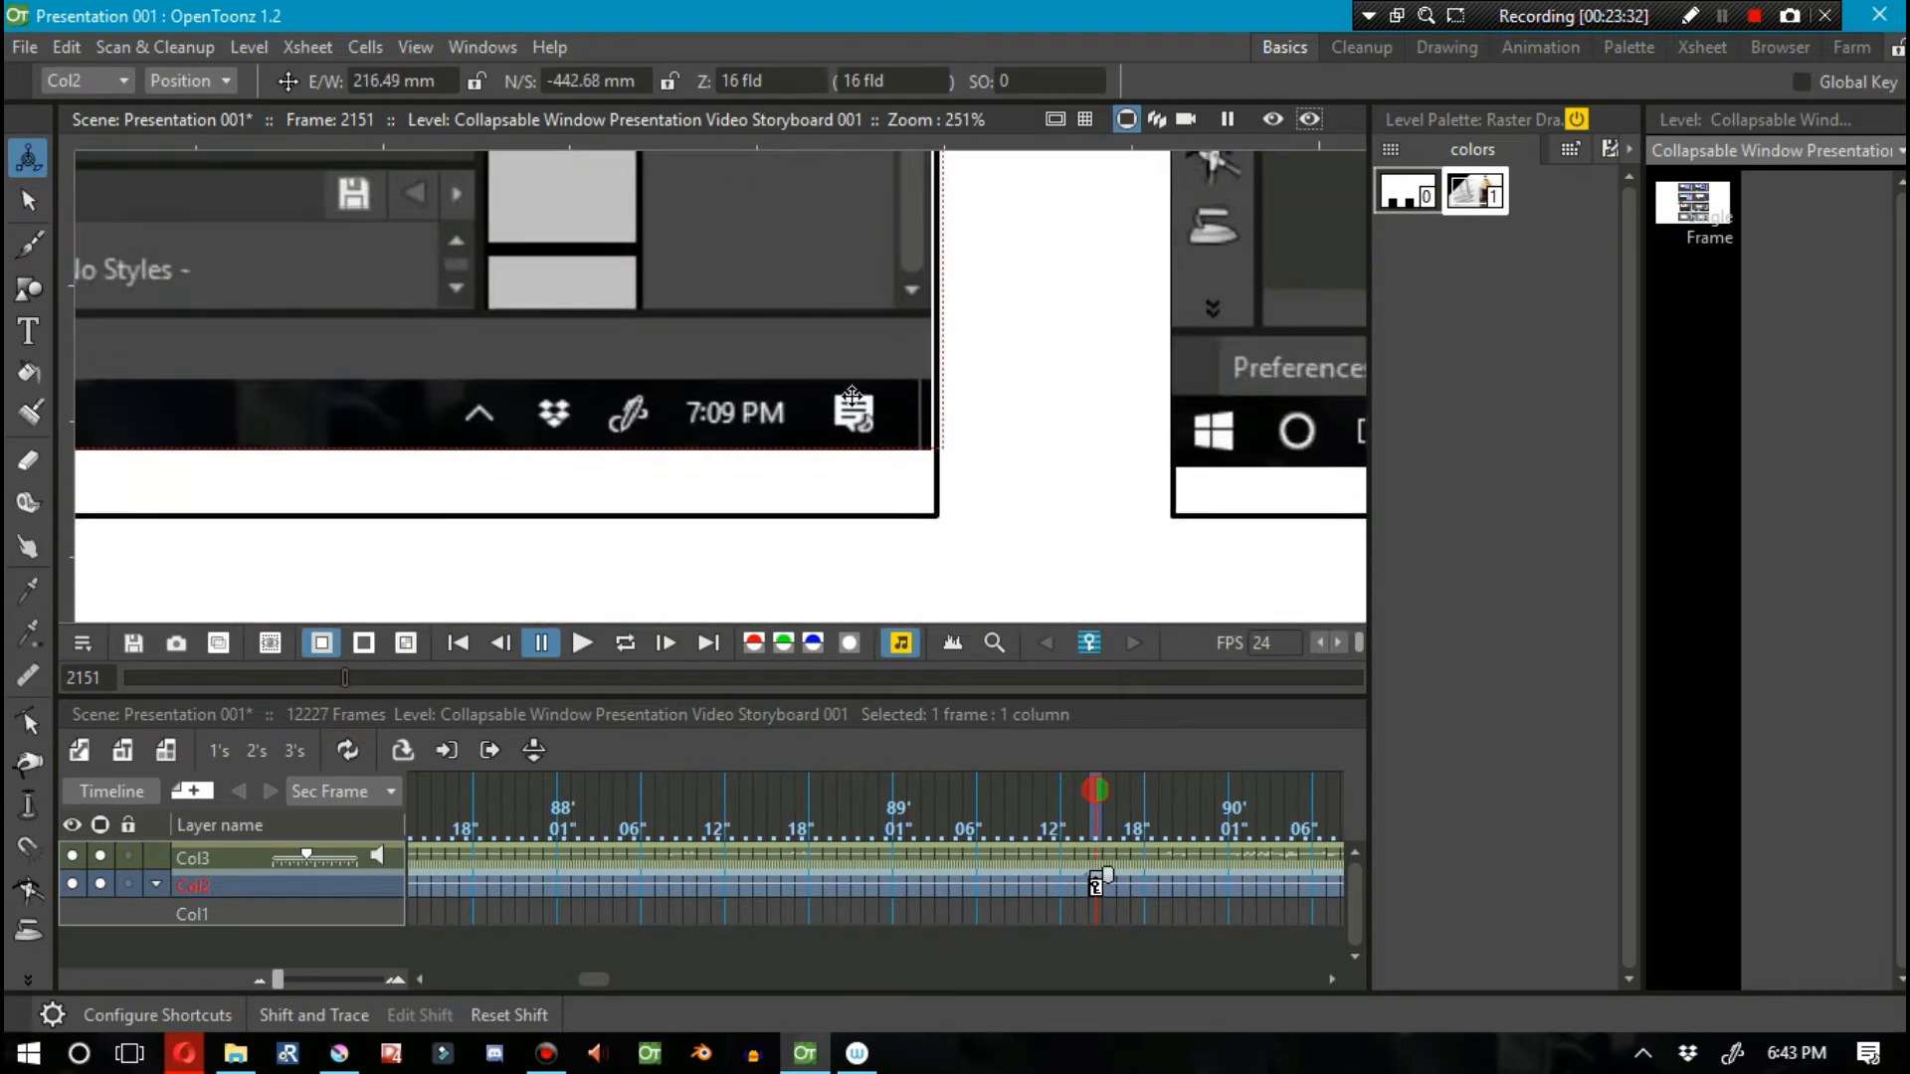
Step: Switch the Animate tool to Position and set Col2 keys framing the storyboard sheet
click(189, 79)
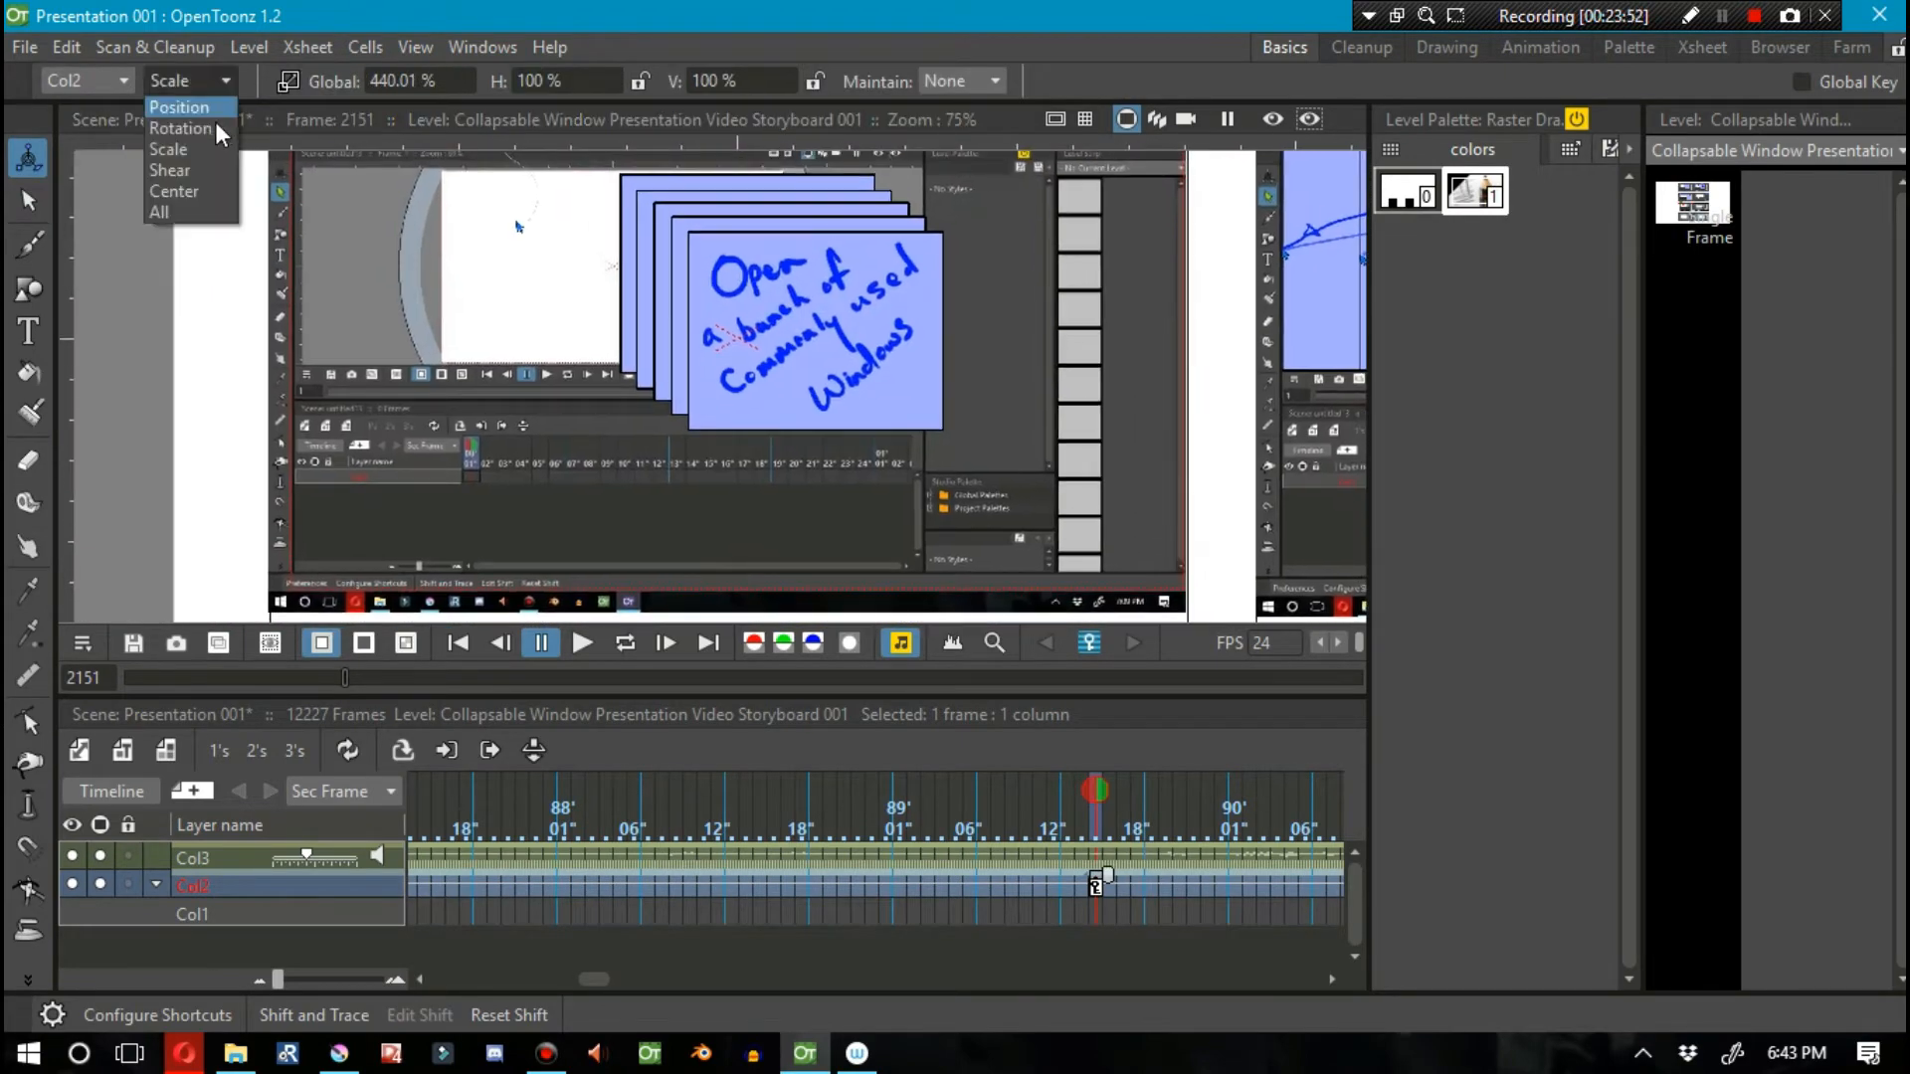
click(179, 107)
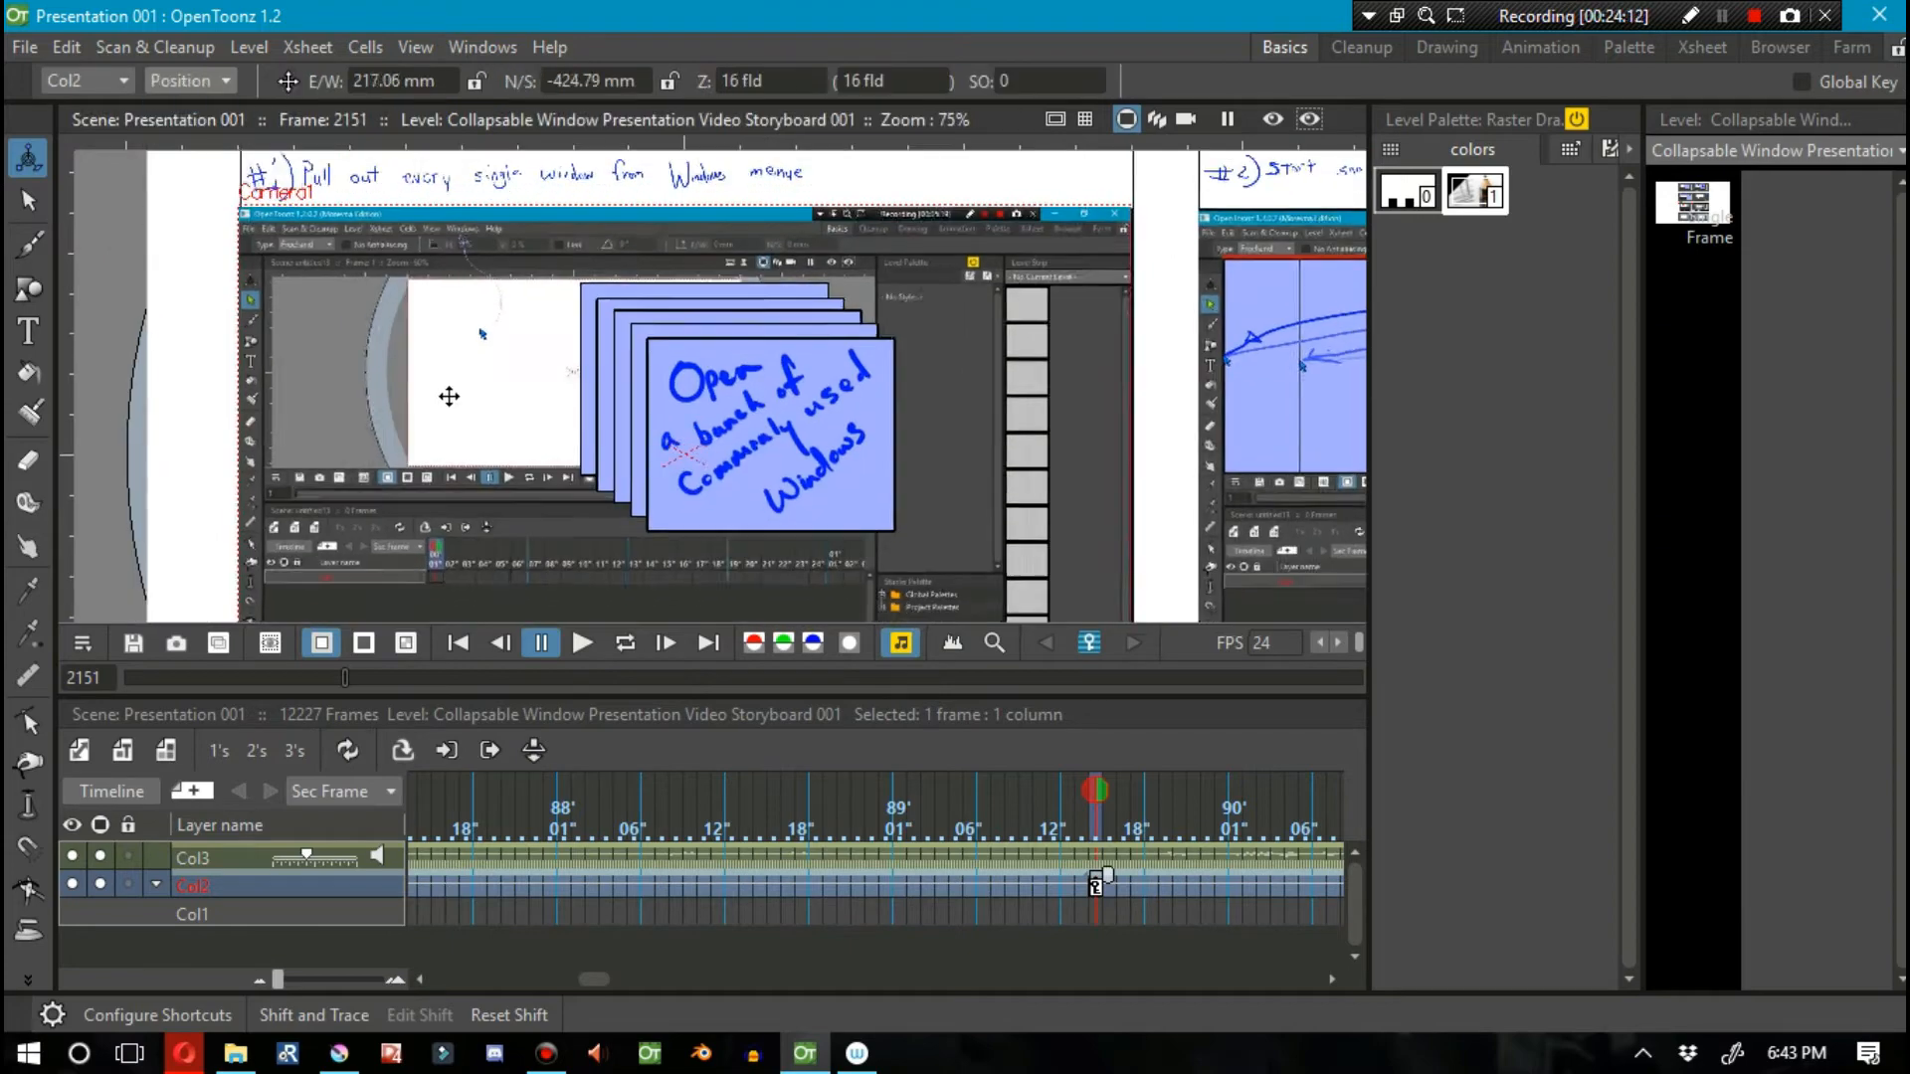
click(583, 643)
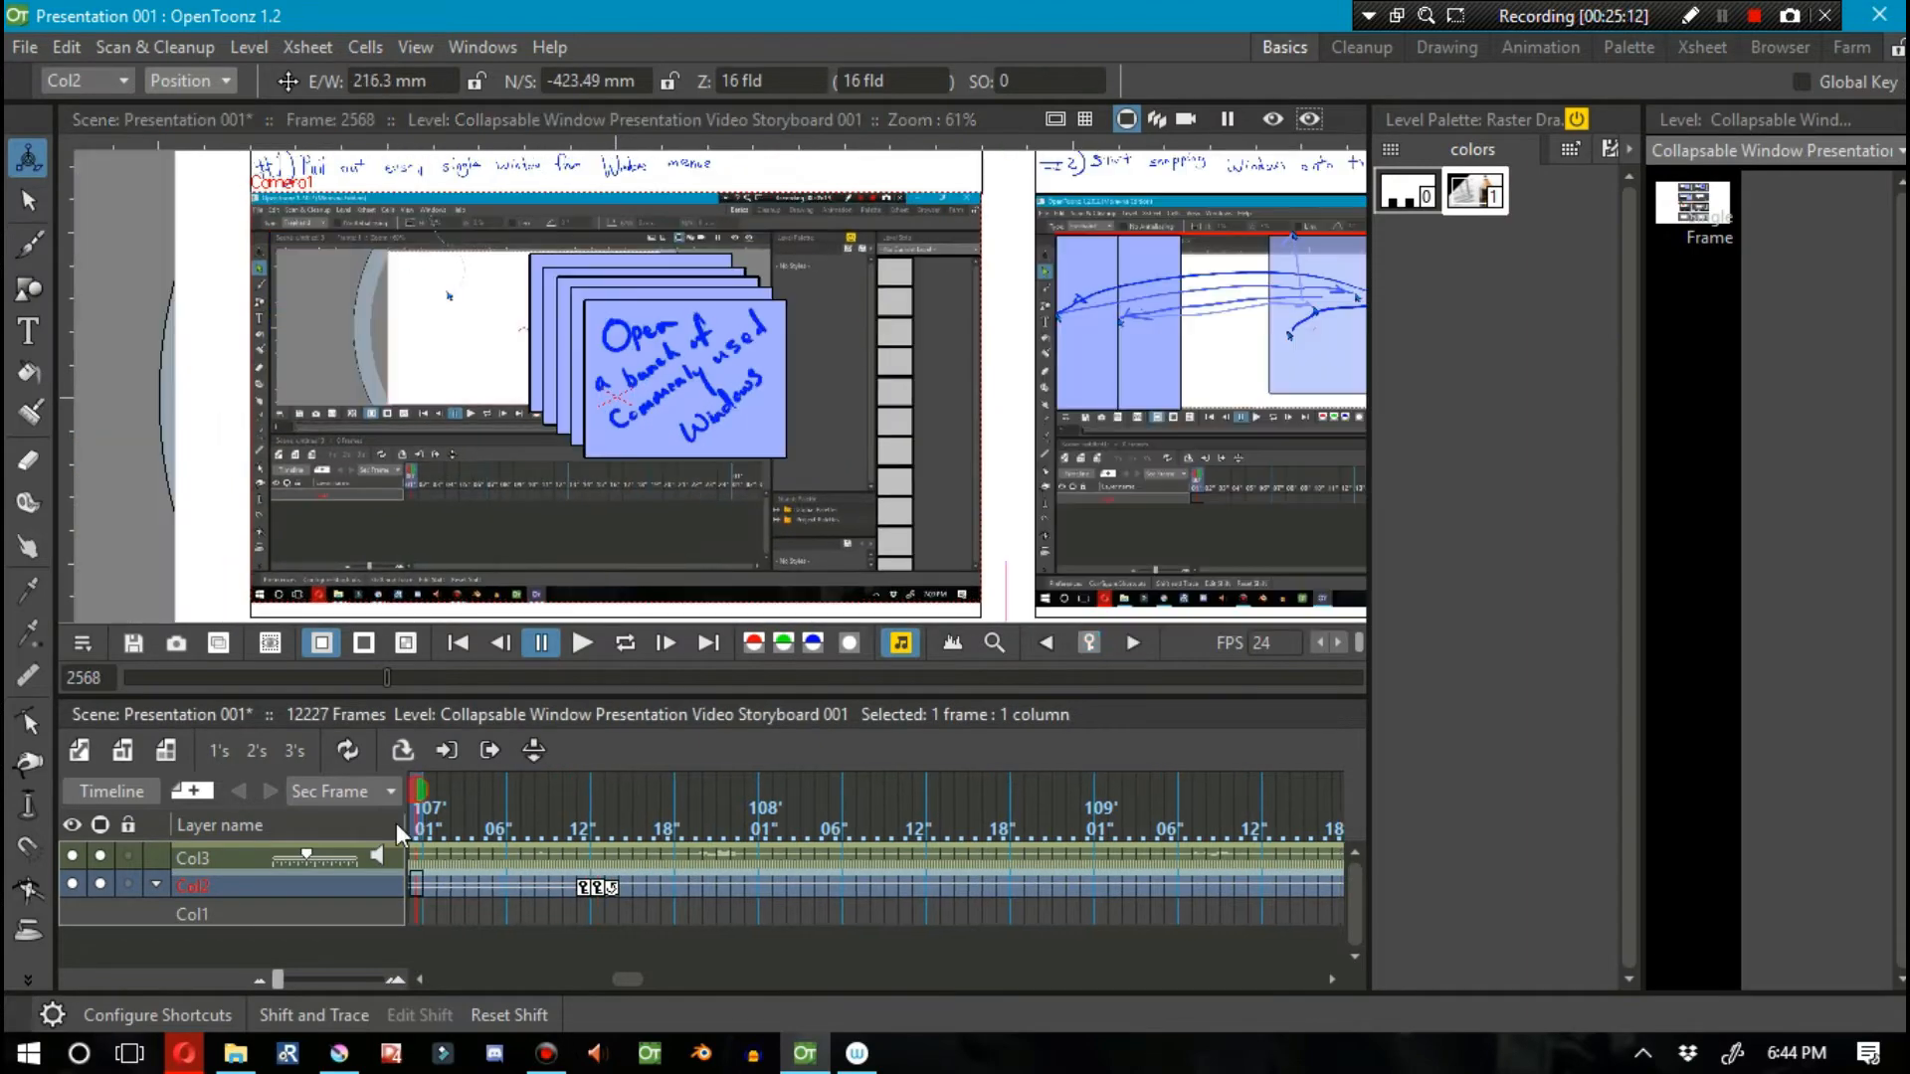
click(541, 643)
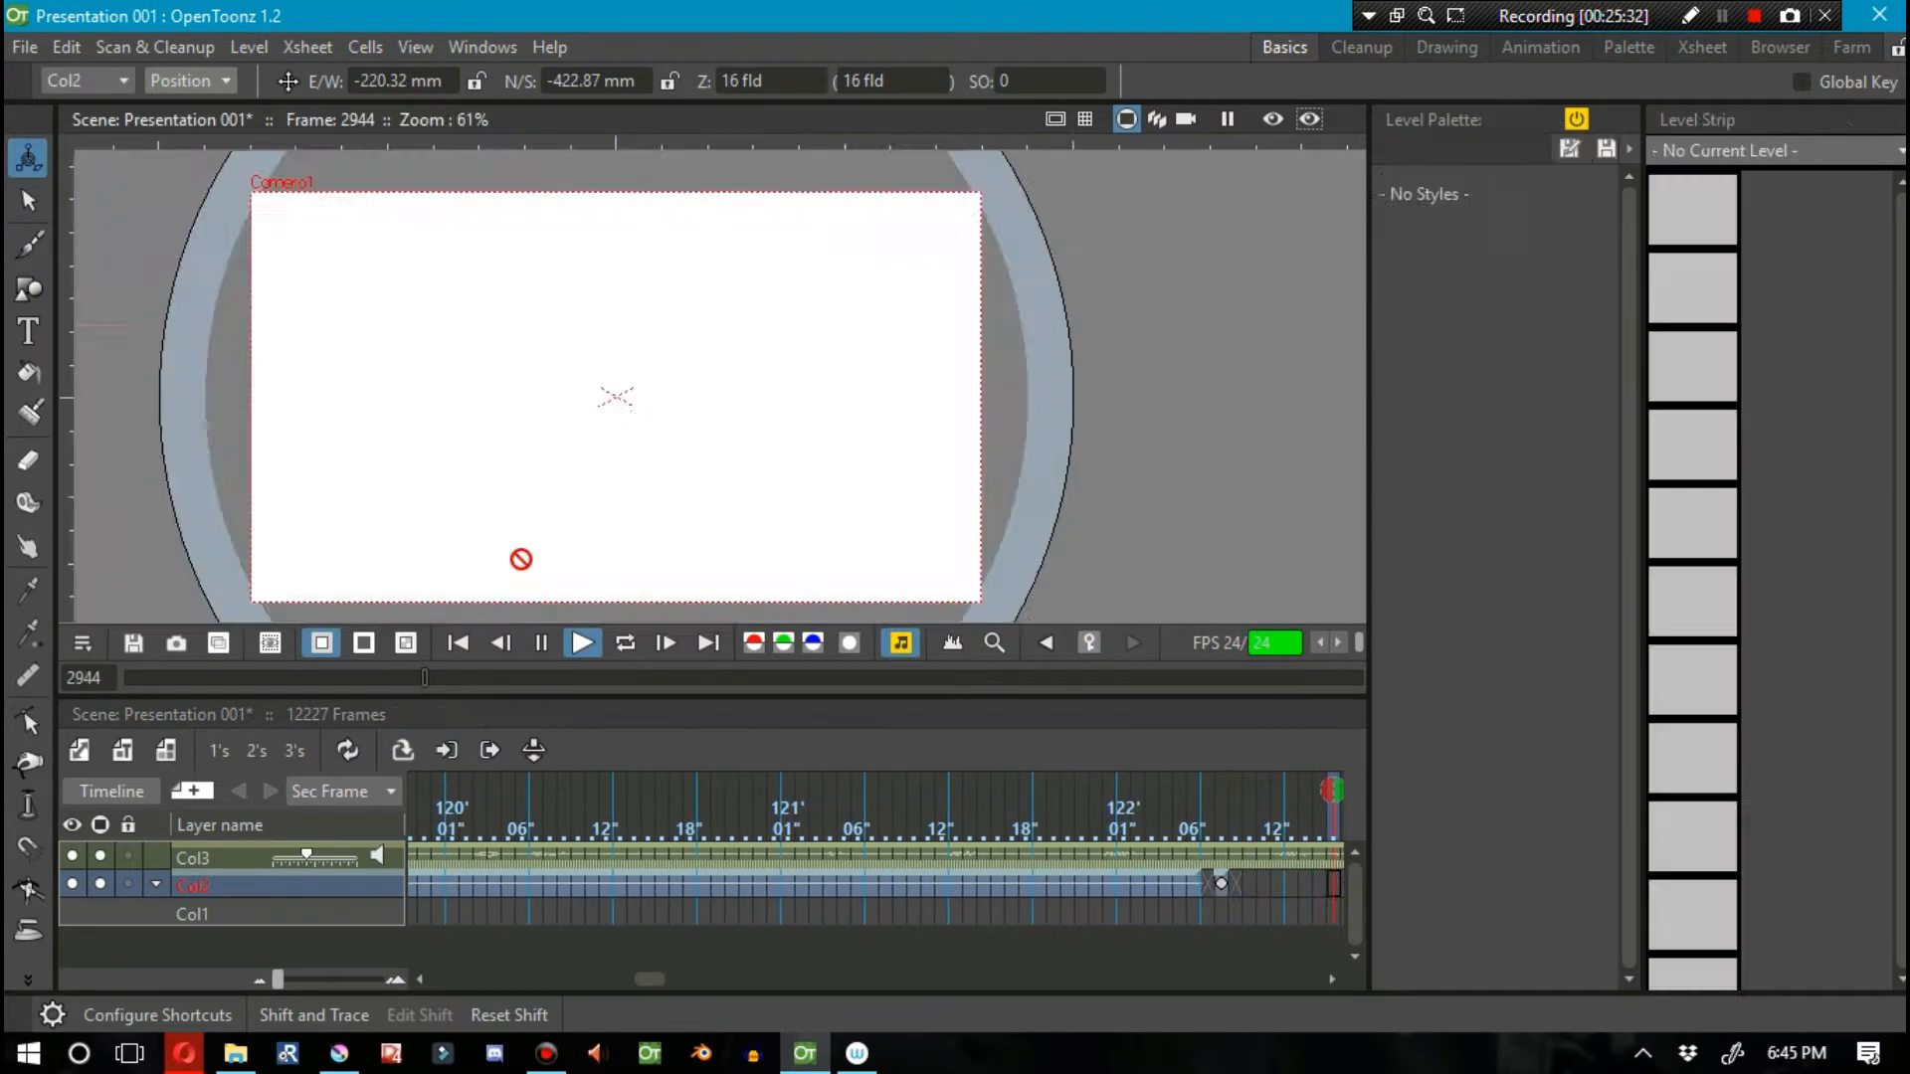
Step: Key storyboard panel #4 about flipping through the rooms into camera and play to check
click(581, 643)
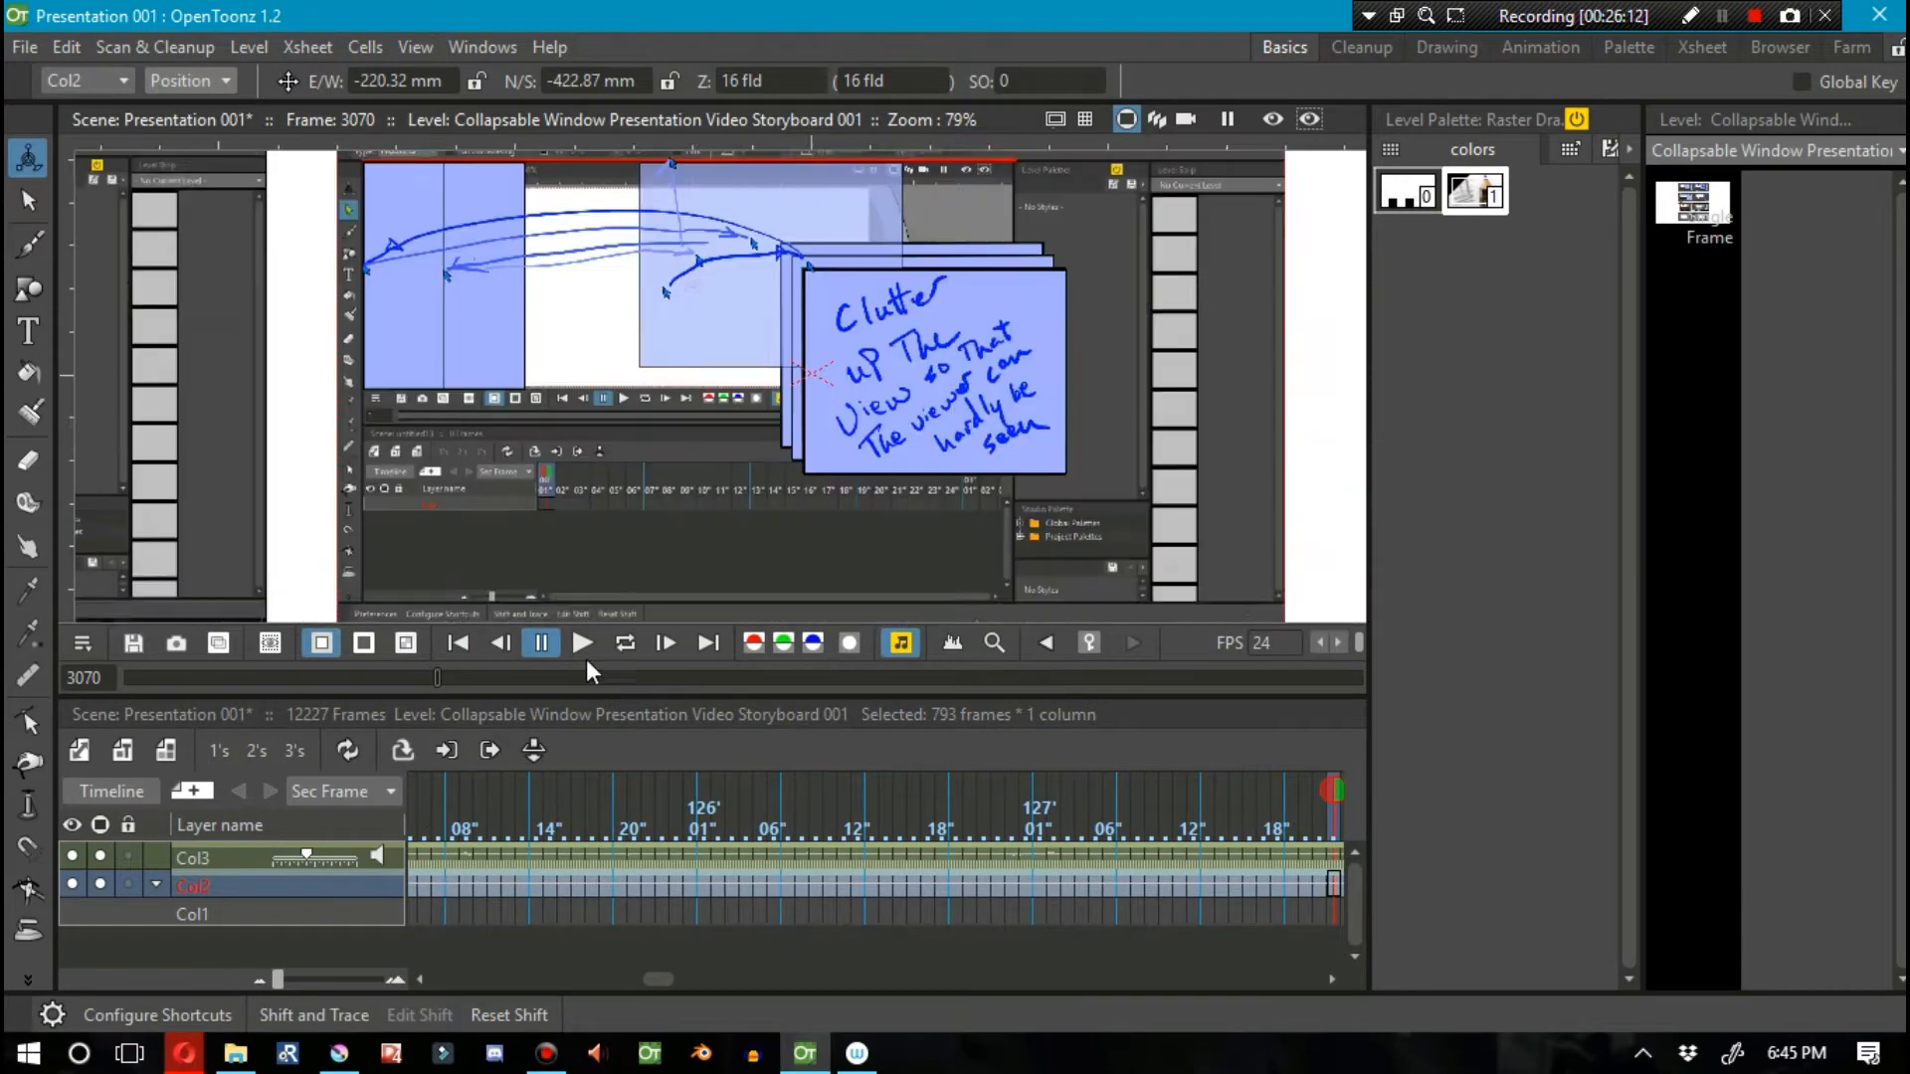
click(583, 642)
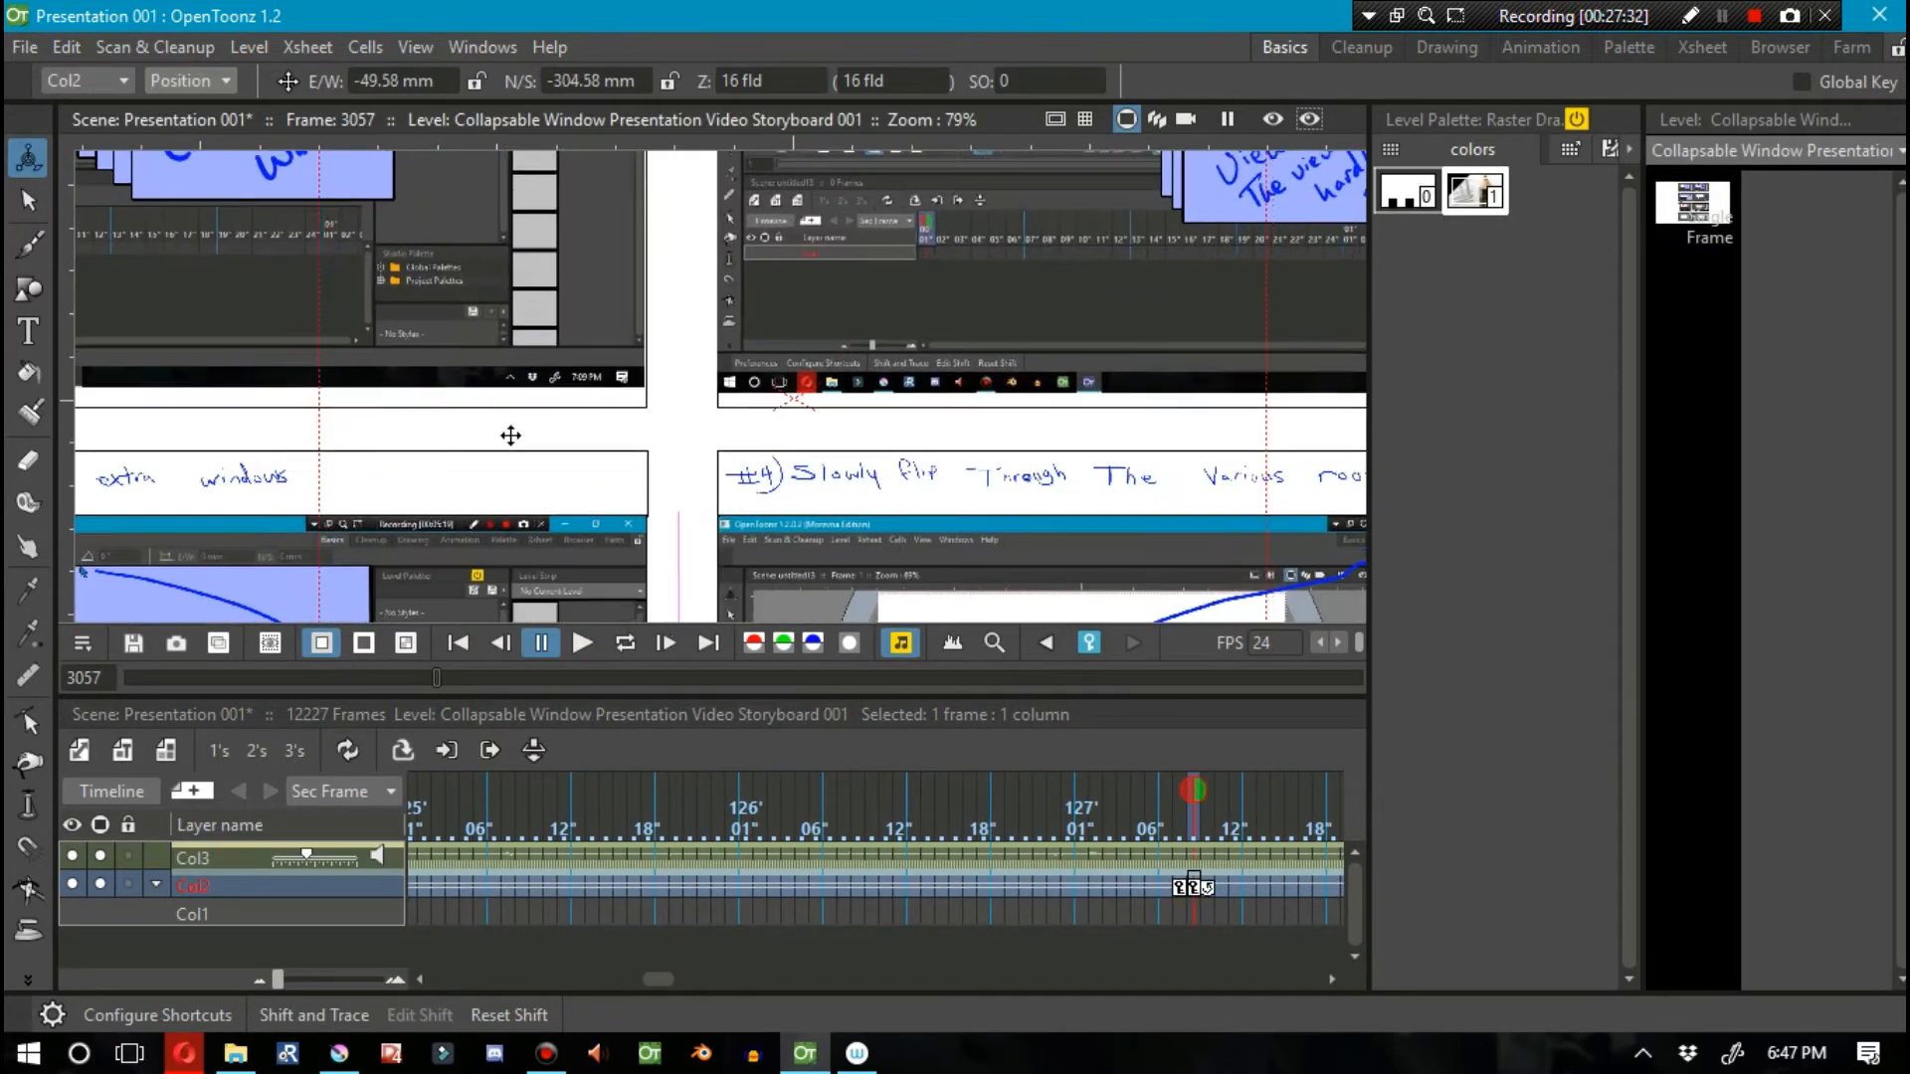
click(541, 643)
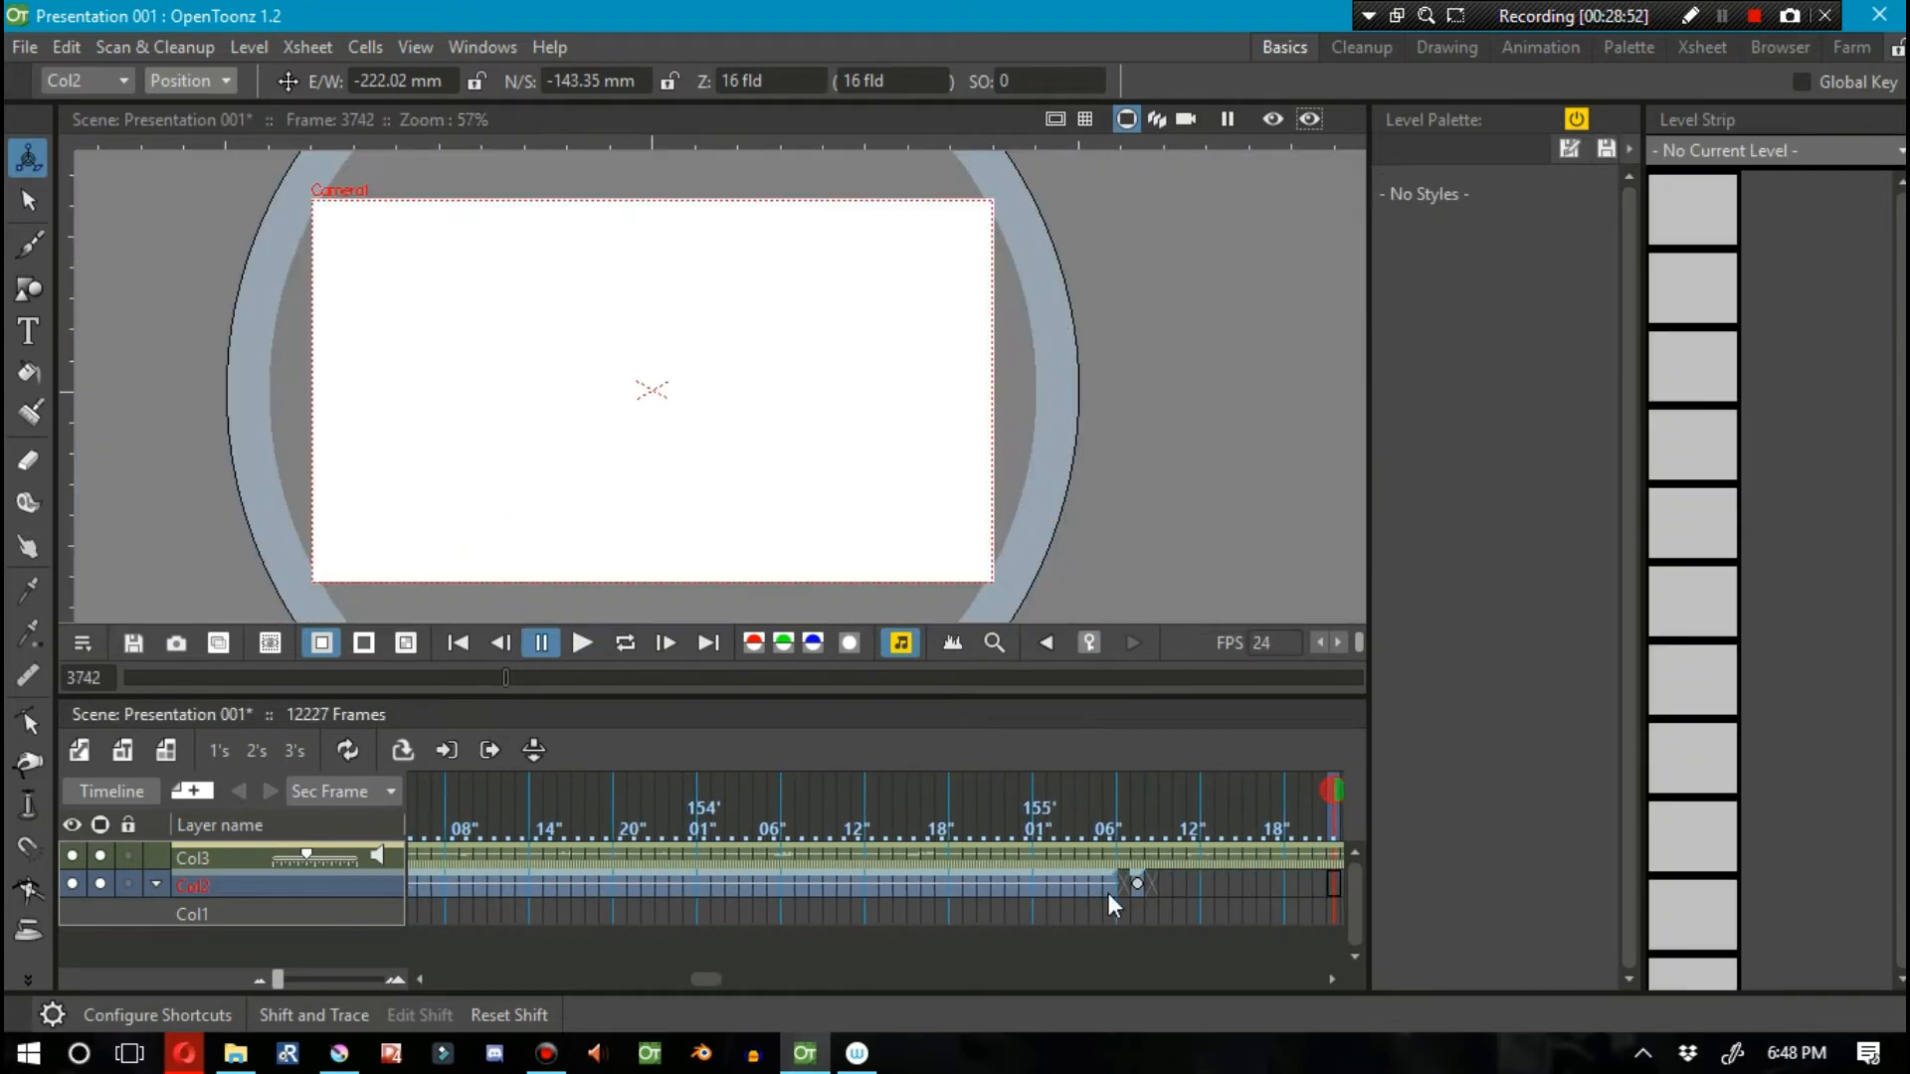
click(581, 642)
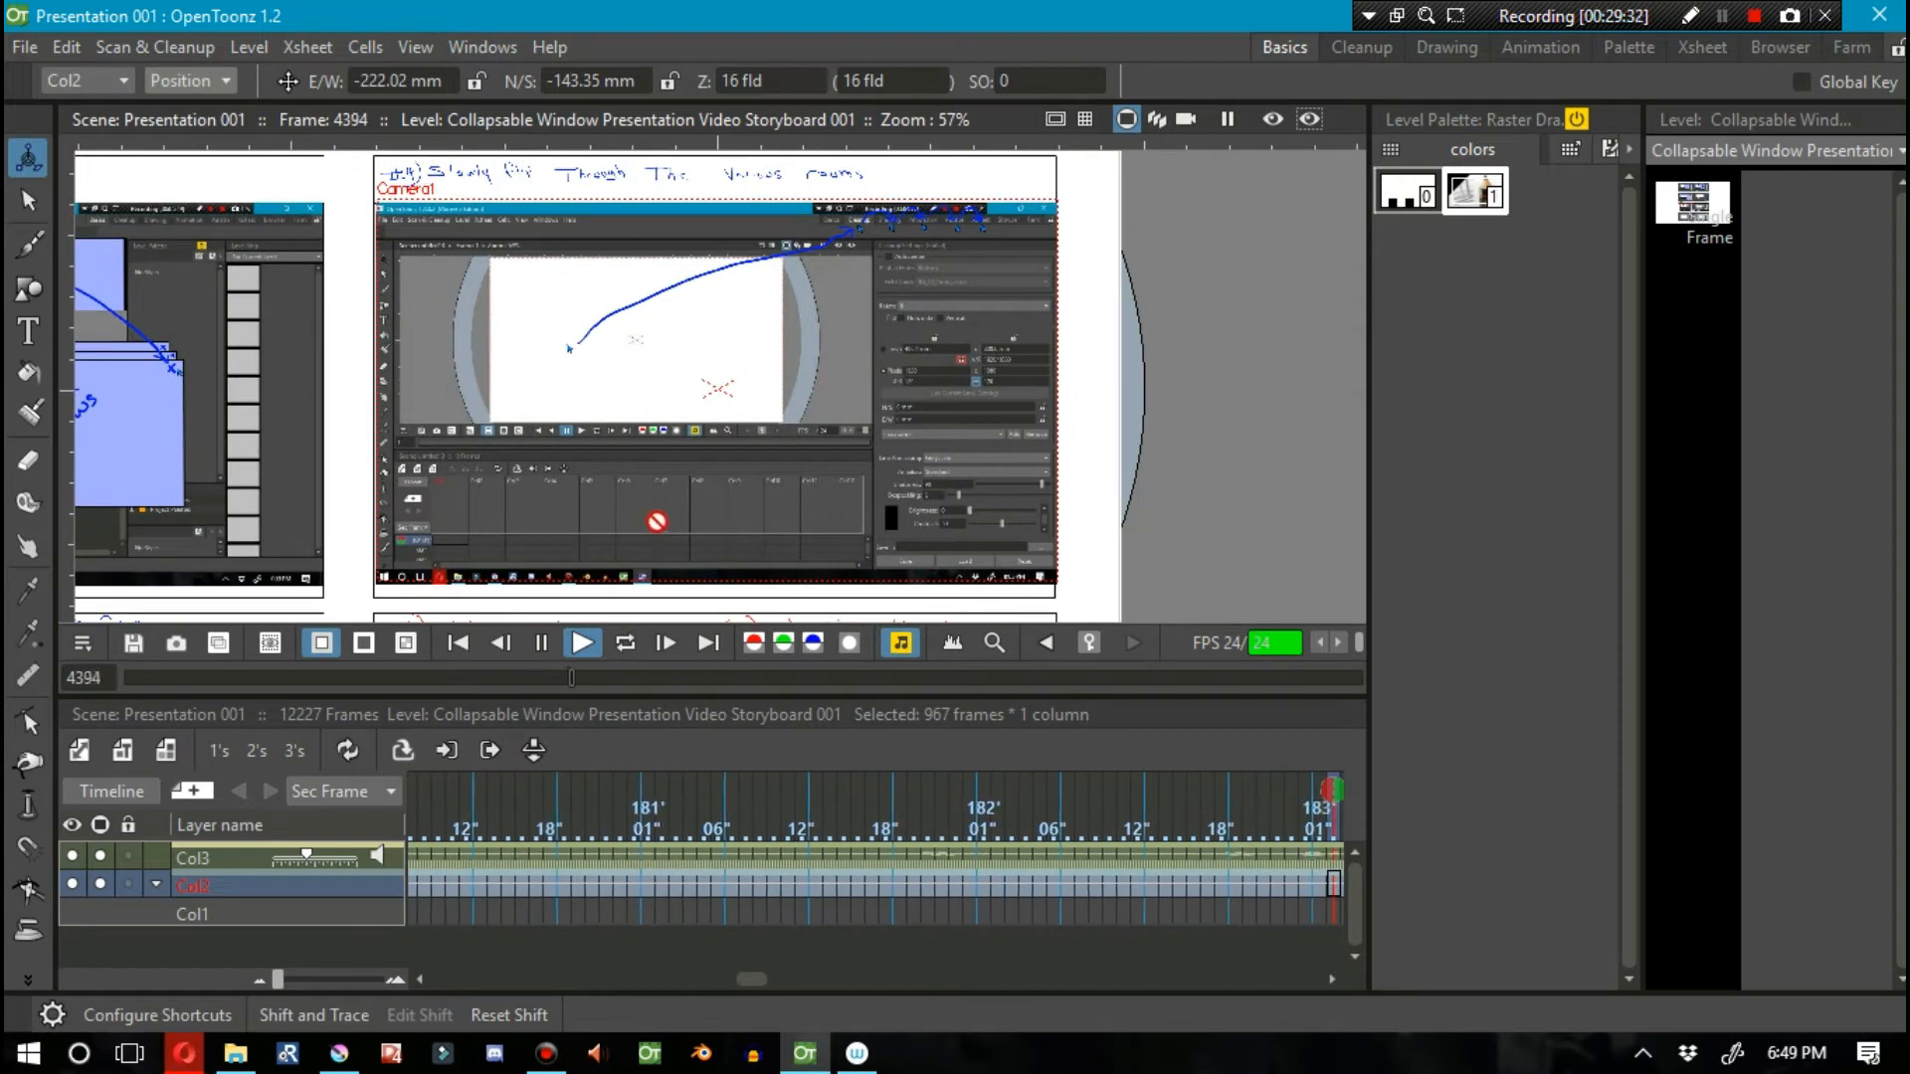
Step: Set Col2 position keys bringing the New Icons Appear storyboard panel into camera
click(581, 643)
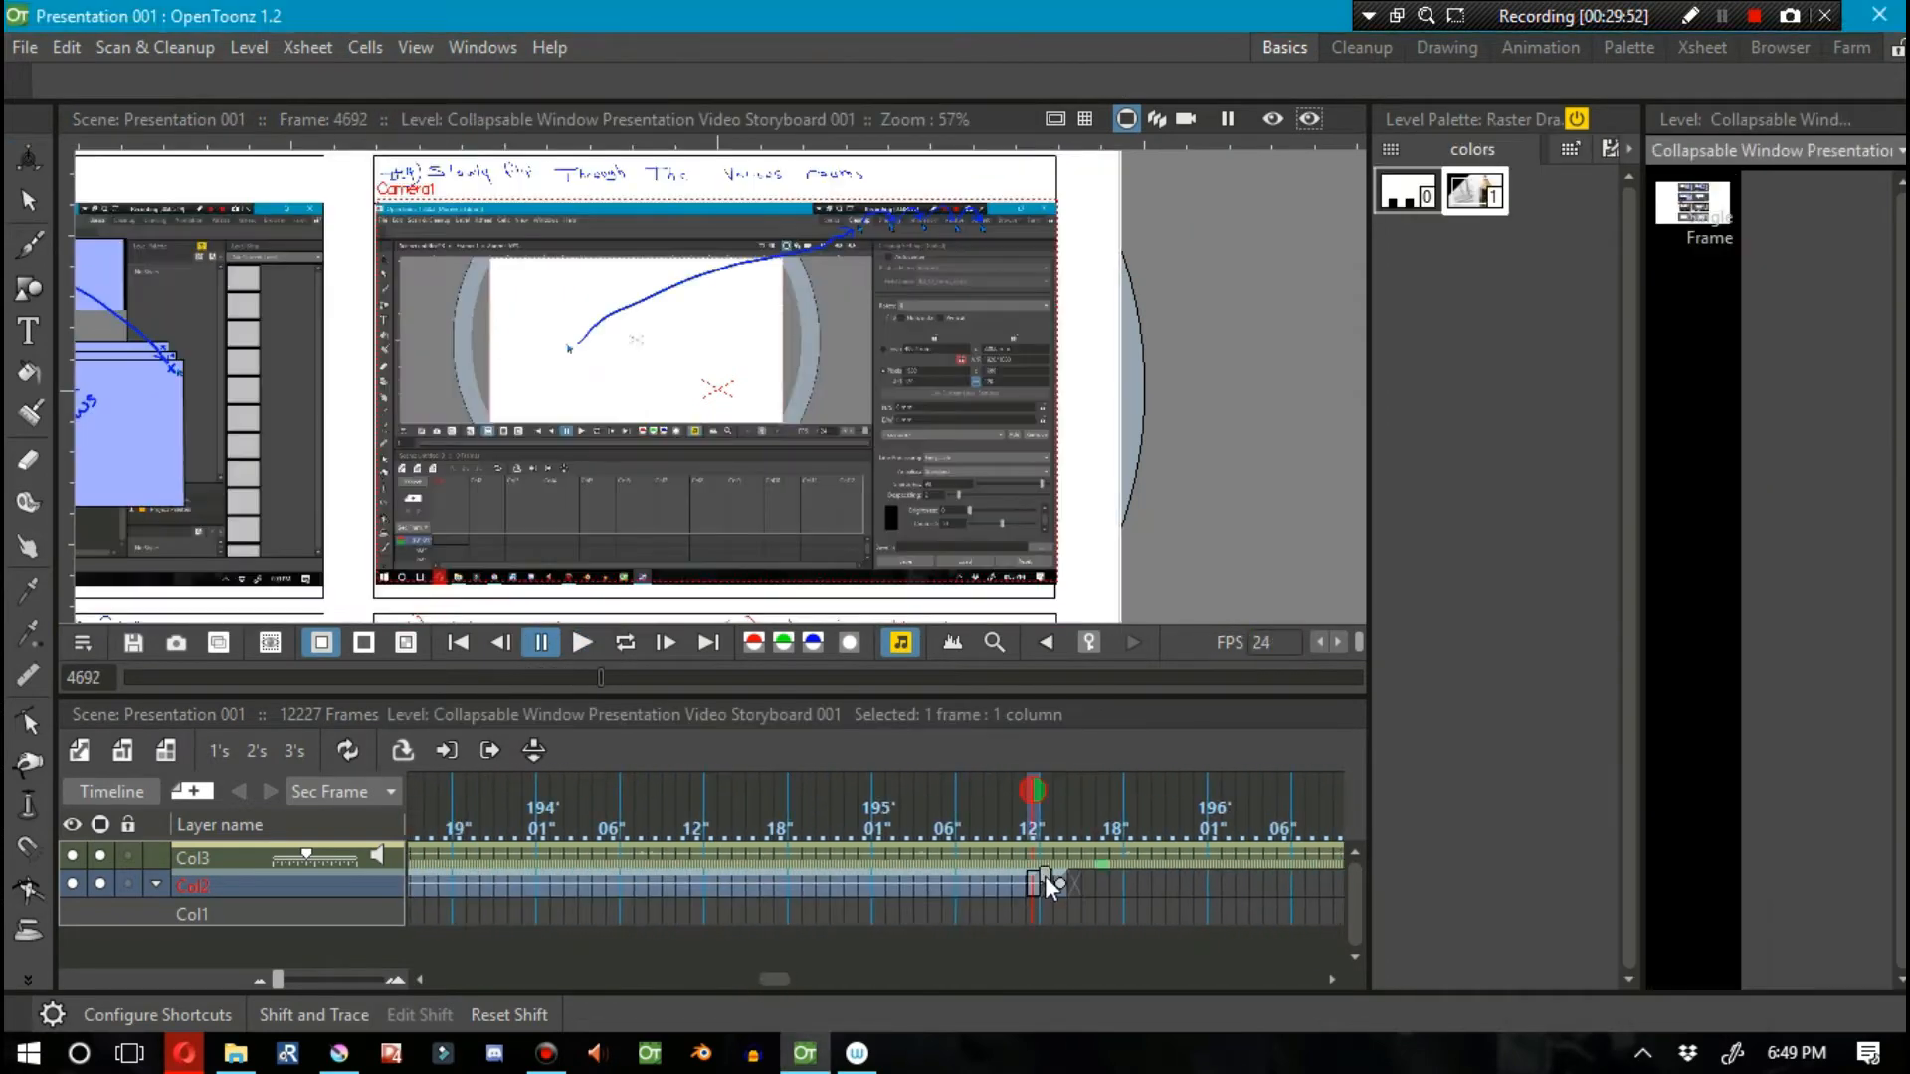
click(581, 643)
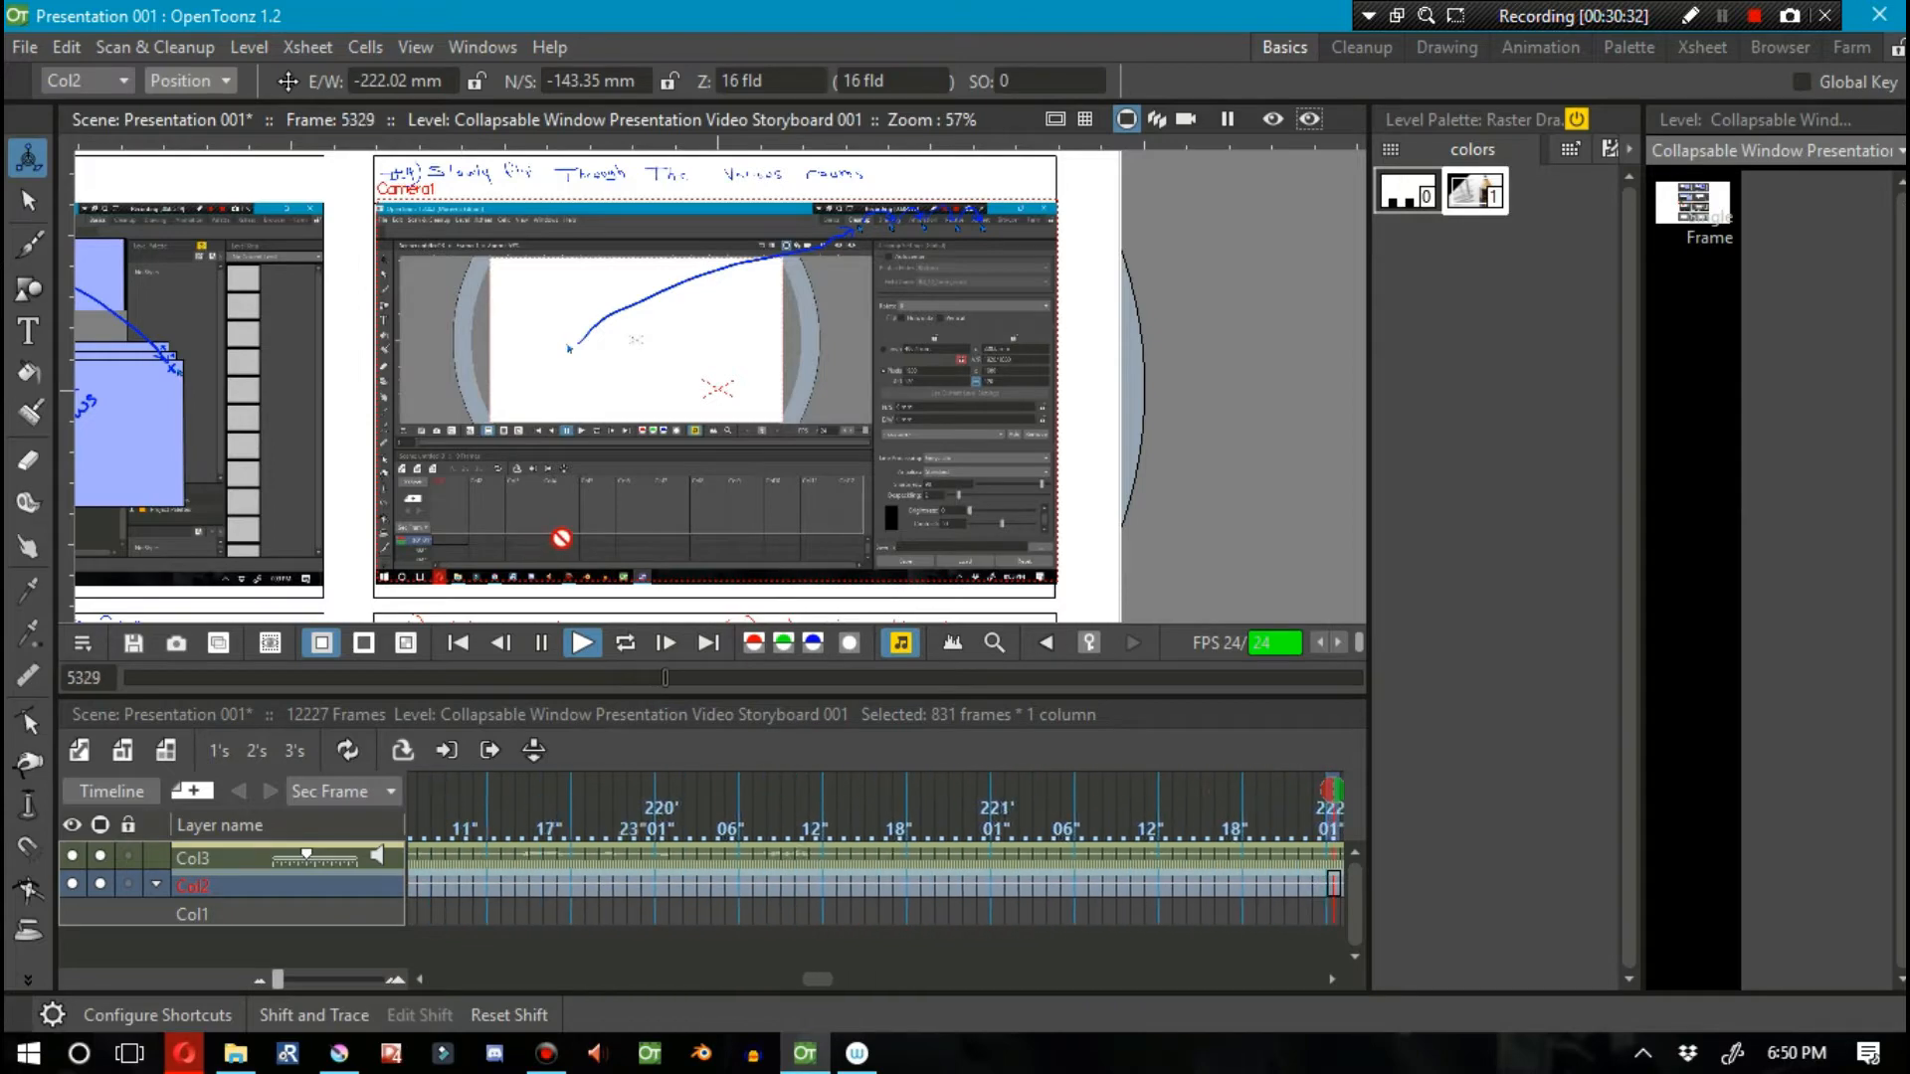
click(581, 643)
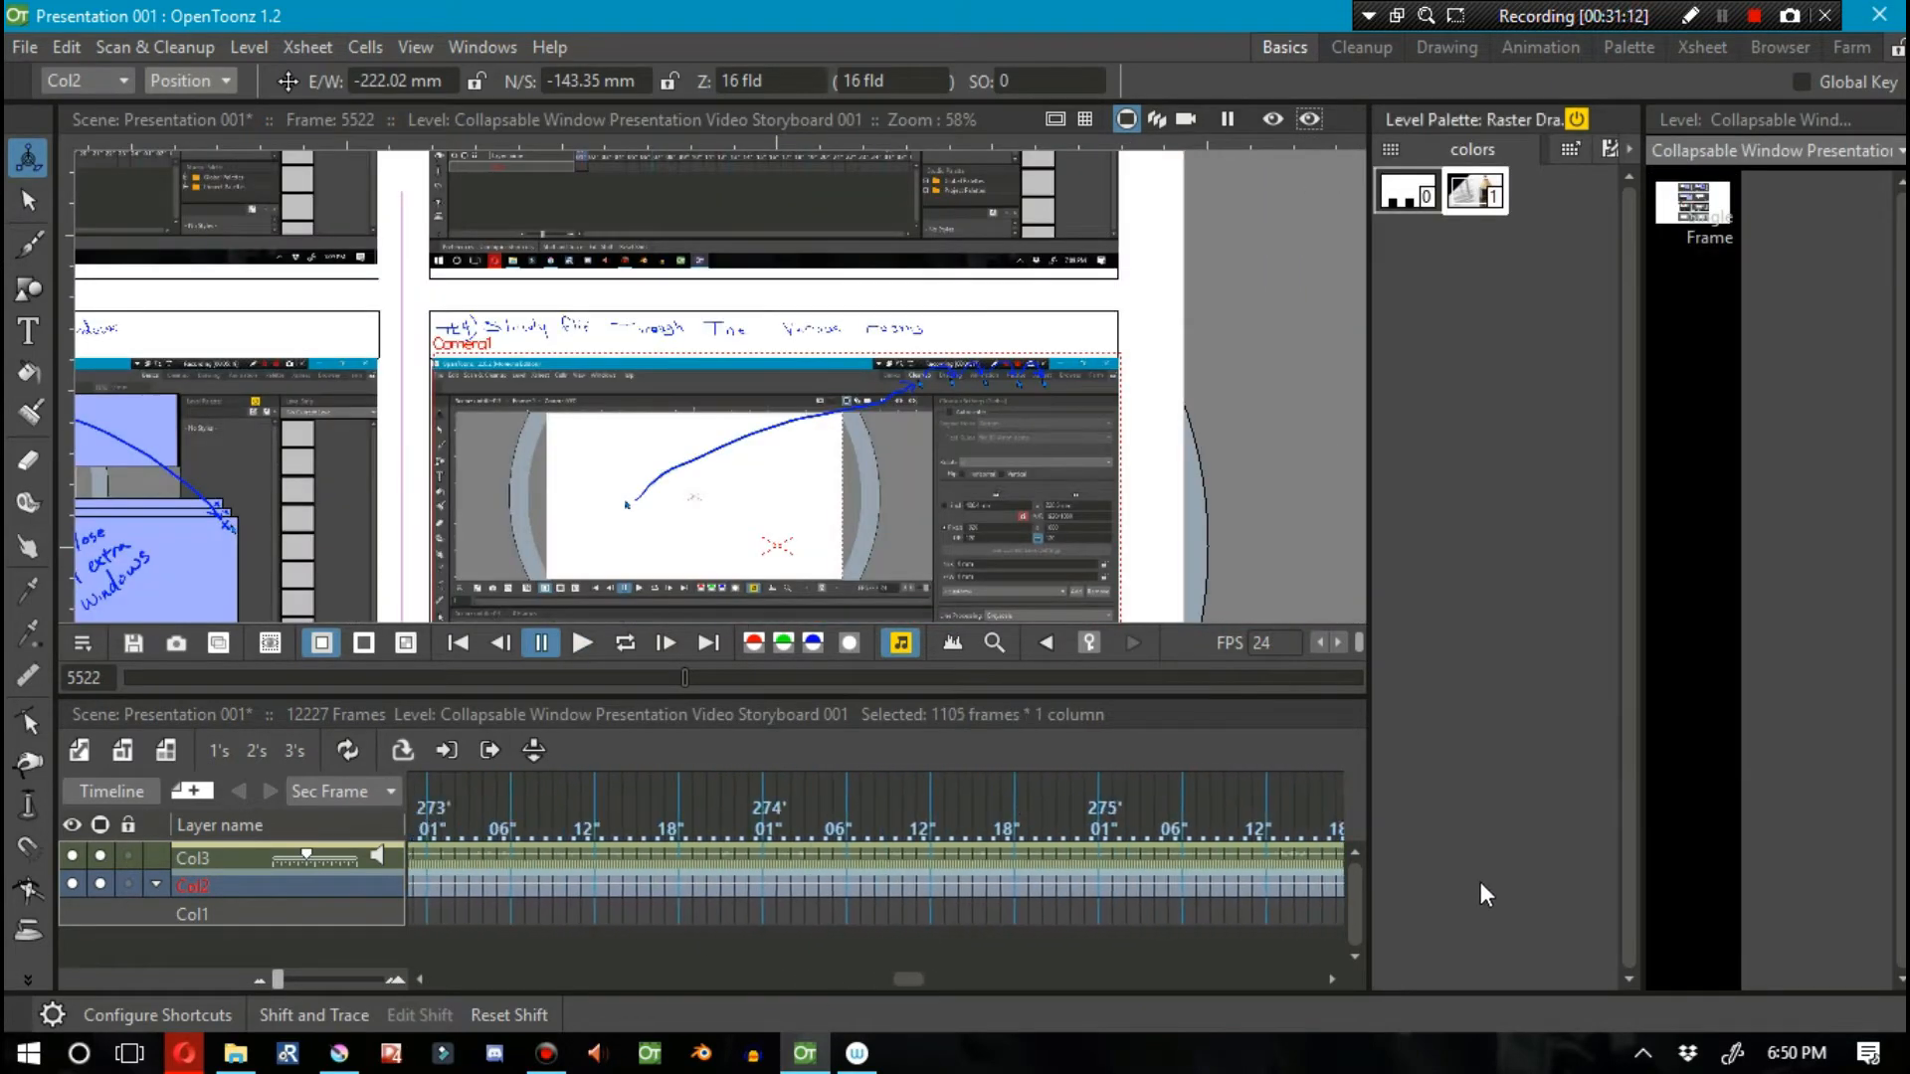
click(580, 642)
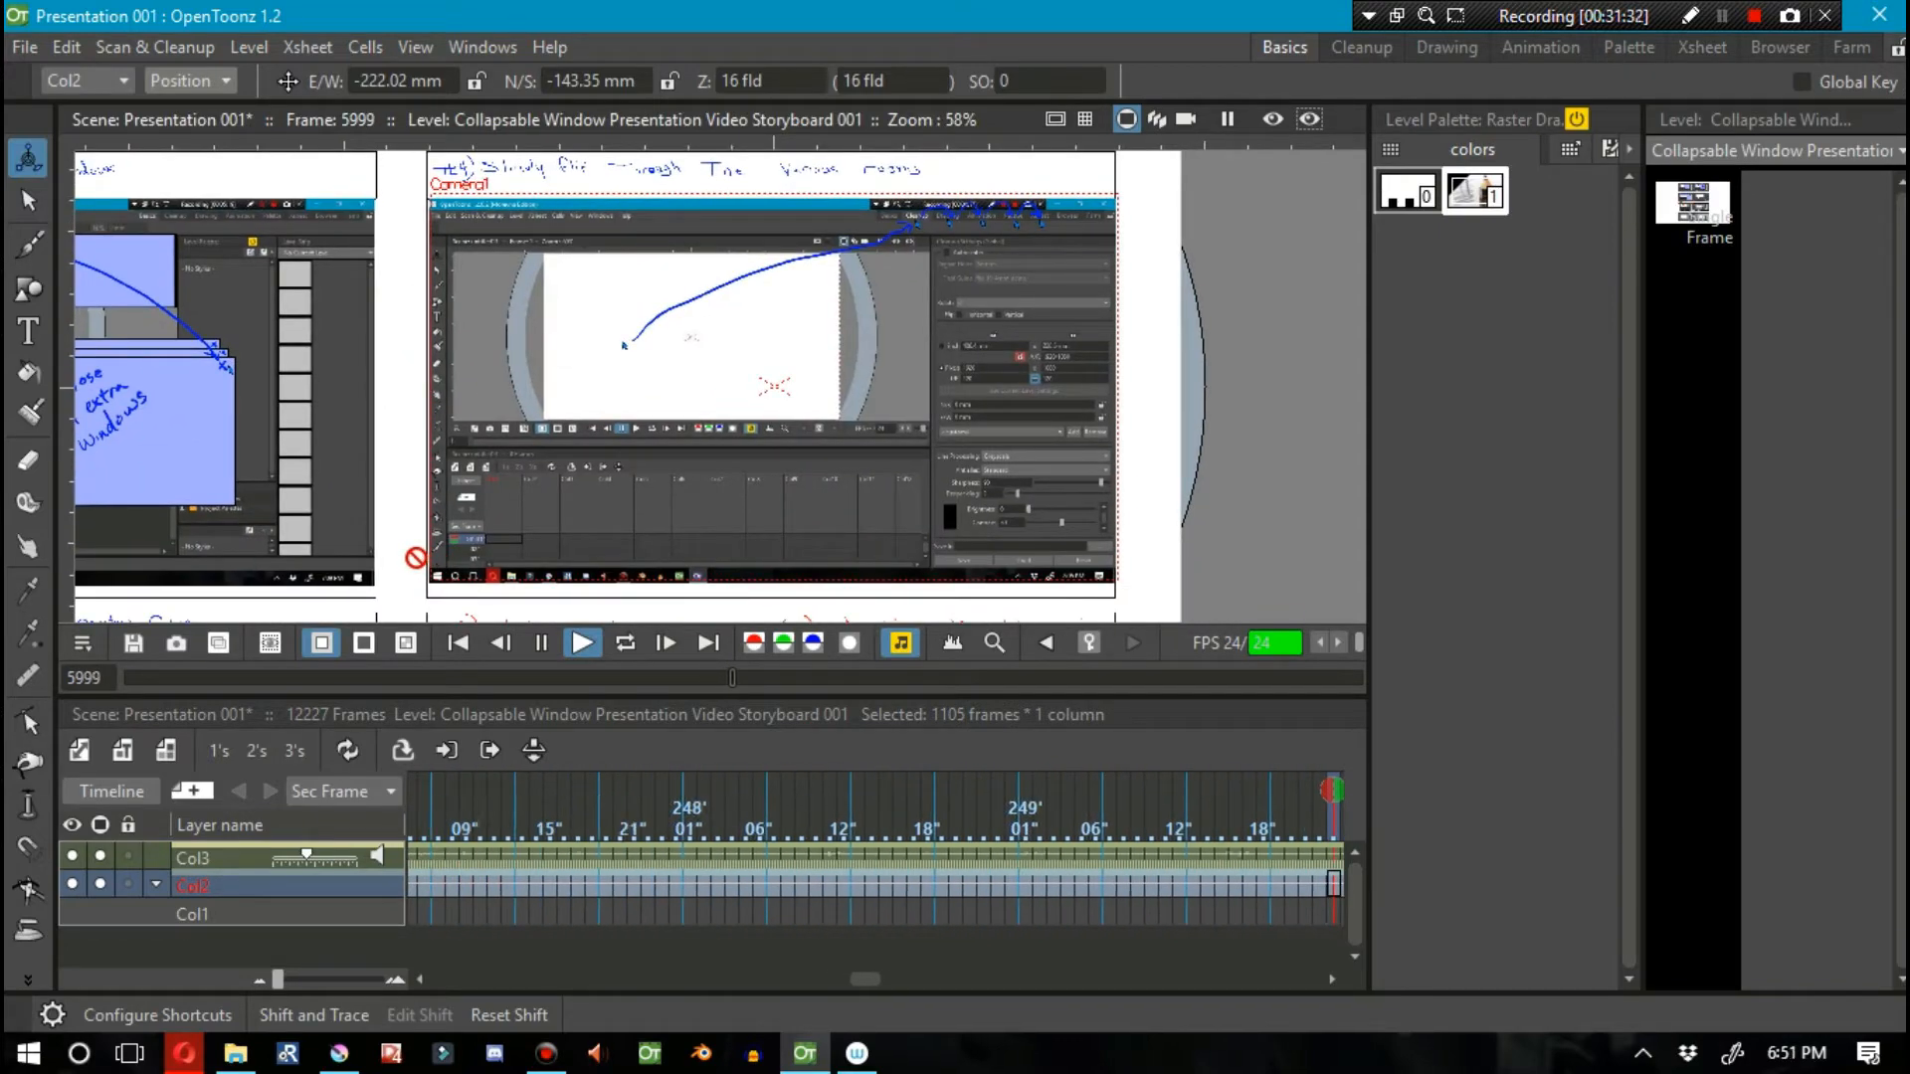
click(583, 642)
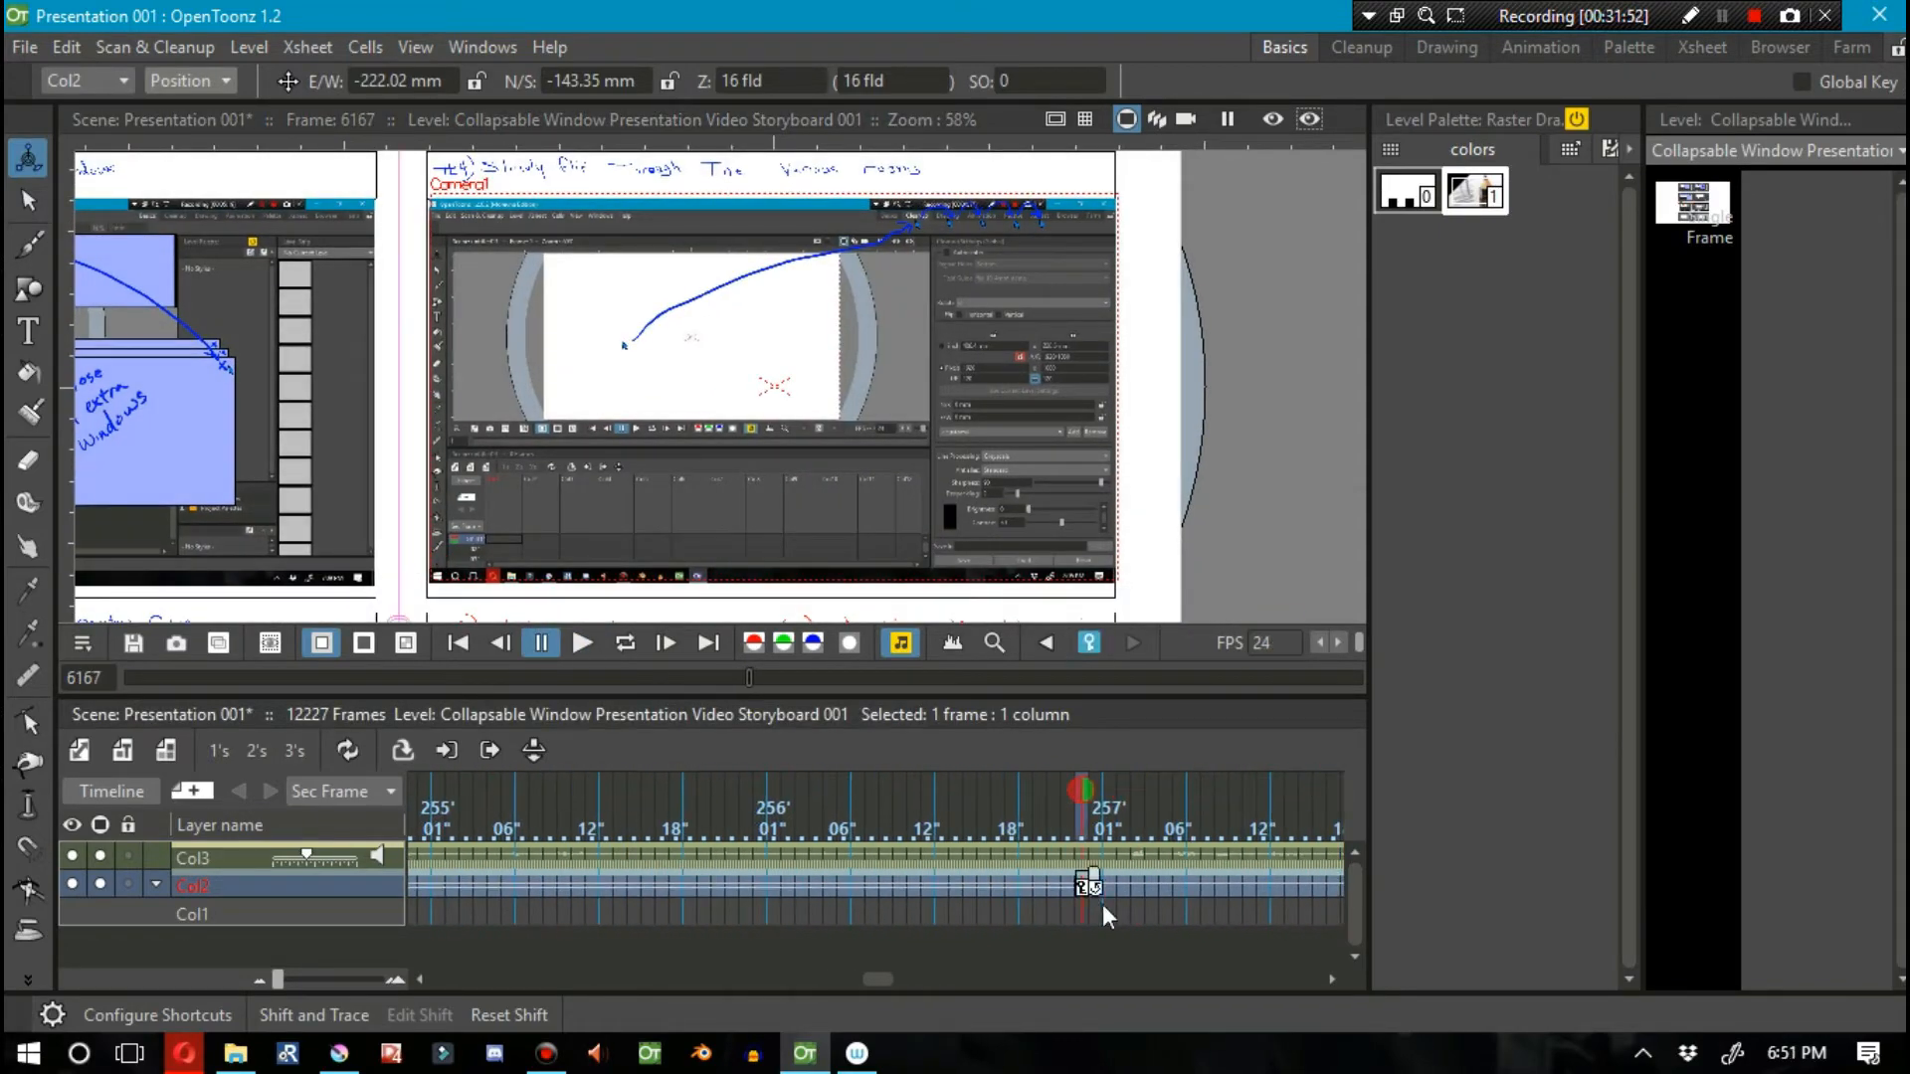
click(541, 642)
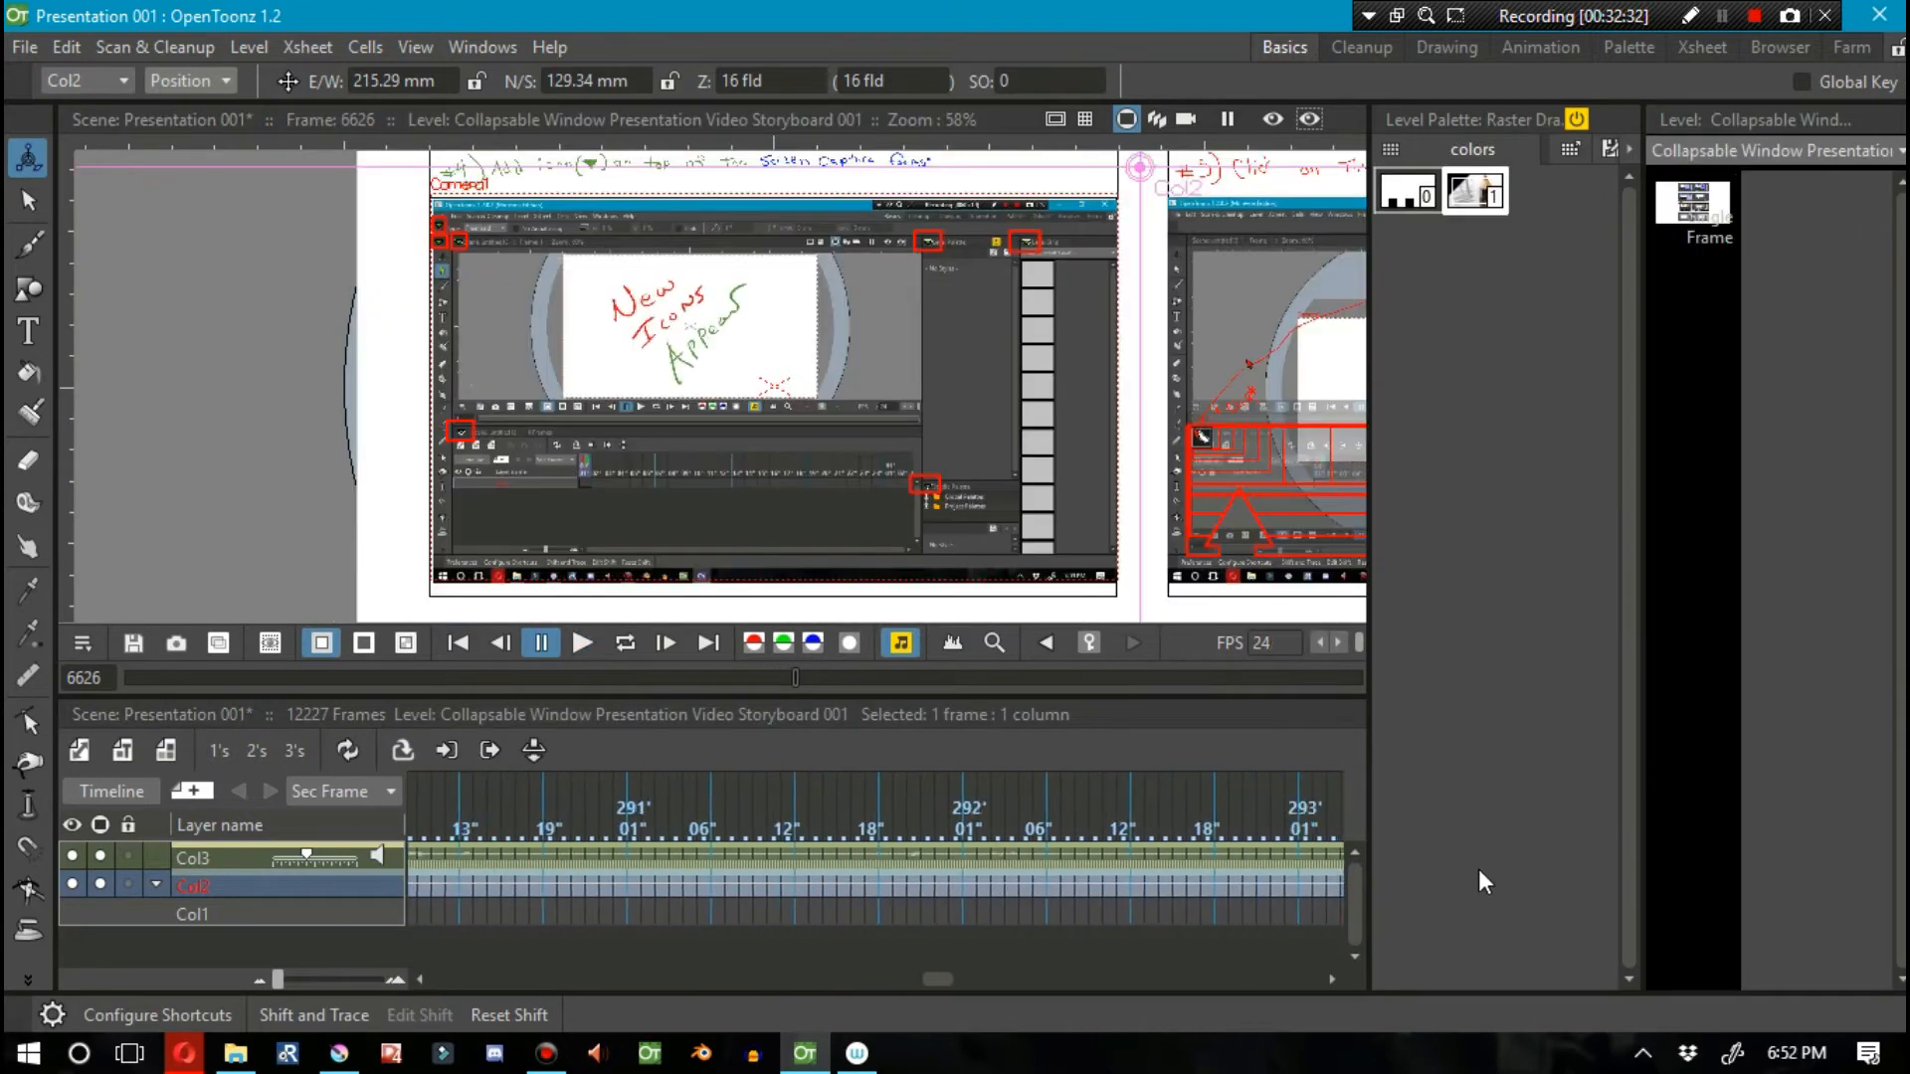
Step: Key the collapse storyboard panel into camera and review the panels by playback
click(581, 643)
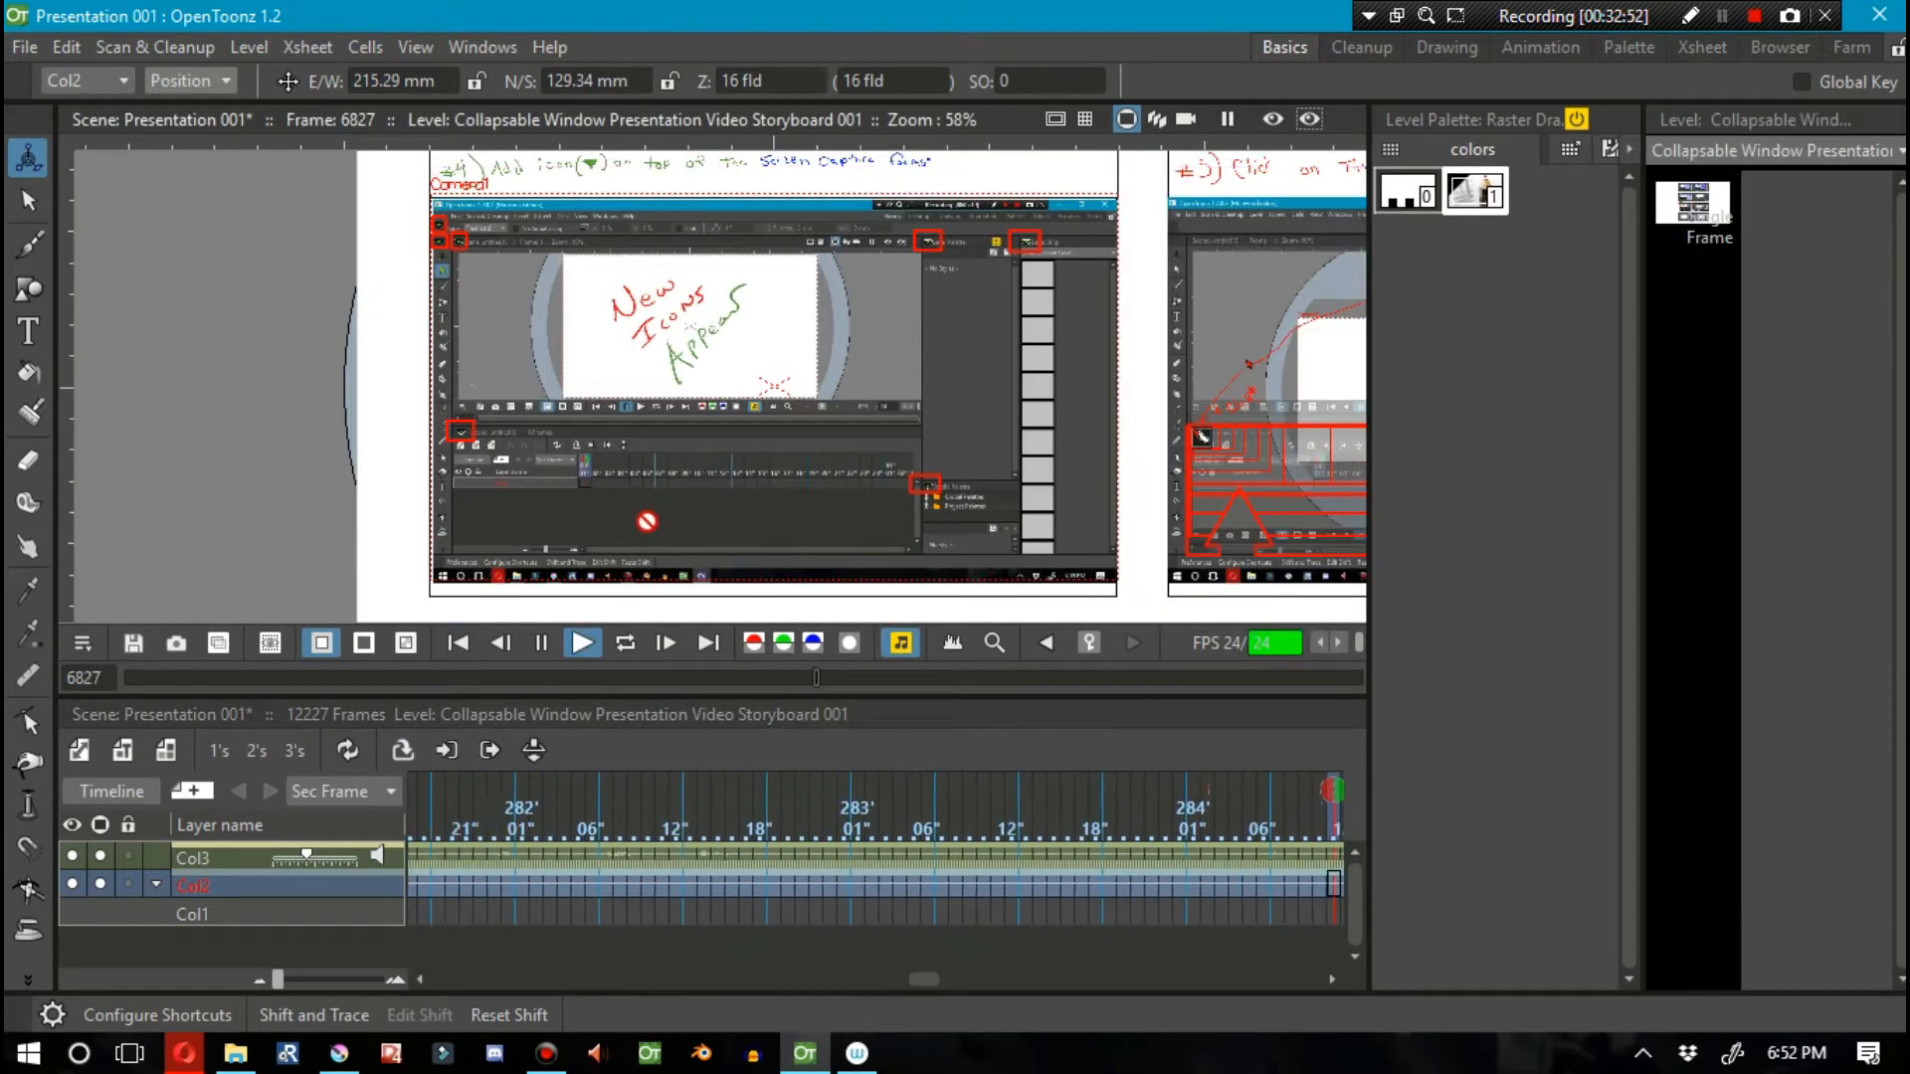
click(581, 642)
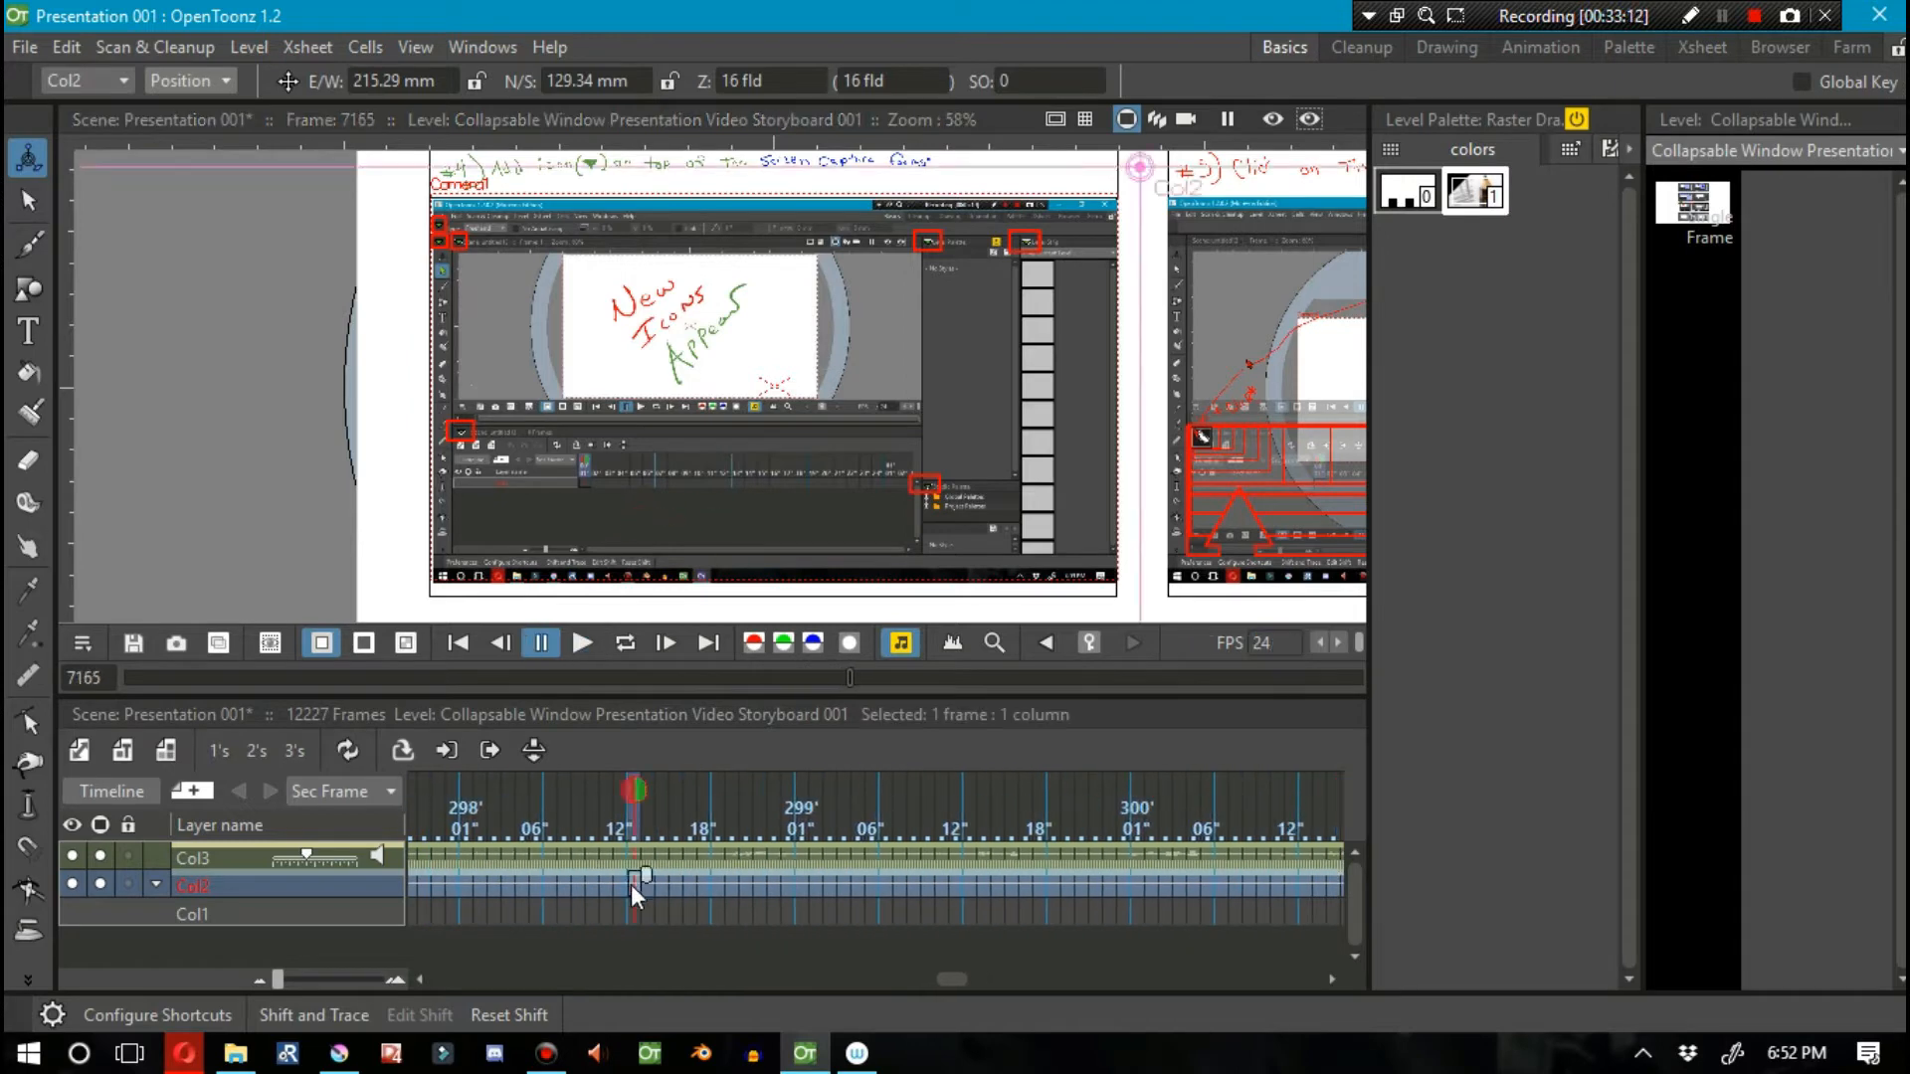
click(583, 642)
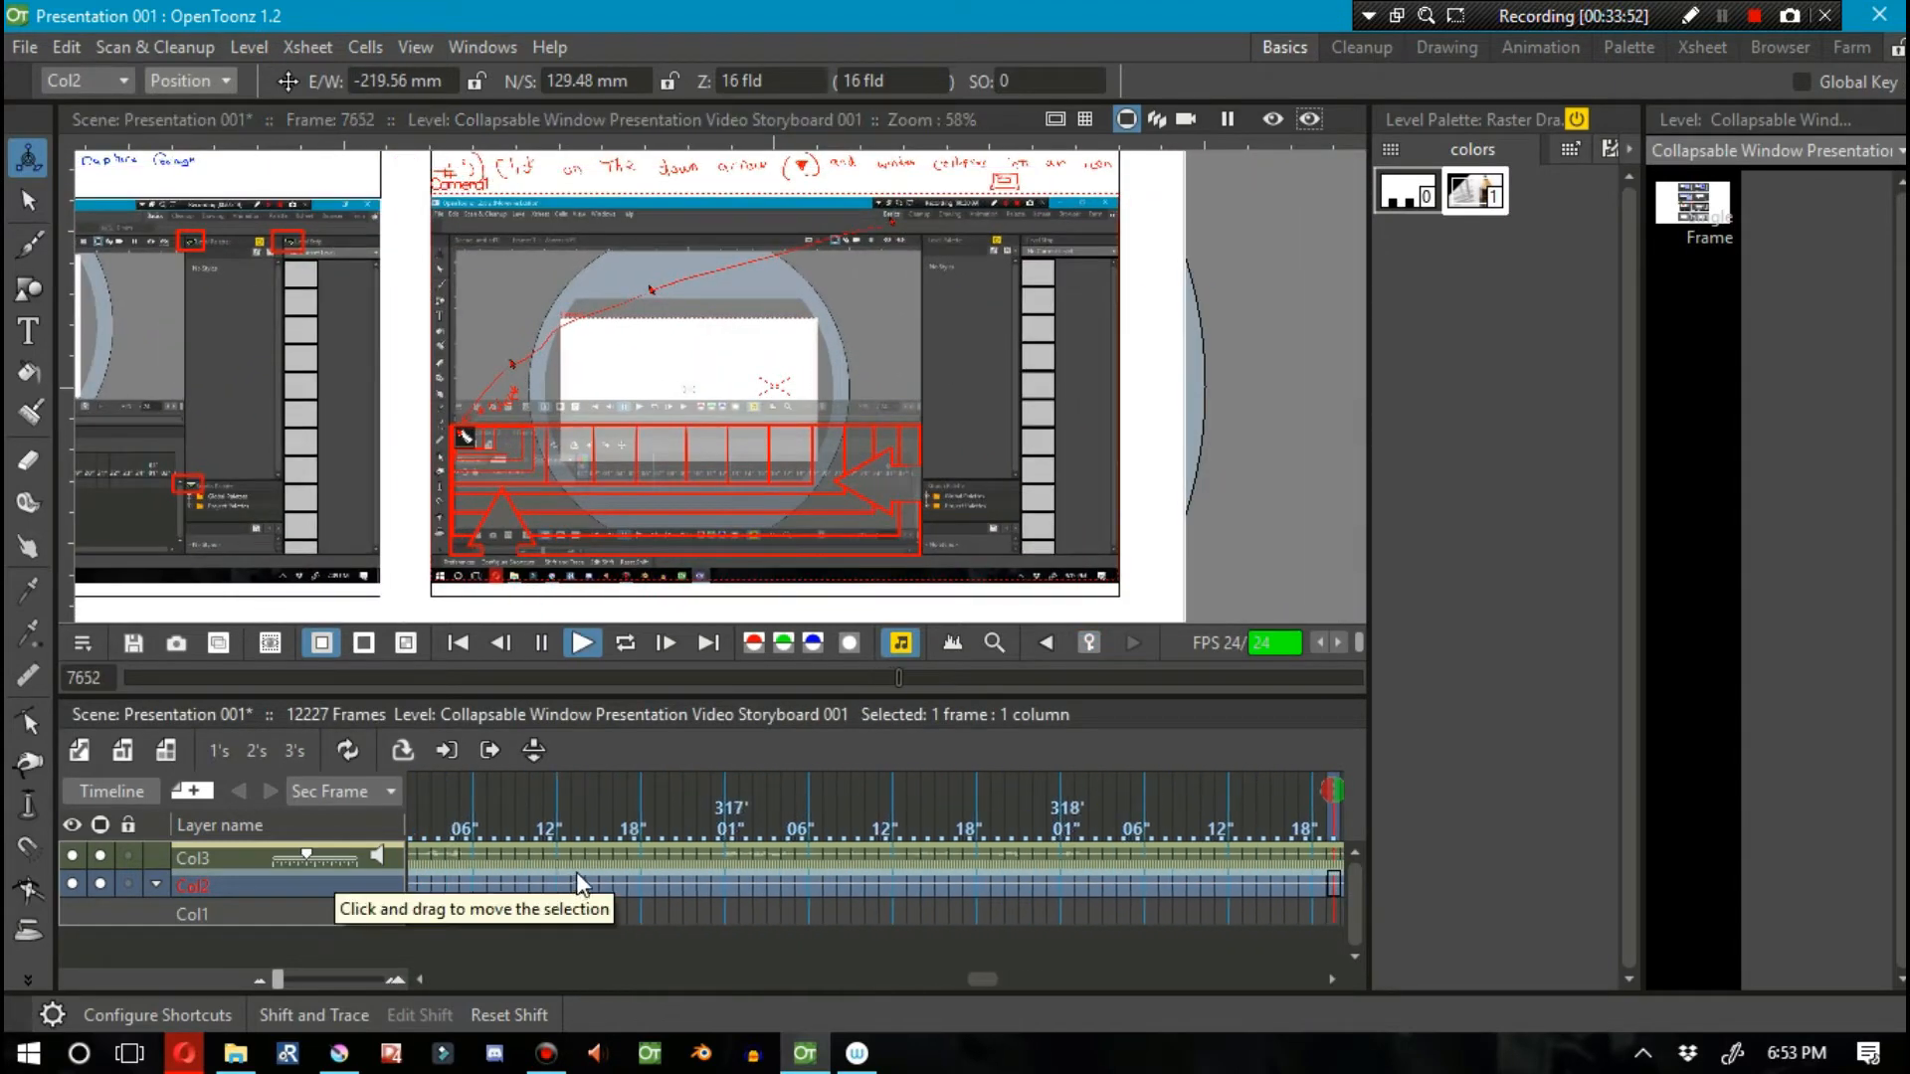
click(26, 245)
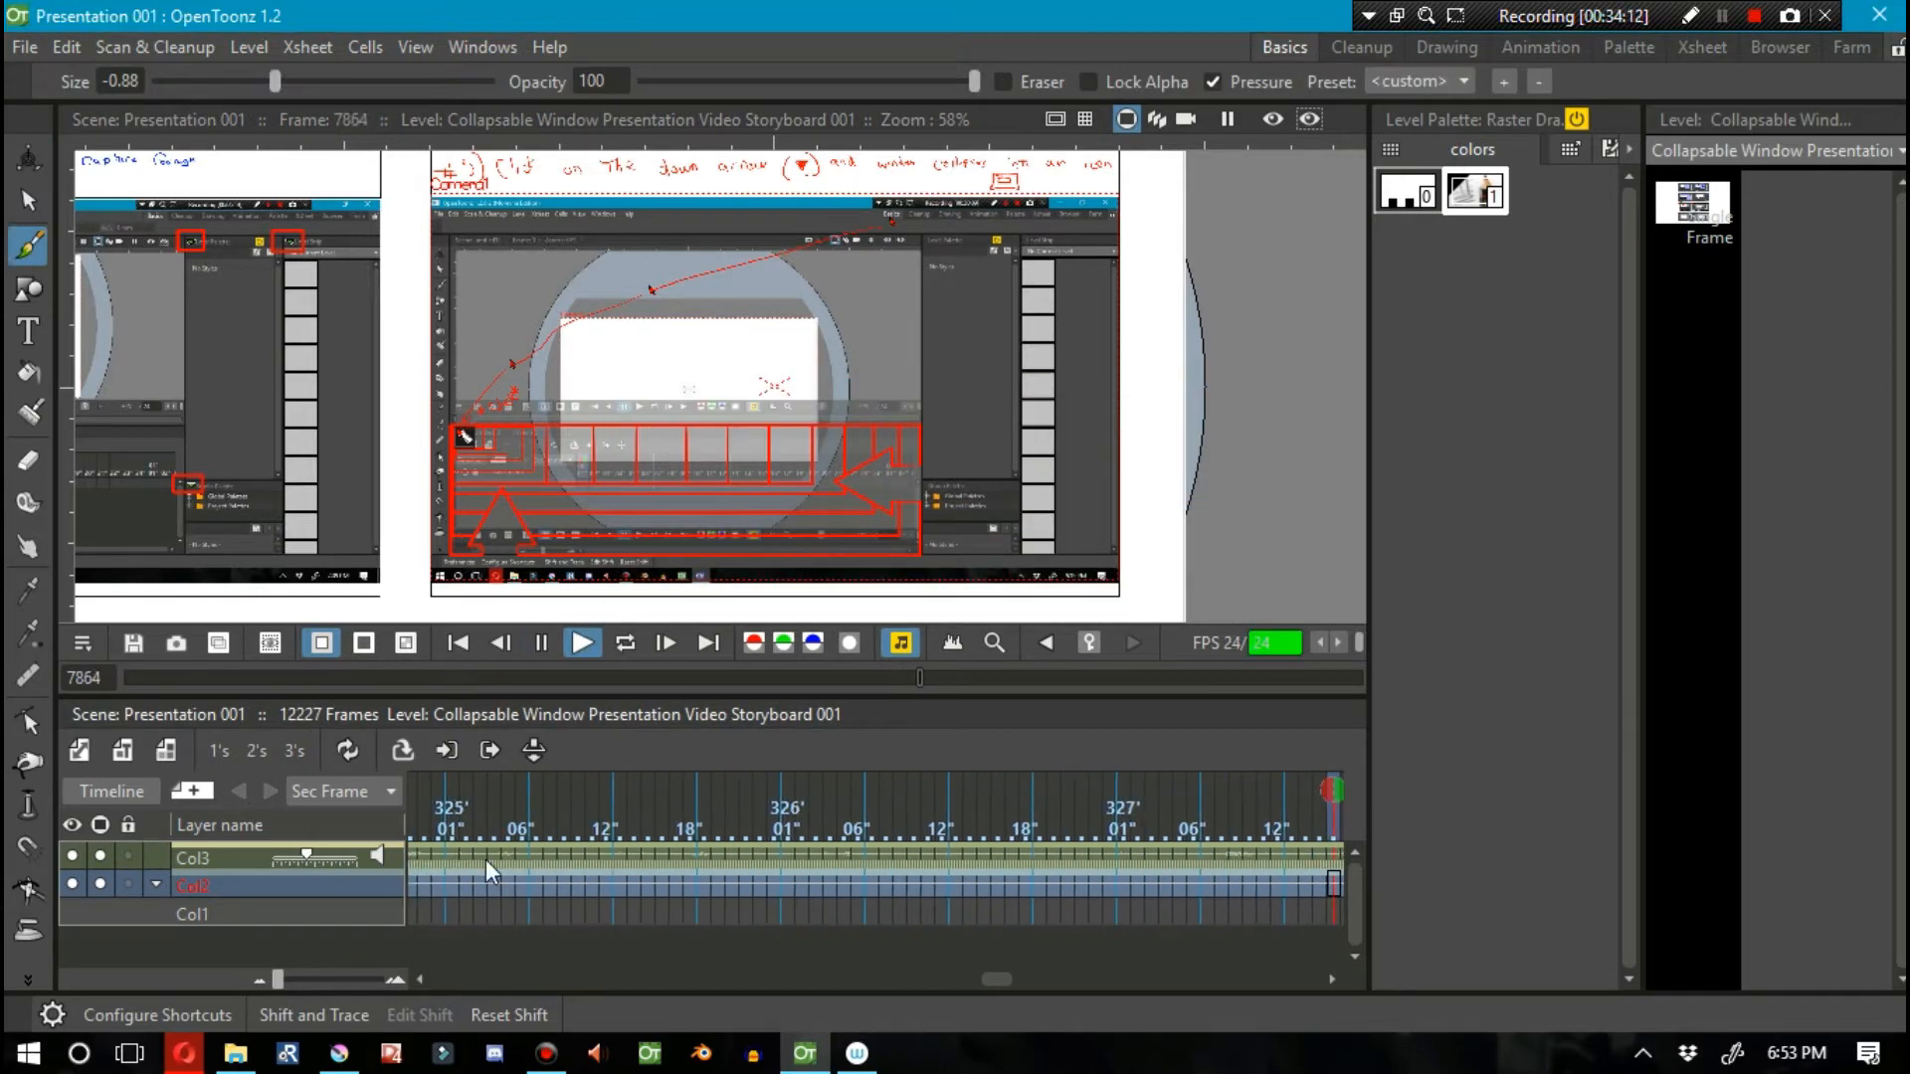
click(583, 642)
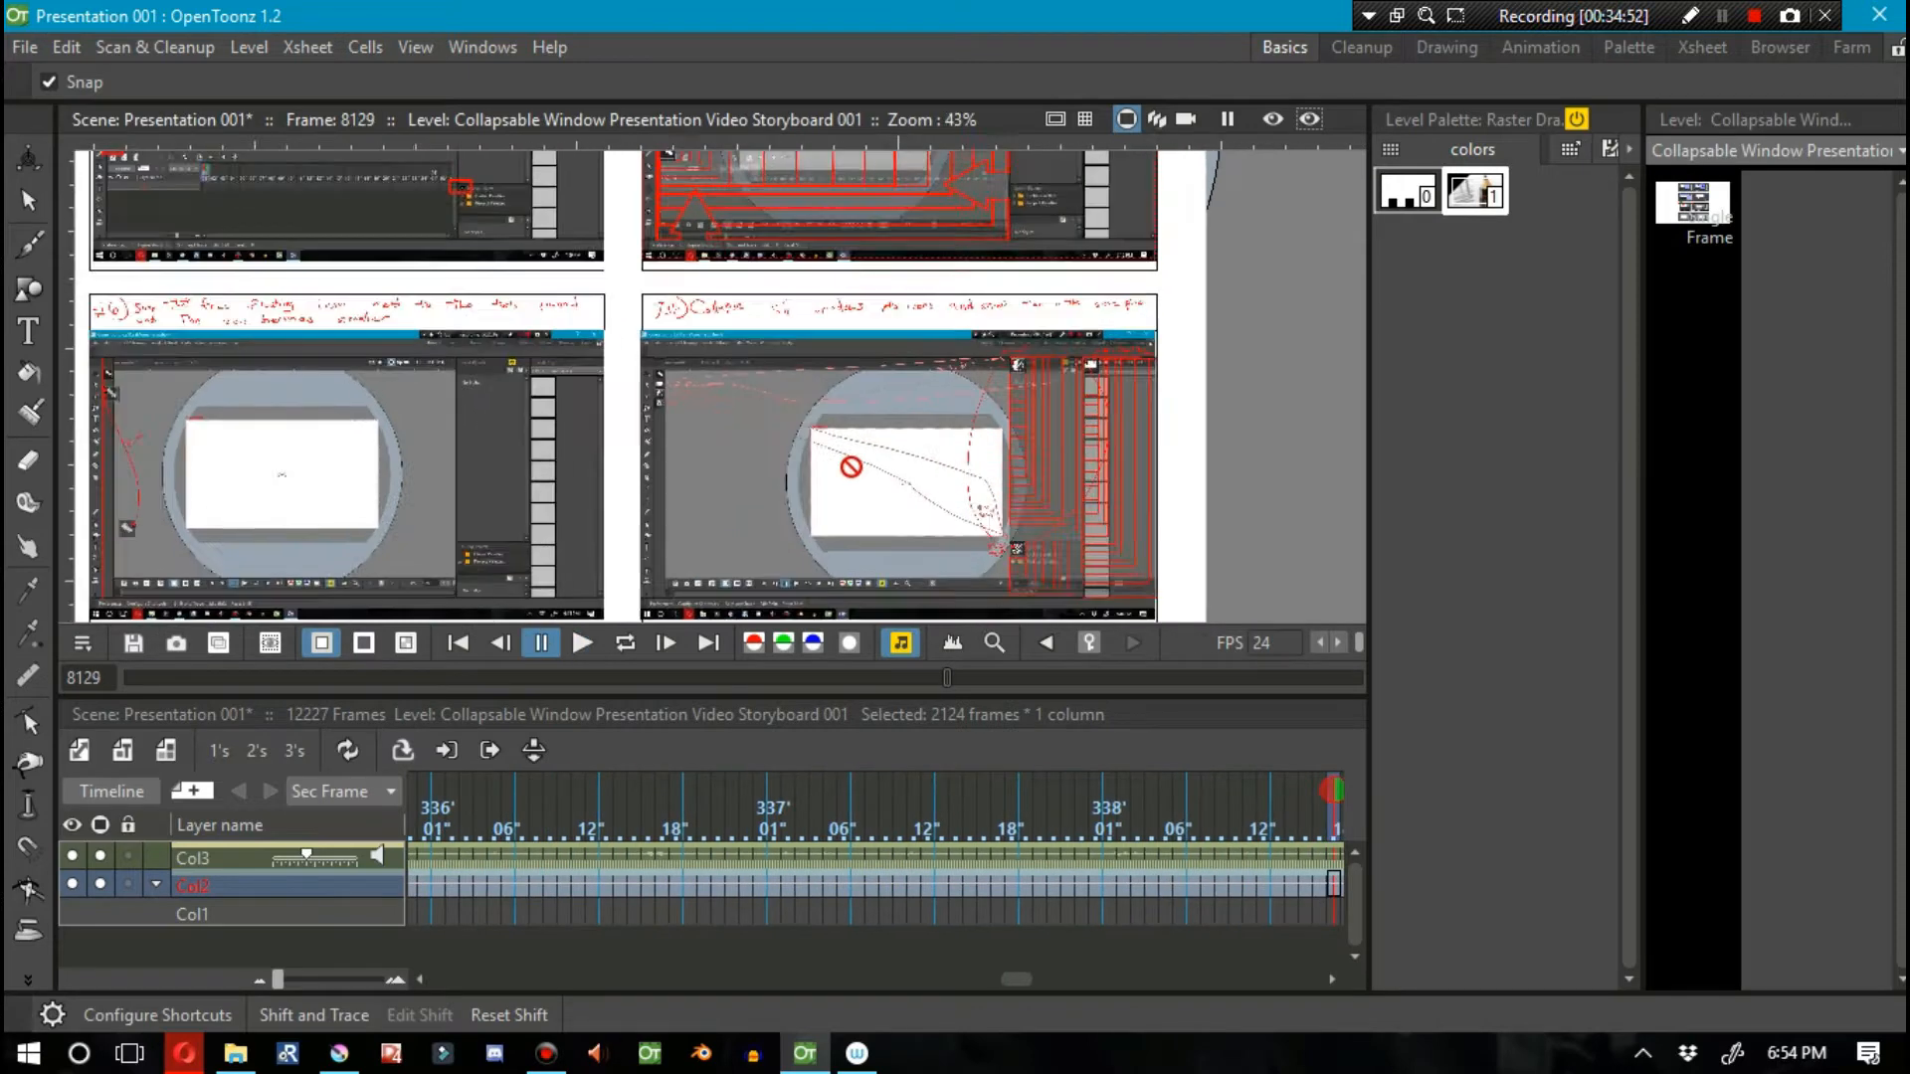
Step: Create raster level 'Needed' in Col1 and sketch a floating icon auto-snapping into place
click(1055, 878)
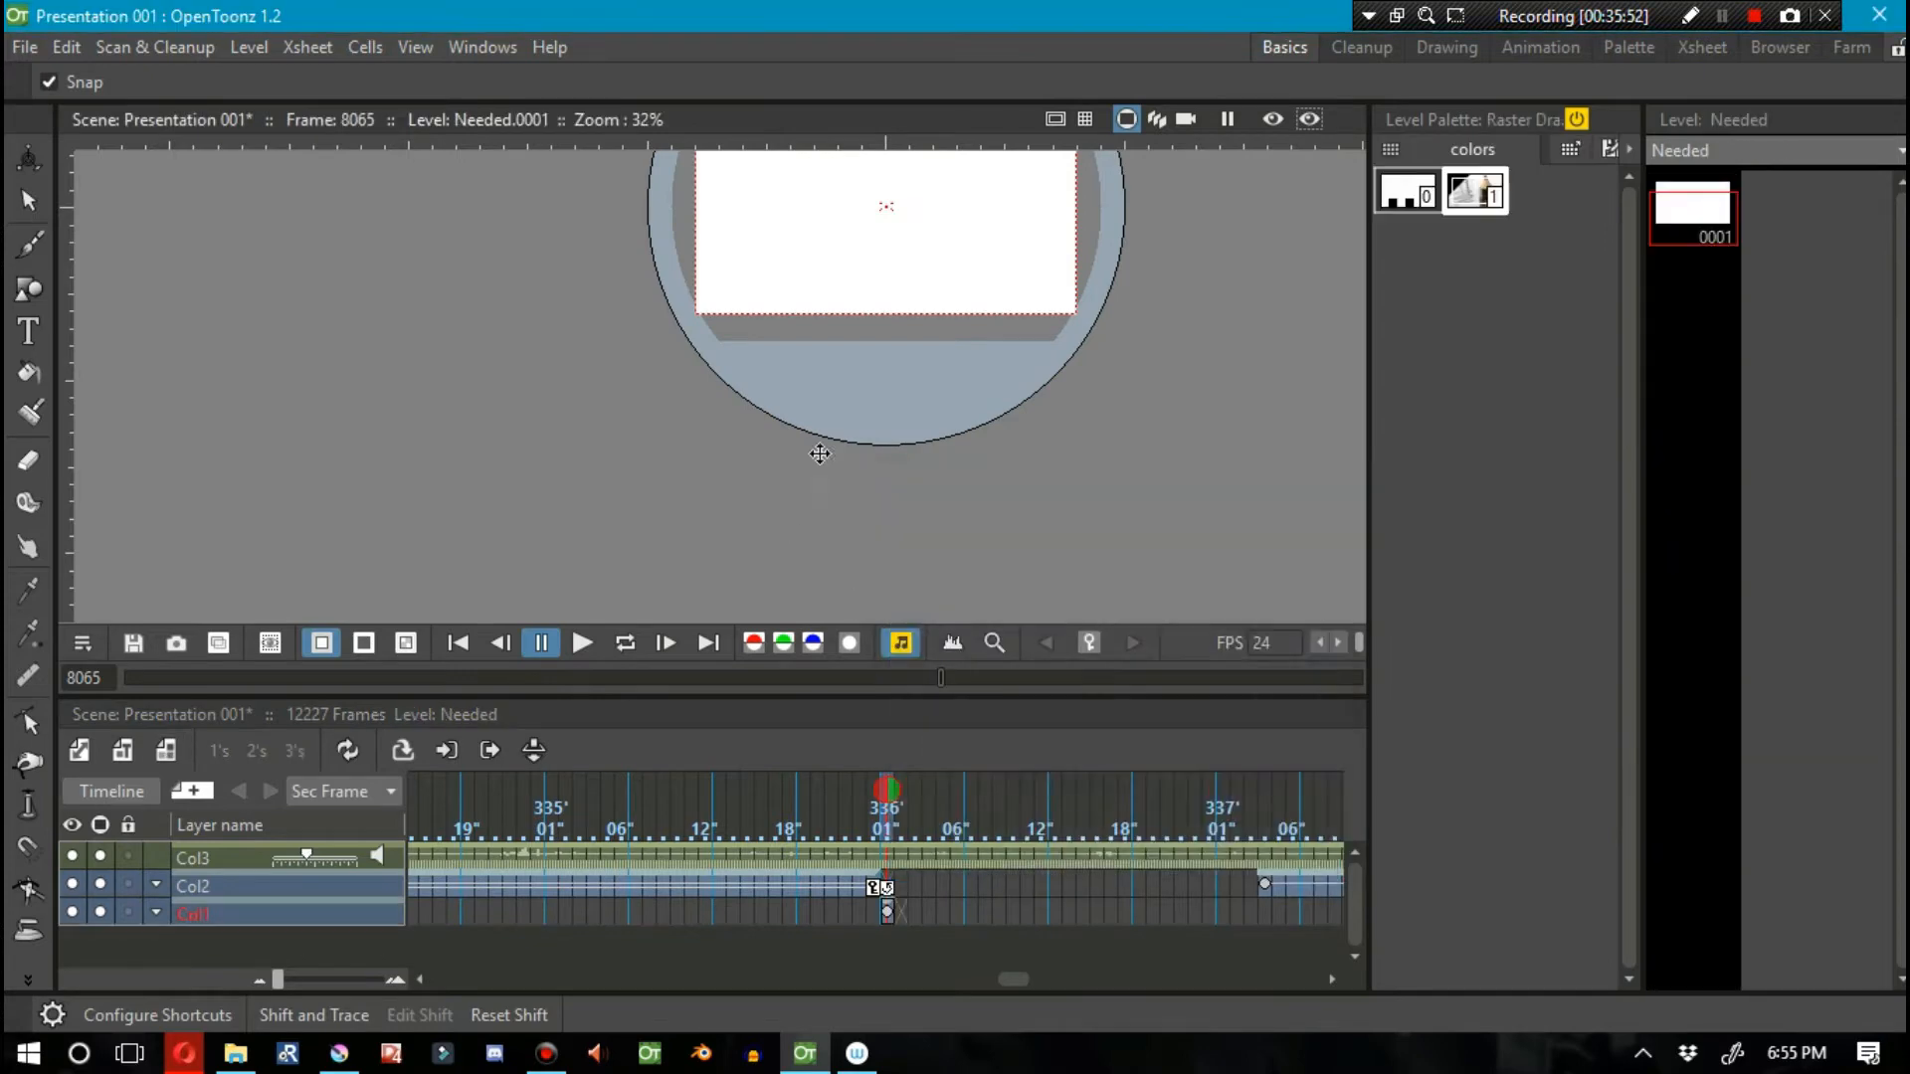
click(26, 243)
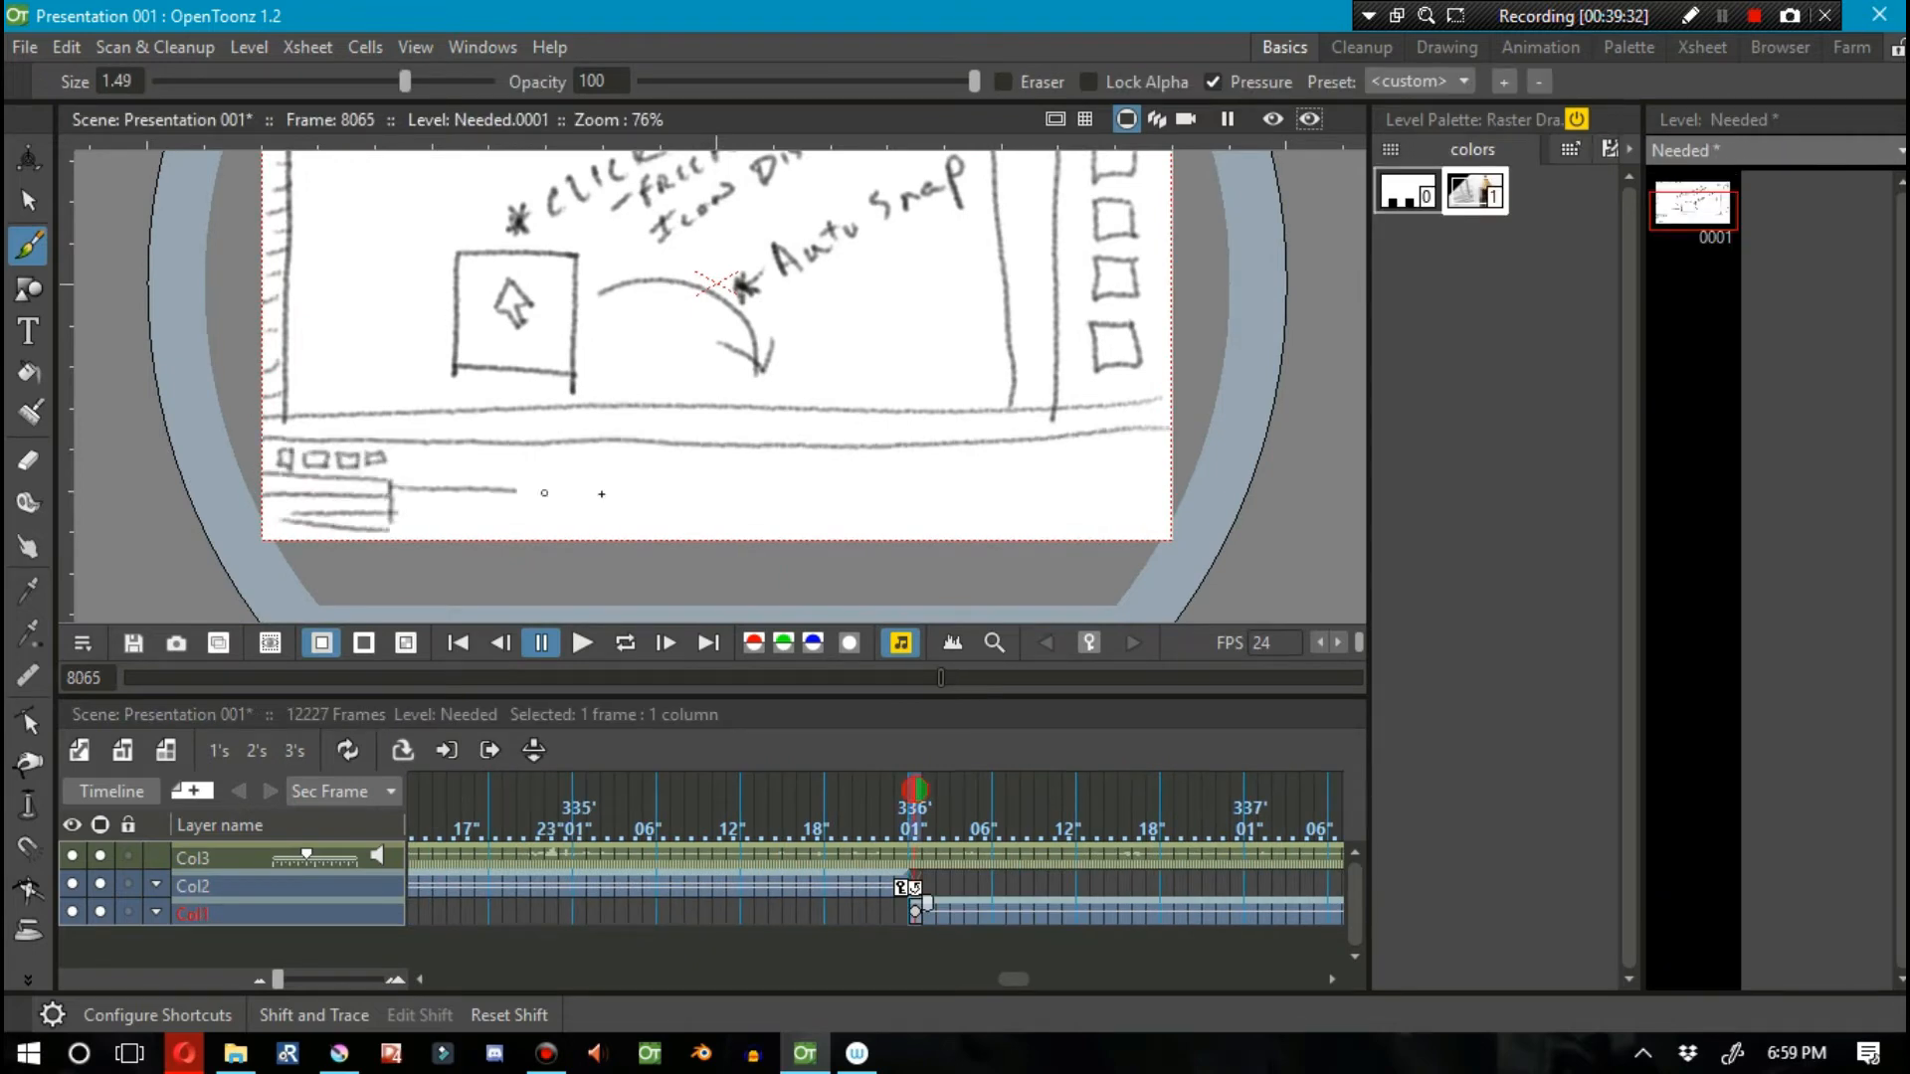
click(582, 642)
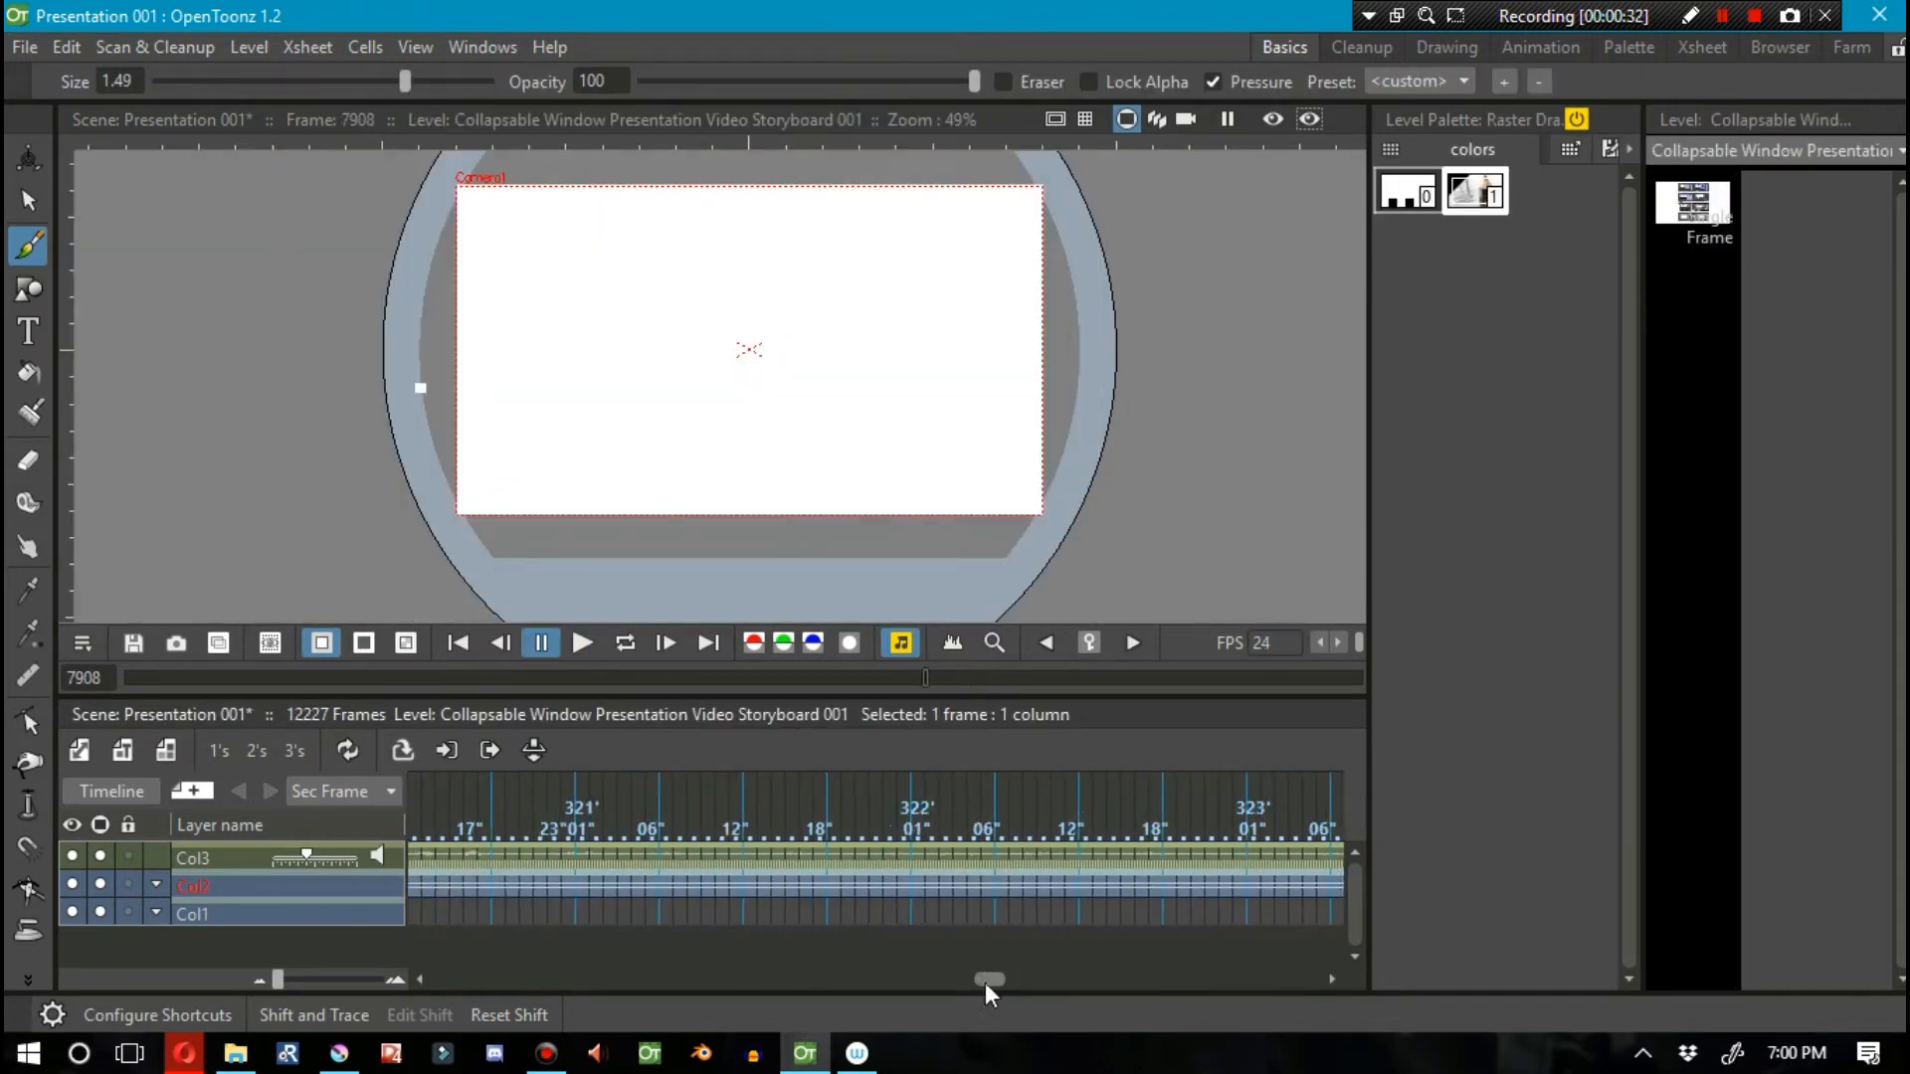
click(583, 643)
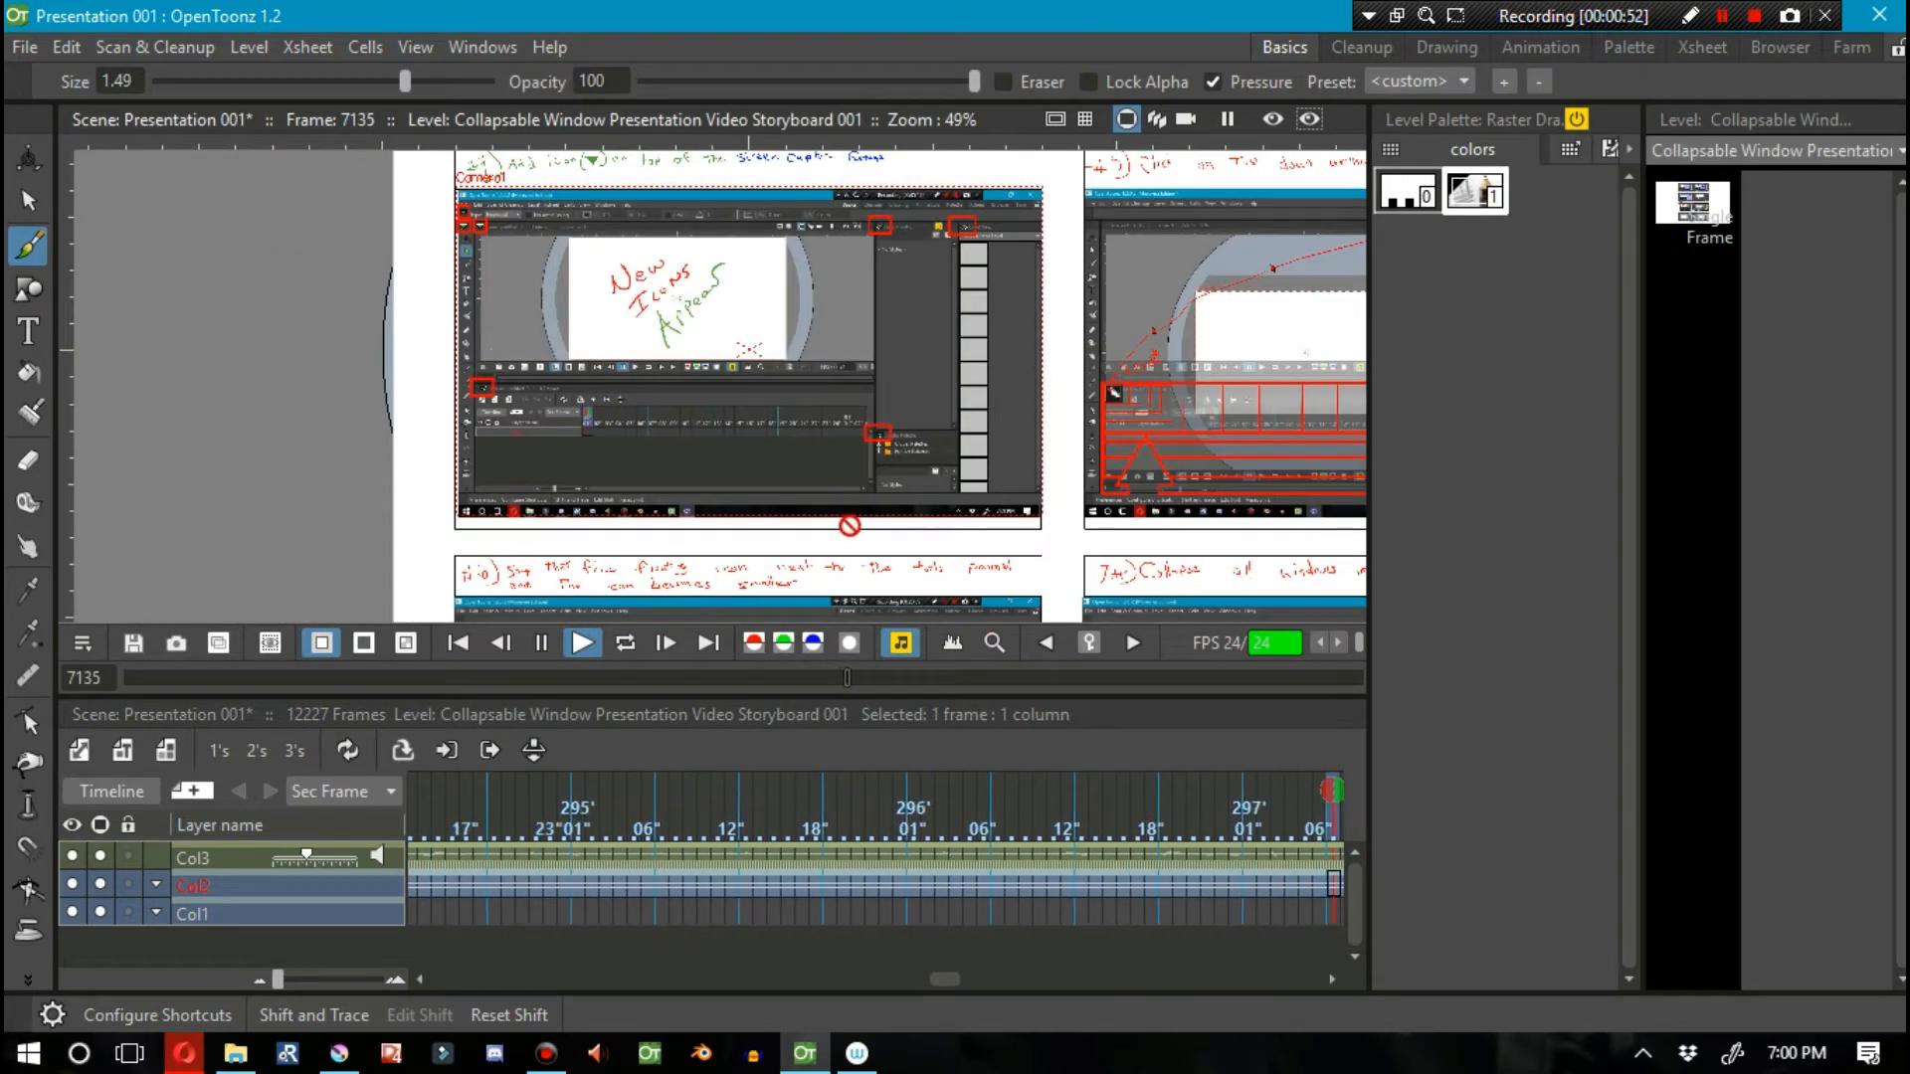
click(583, 642)
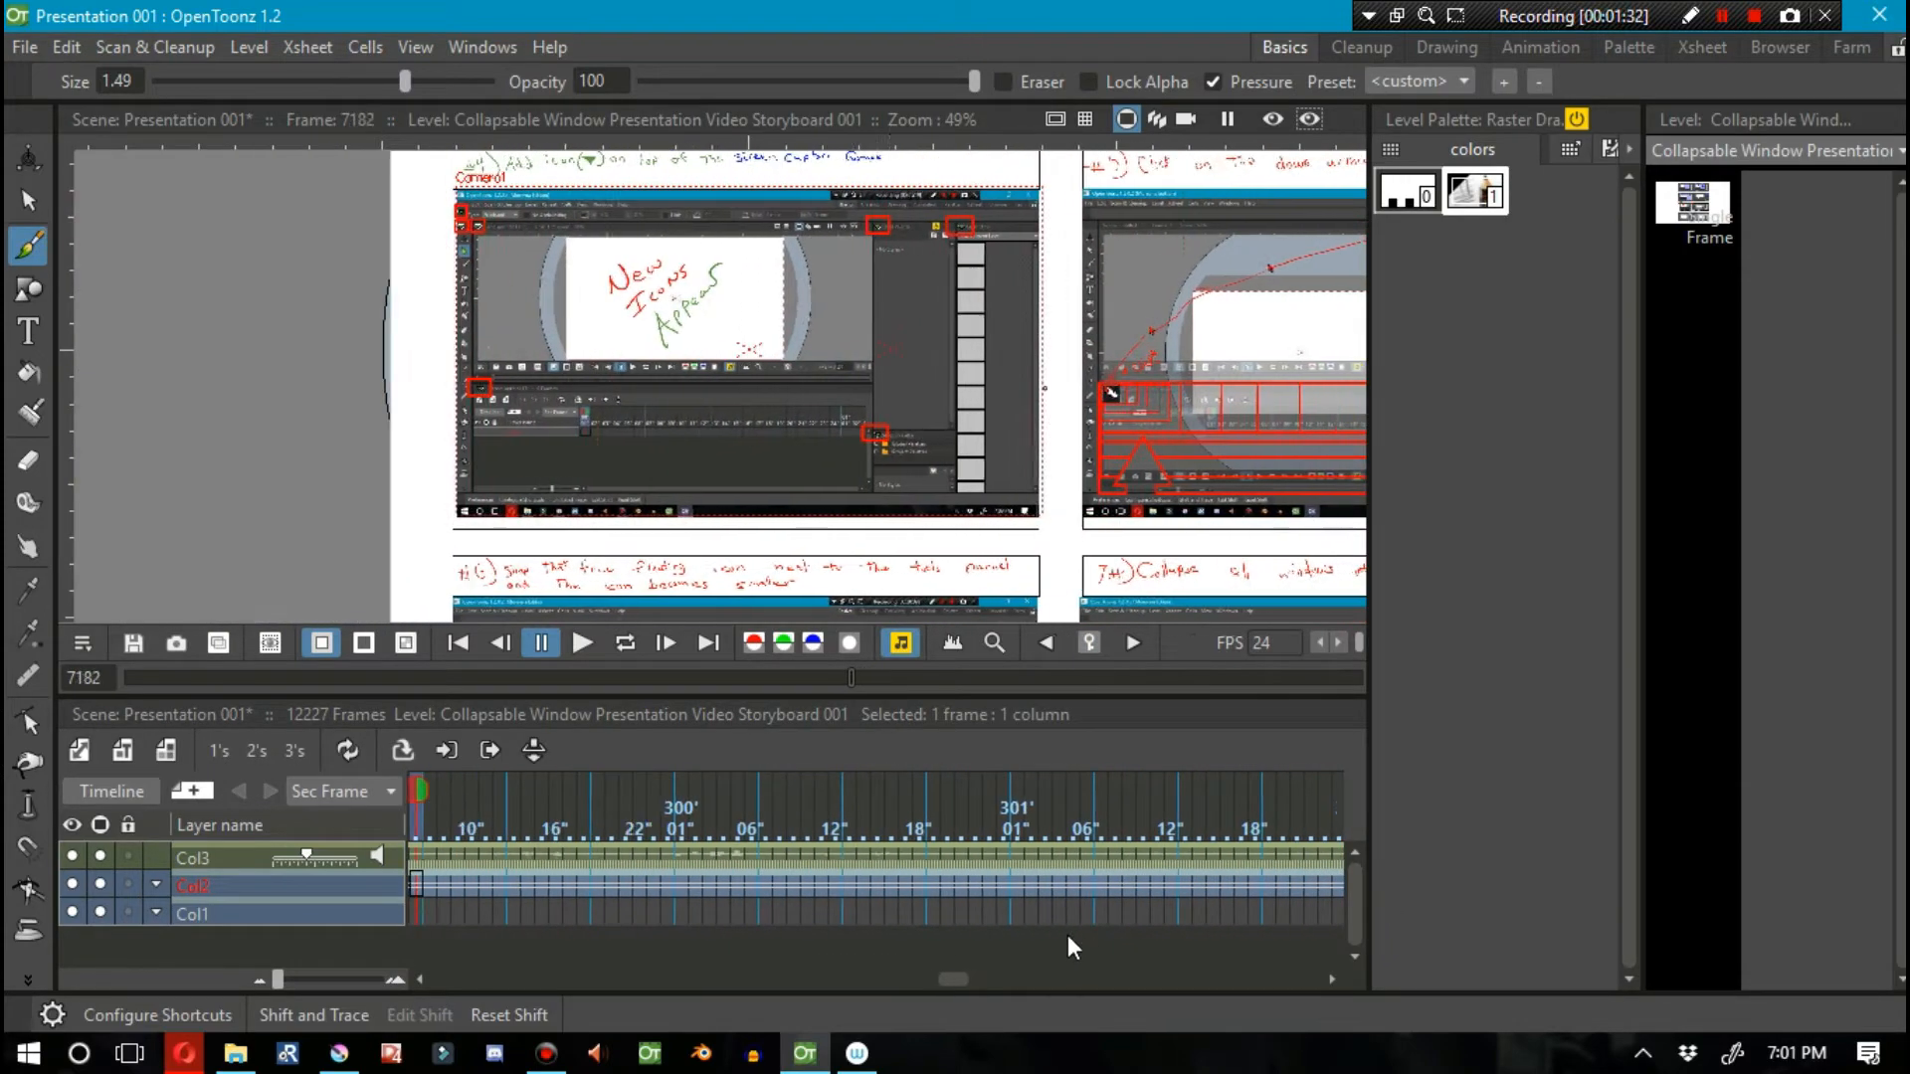
click(581, 643)
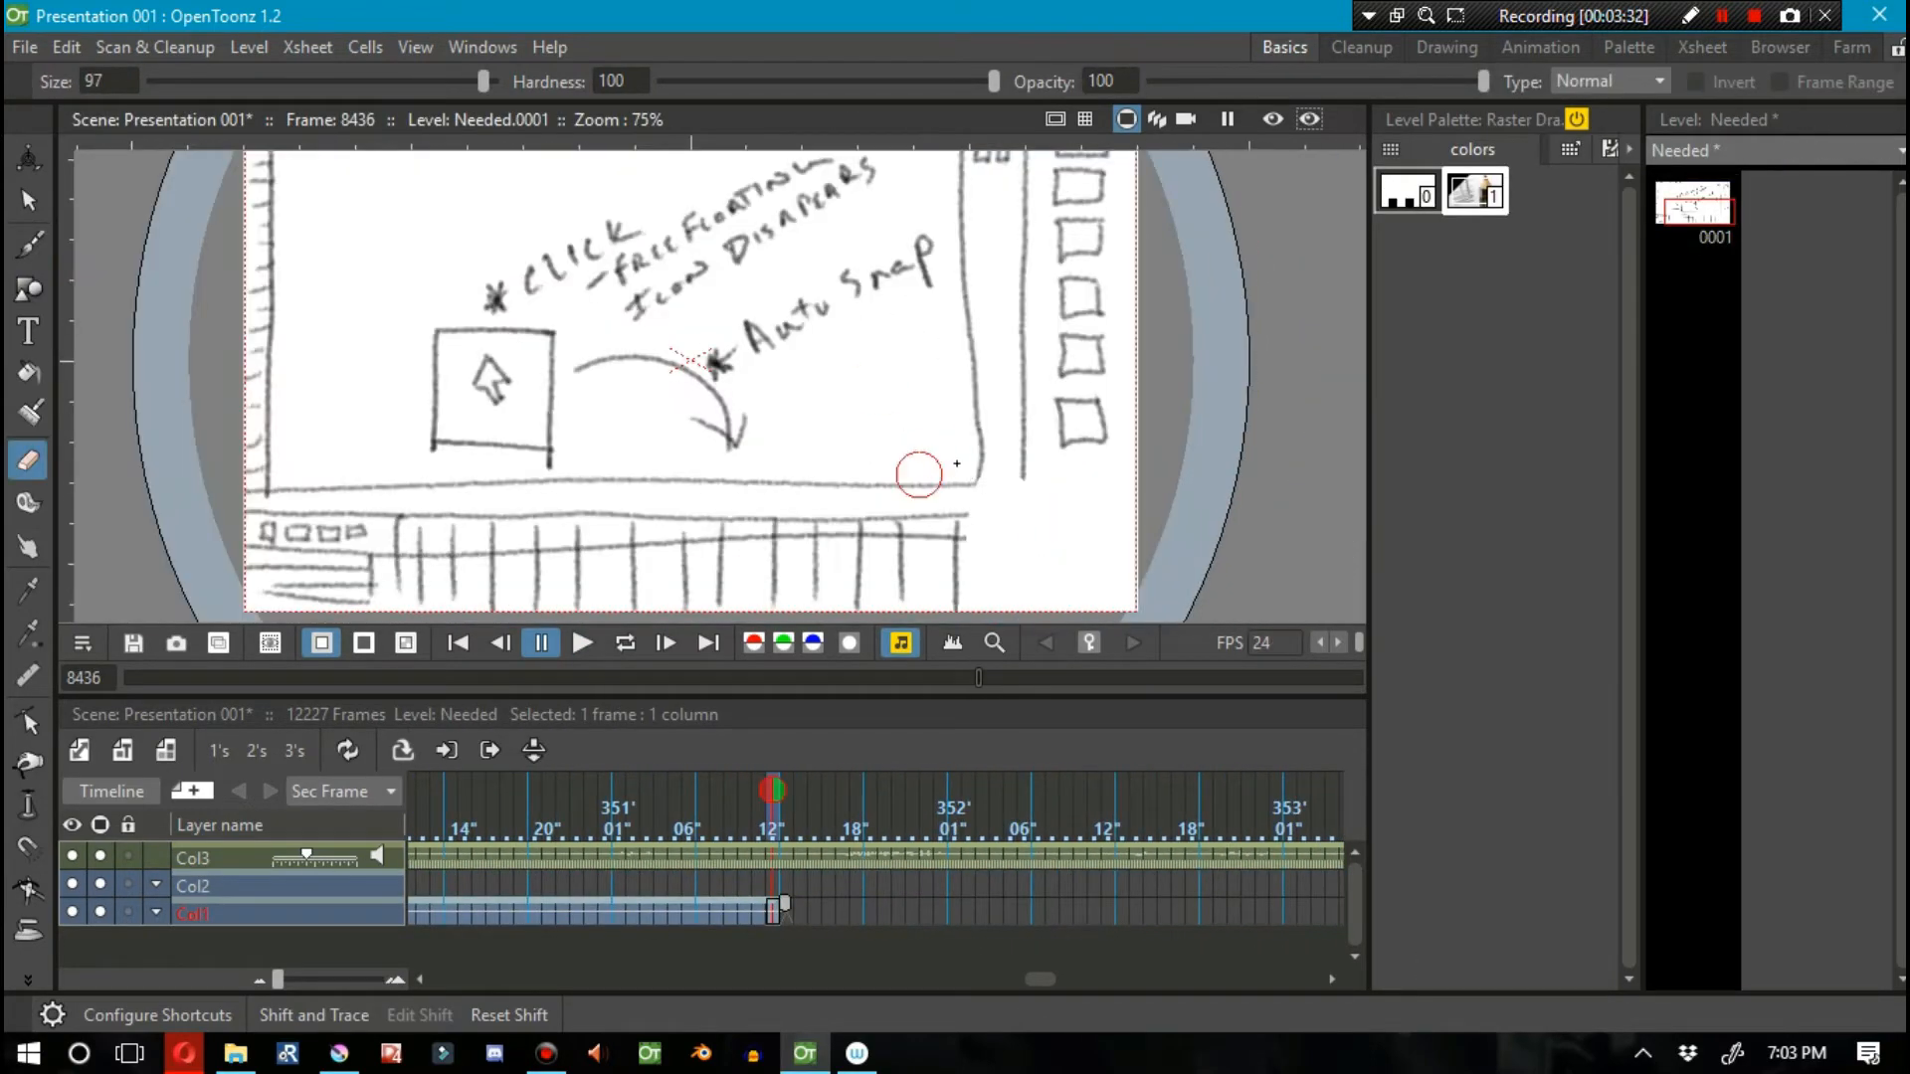
Step: Shift the storyboard cells later and add a second Needed drawing of the icon collapsing
click(583, 643)
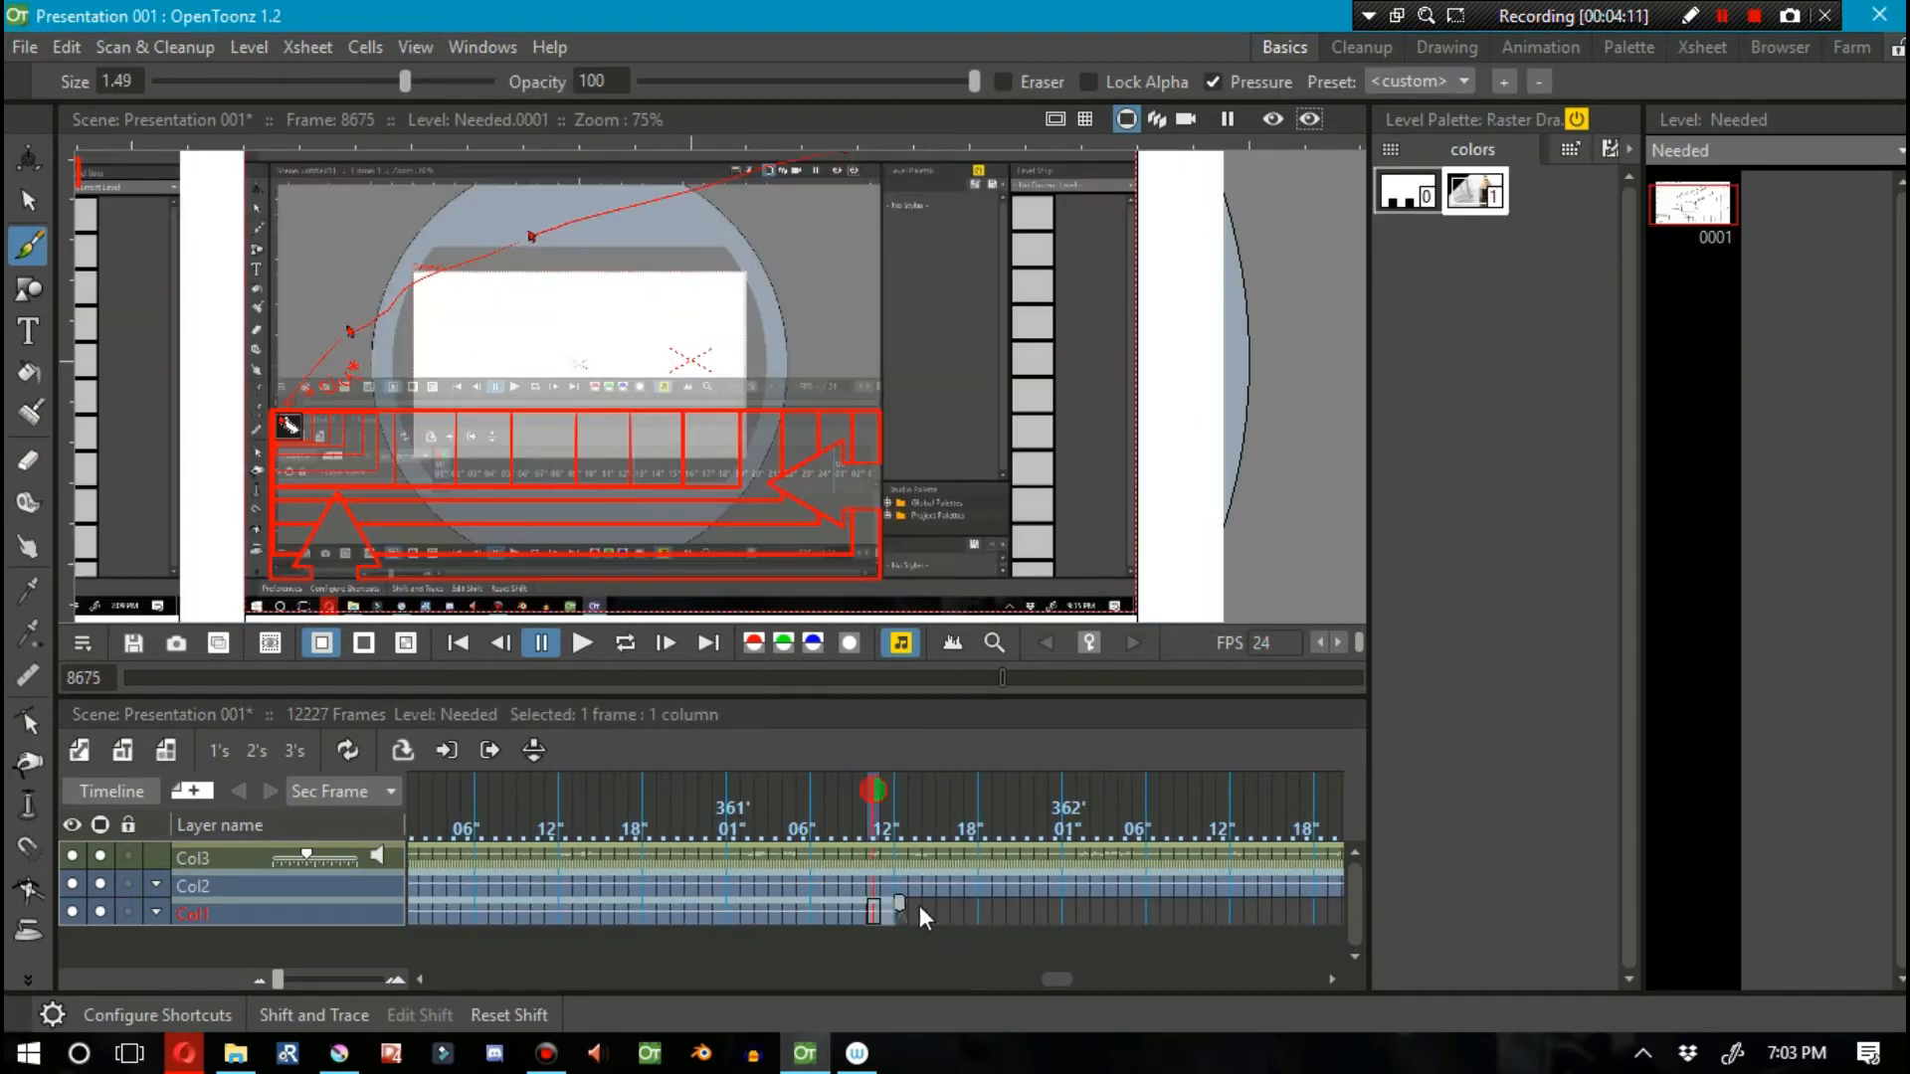
click(581, 643)
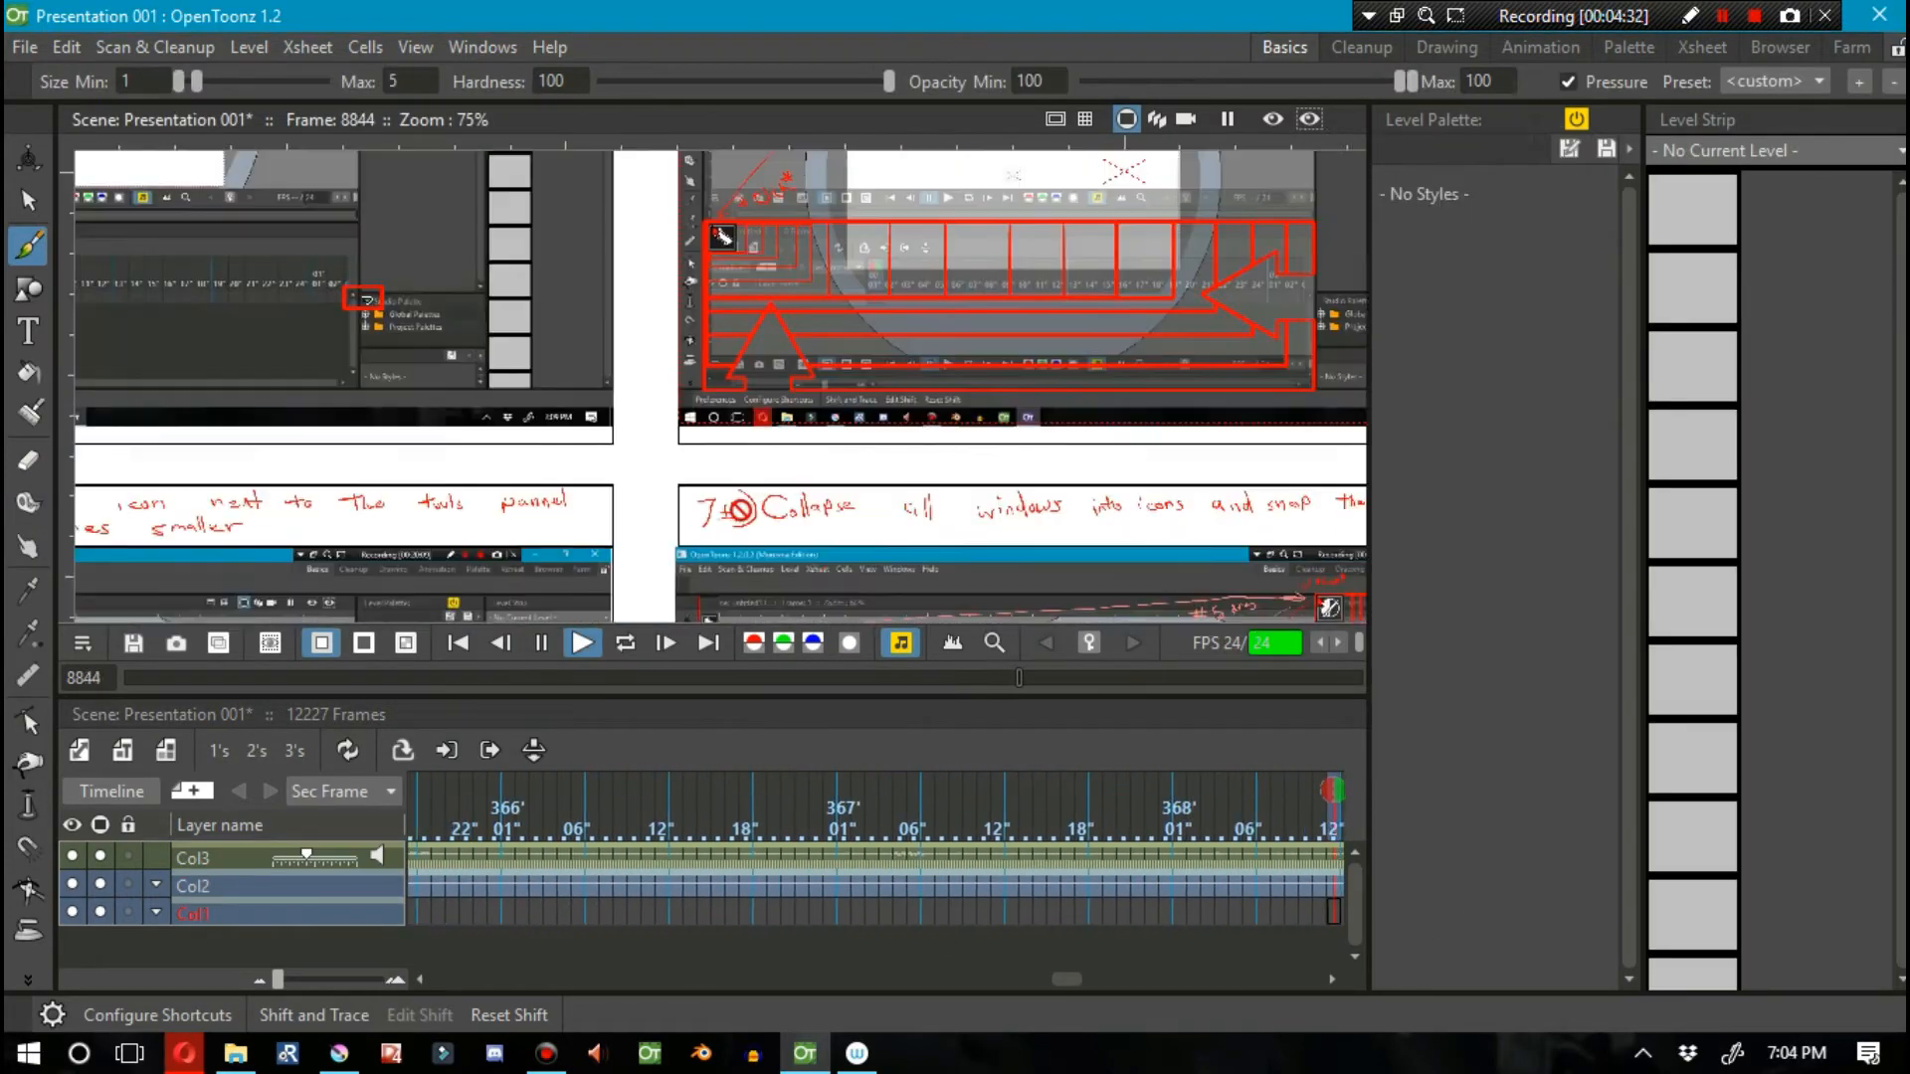
click(581, 642)
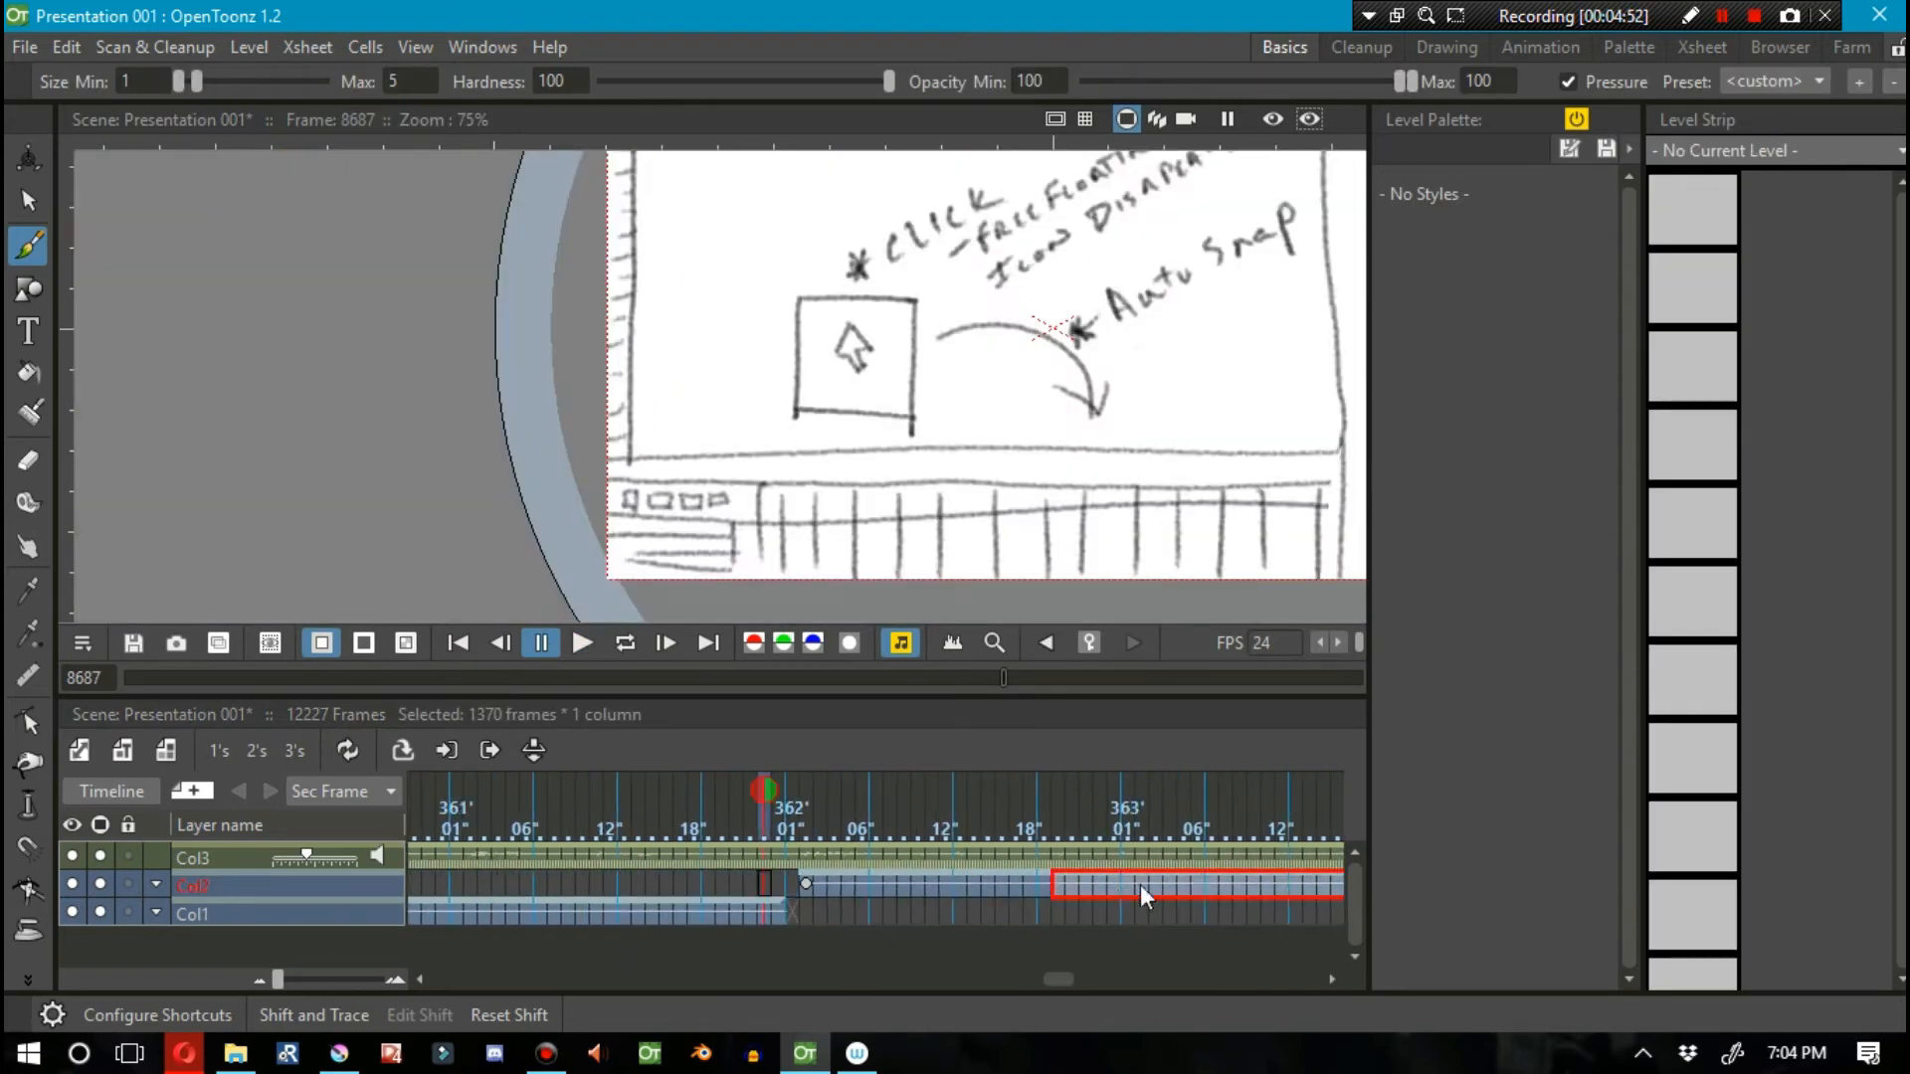
click(581, 642)
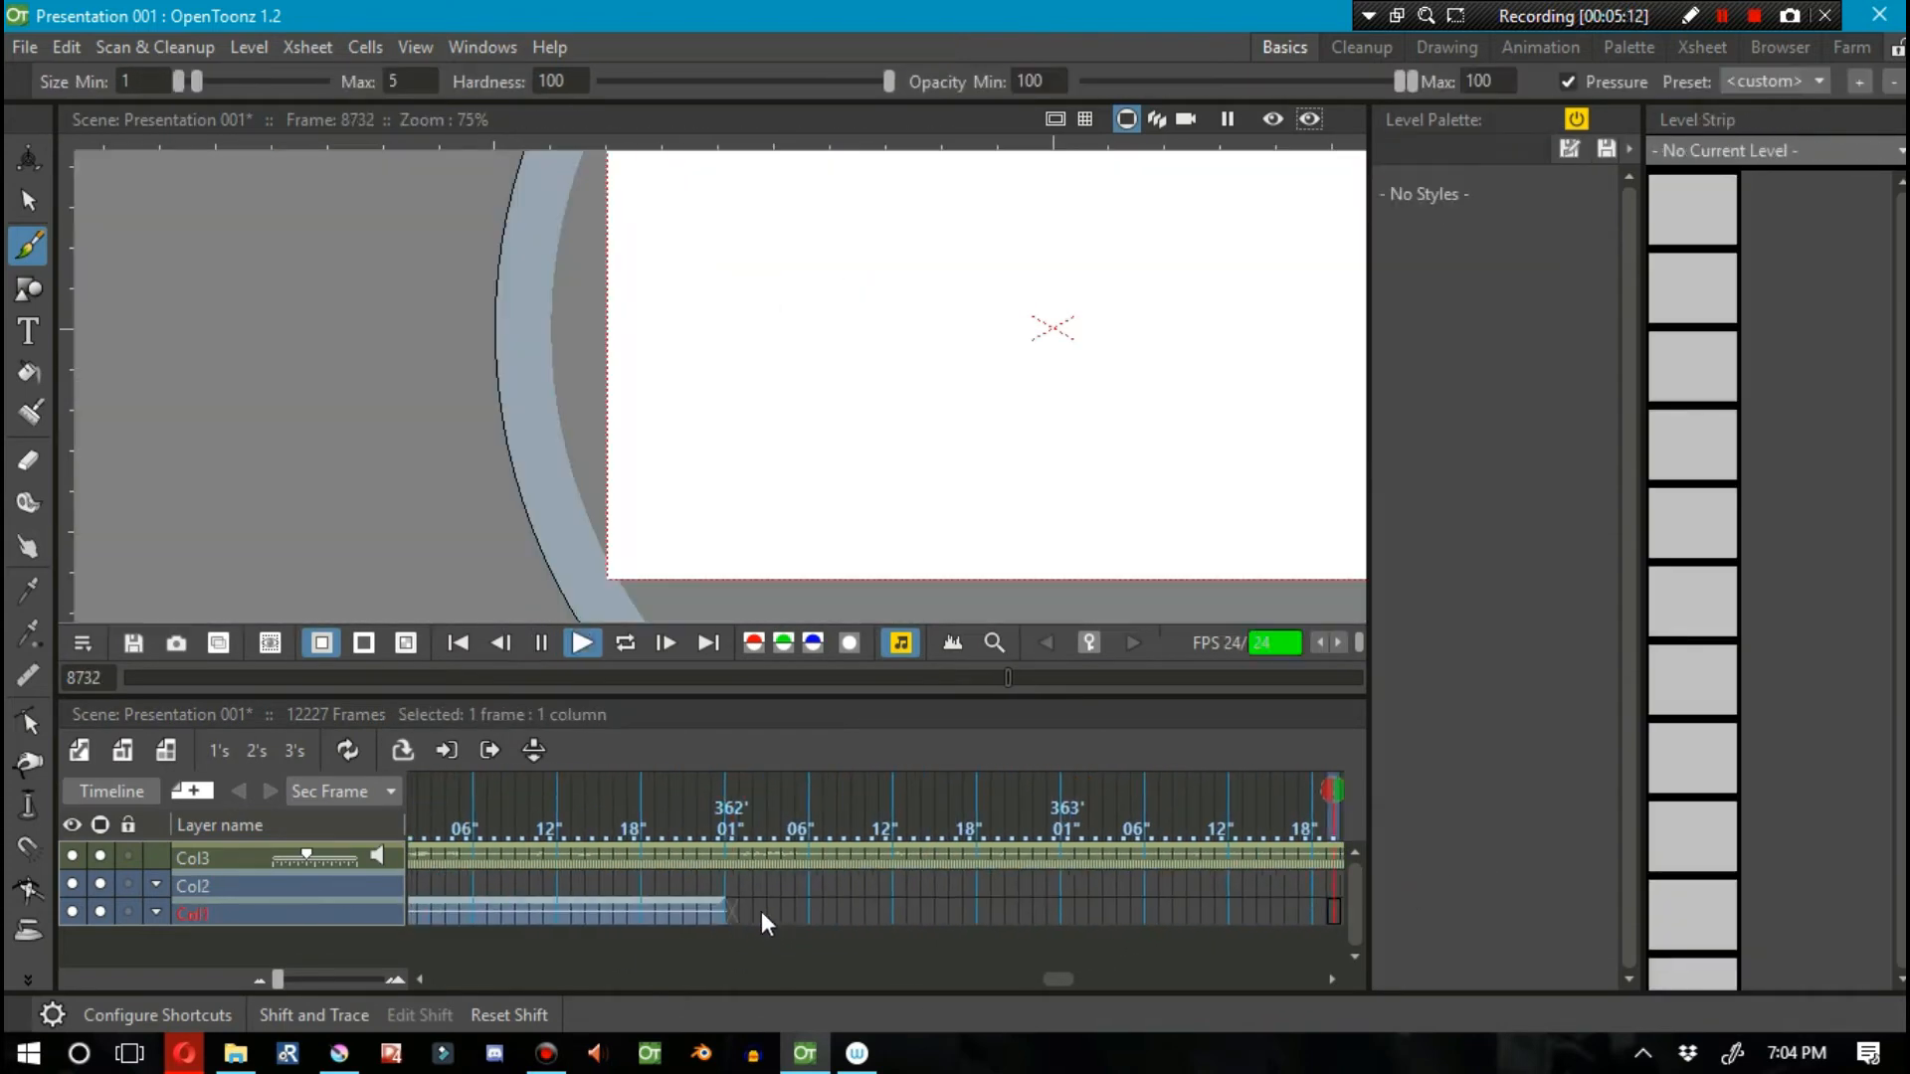
click(541, 643)
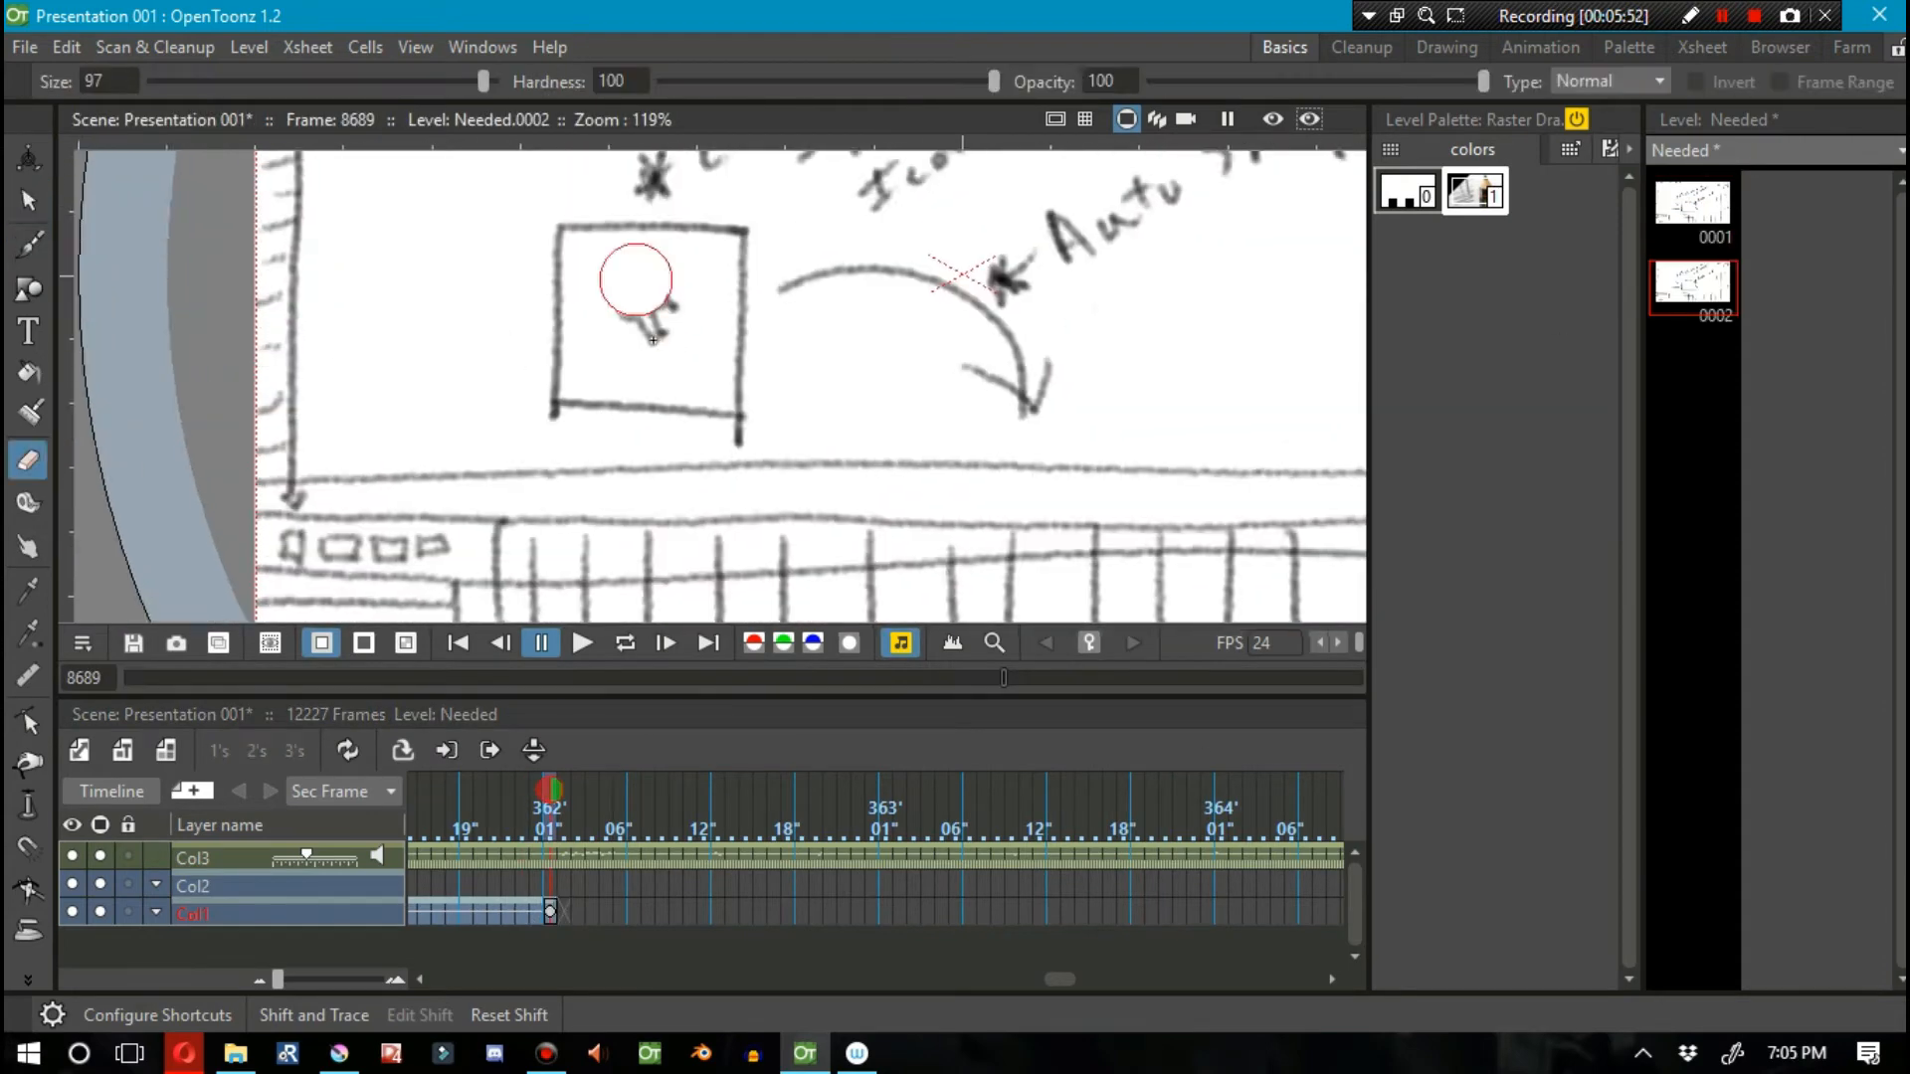
click(28, 245)
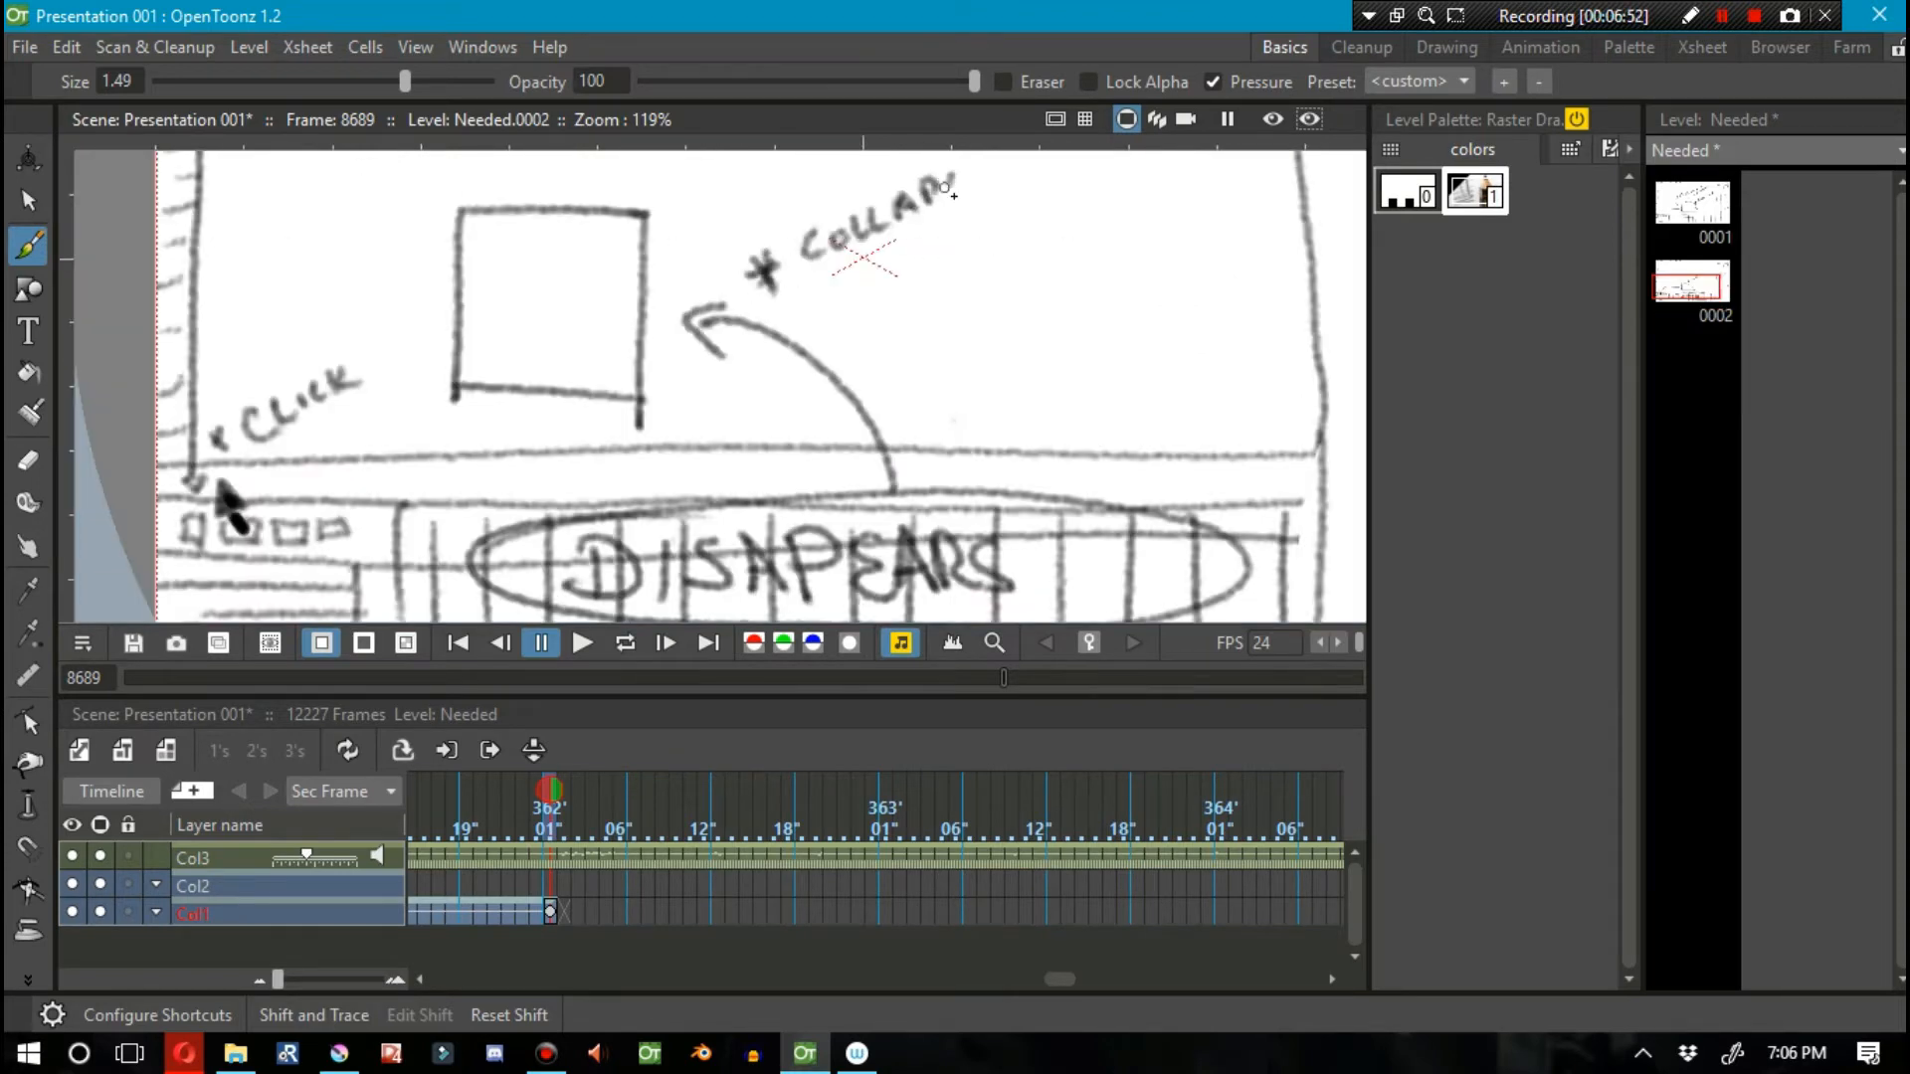
Step: Refine Needed drawing 0002 showing the window collapsing to its last known location
click(582, 642)
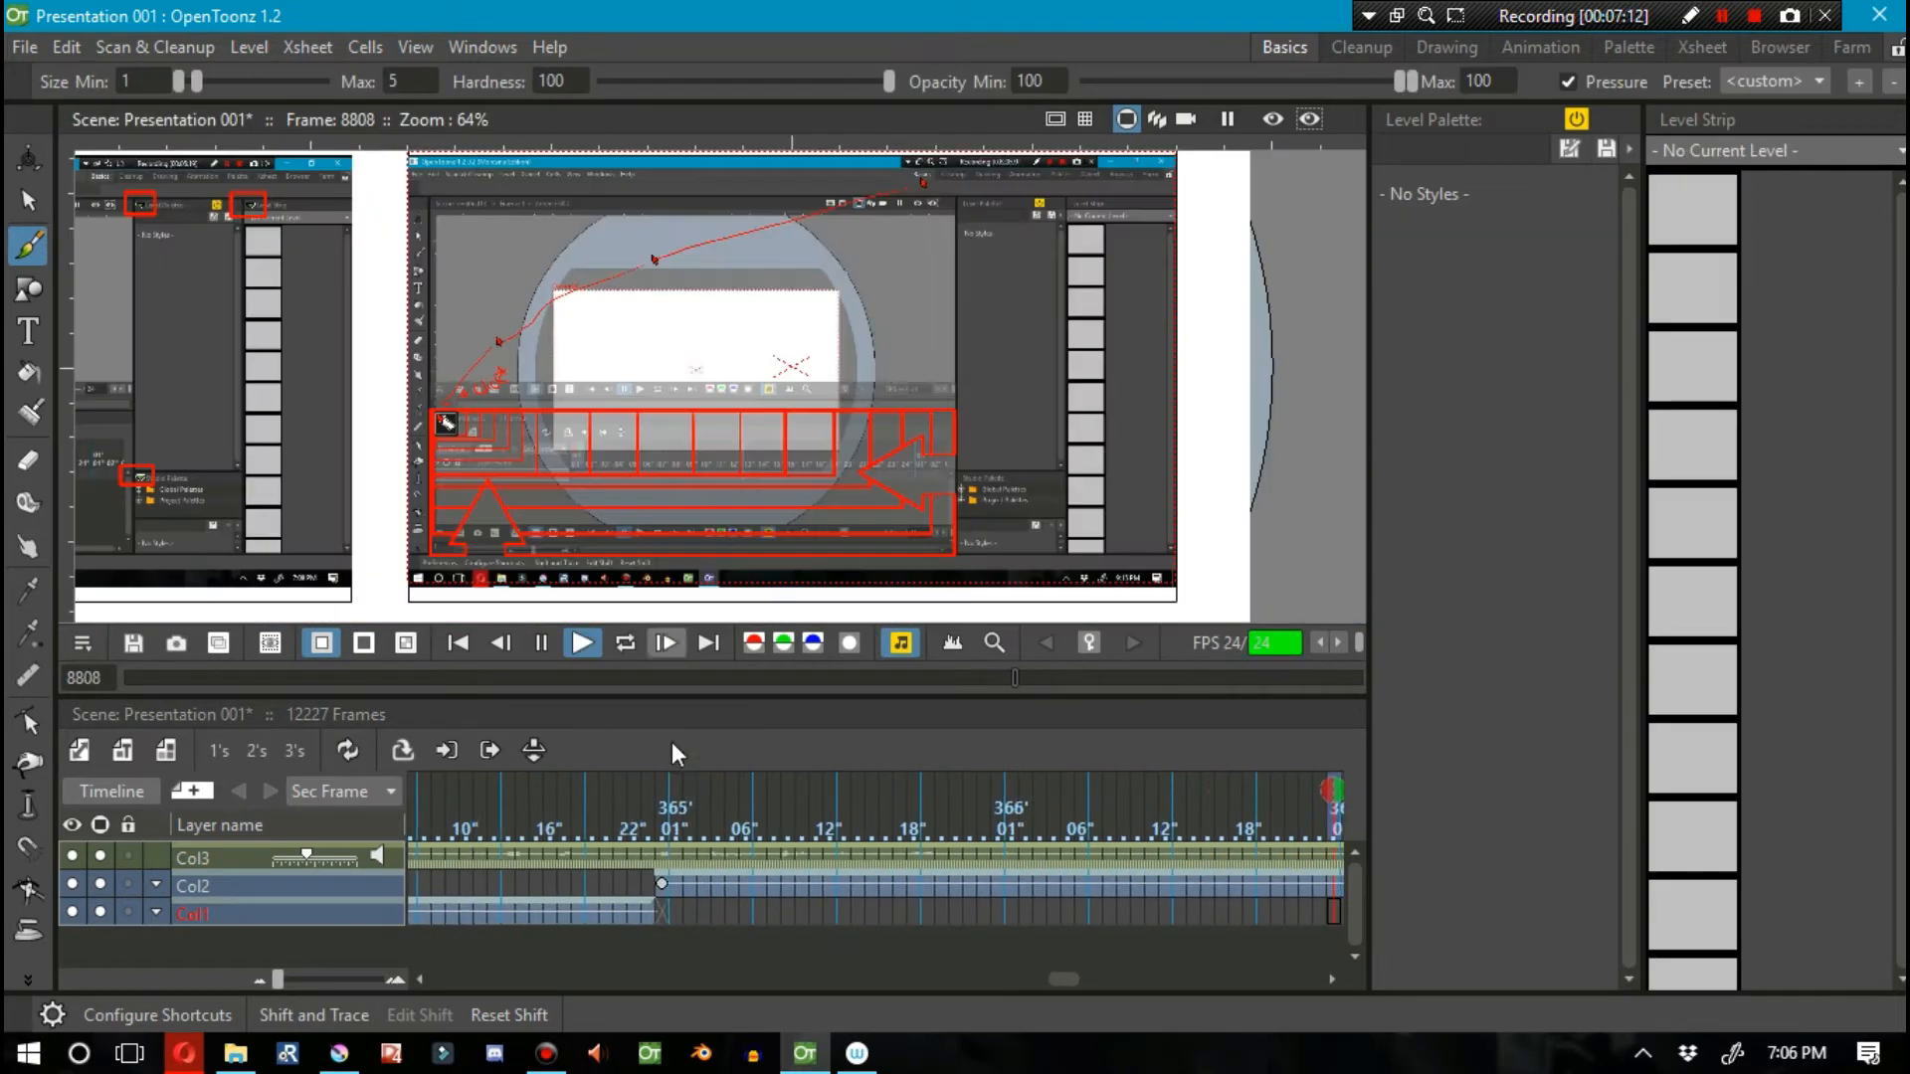
click(581, 642)
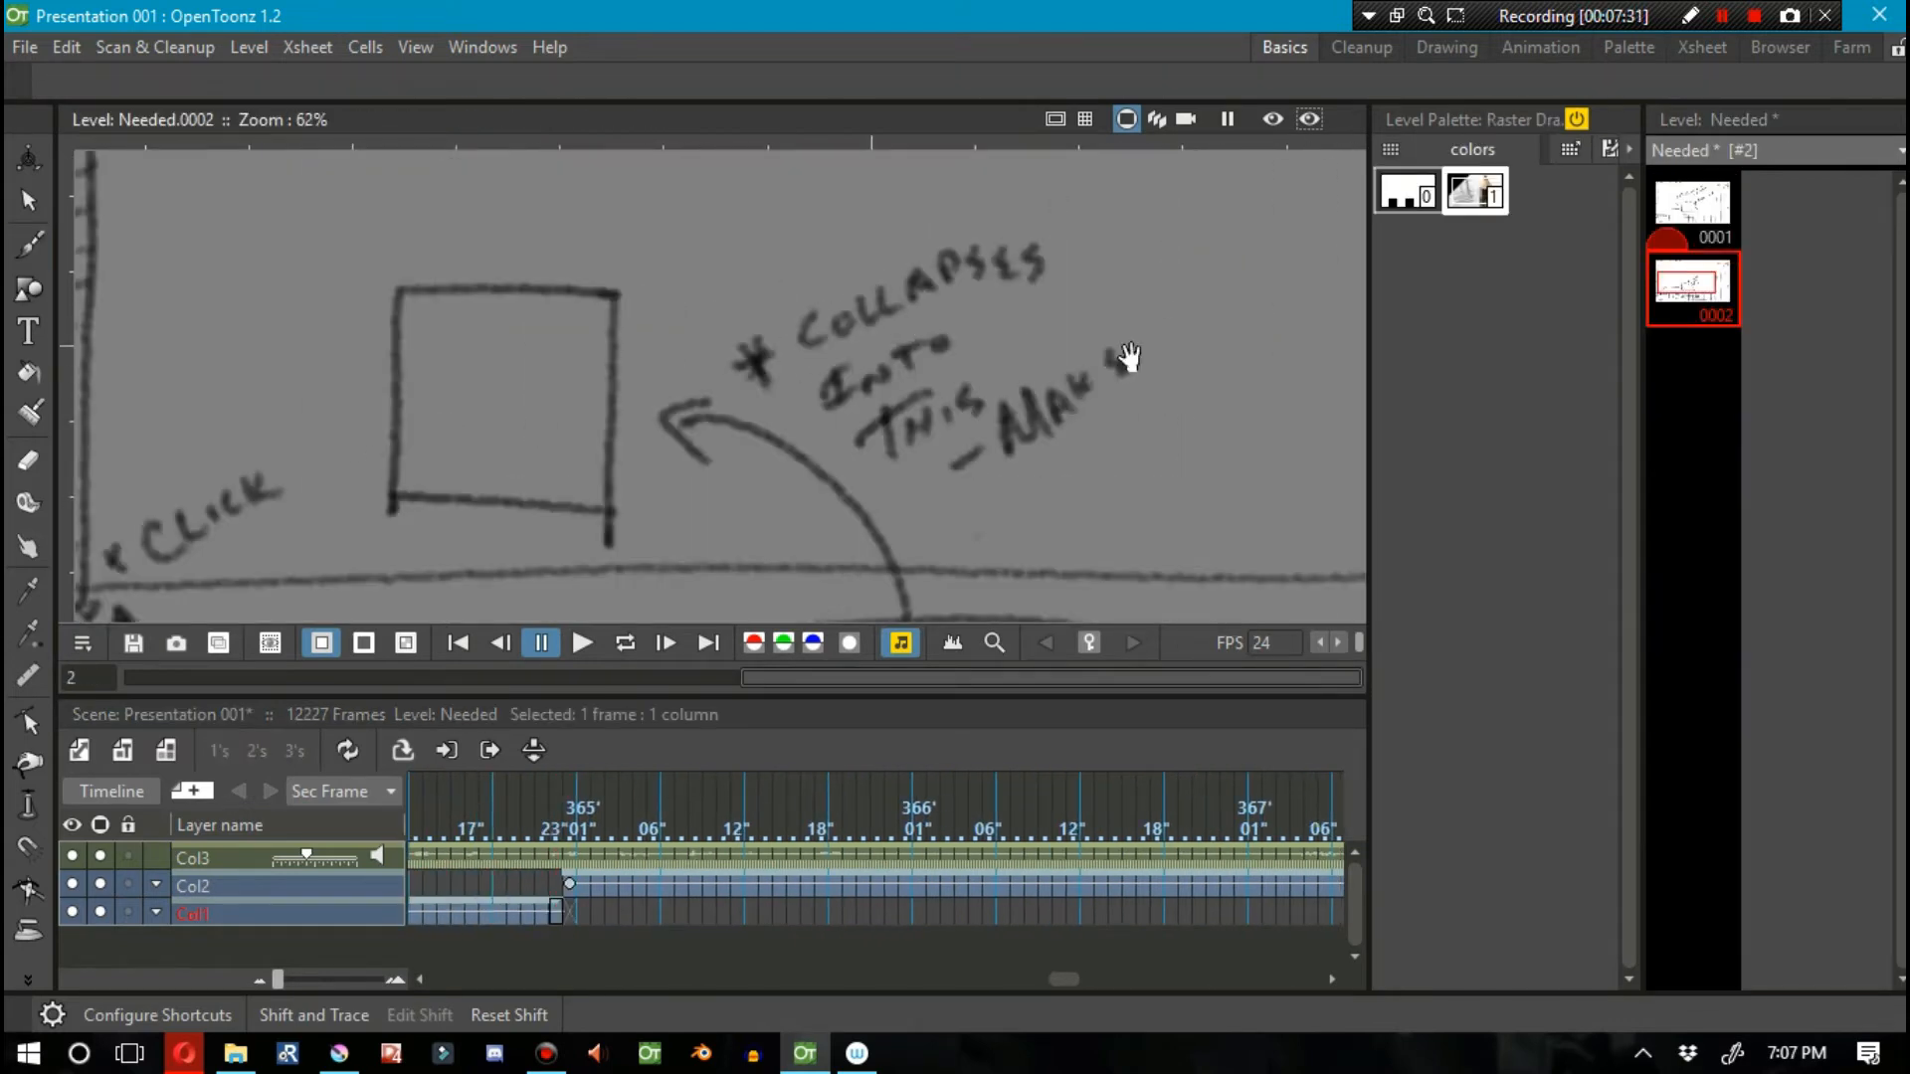
click(28, 242)
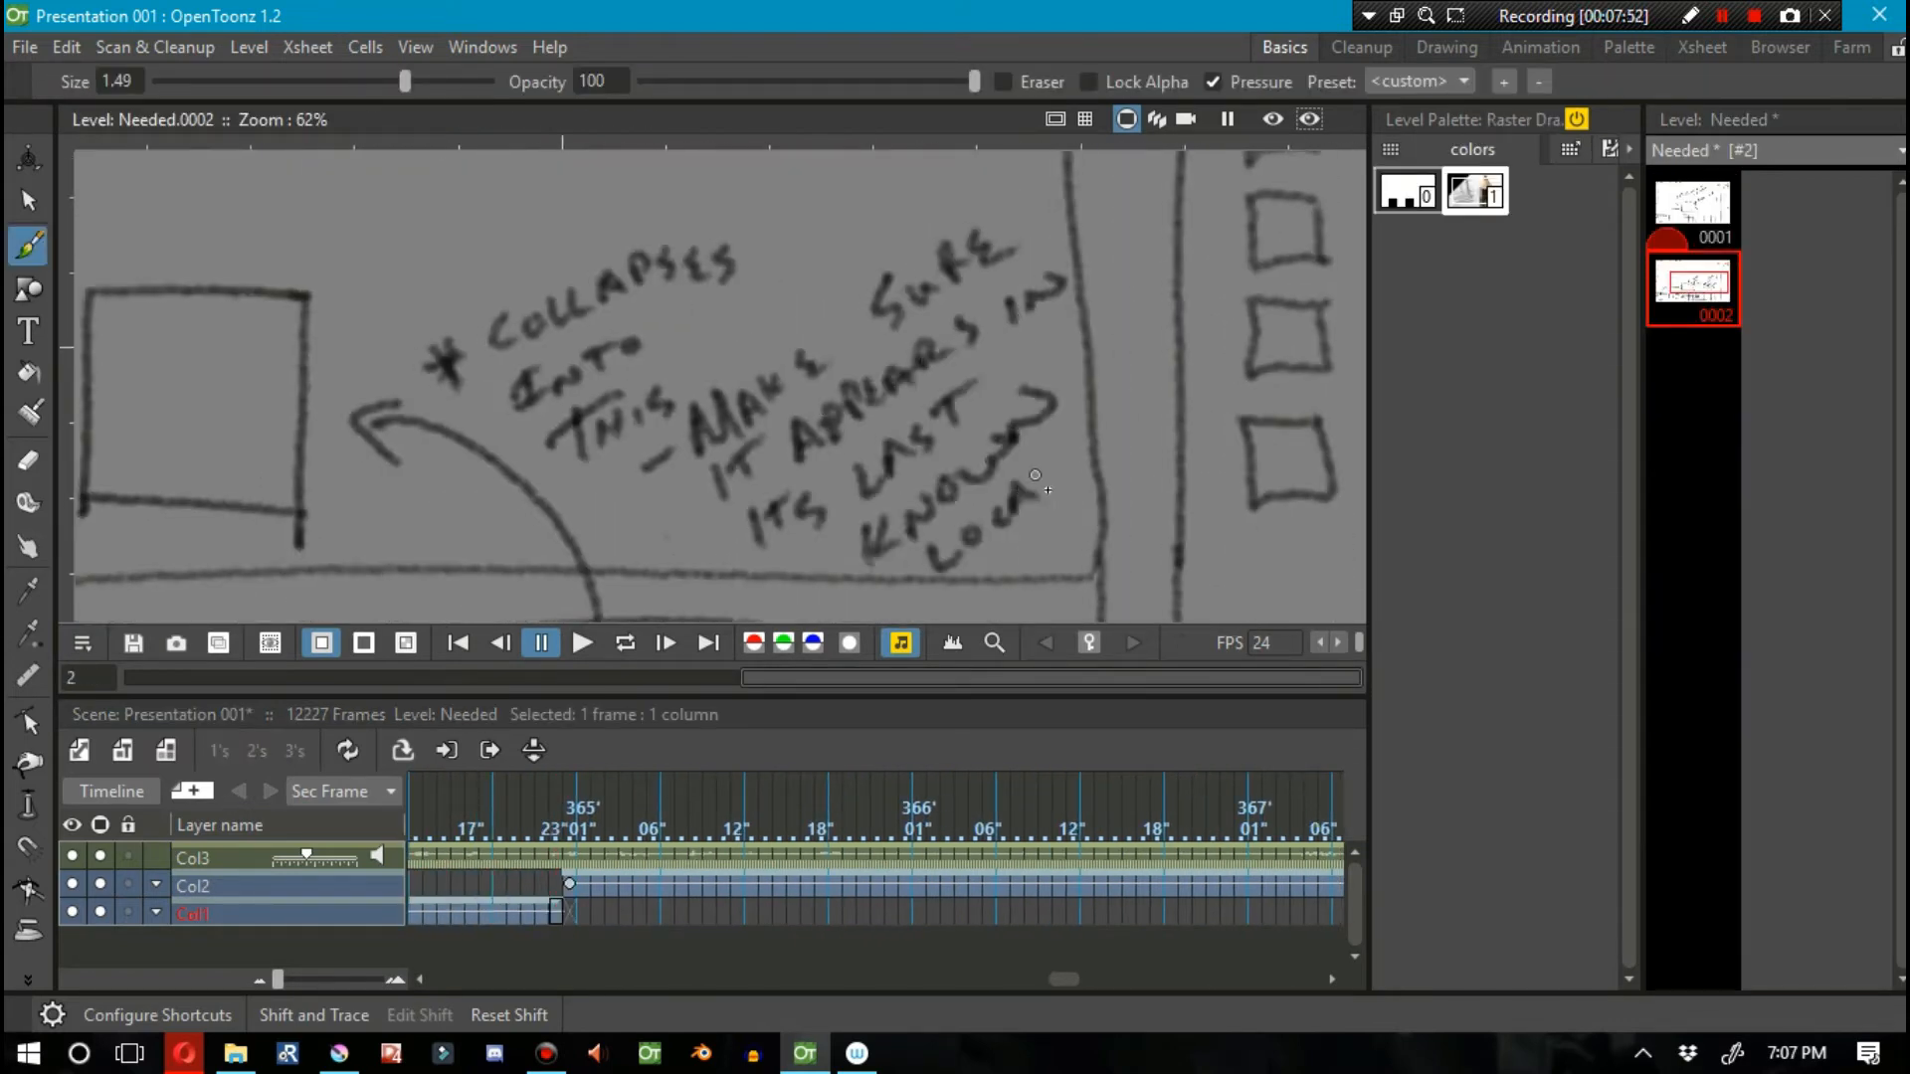
click(581, 643)
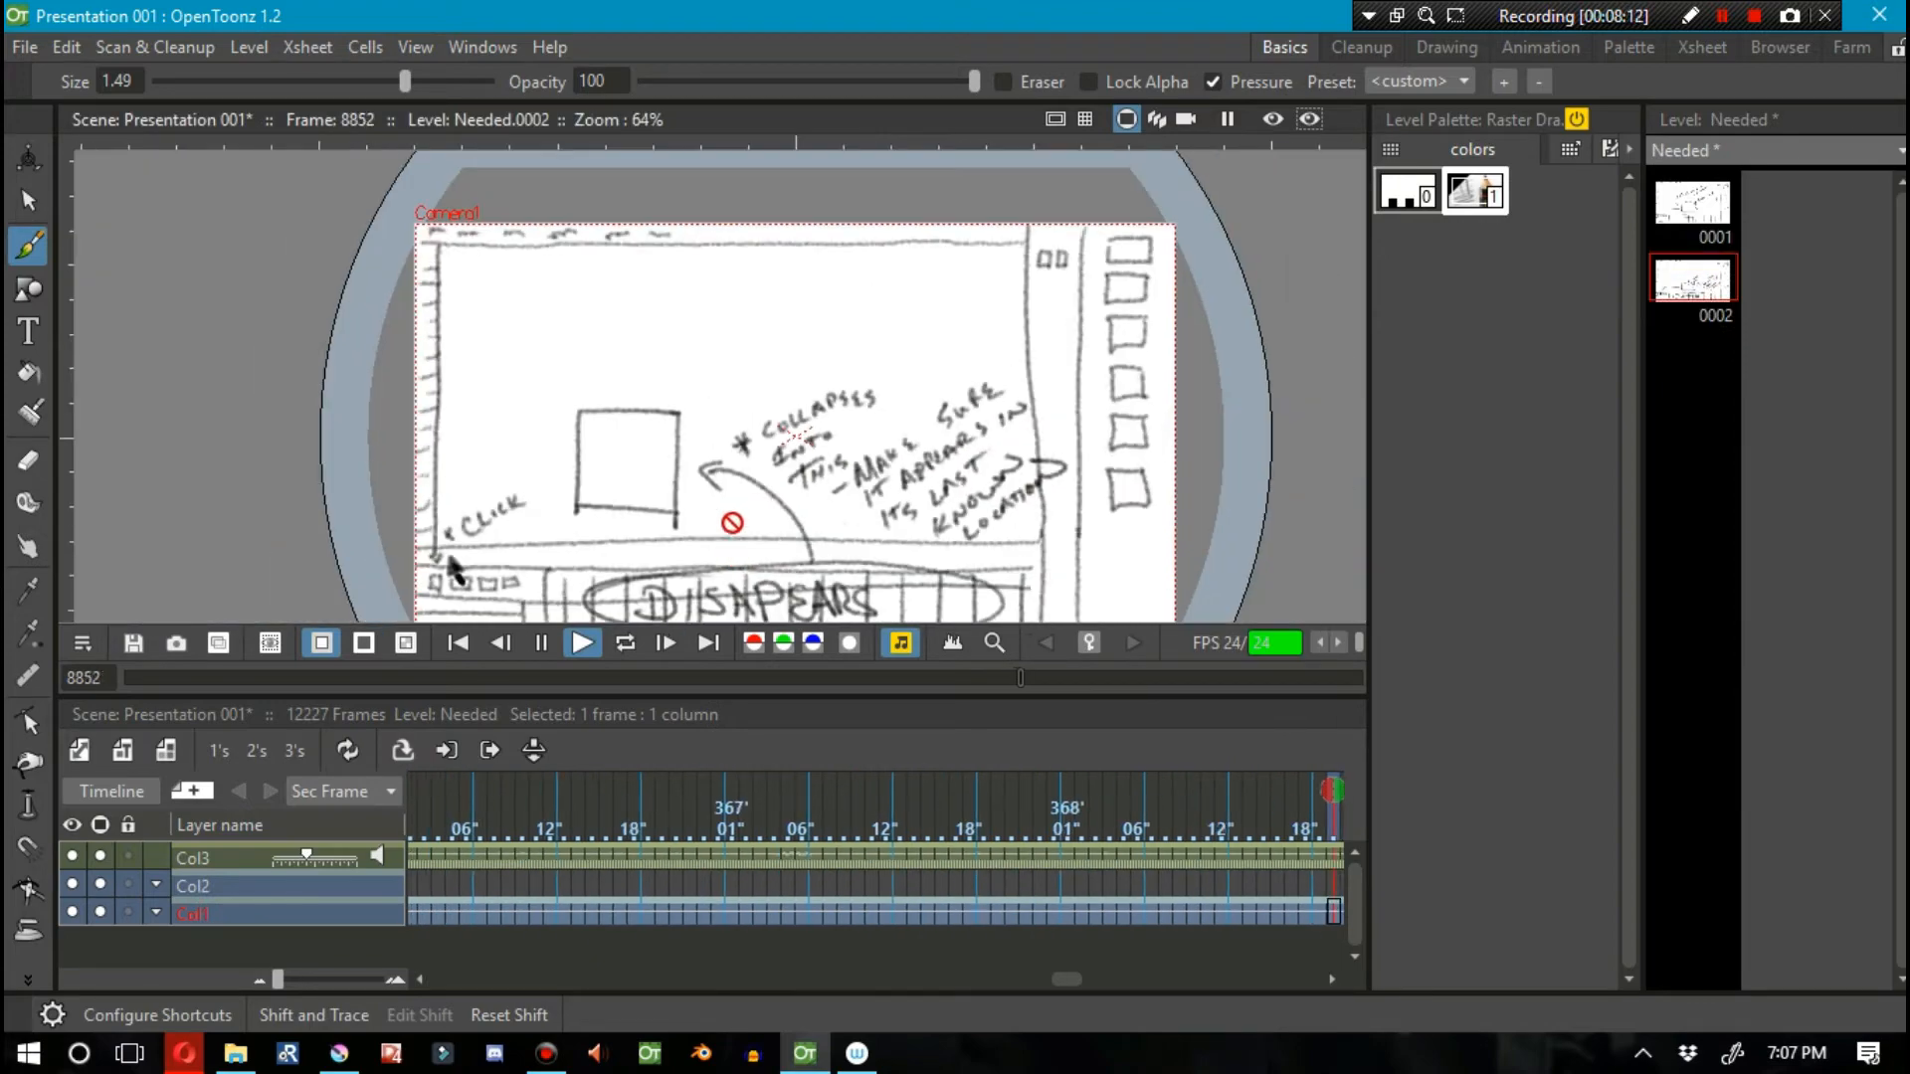
click(583, 643)
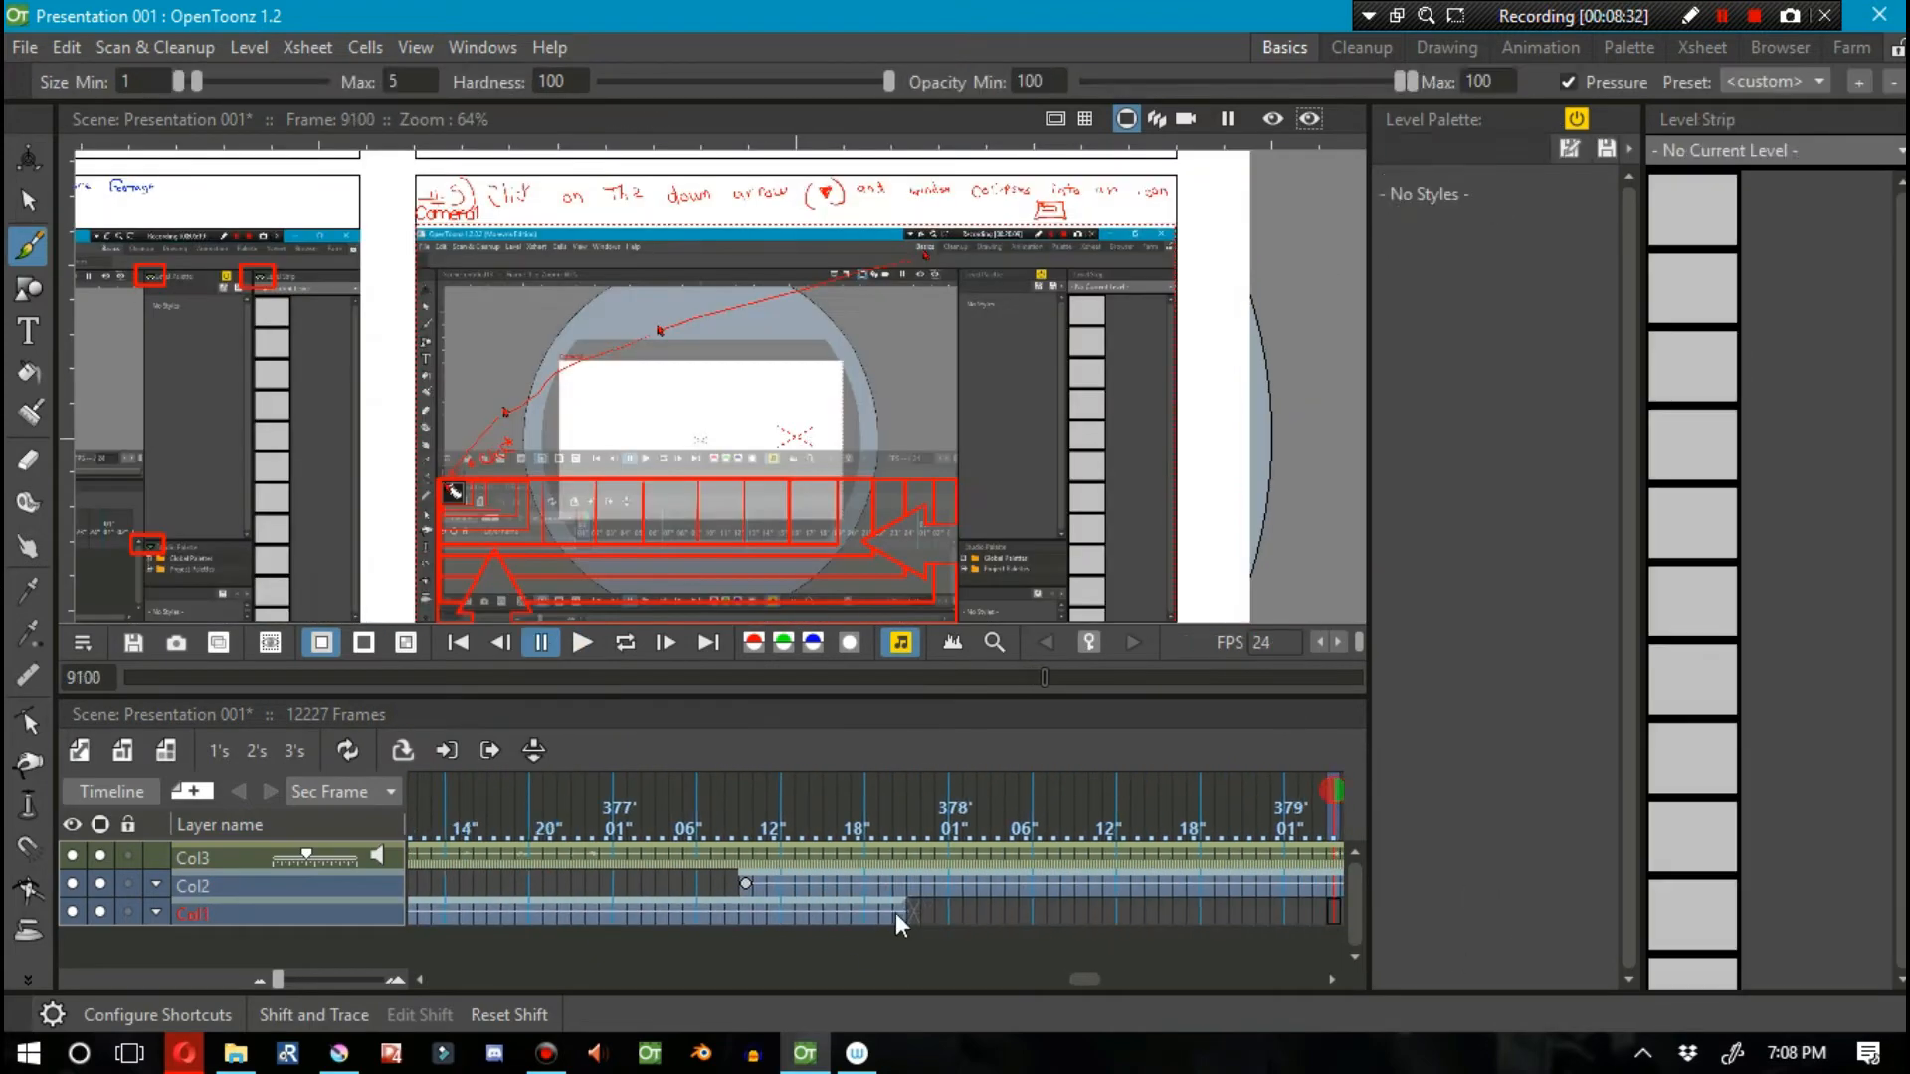
Step: Fill Col1 cells with Needed drawings 0001 and 0002 and play back over the storyboard
click(541, 642)
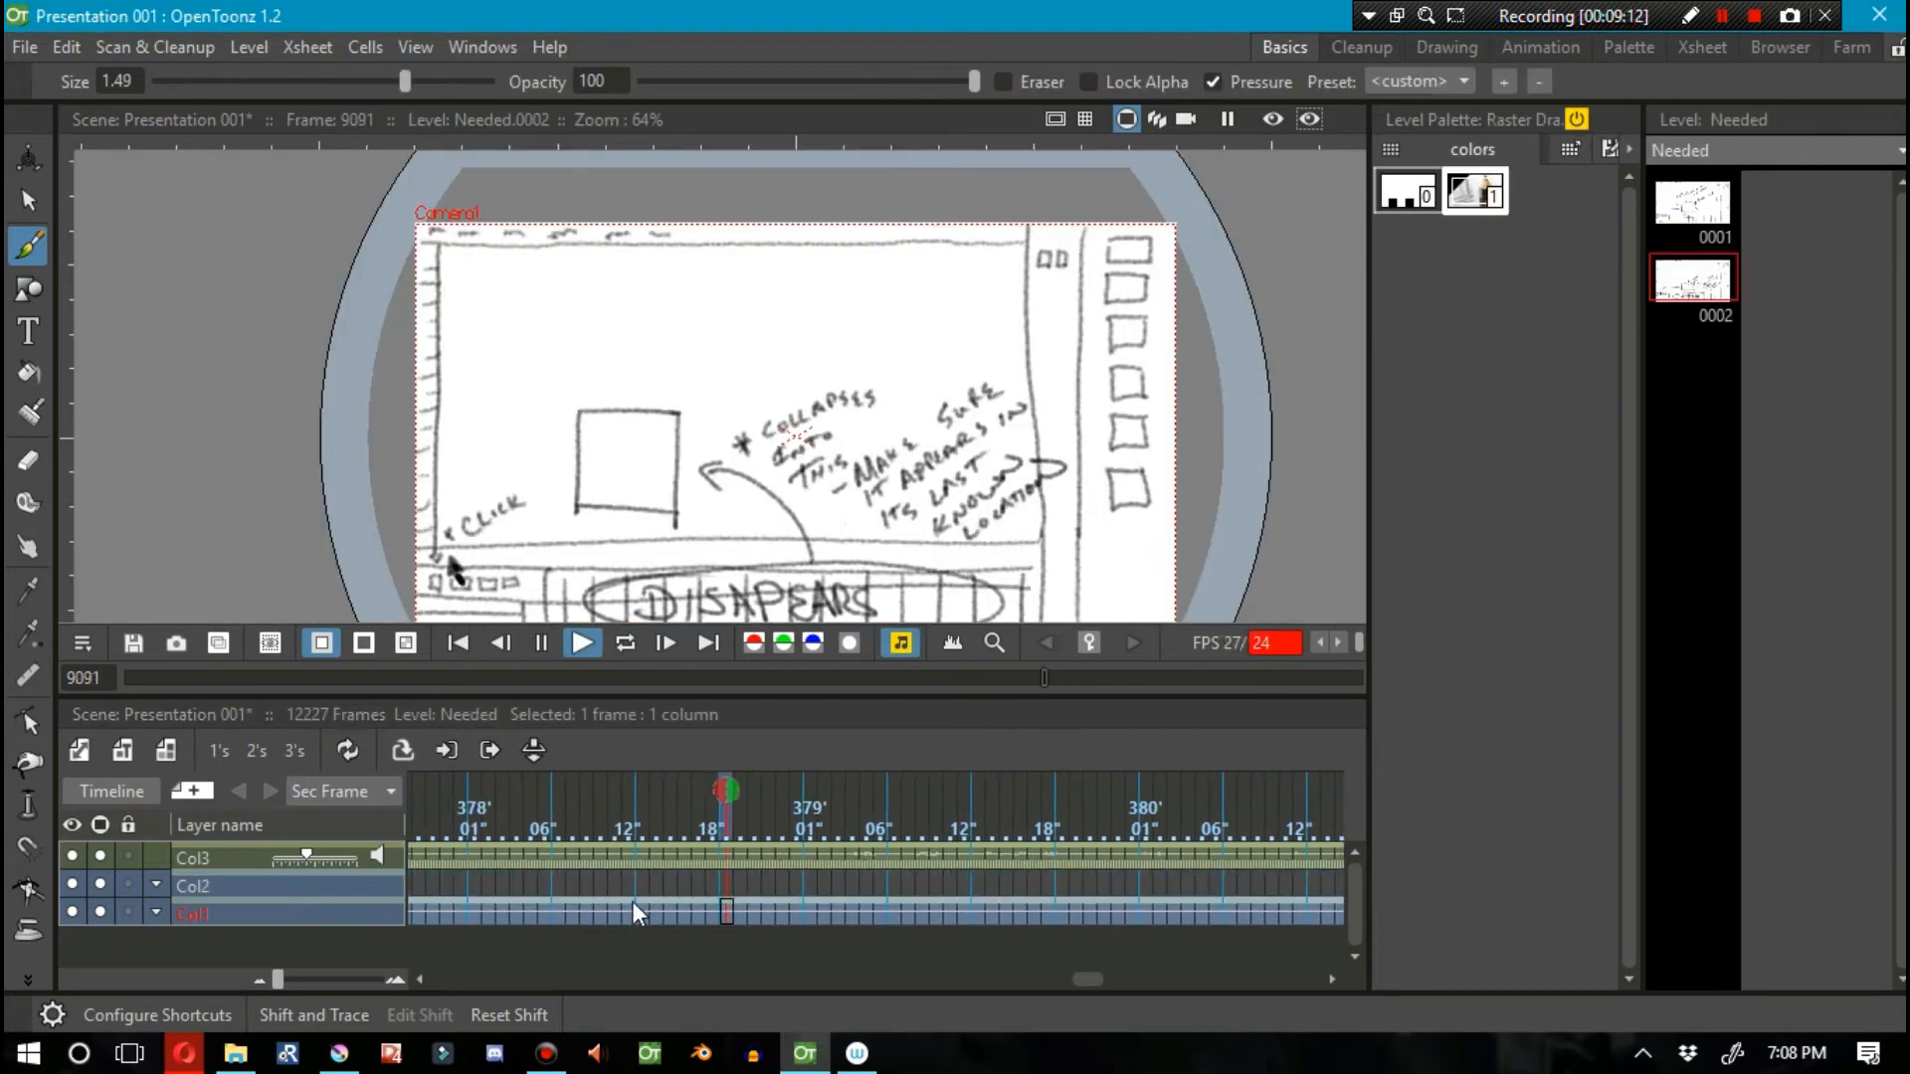
click(581, 643)
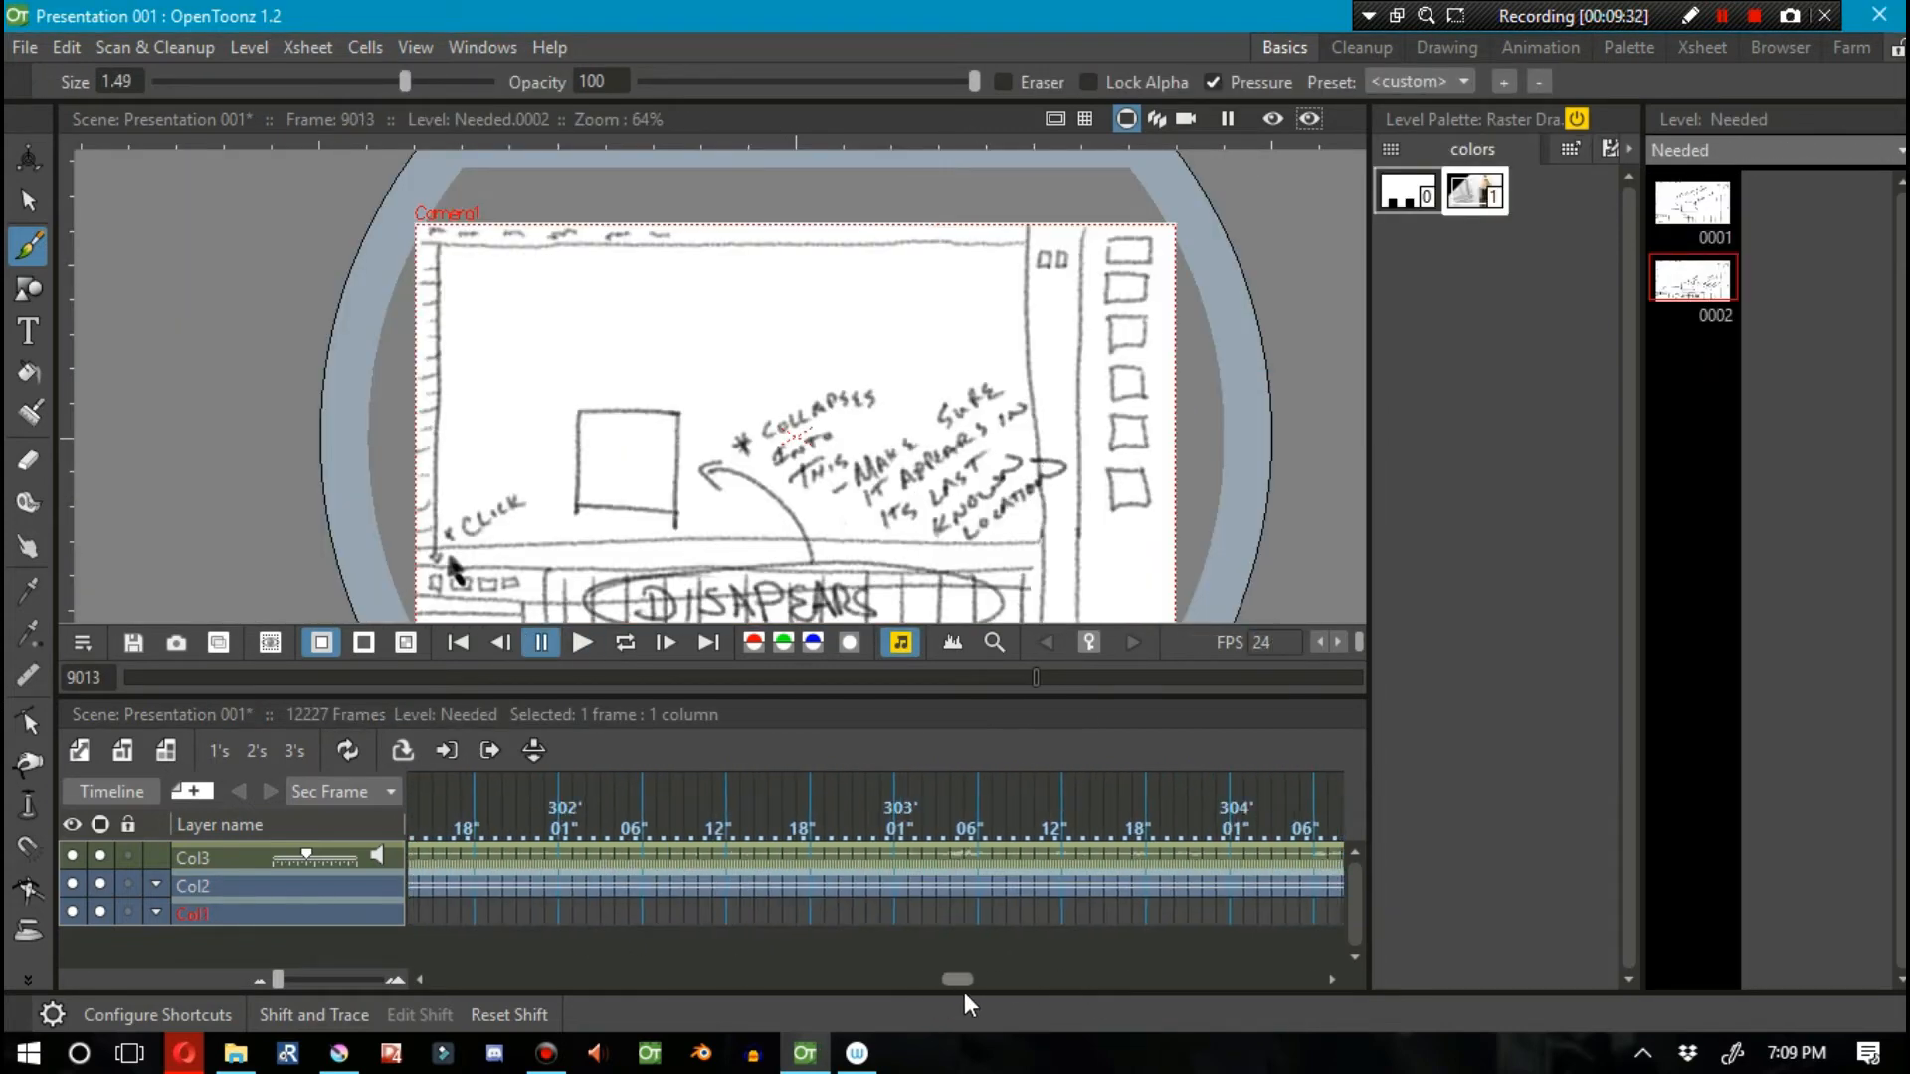
click(580, 642)
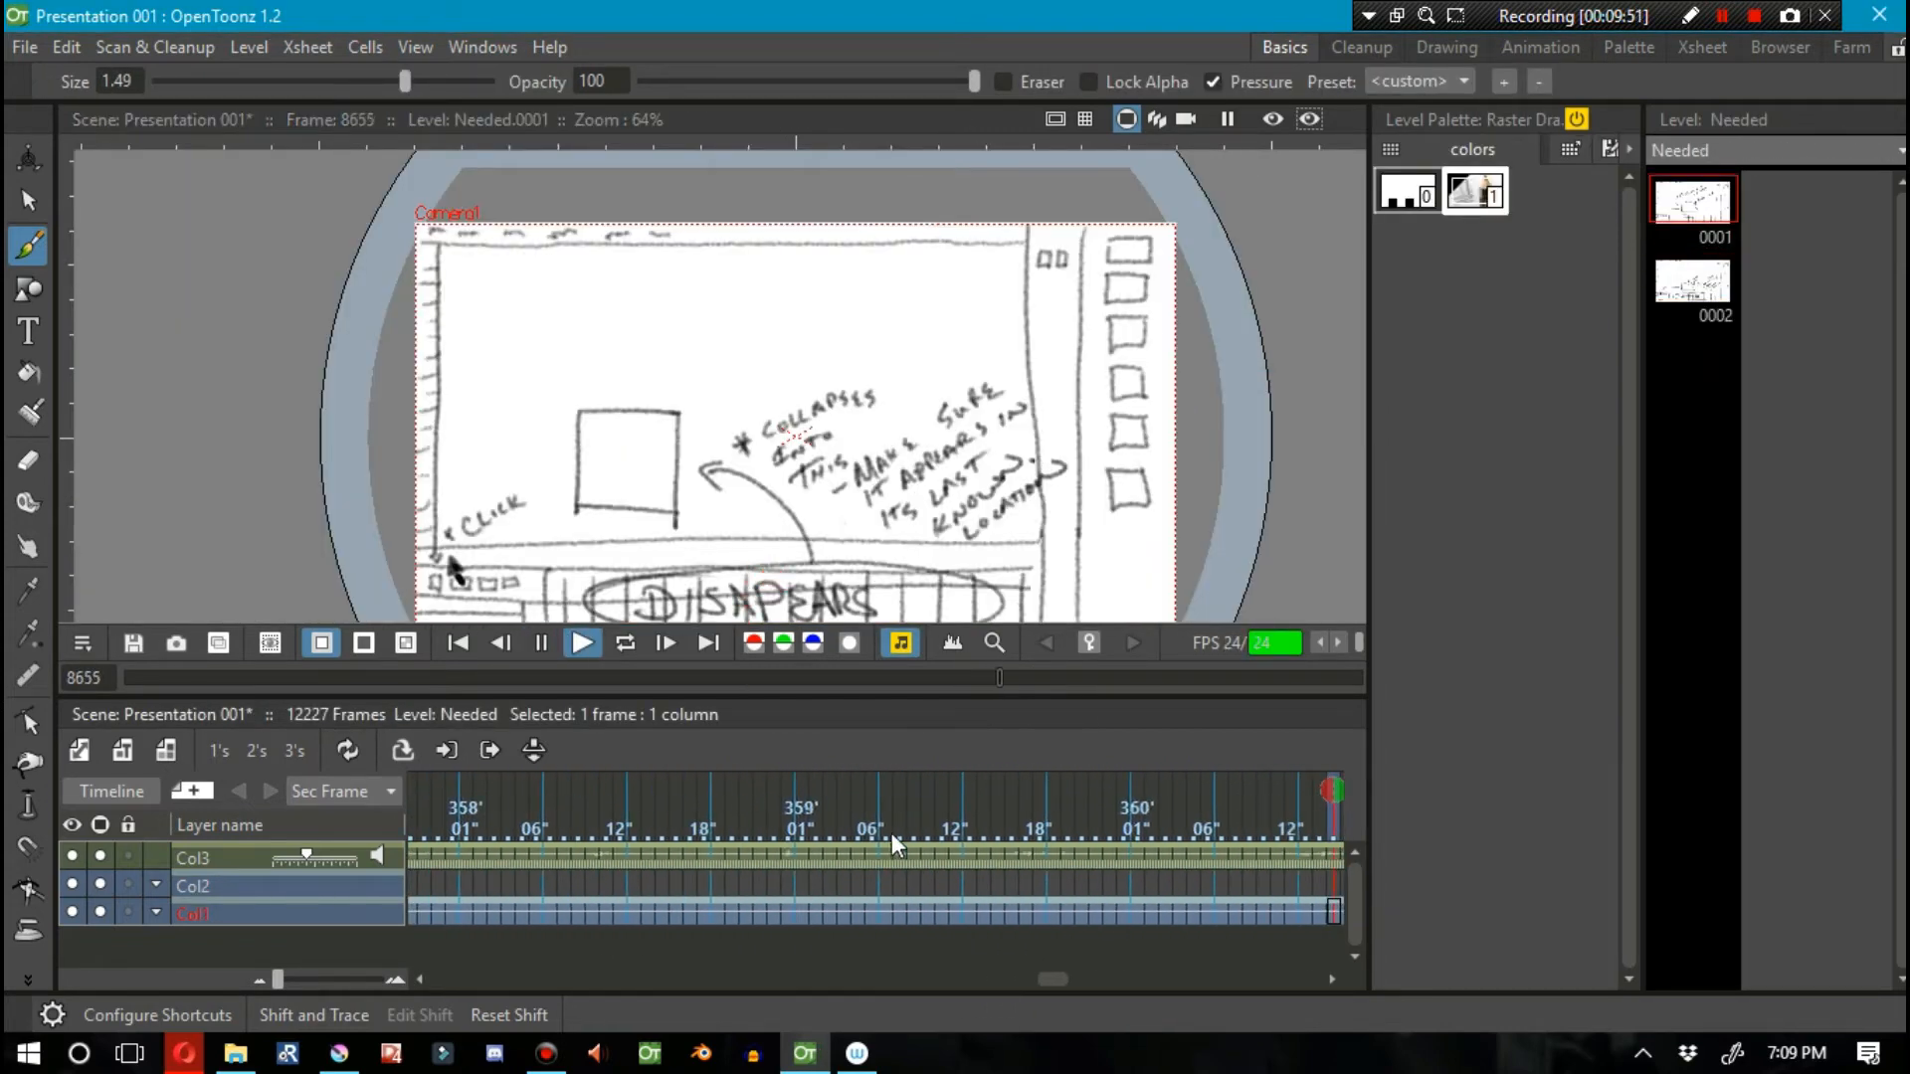
click(581, 642)
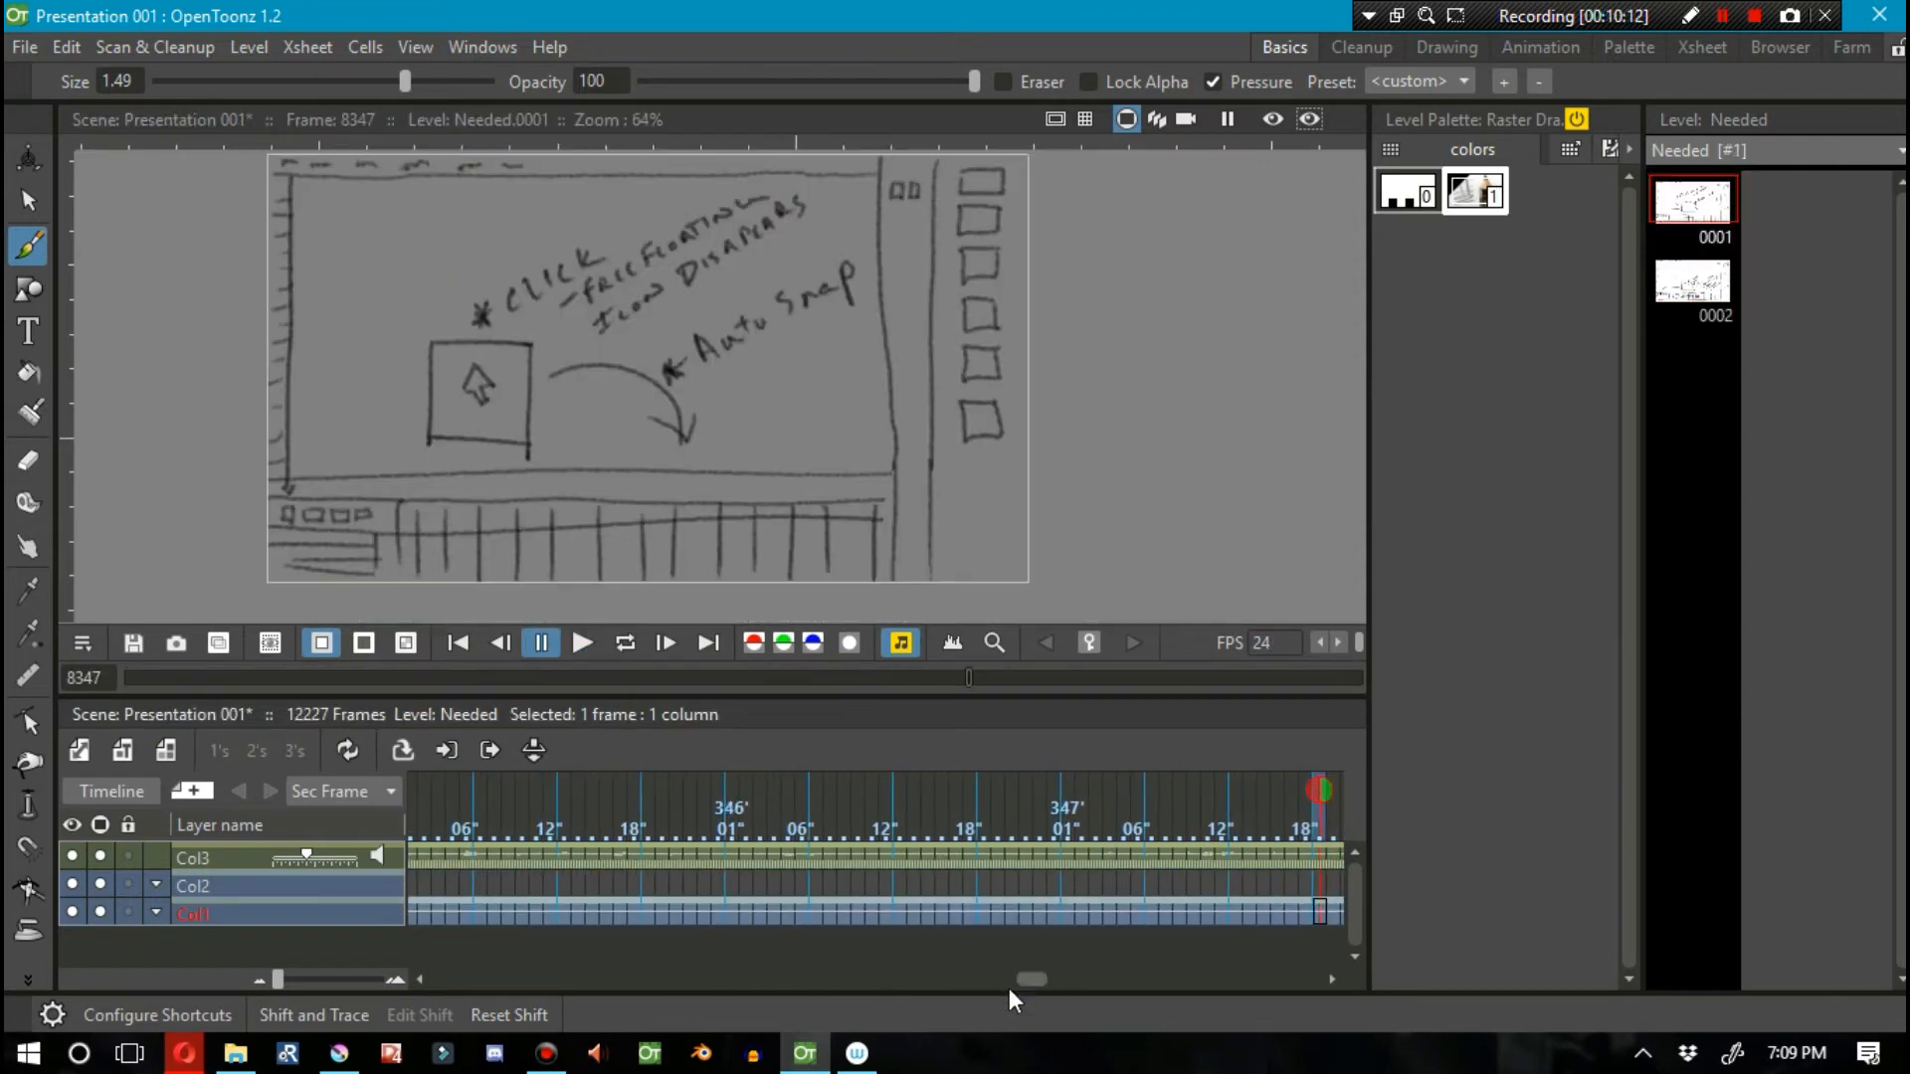
Step: Add drawing 0003 to the Needed level and expose it across Col1's cells
click(581, 643)
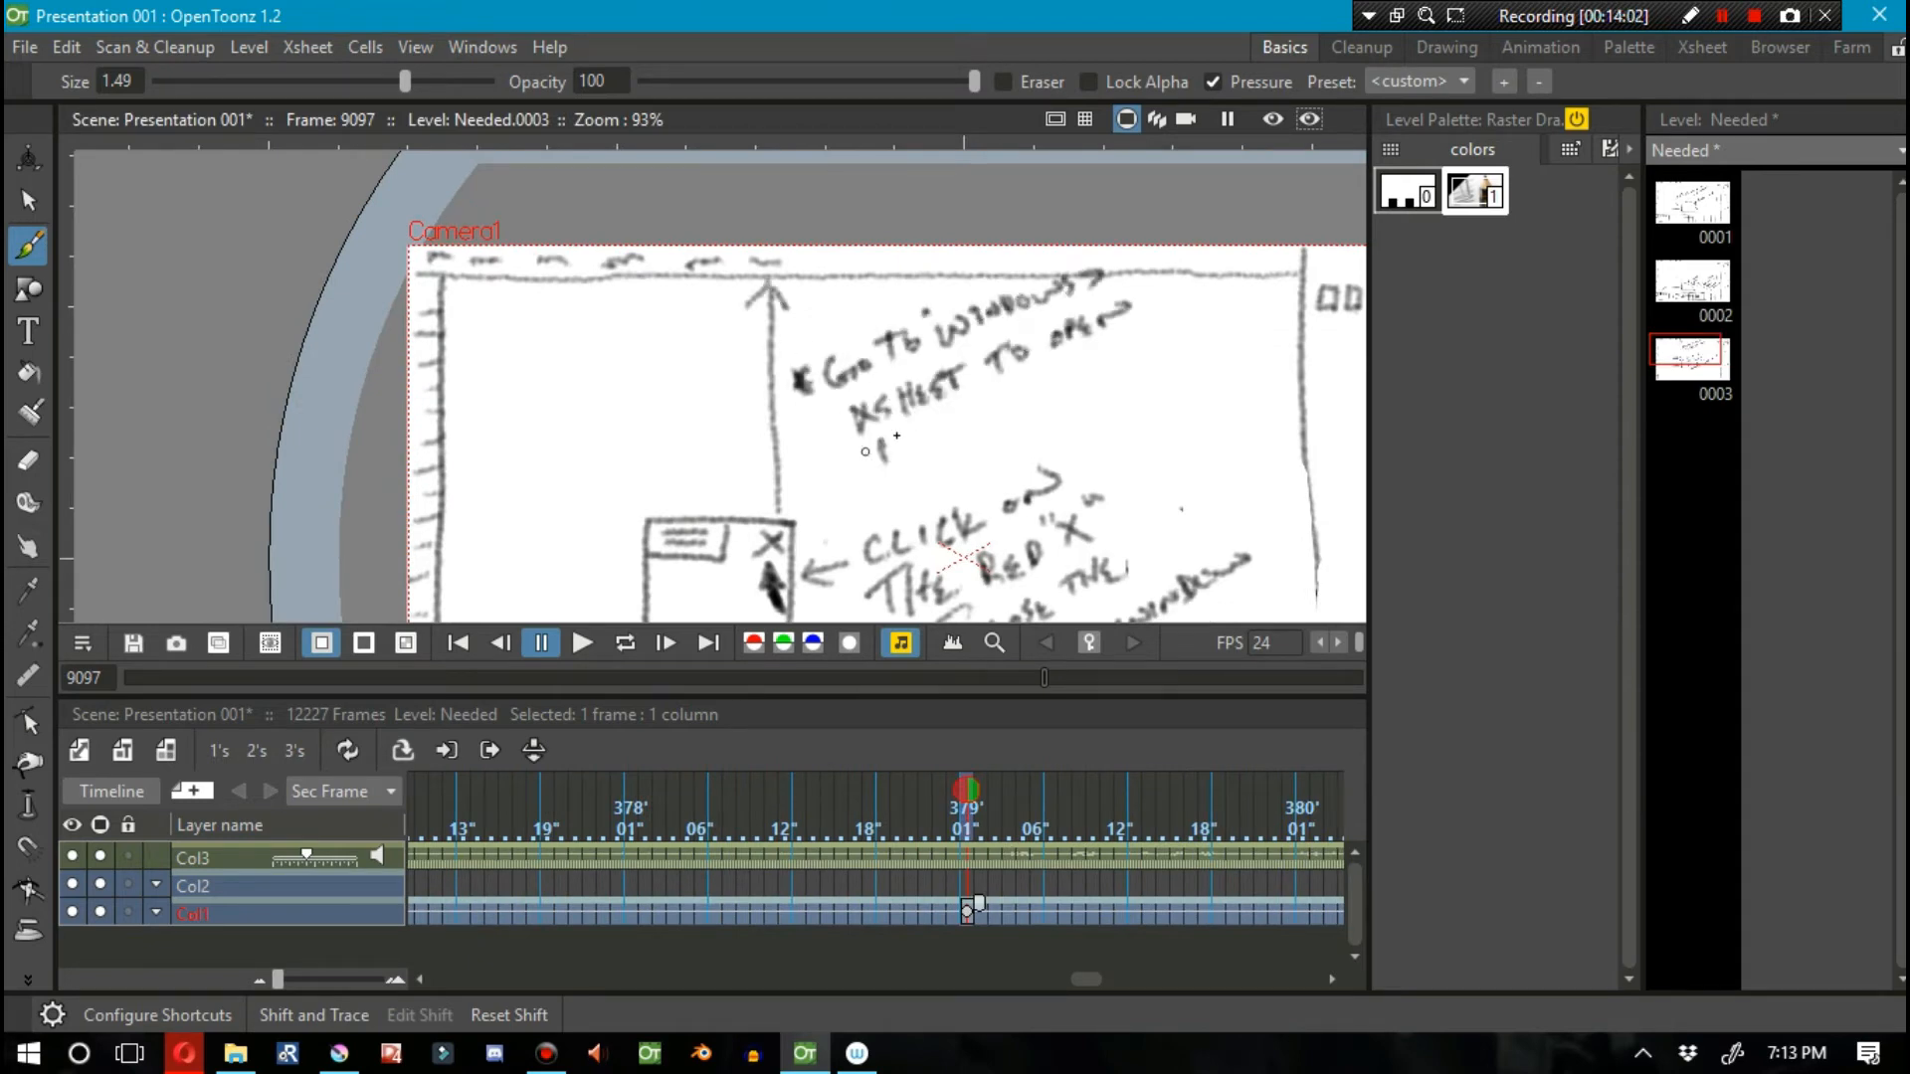
click(541, 643)
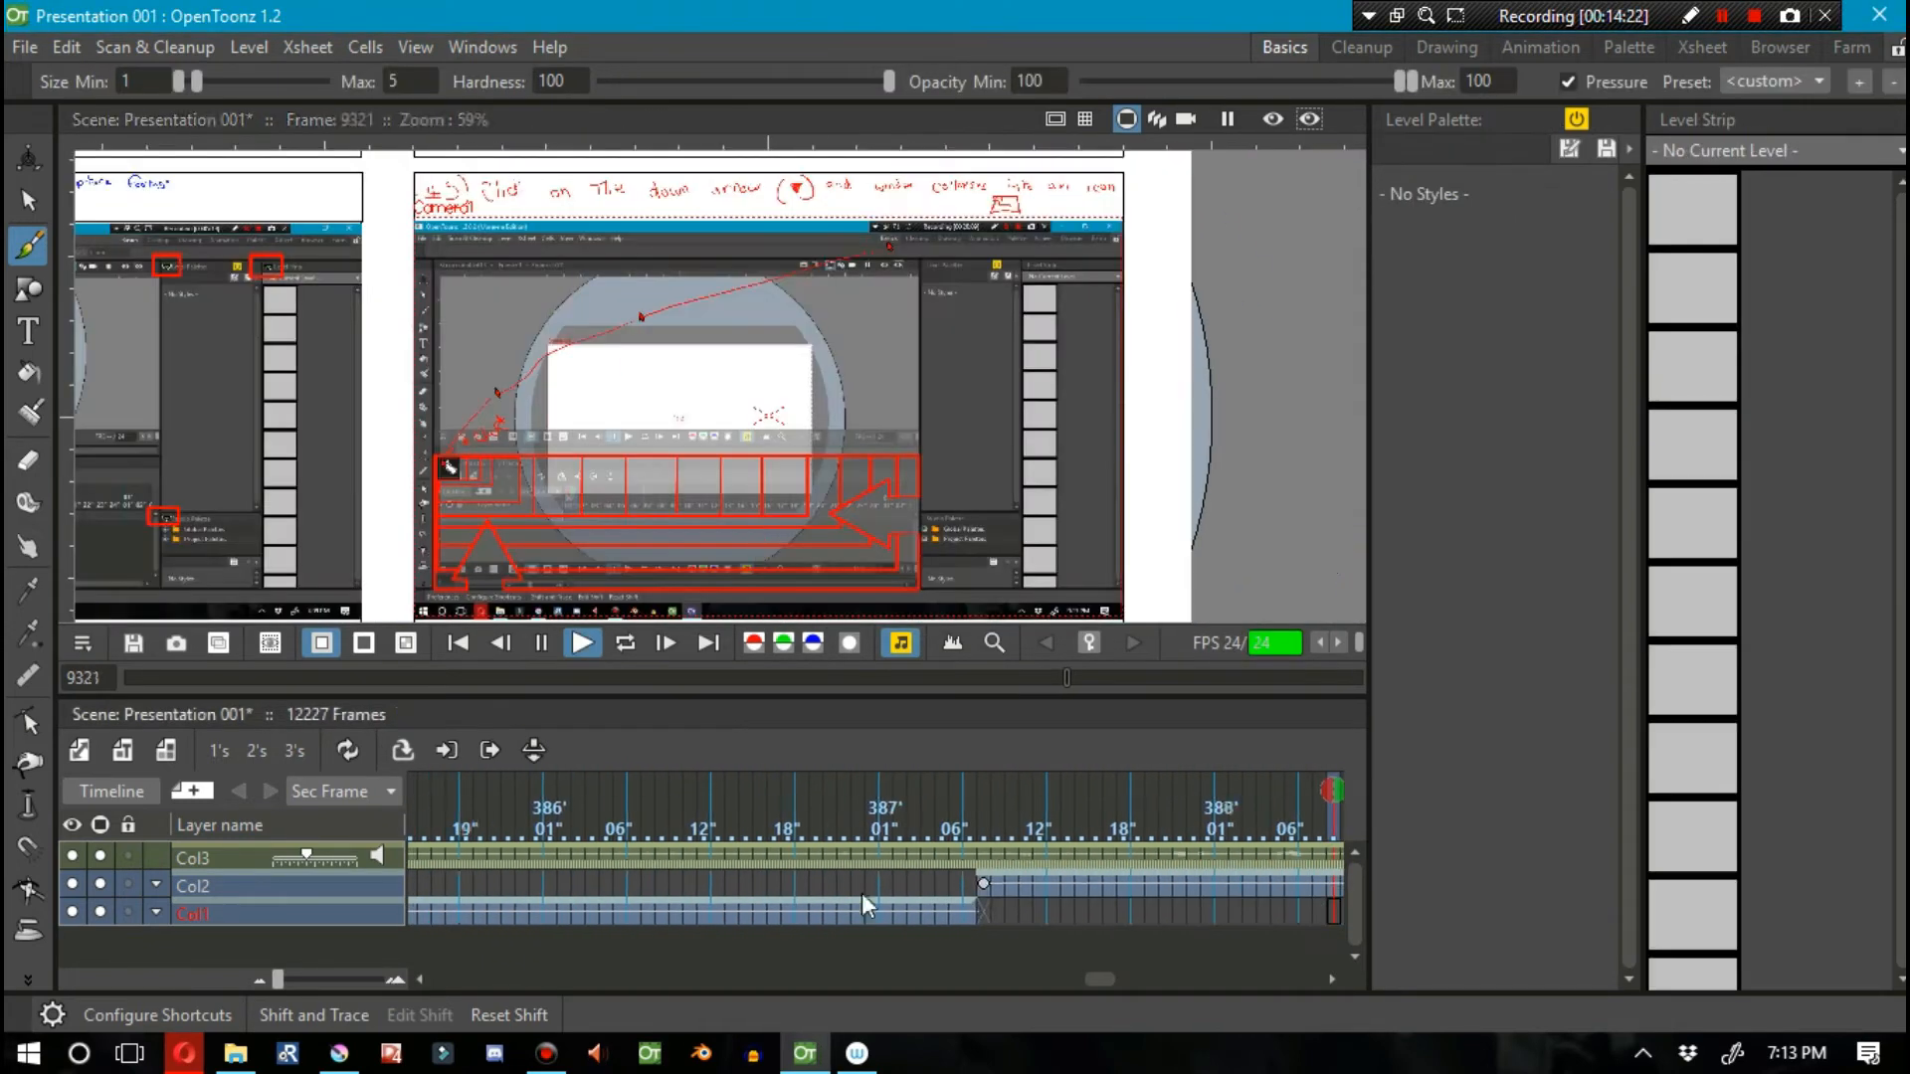
click(583, 643)
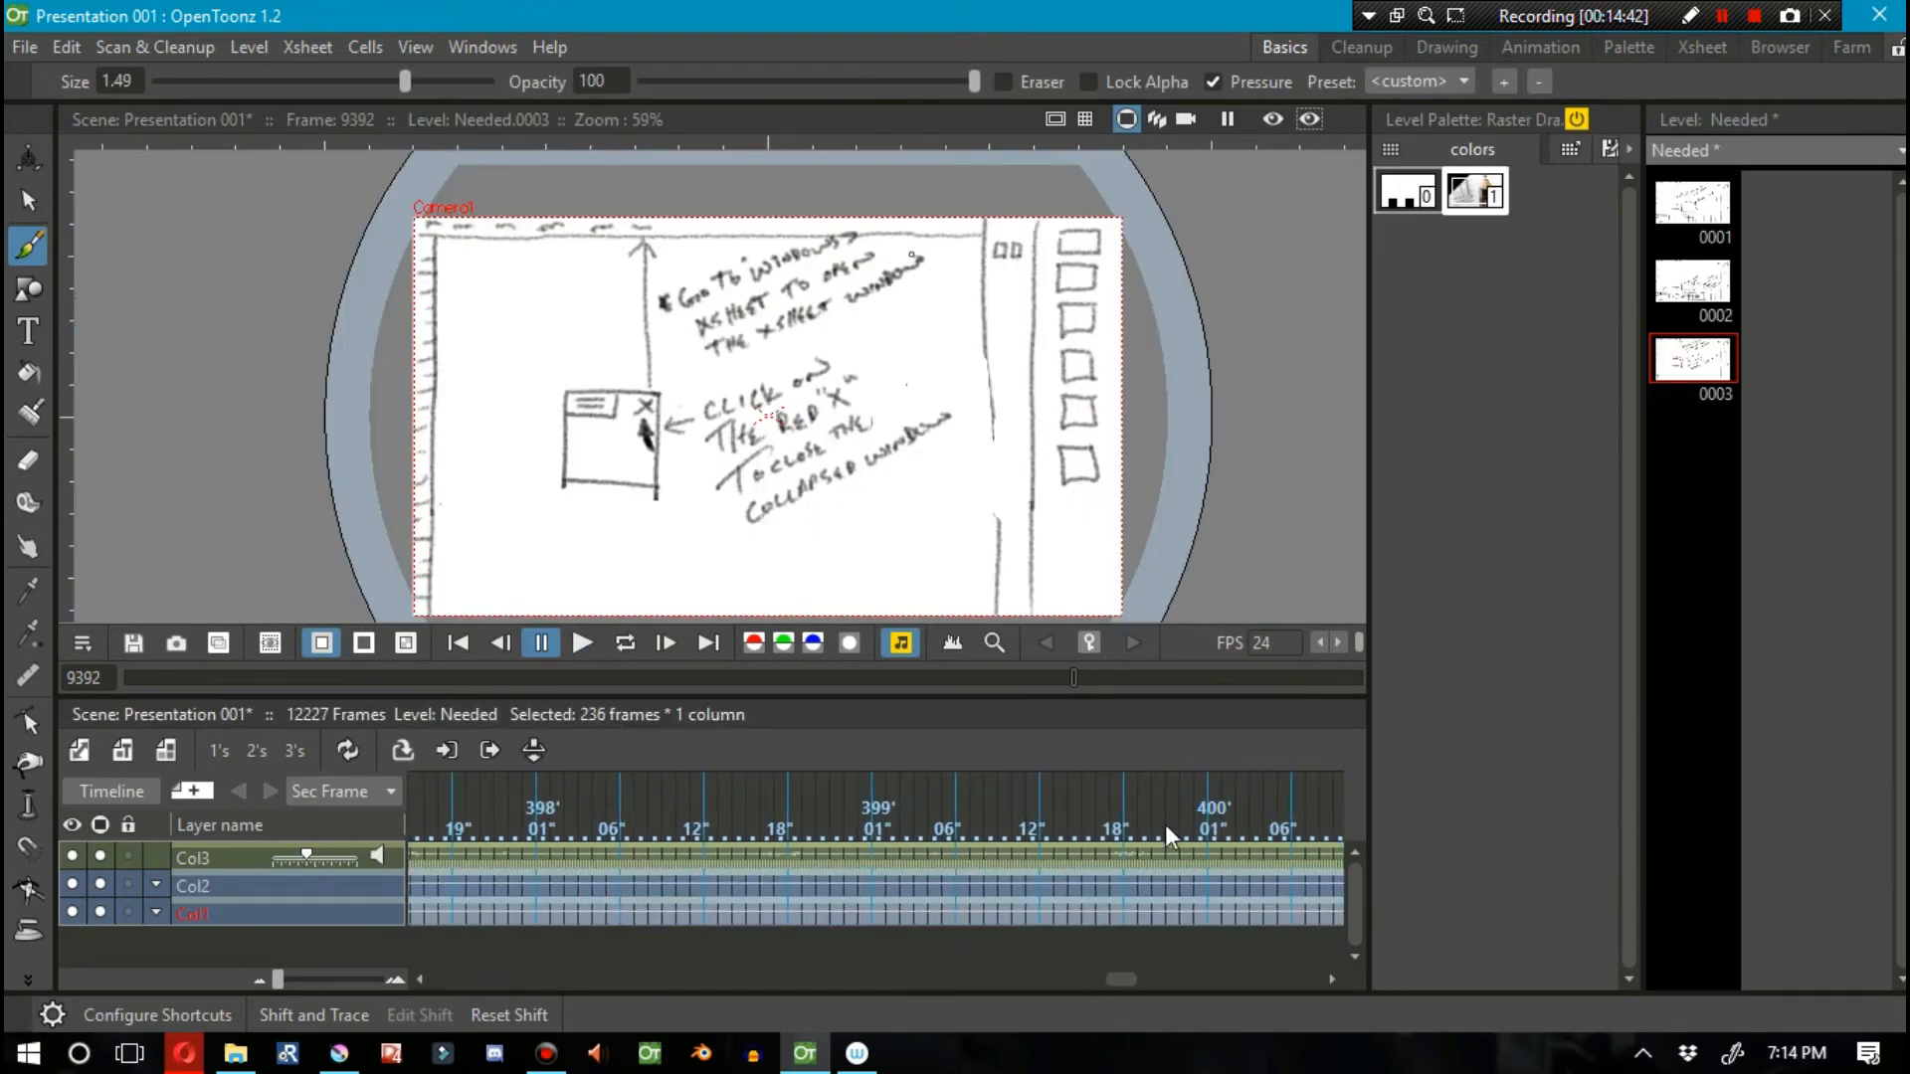
click(581, 642)
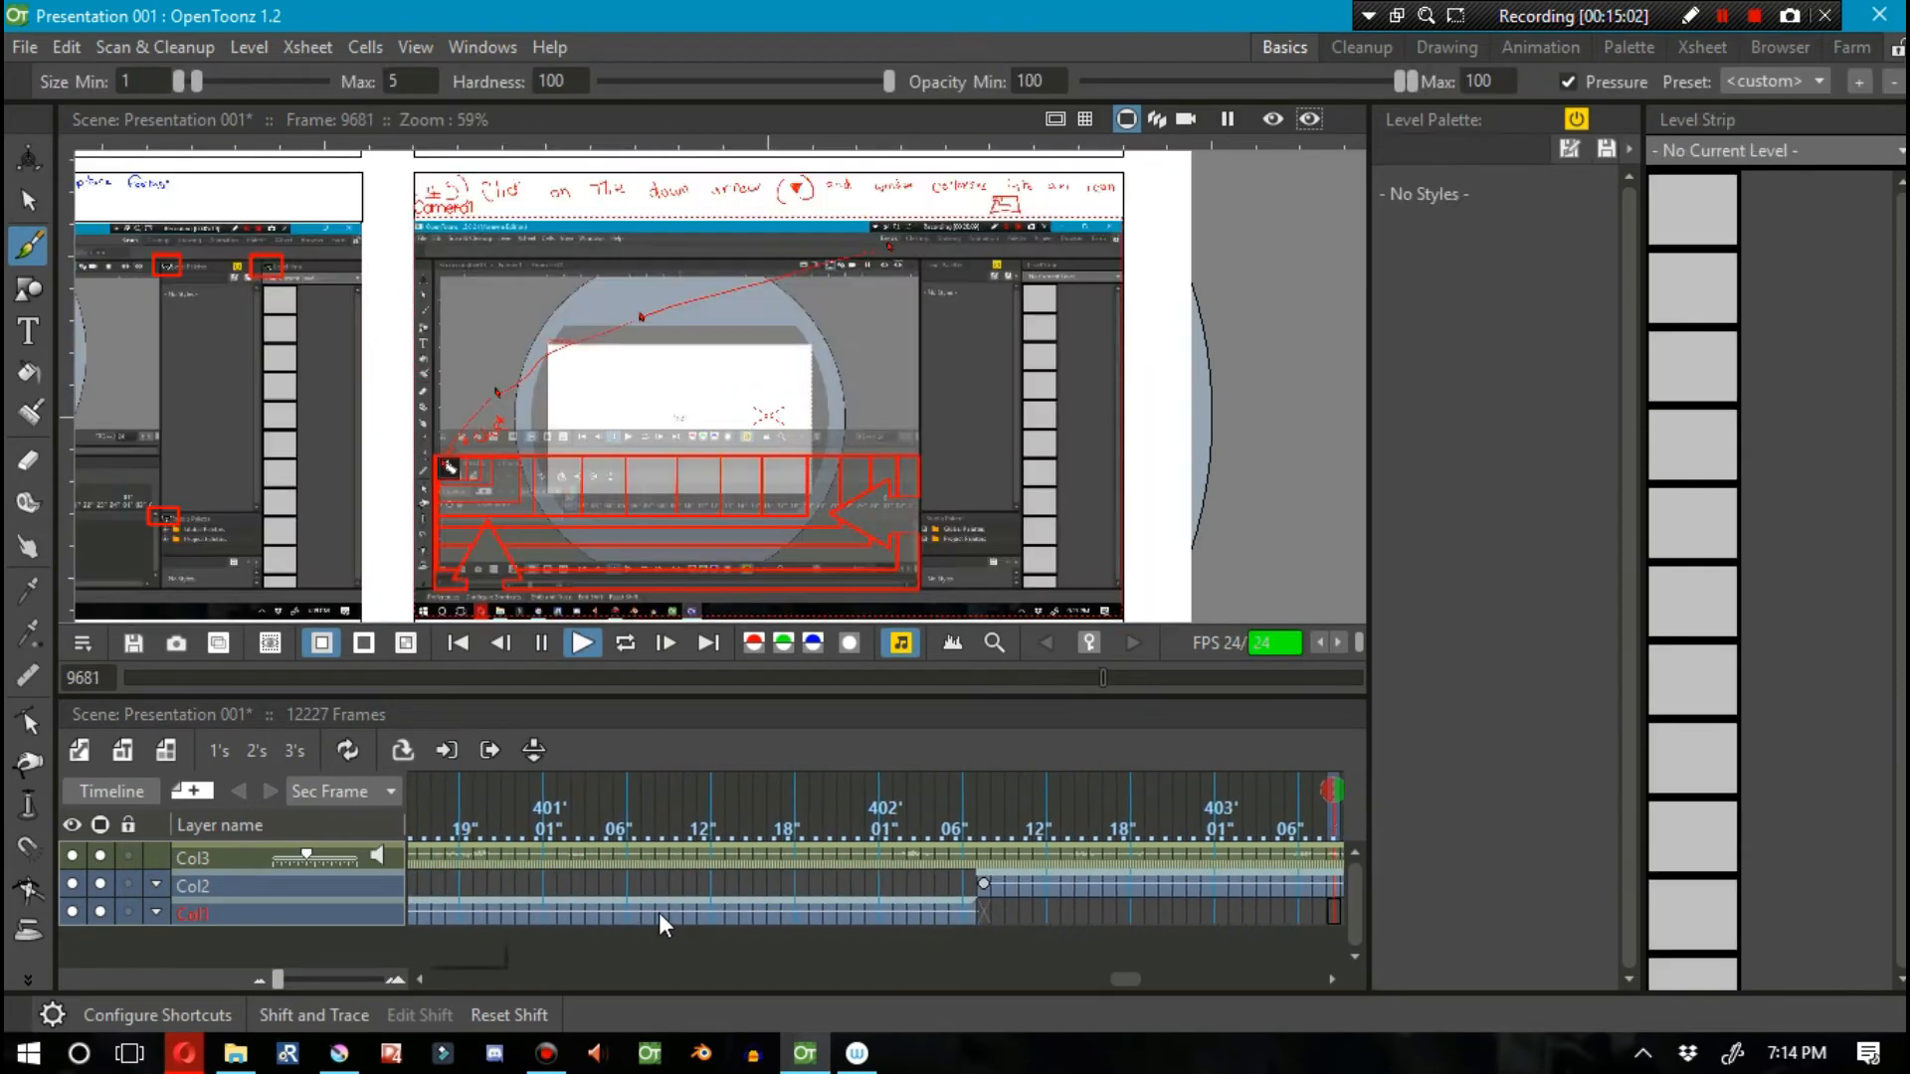
click(582, 642)
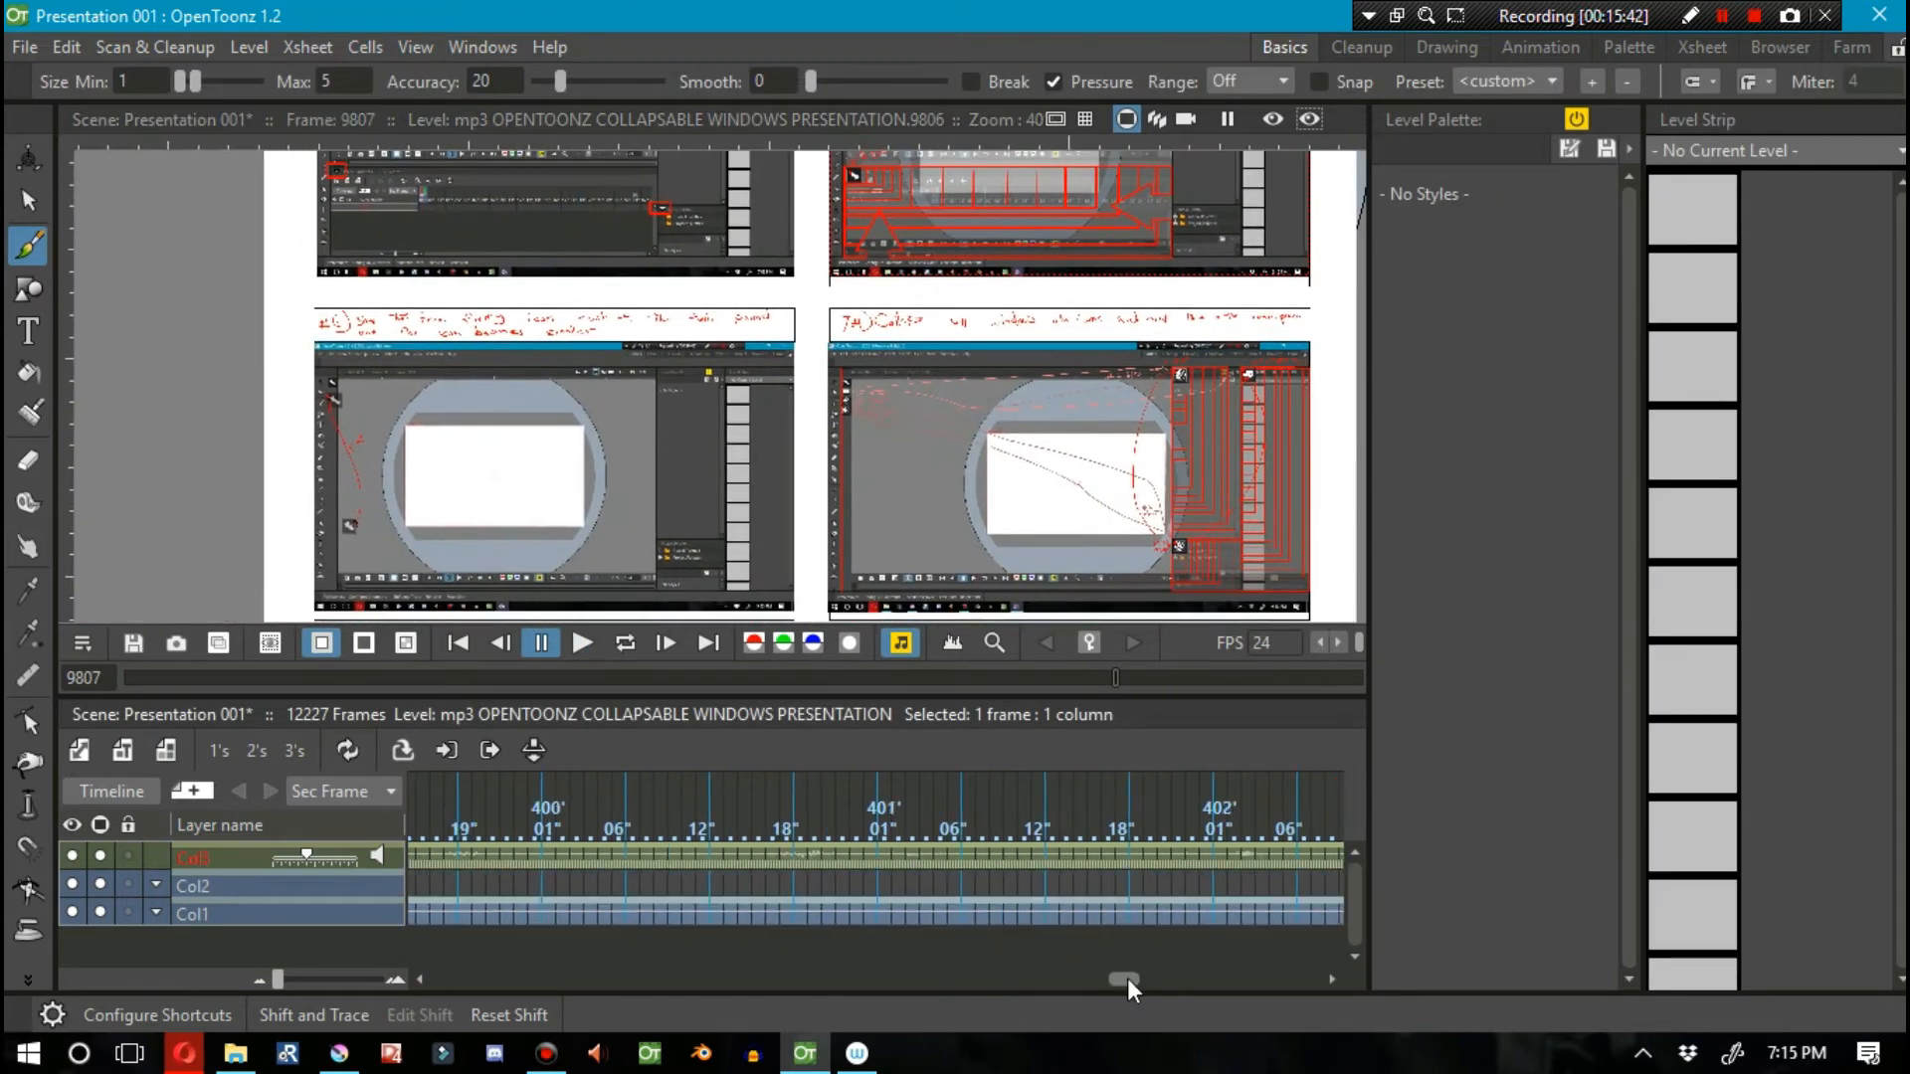
click(581, 642)
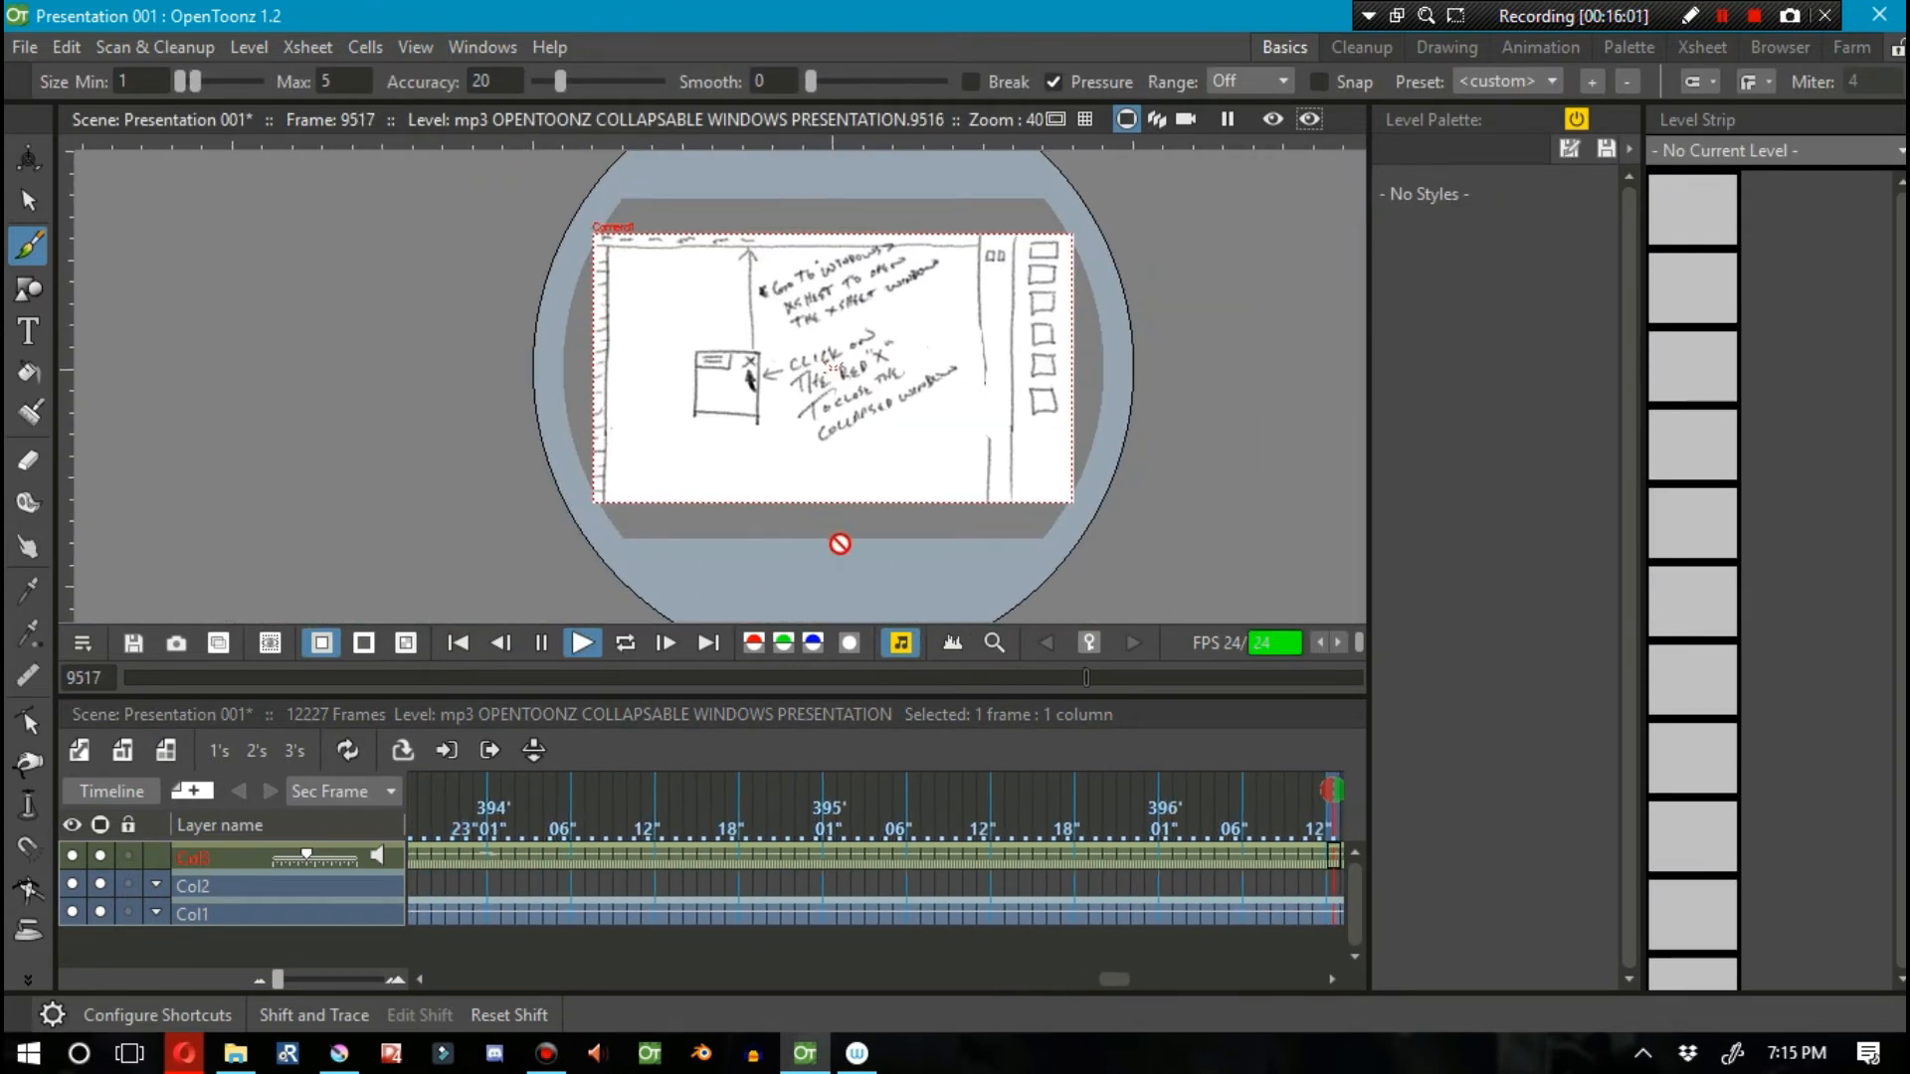
click(581, 643)
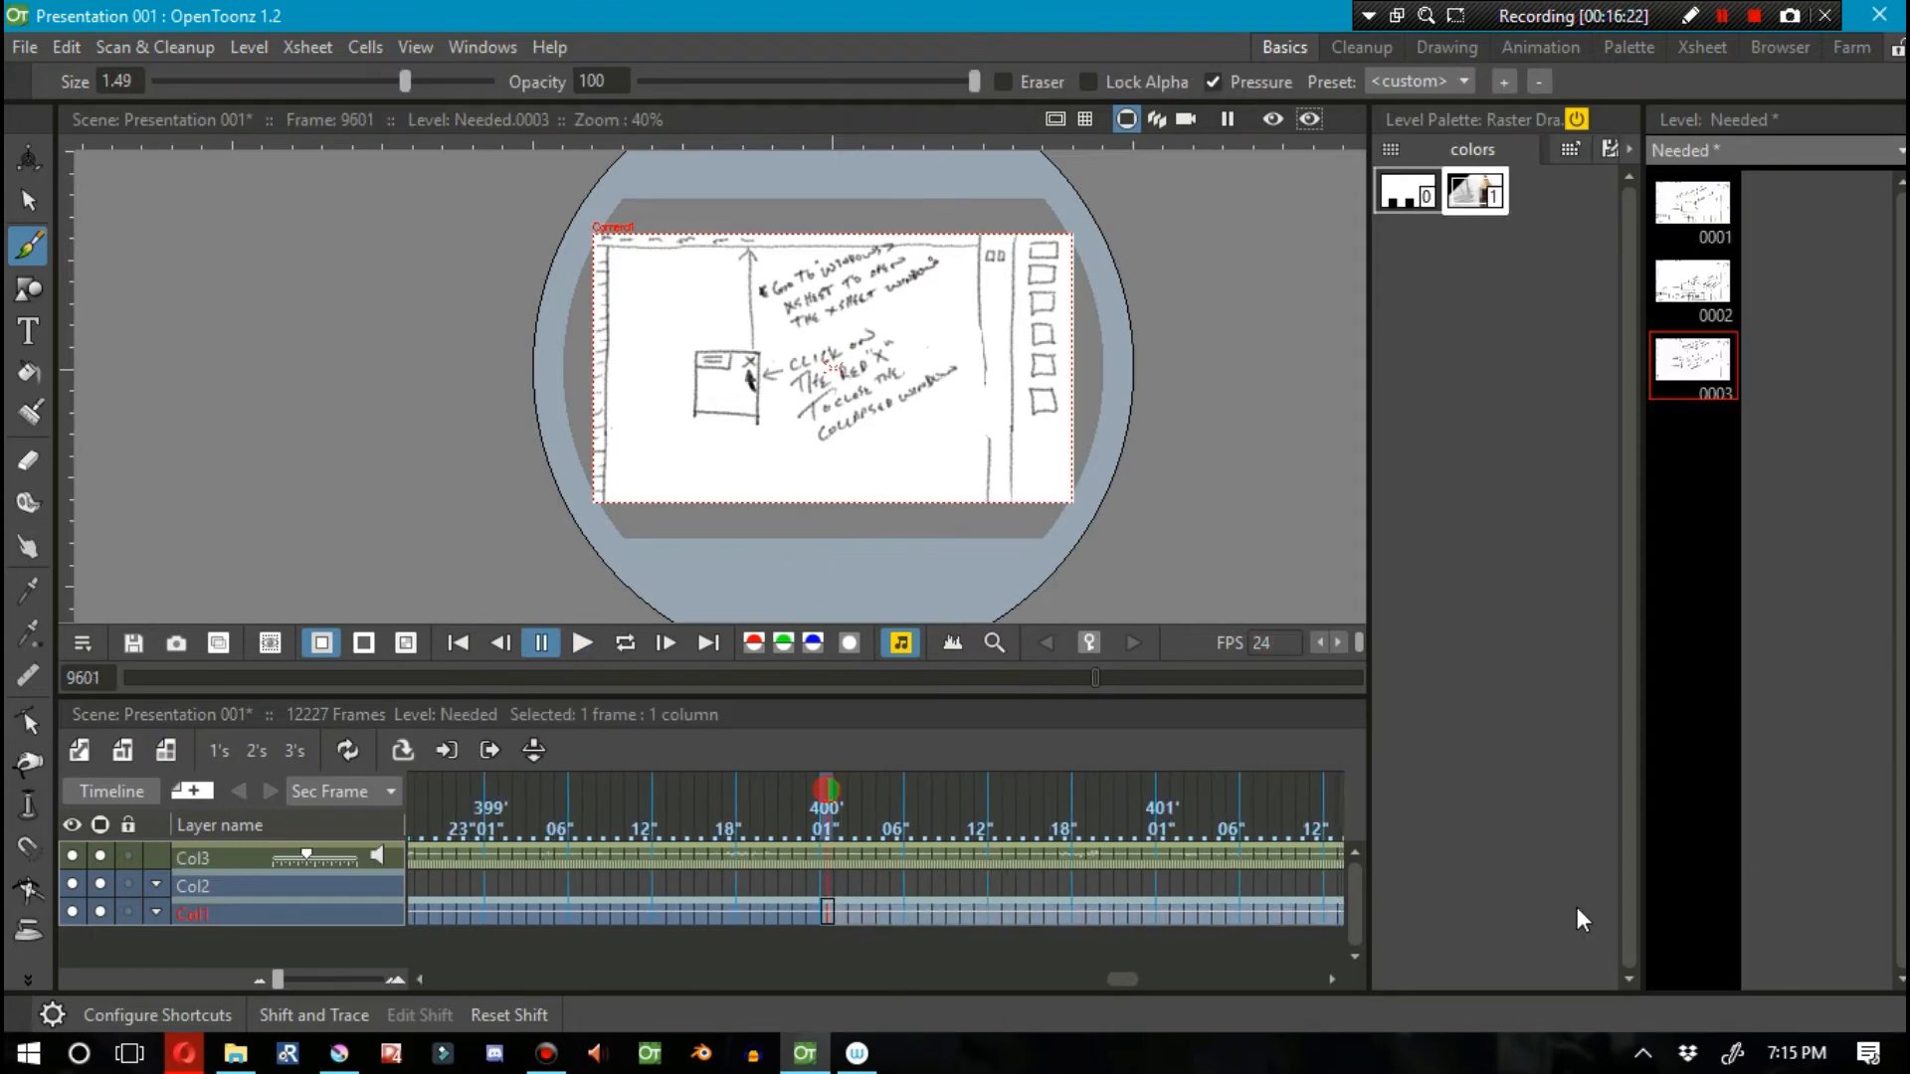
Step: Switch to Col2's storyboard level with the Animate tool ready for positioning
click(1088, 643)
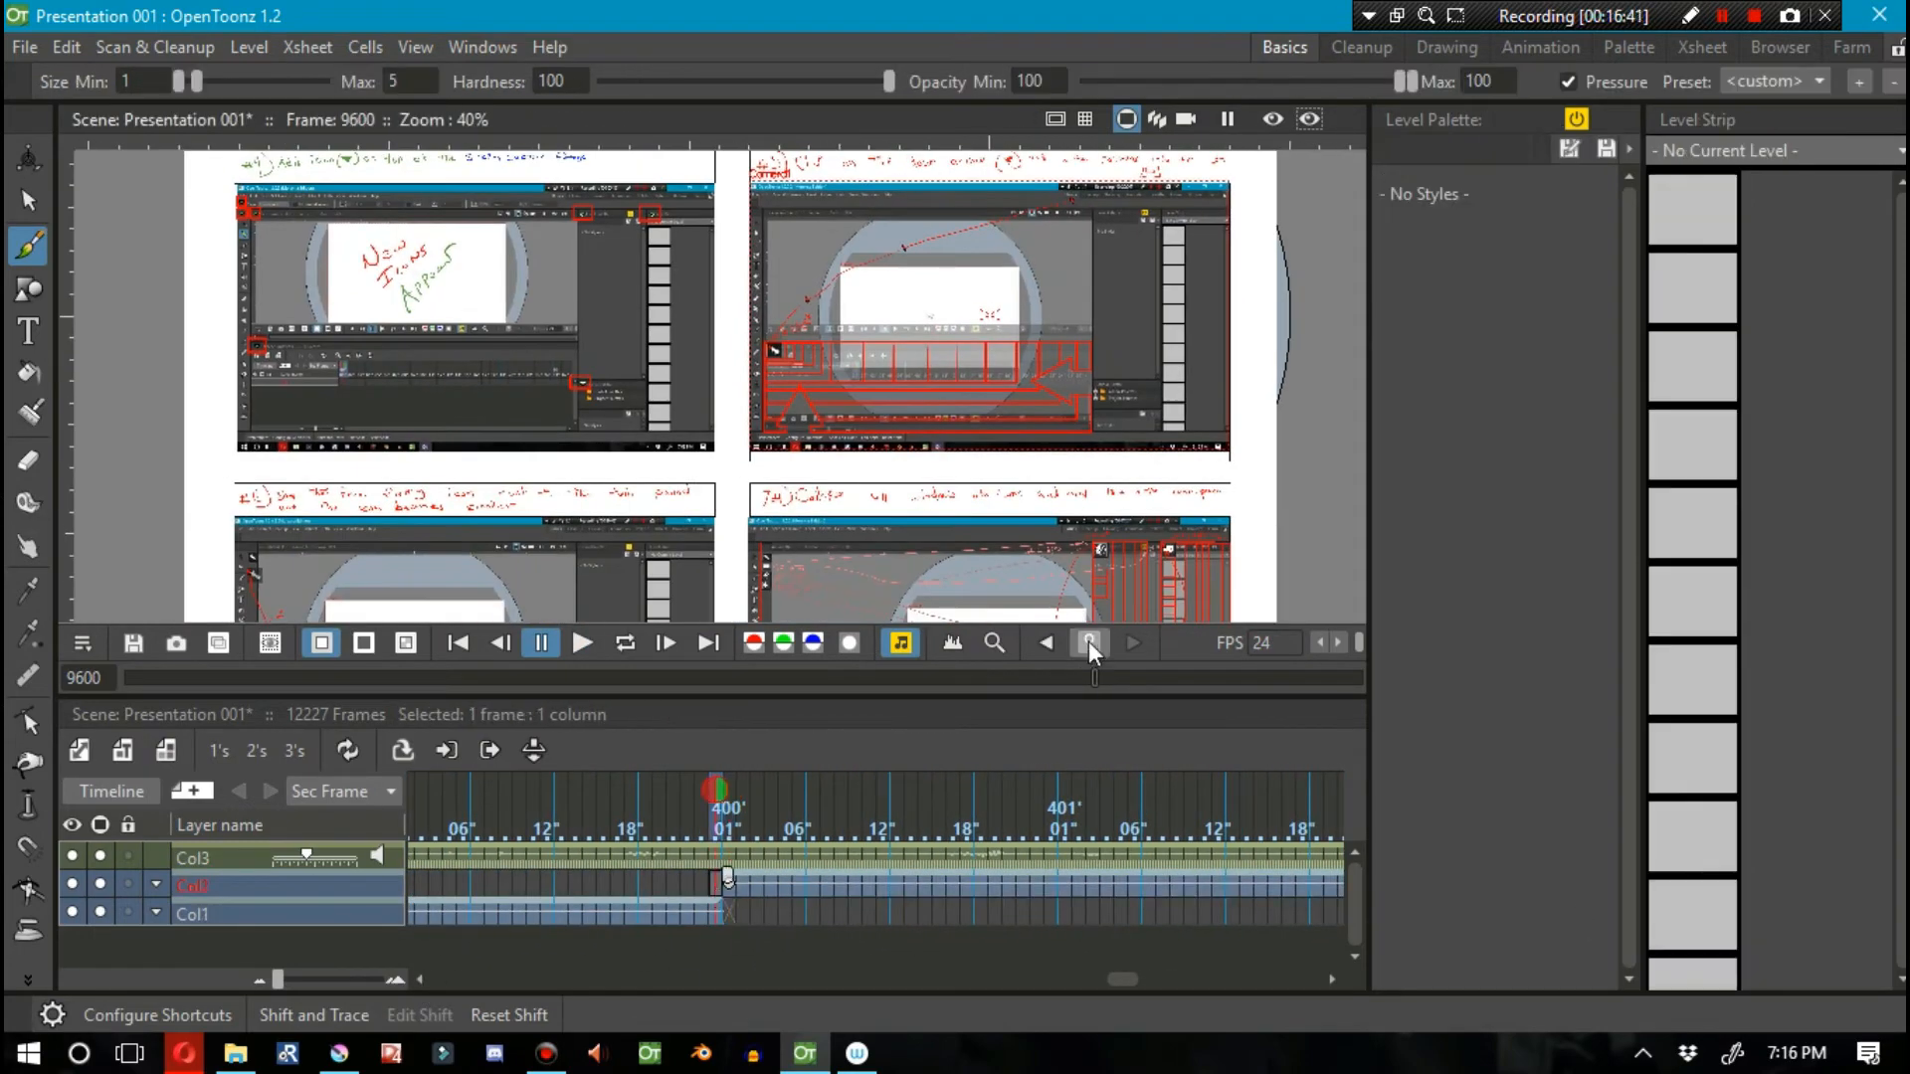
click(1090, 643)
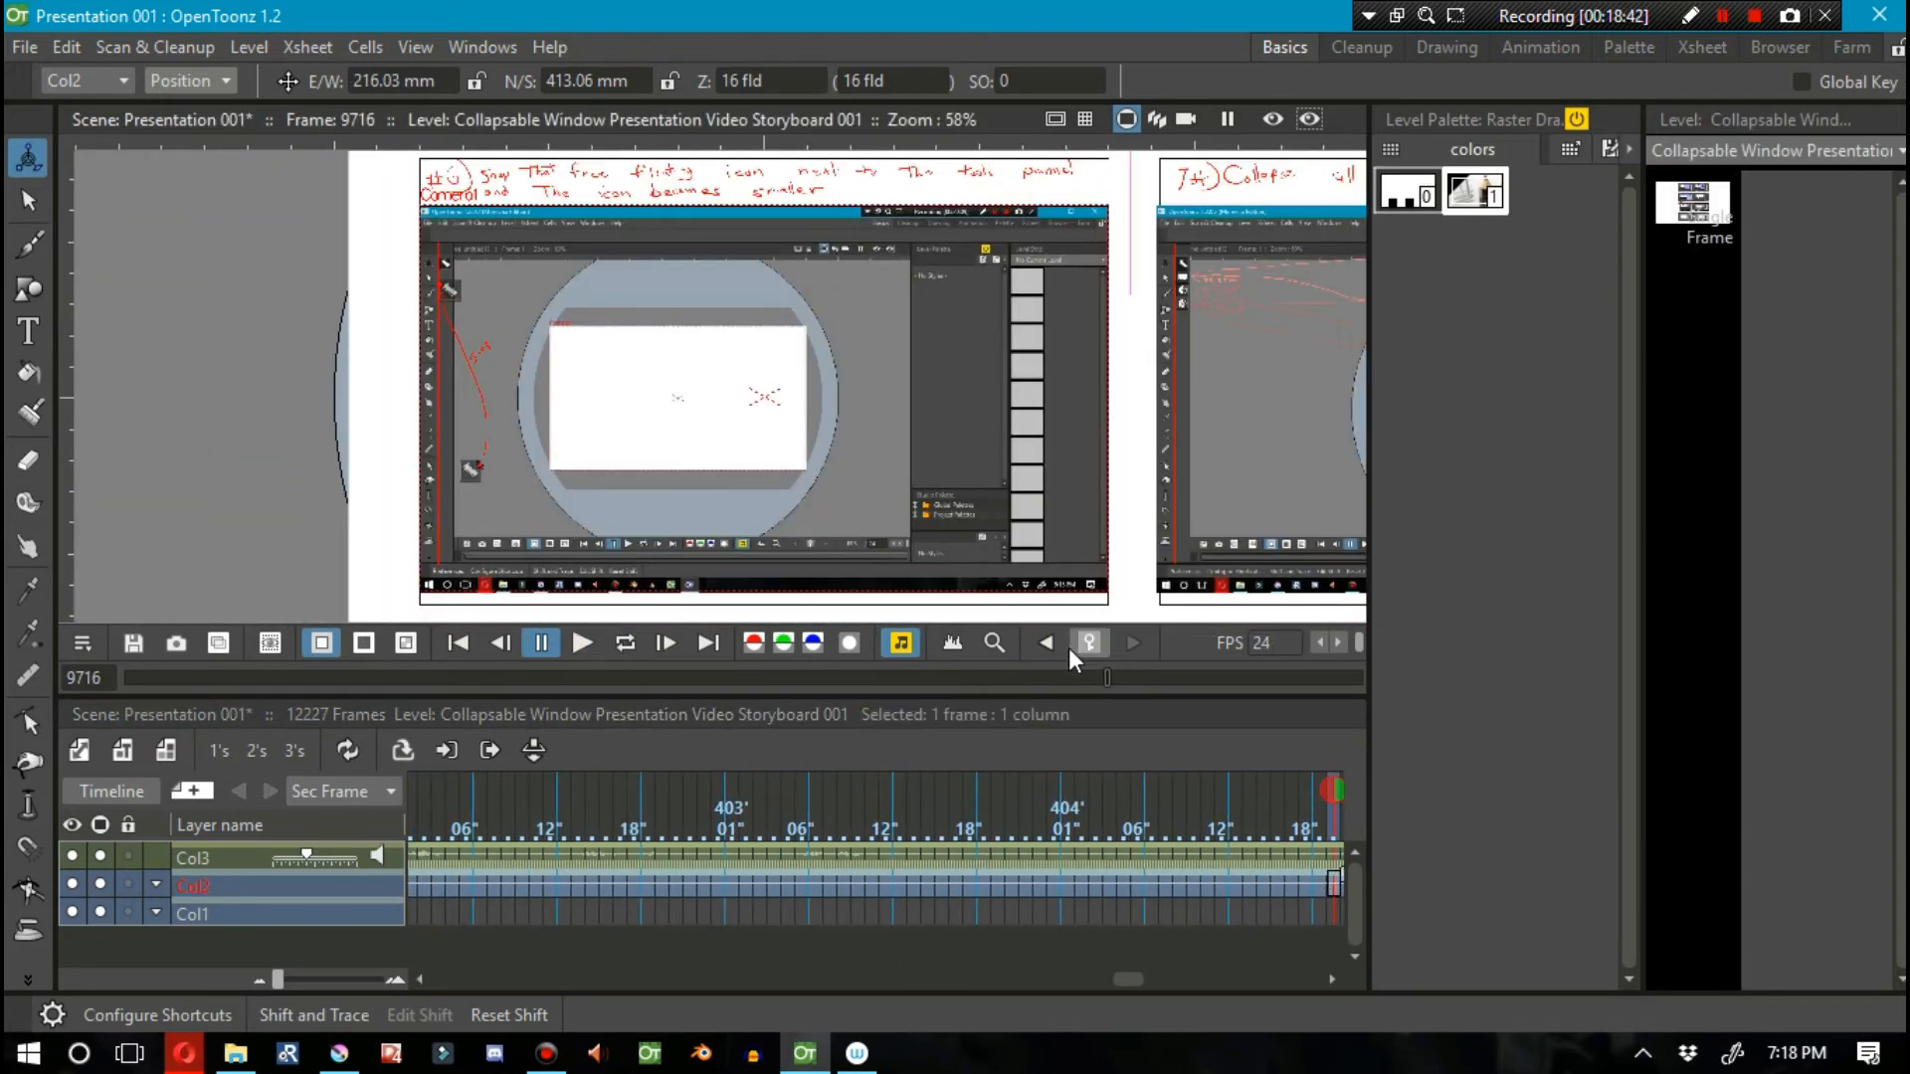
Step: Set Position keyframes on Storyboard 001/002 in Col2 so panels up to #10 slide into view
click(580, 643)
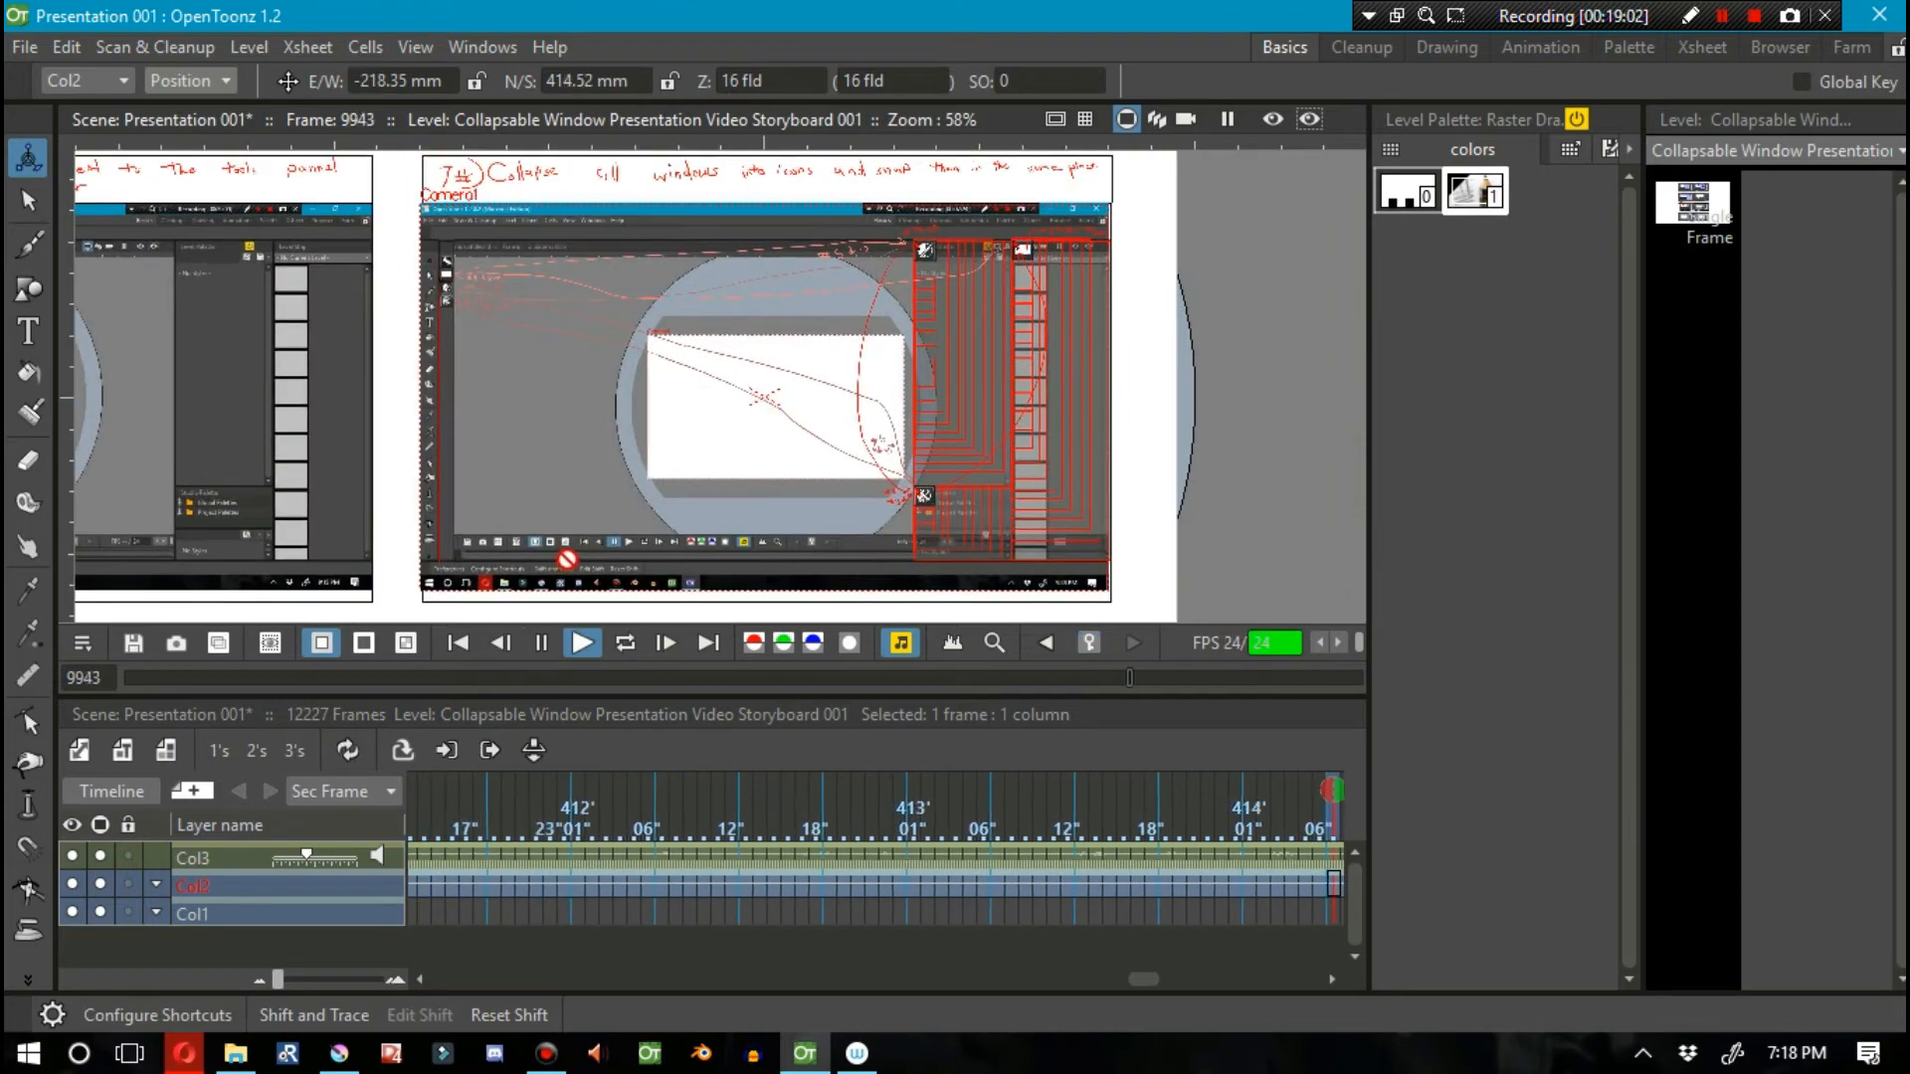
click(540, 643)
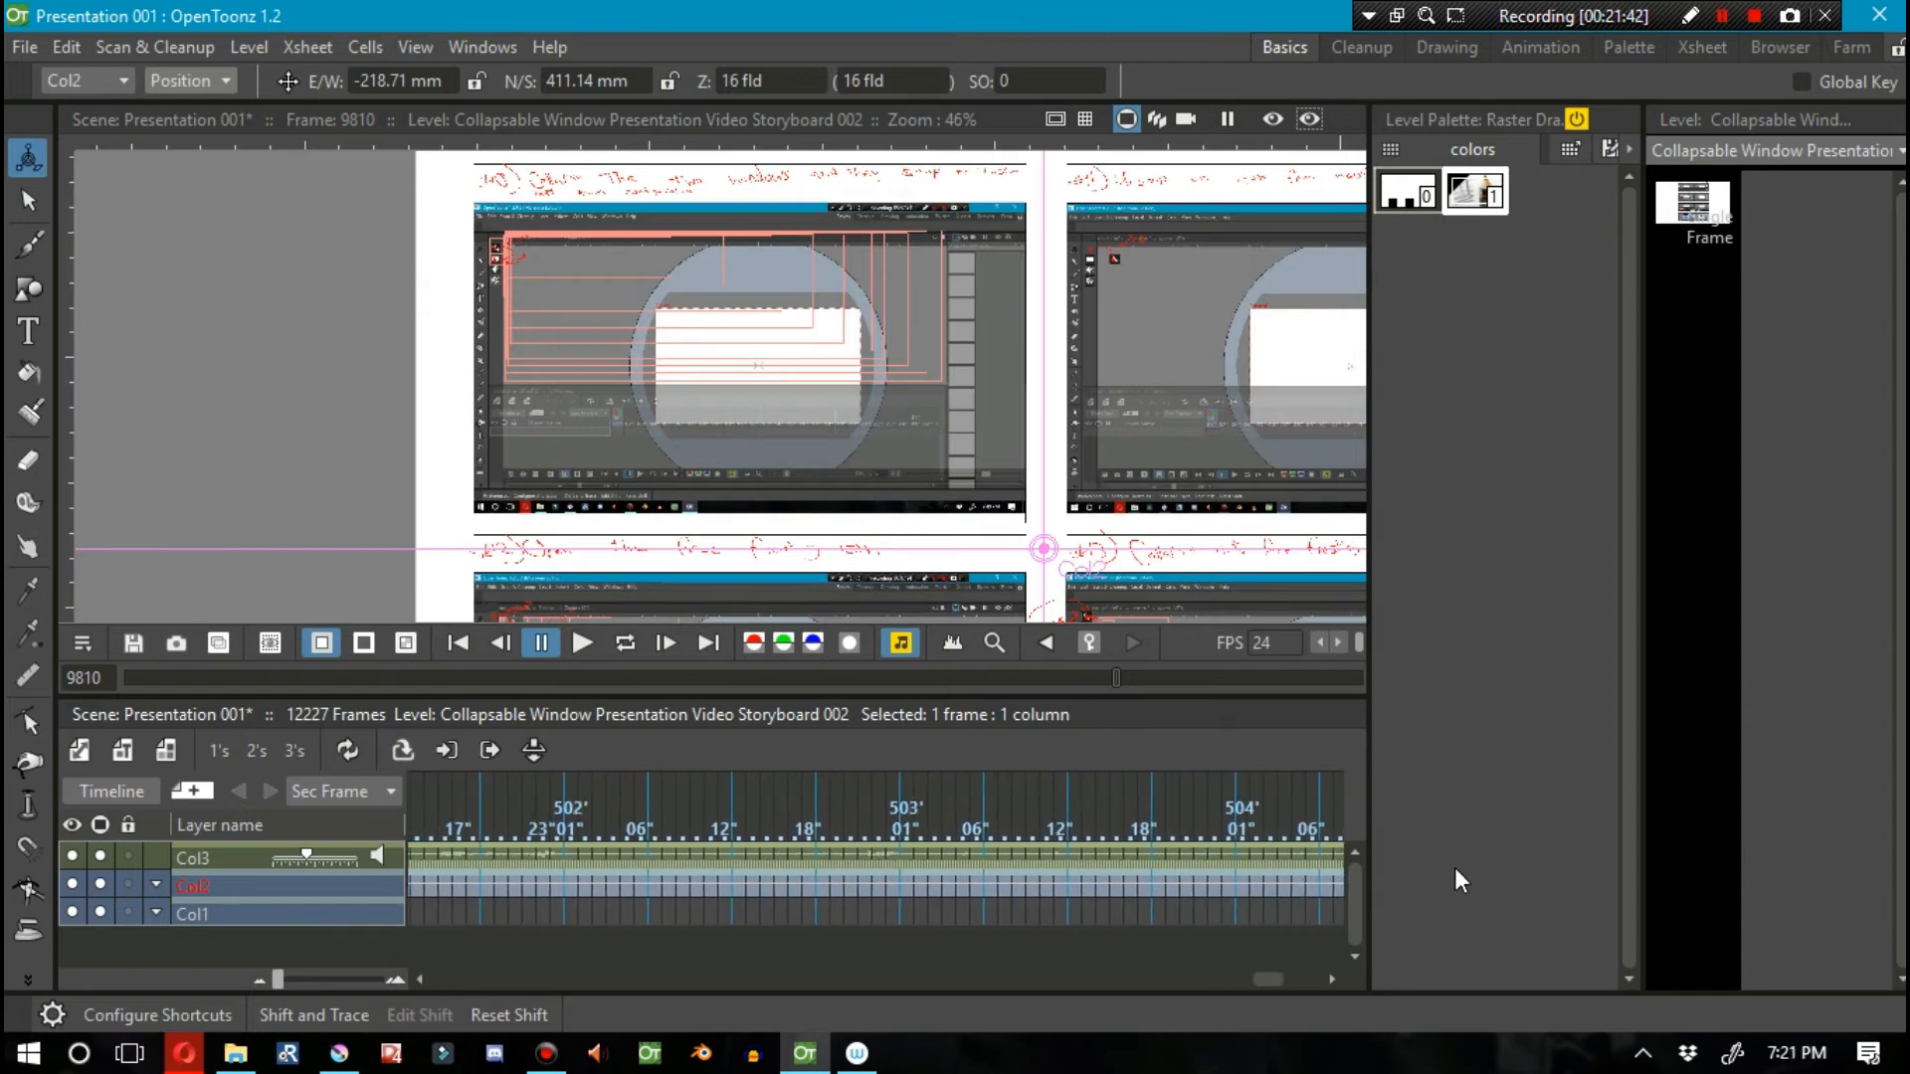
click(539, 643)
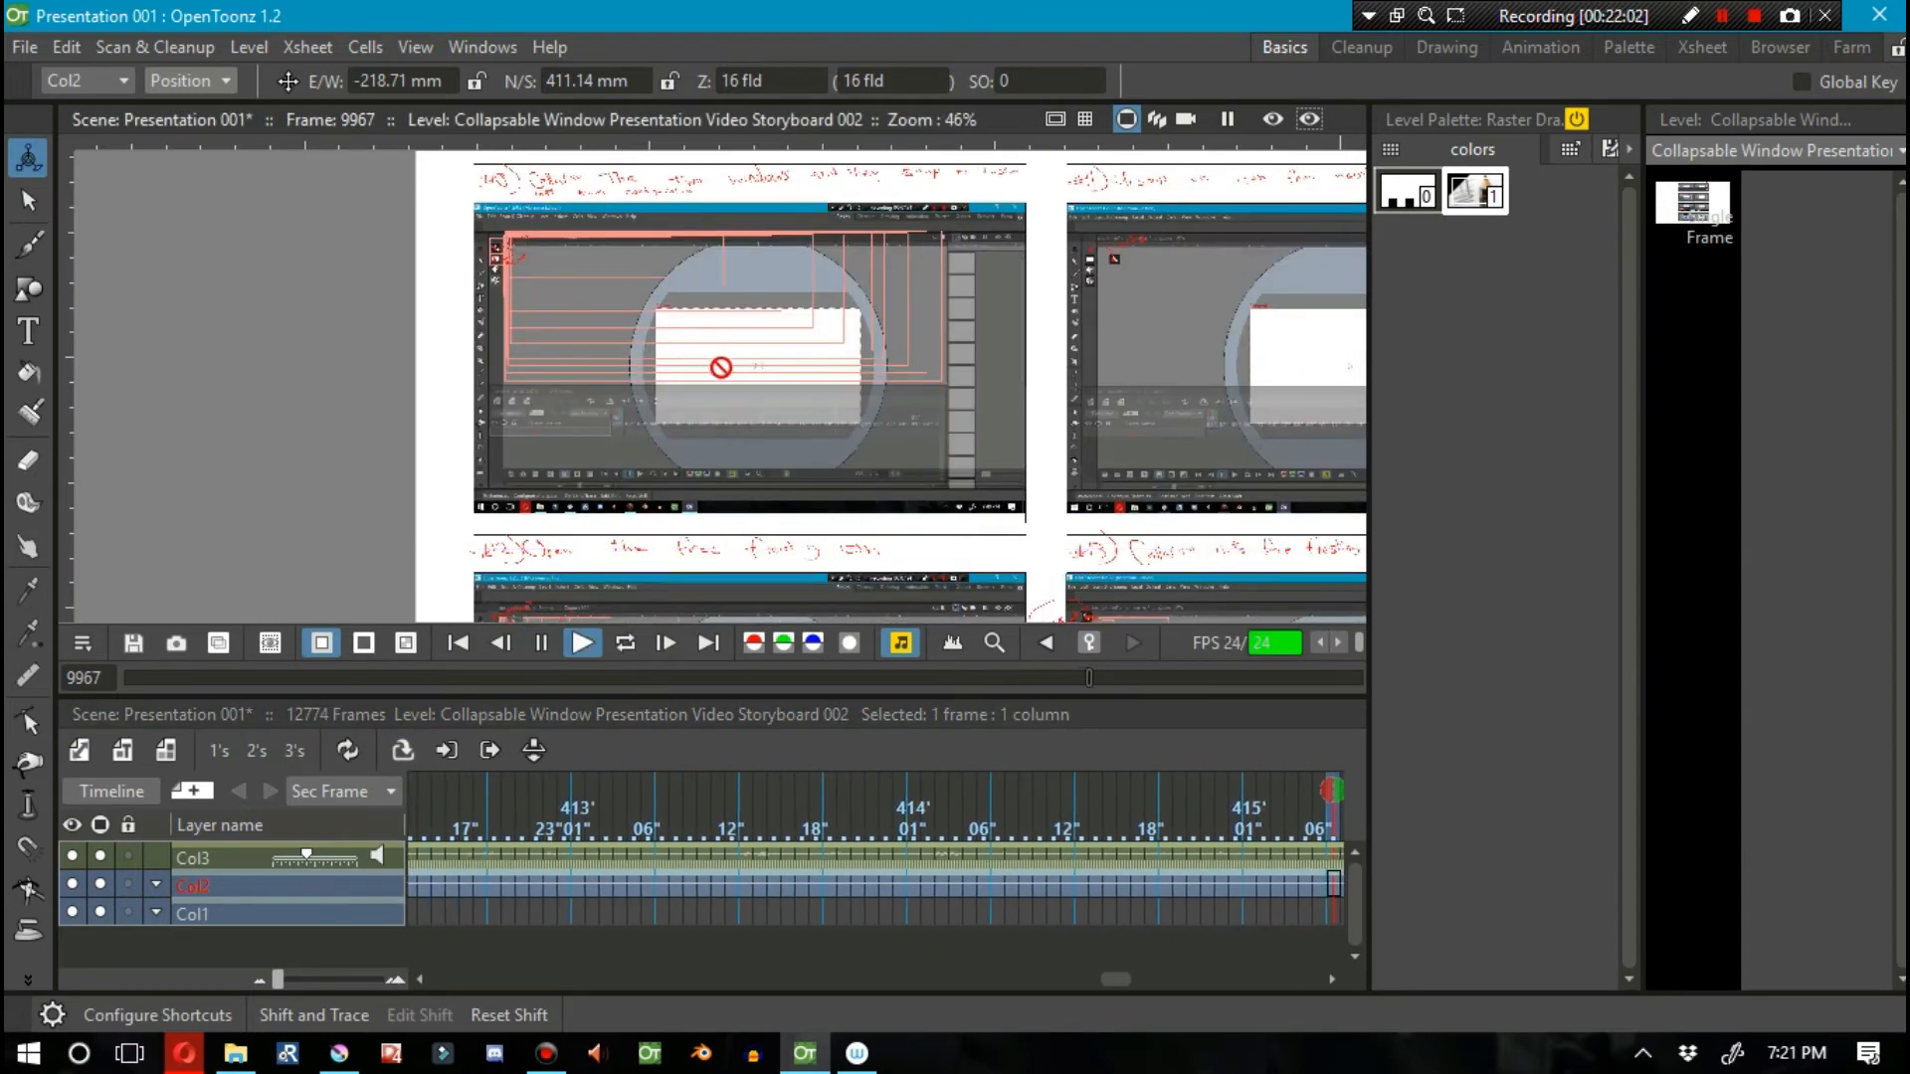
click(581, 643)
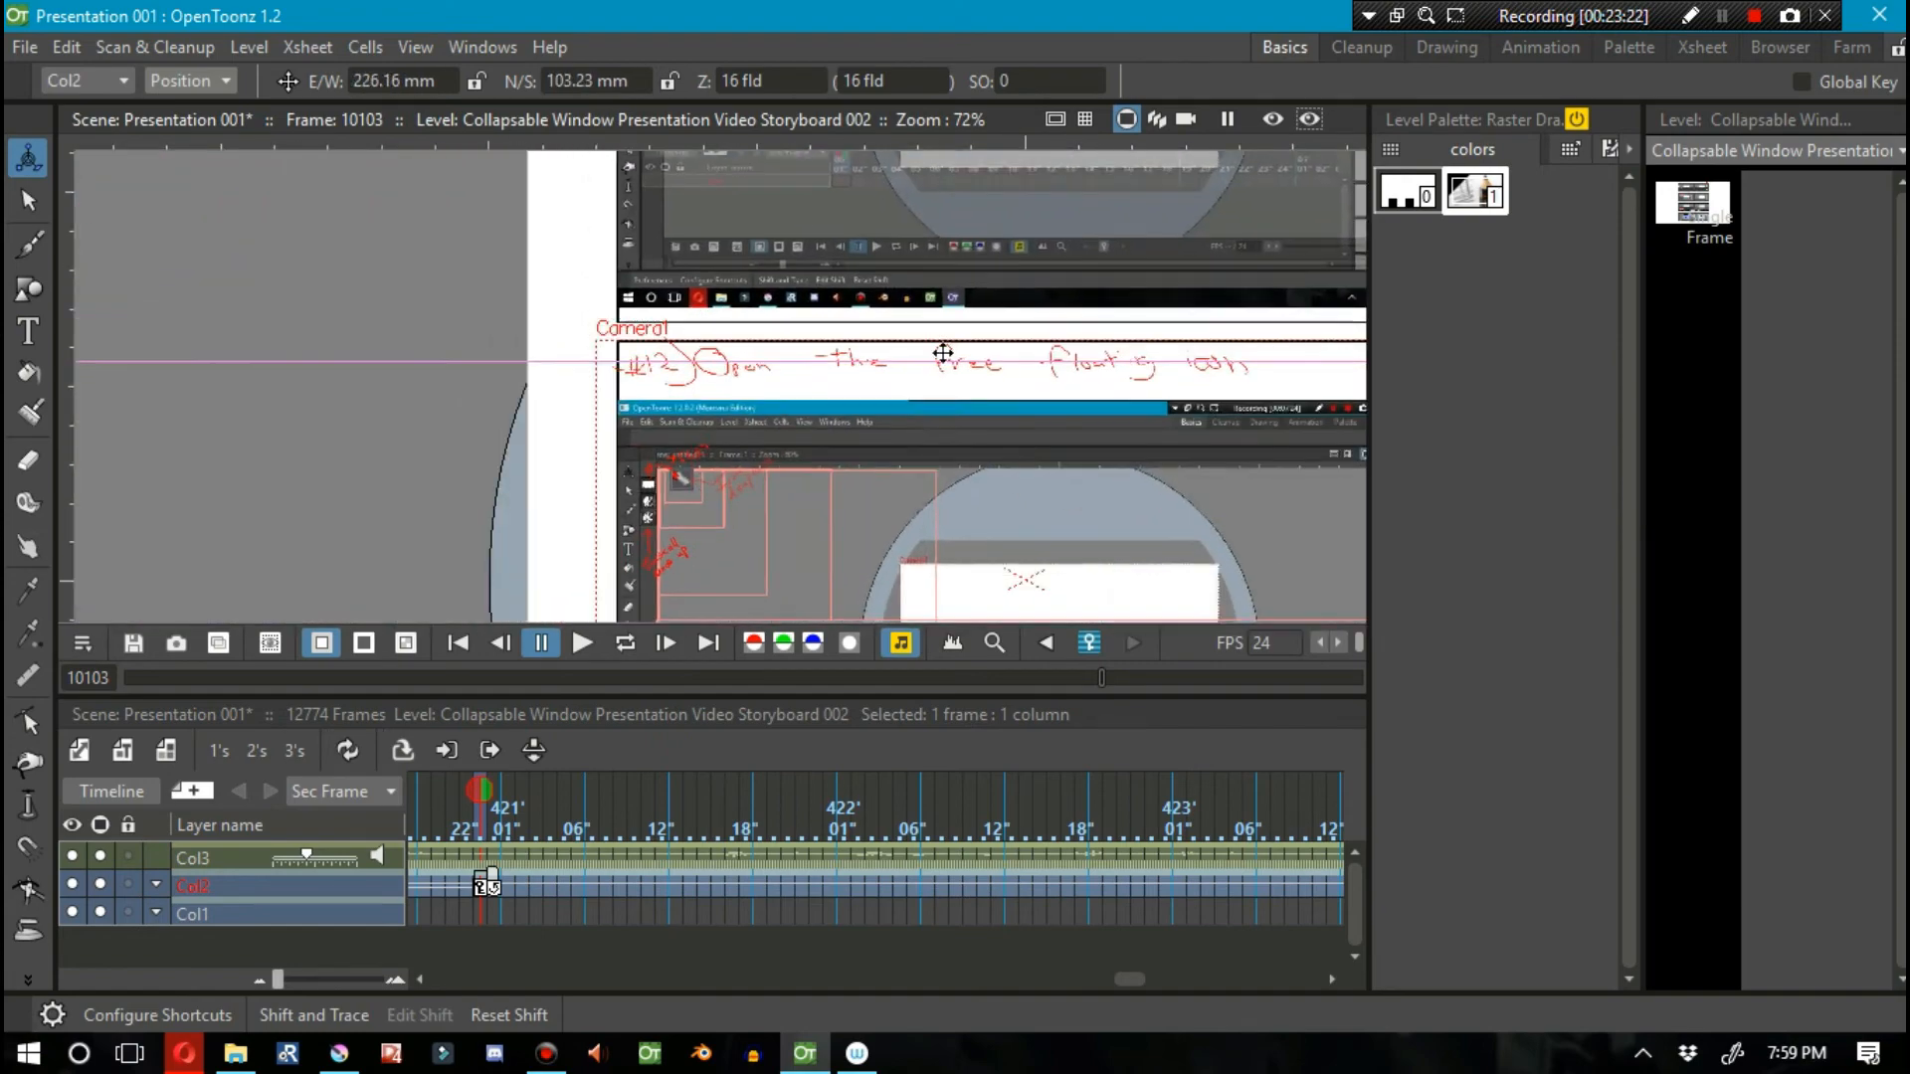
click(581, 642)
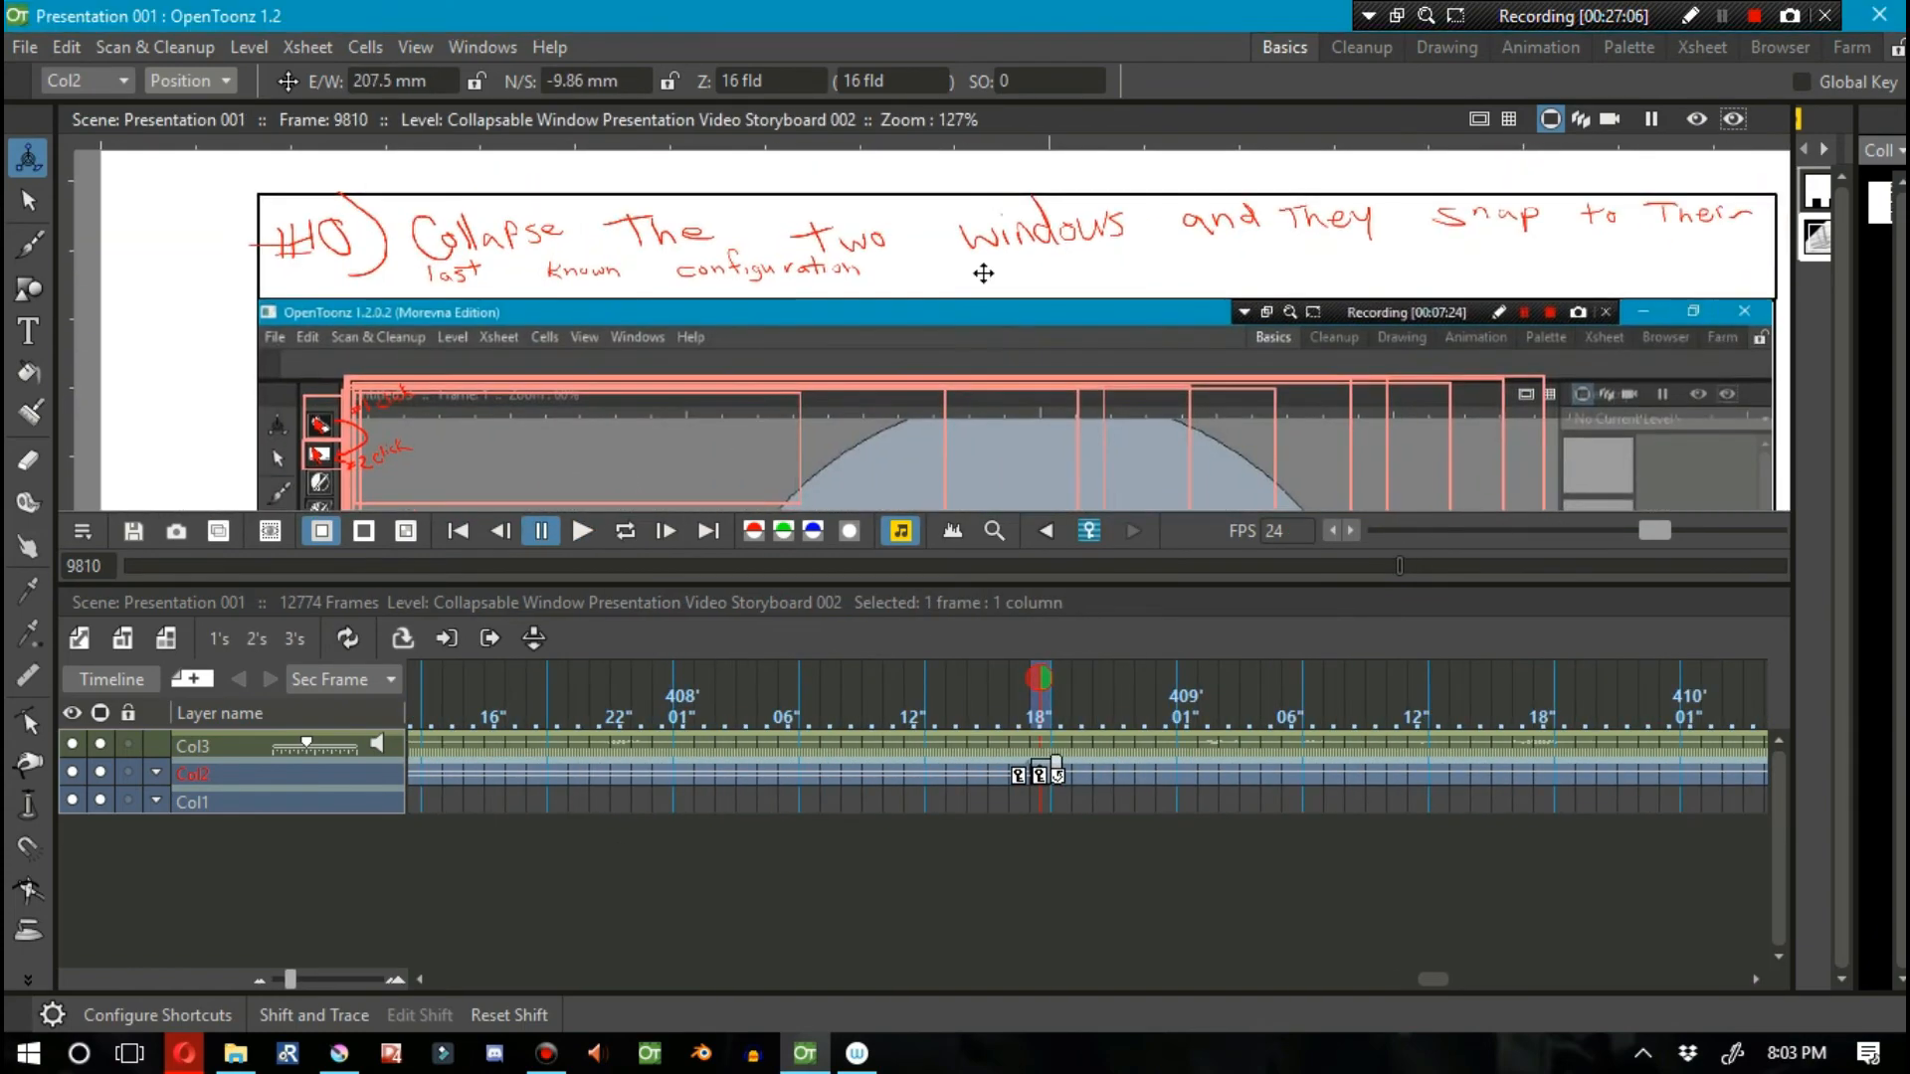
Step: Key the later panels' positions, then load the Orphanlast Avatar logo into Col2 scaled to about 337 percent
click(581, 529)
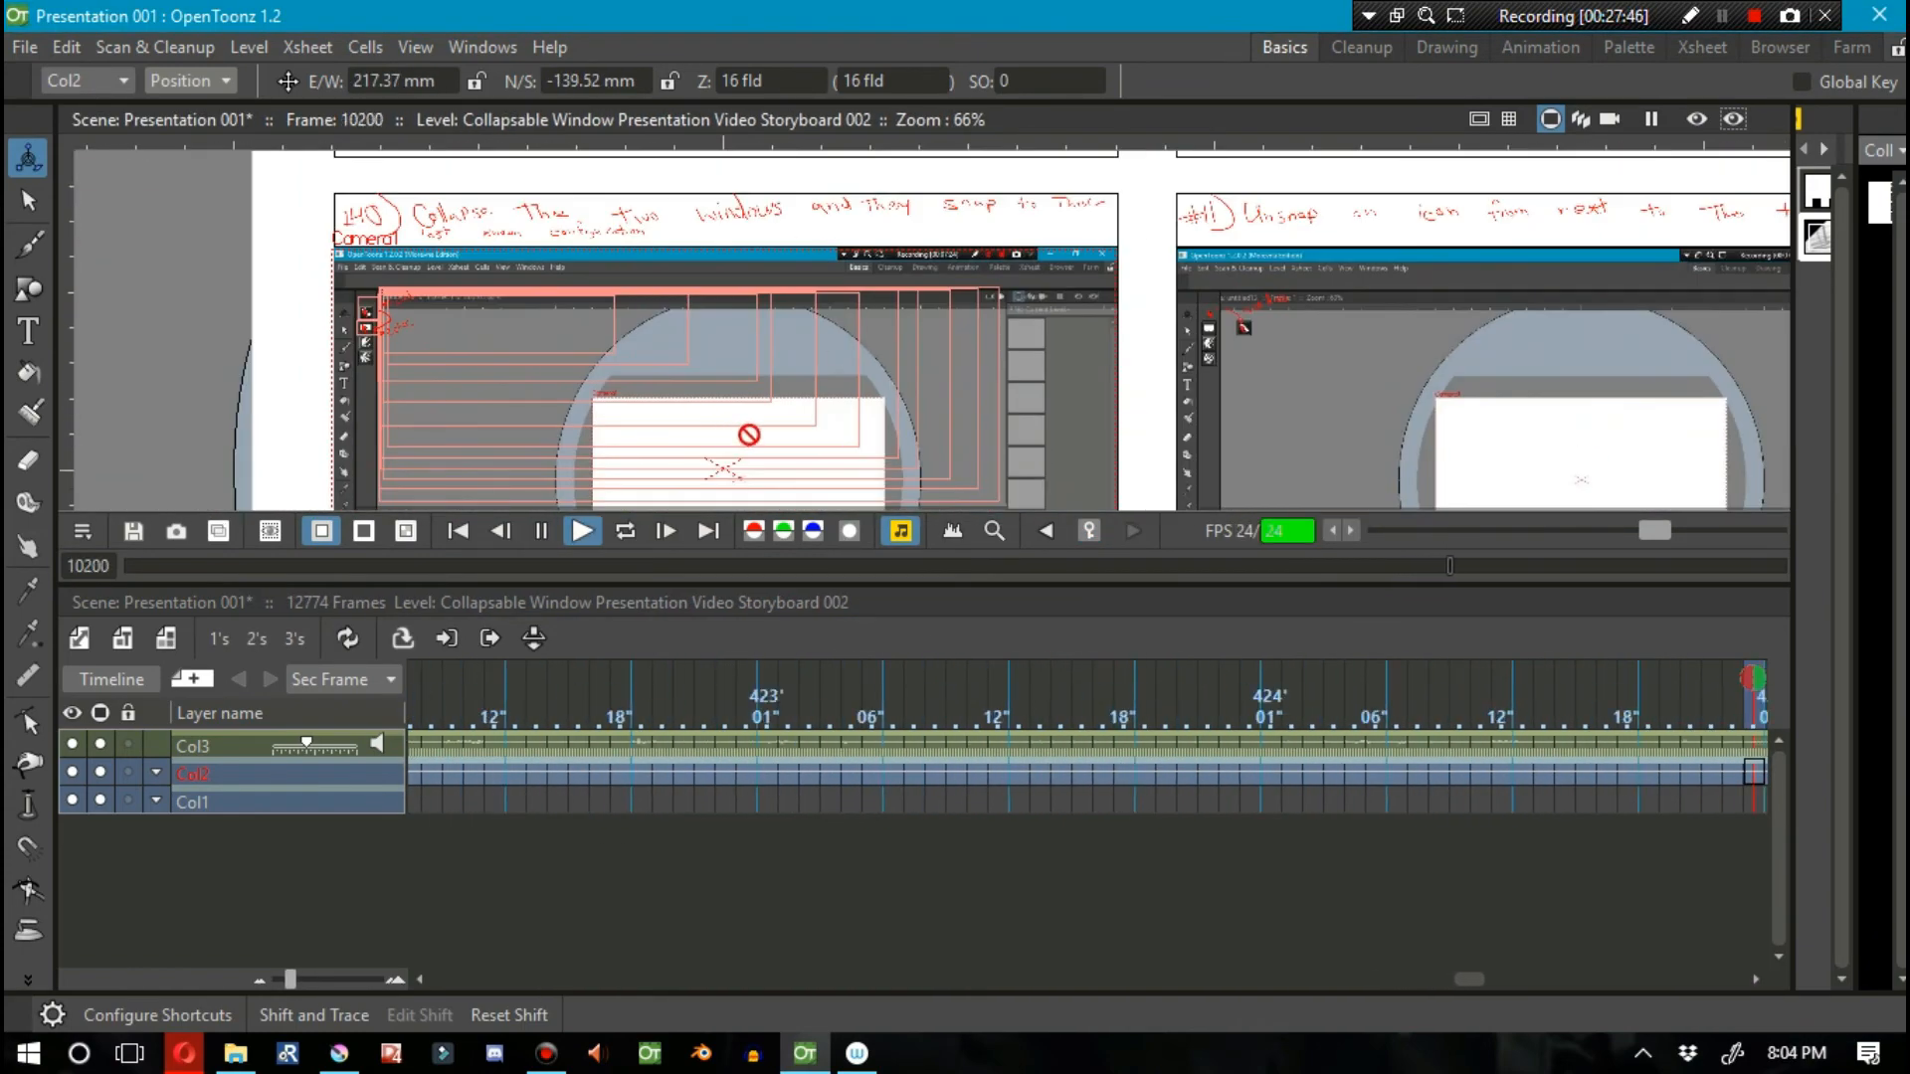
click(581, 529)
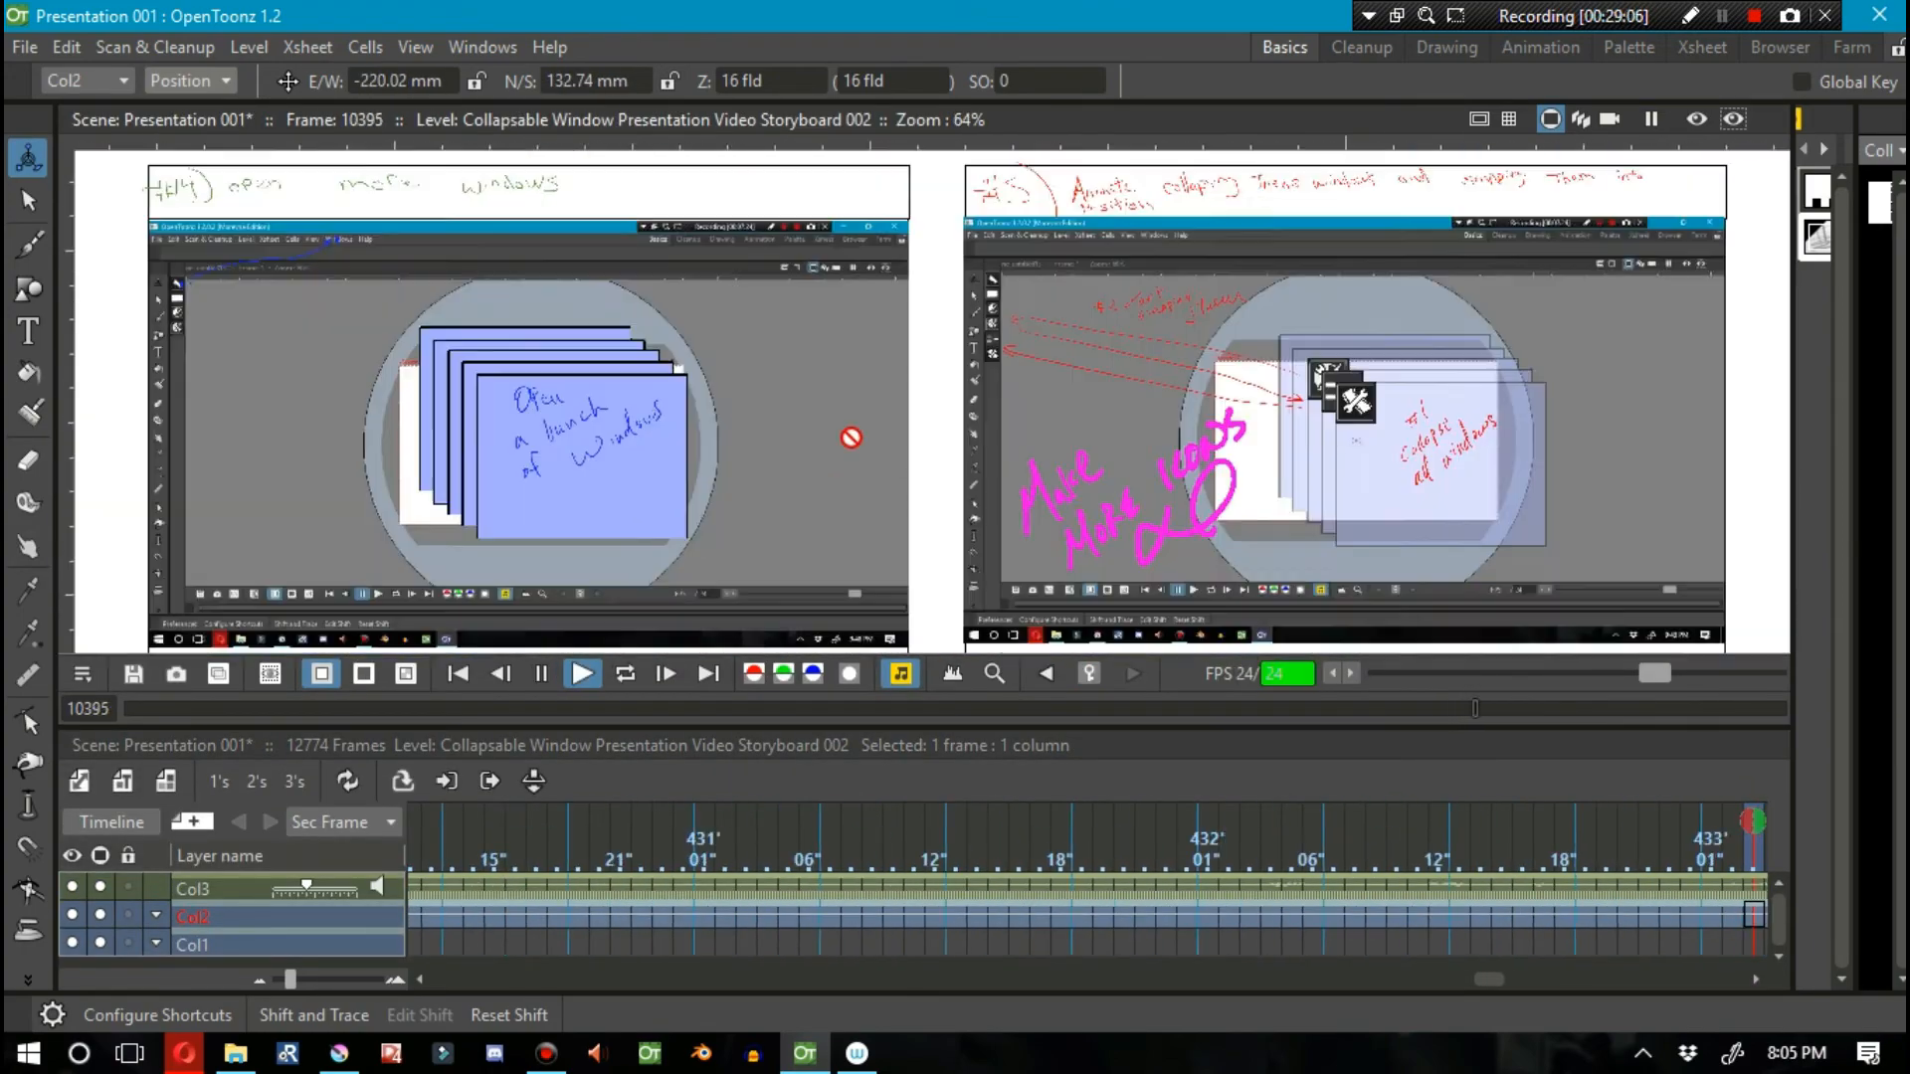
click(583, 674)
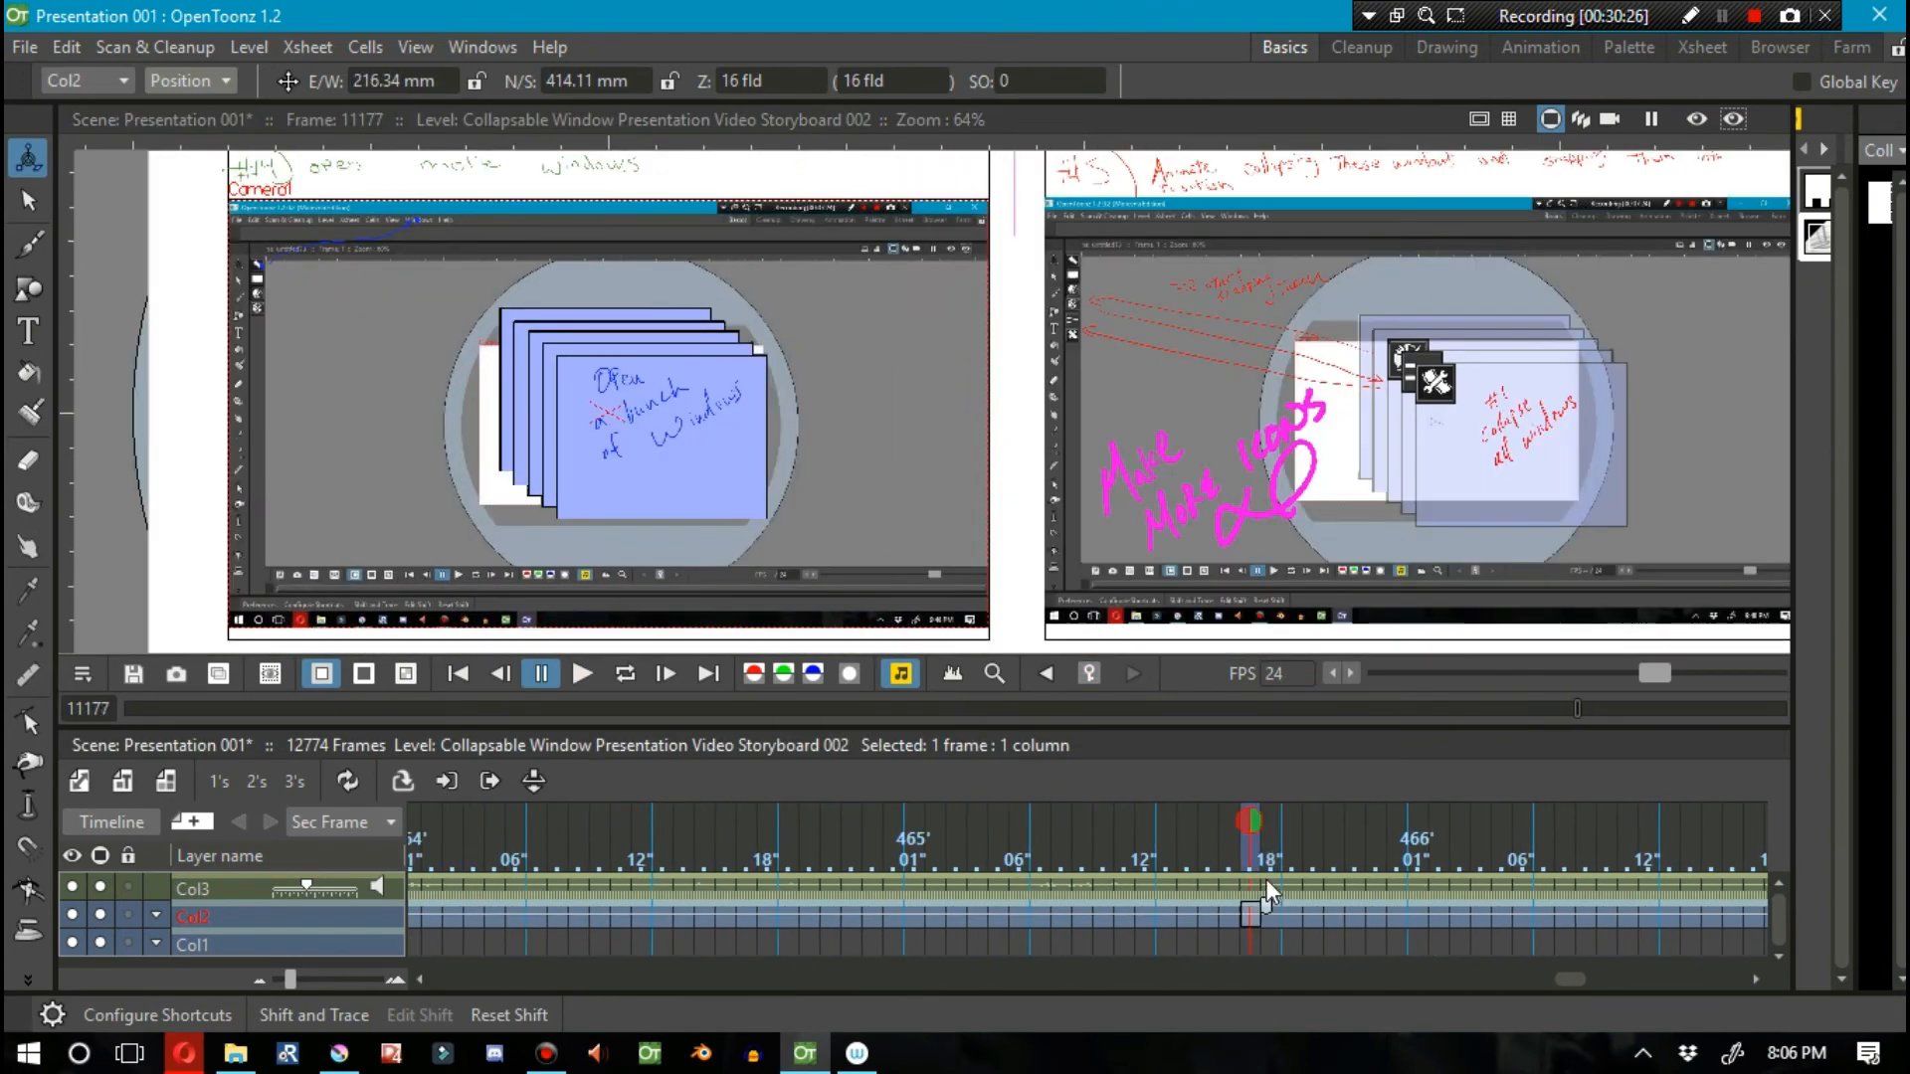
click(583, 674)
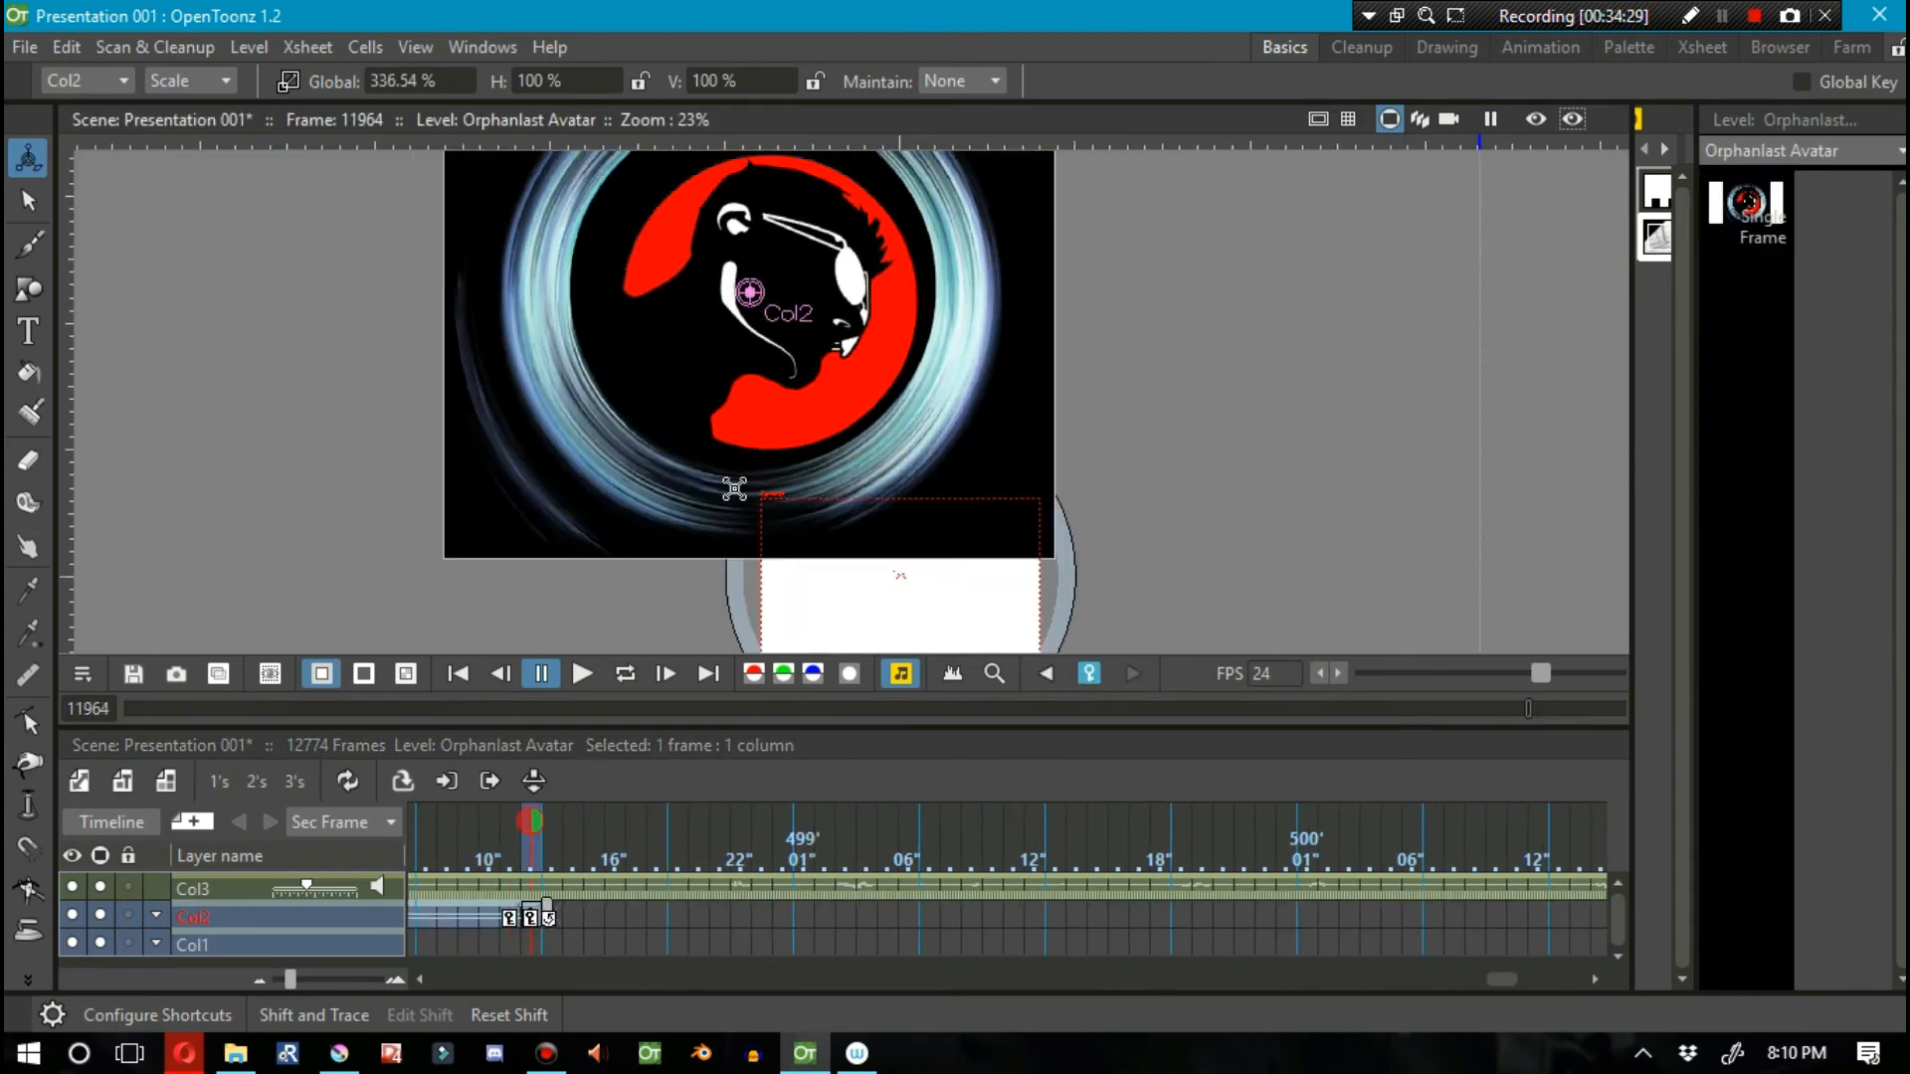
Step: Create a 'fillers' level in a new column at frame 1 and fill its drawing solid black
click(580, 672)
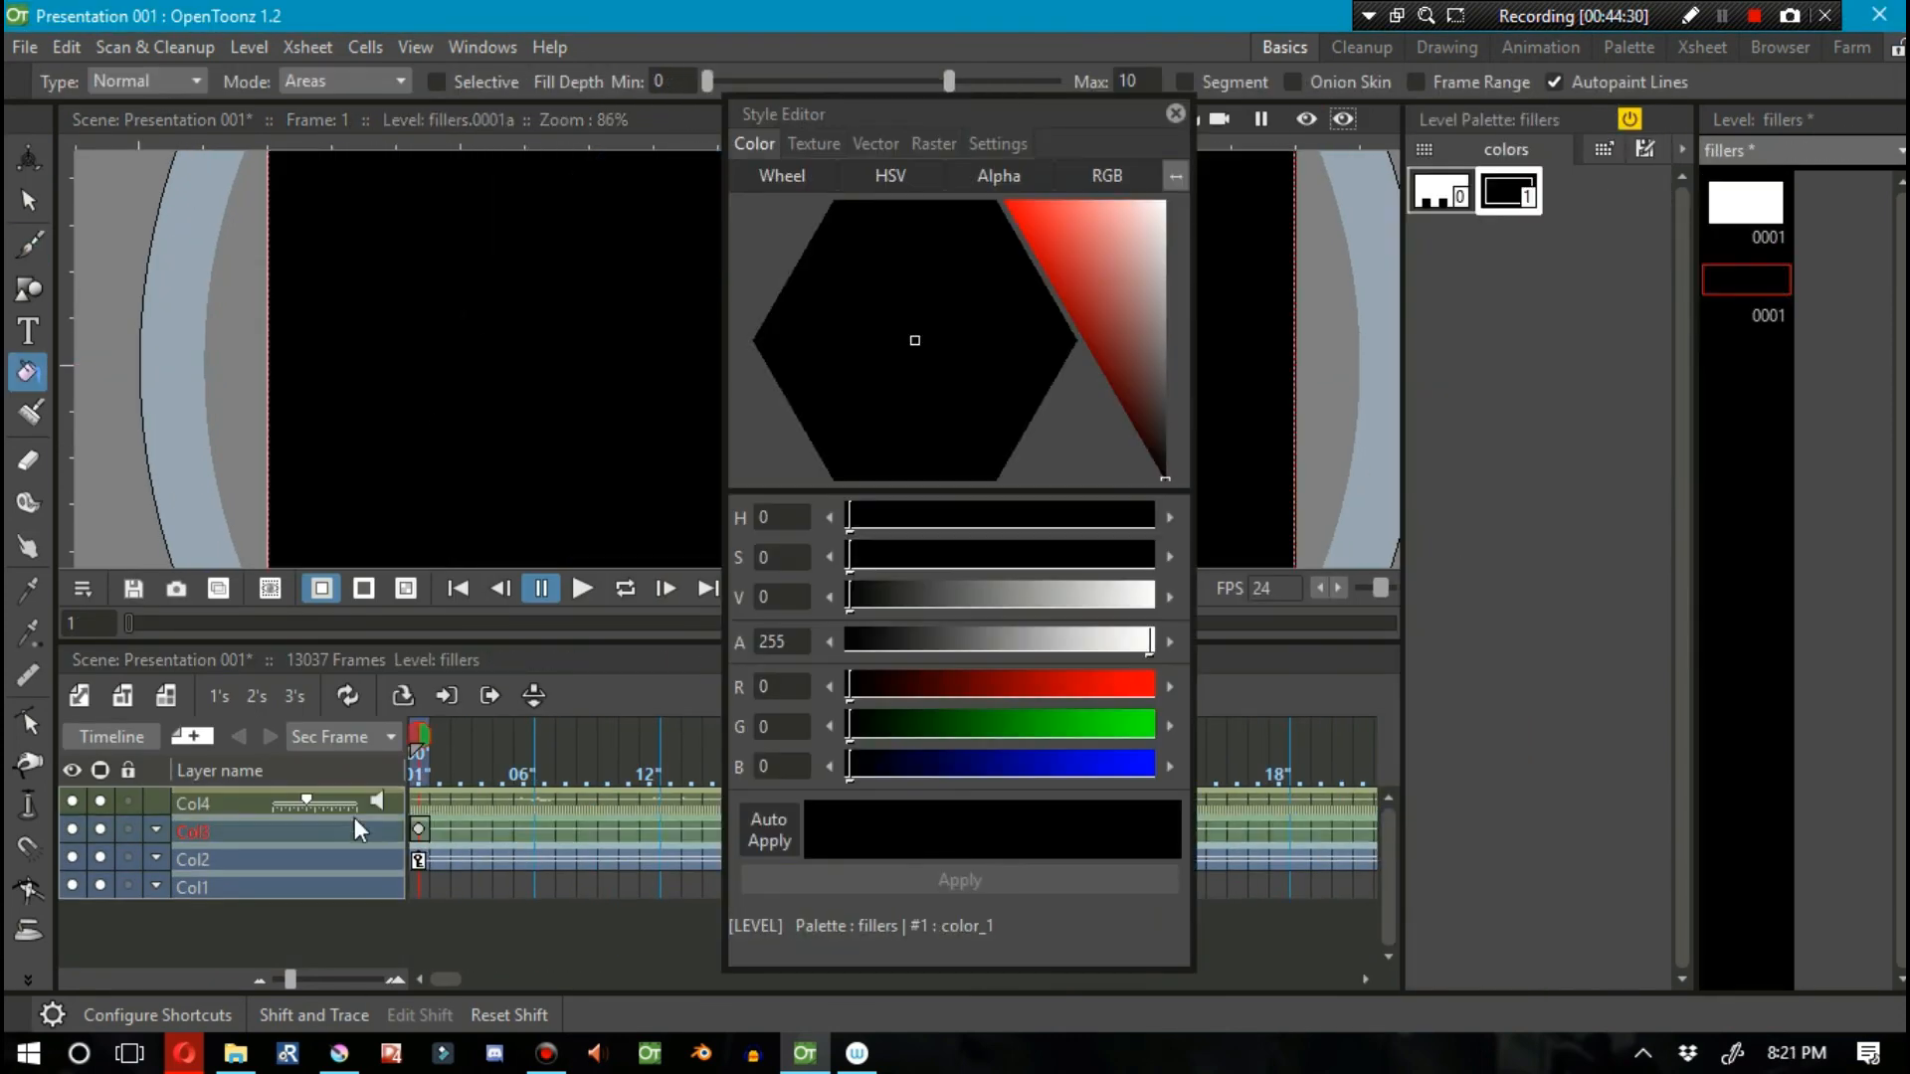
Step: Edit the last cells of the logo column so the scene ends on the logo over the black filler
click(583, 589)
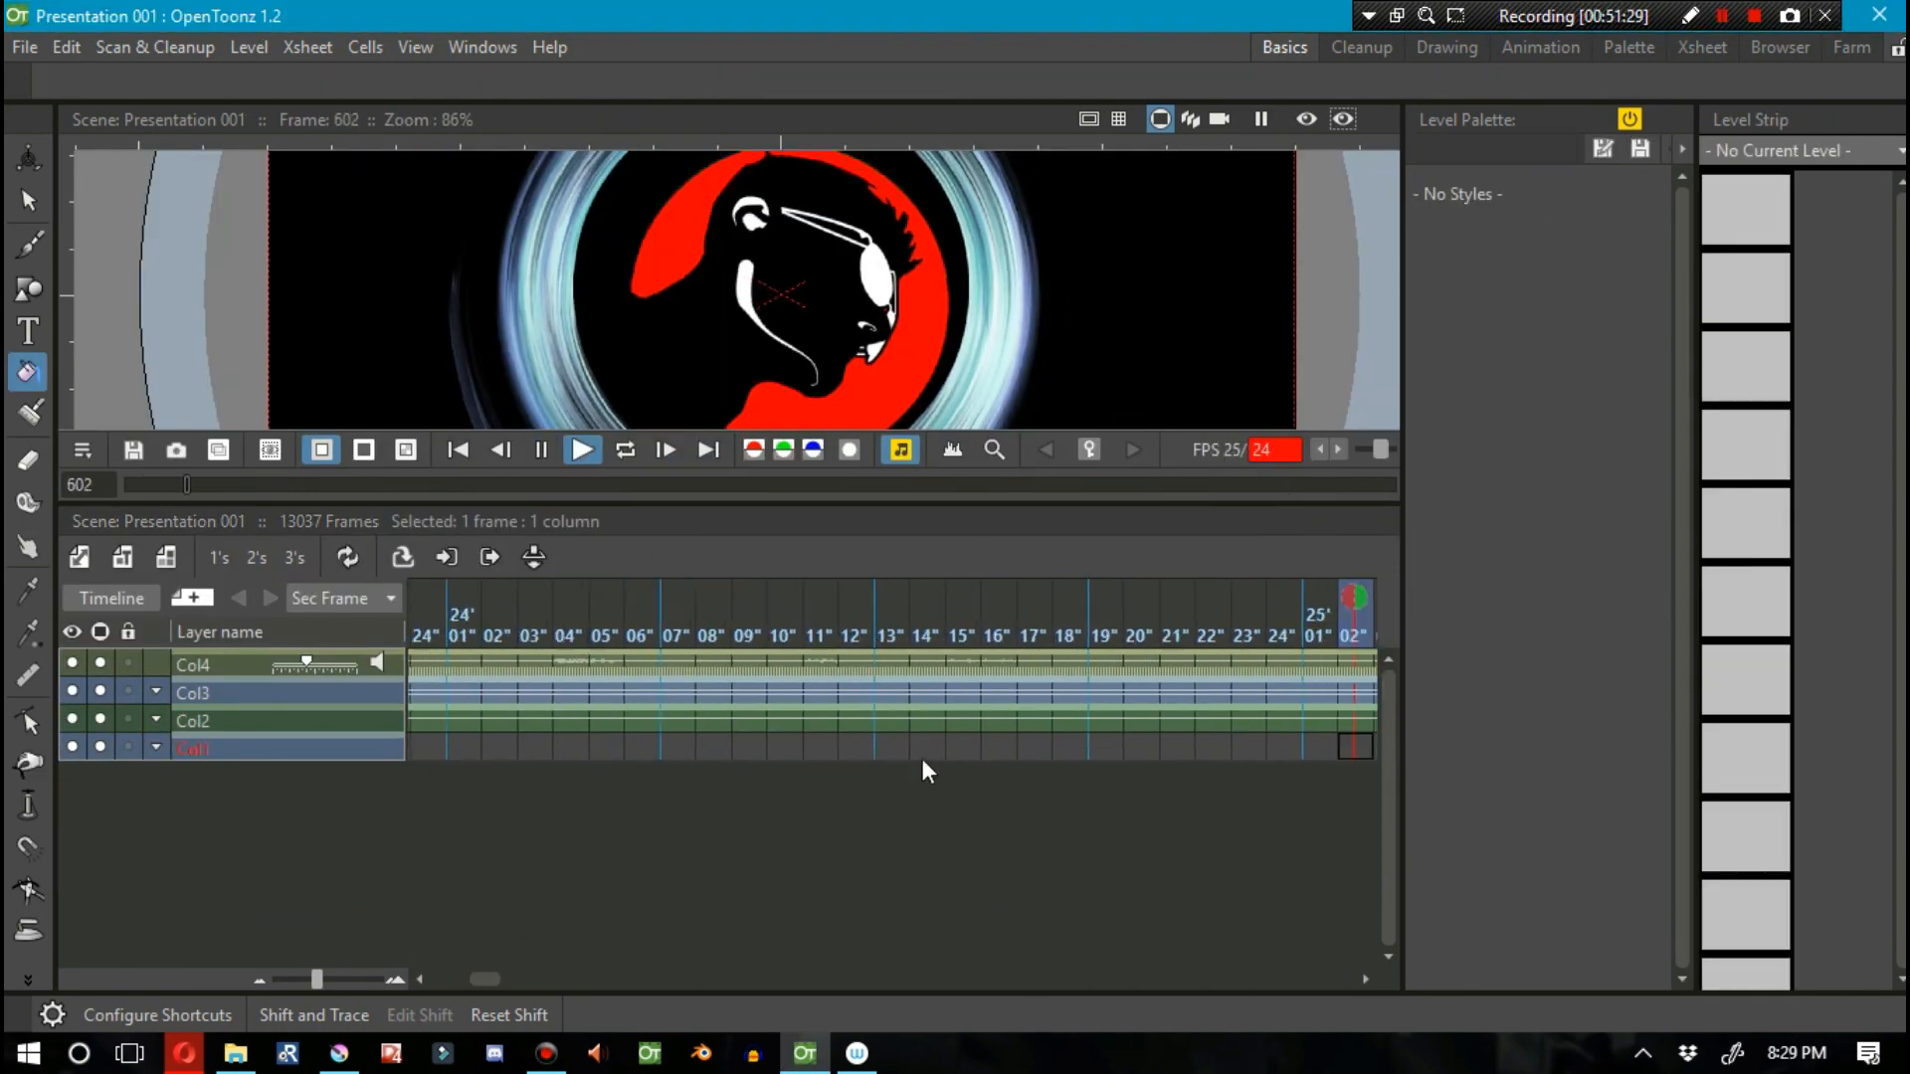
click(582, 450)
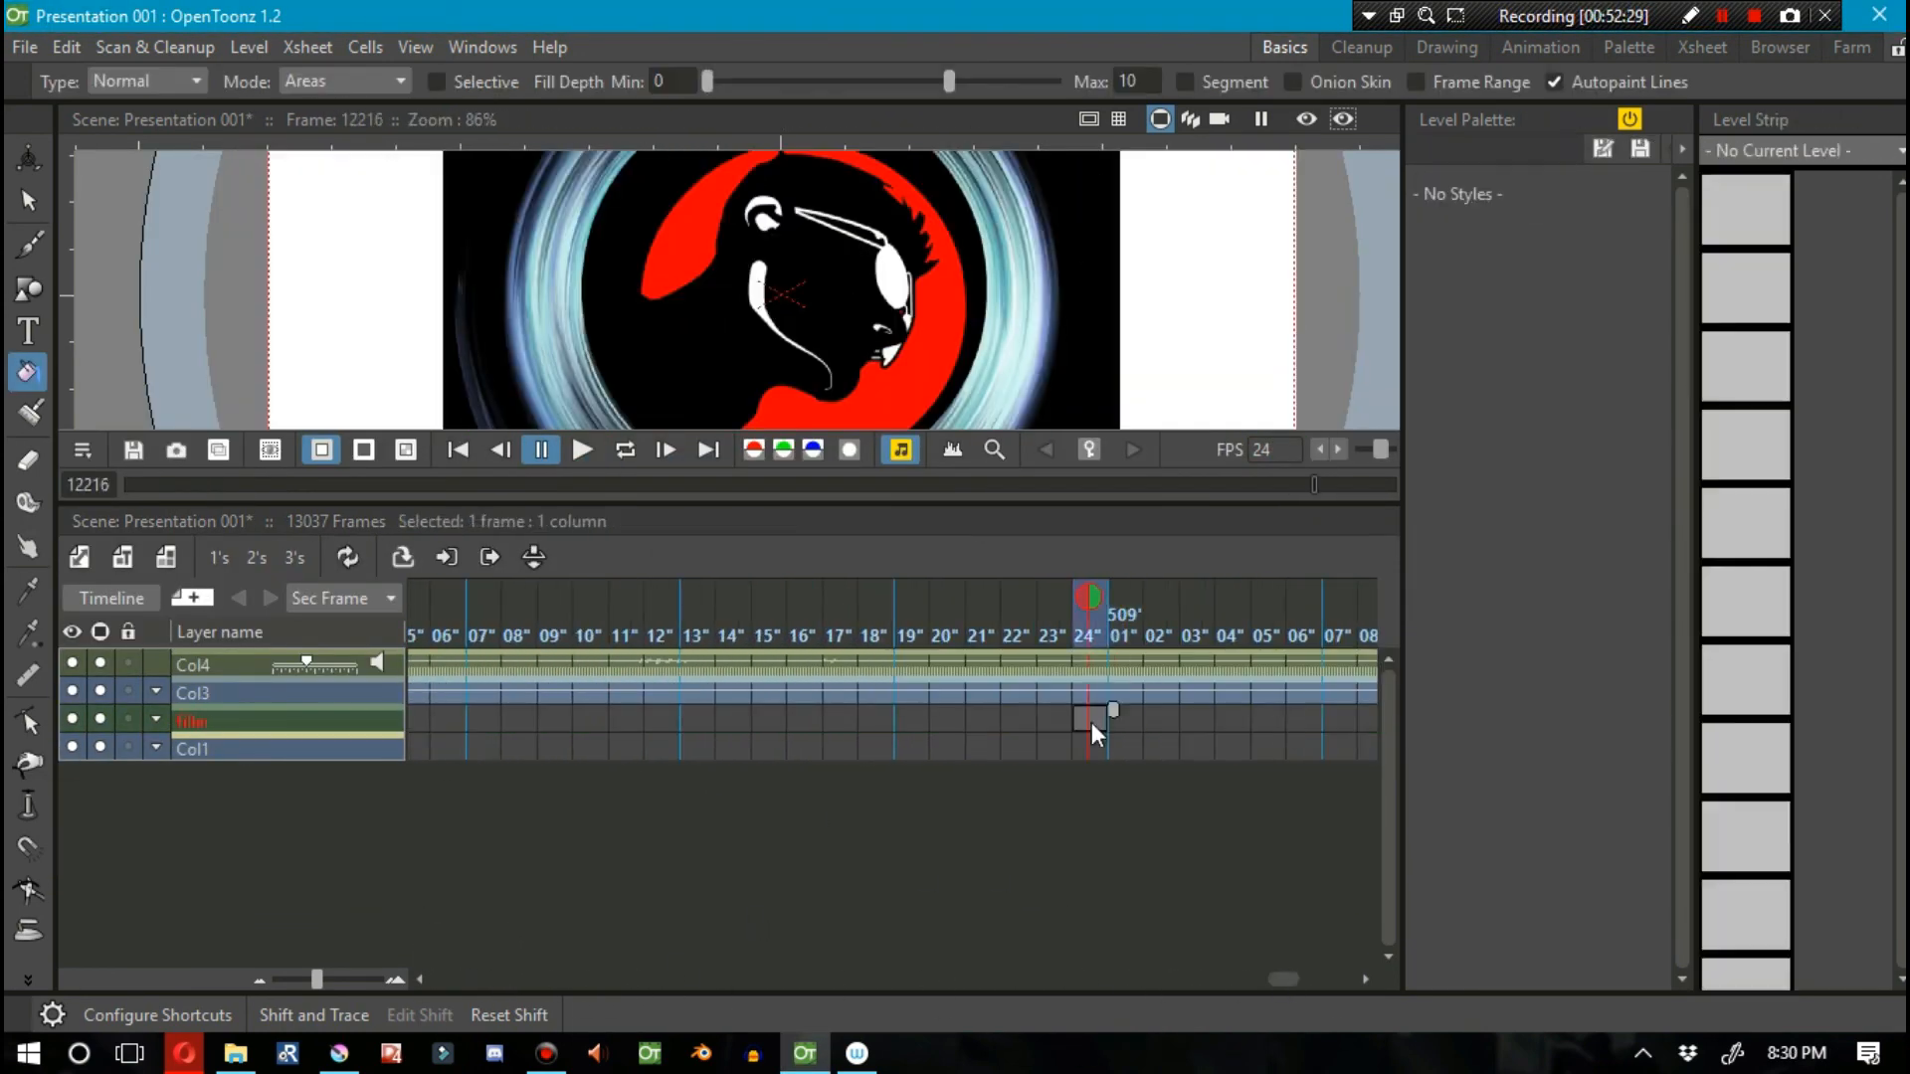